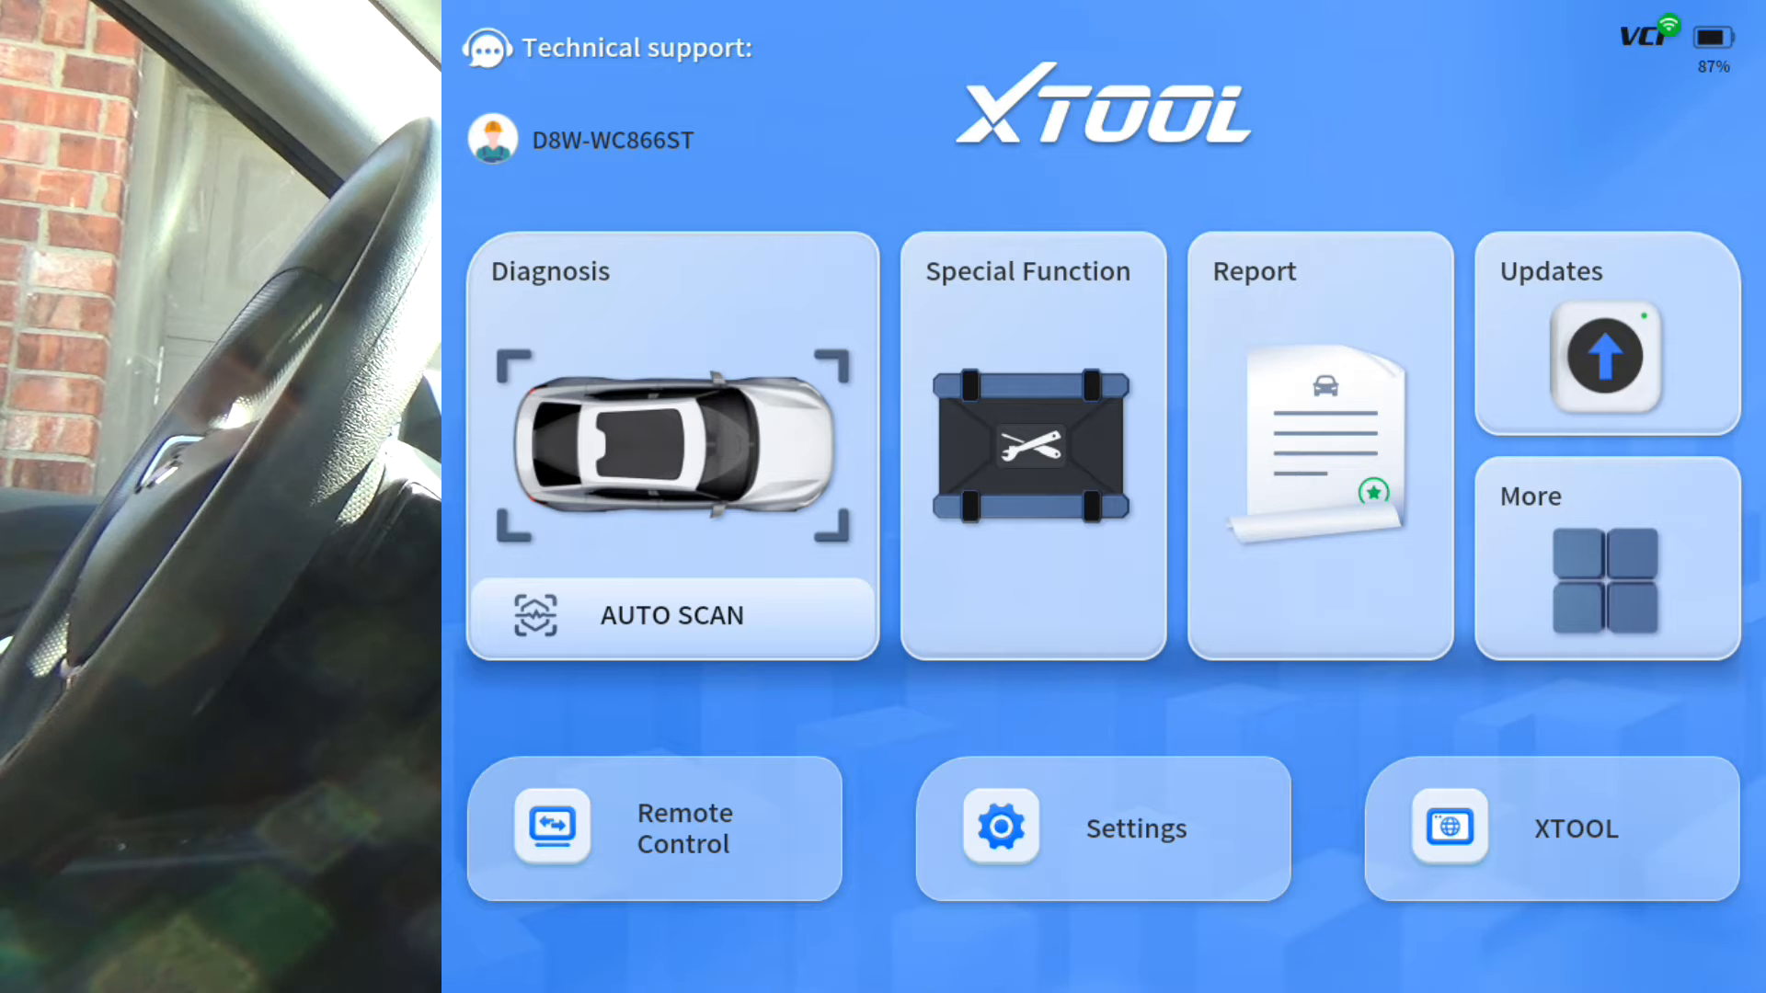
# Auto-scan the vehicle, confirming the 2021 Chevrolet Equinox VIN details and the ignition prompt
pyautogui.click(671, 615)
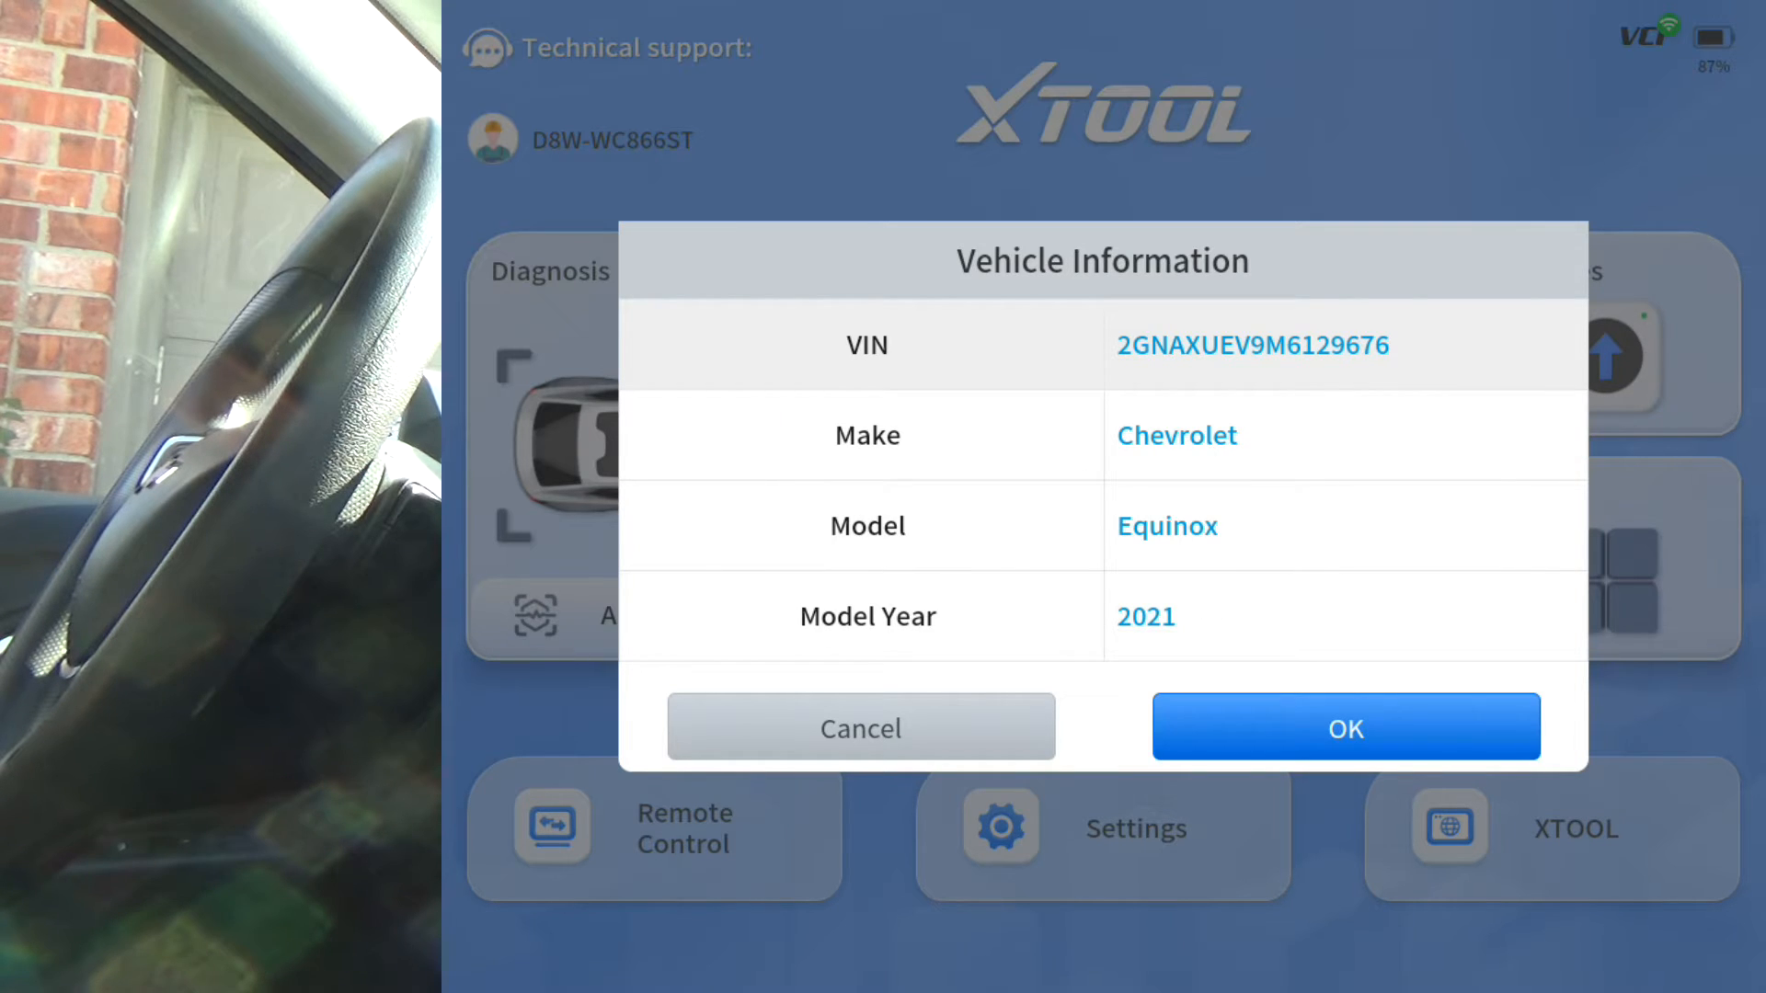
pyautogui.click(1344, 727)
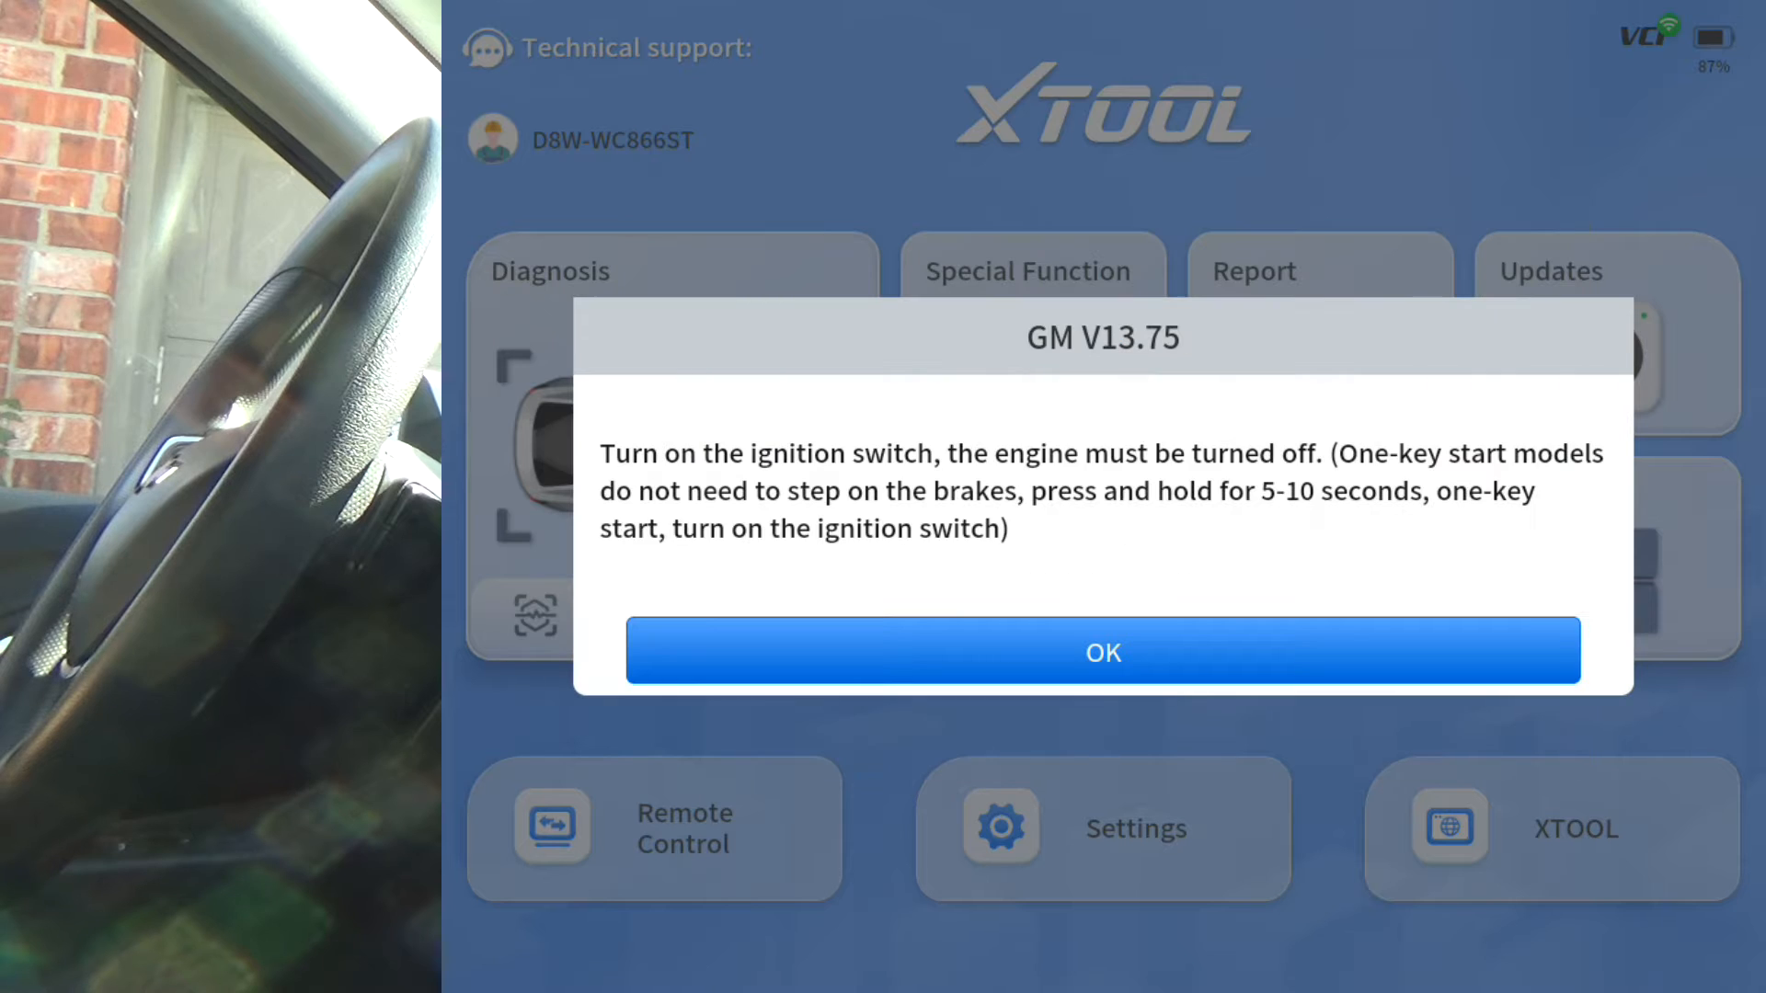
pyautogui.click(1103, 652)
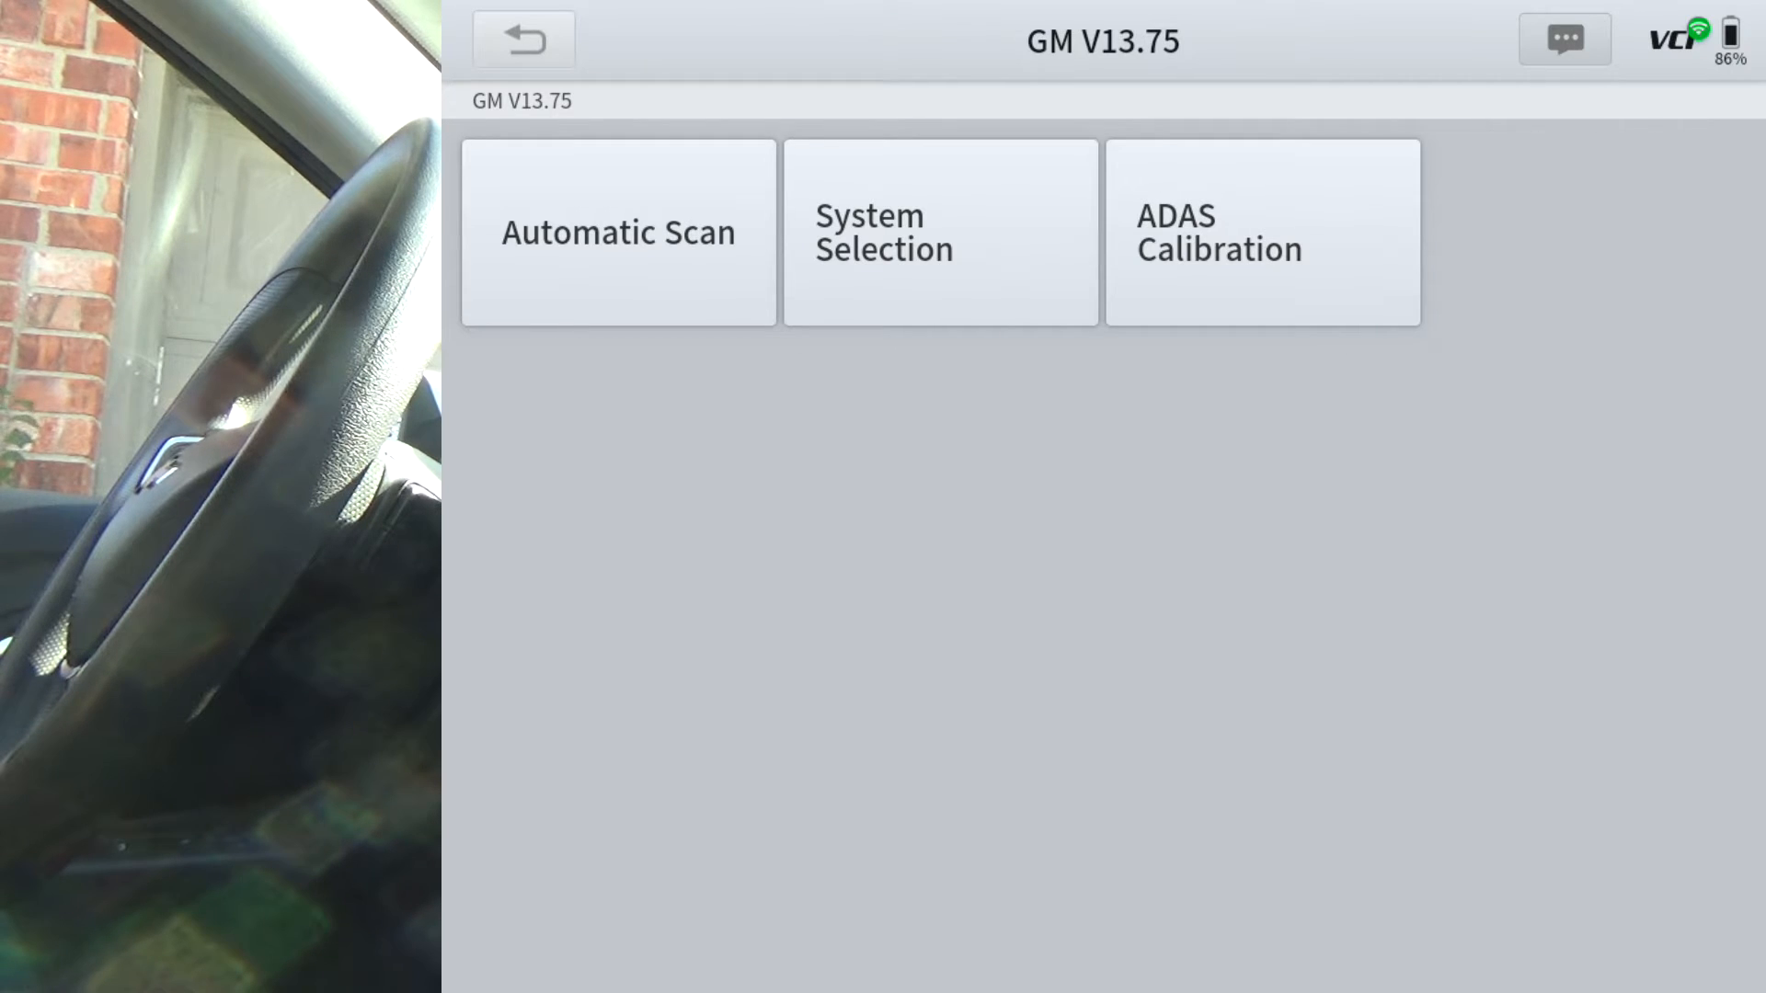
# Scan all 26 modules, view the IRSDM details twice, and switch the results to List view
pyautogui.click(618, 231)
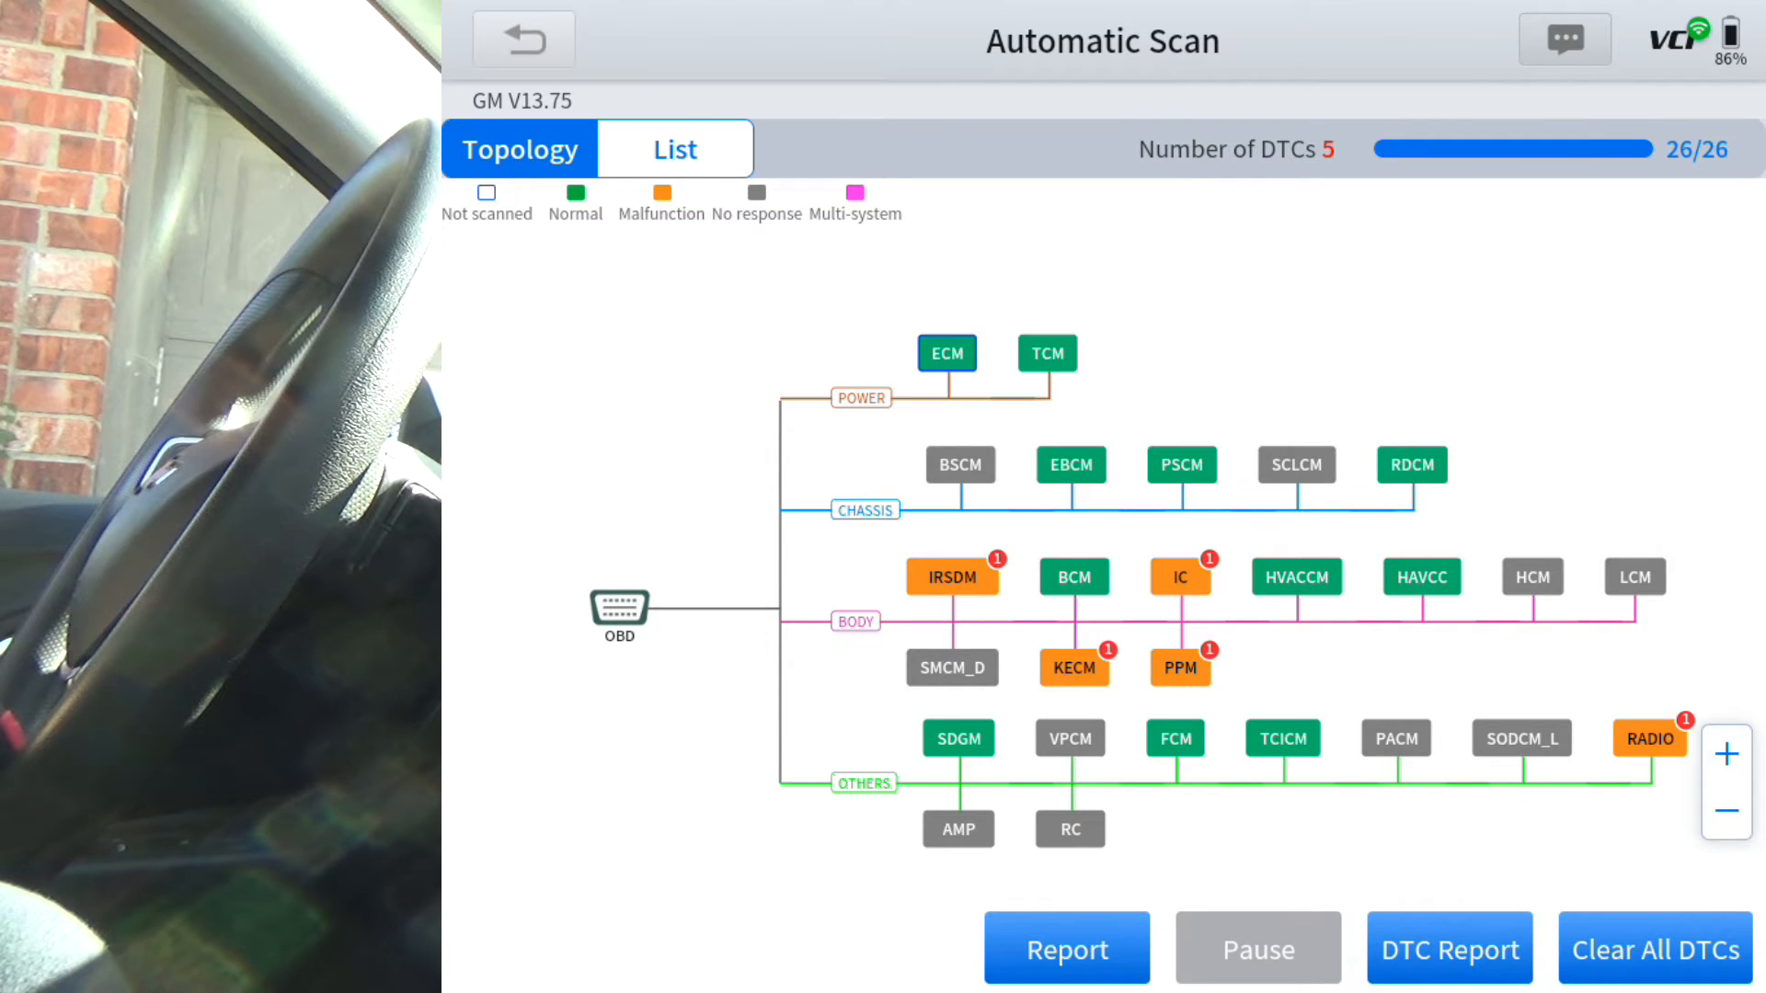
pyautogui.click(953, 578)
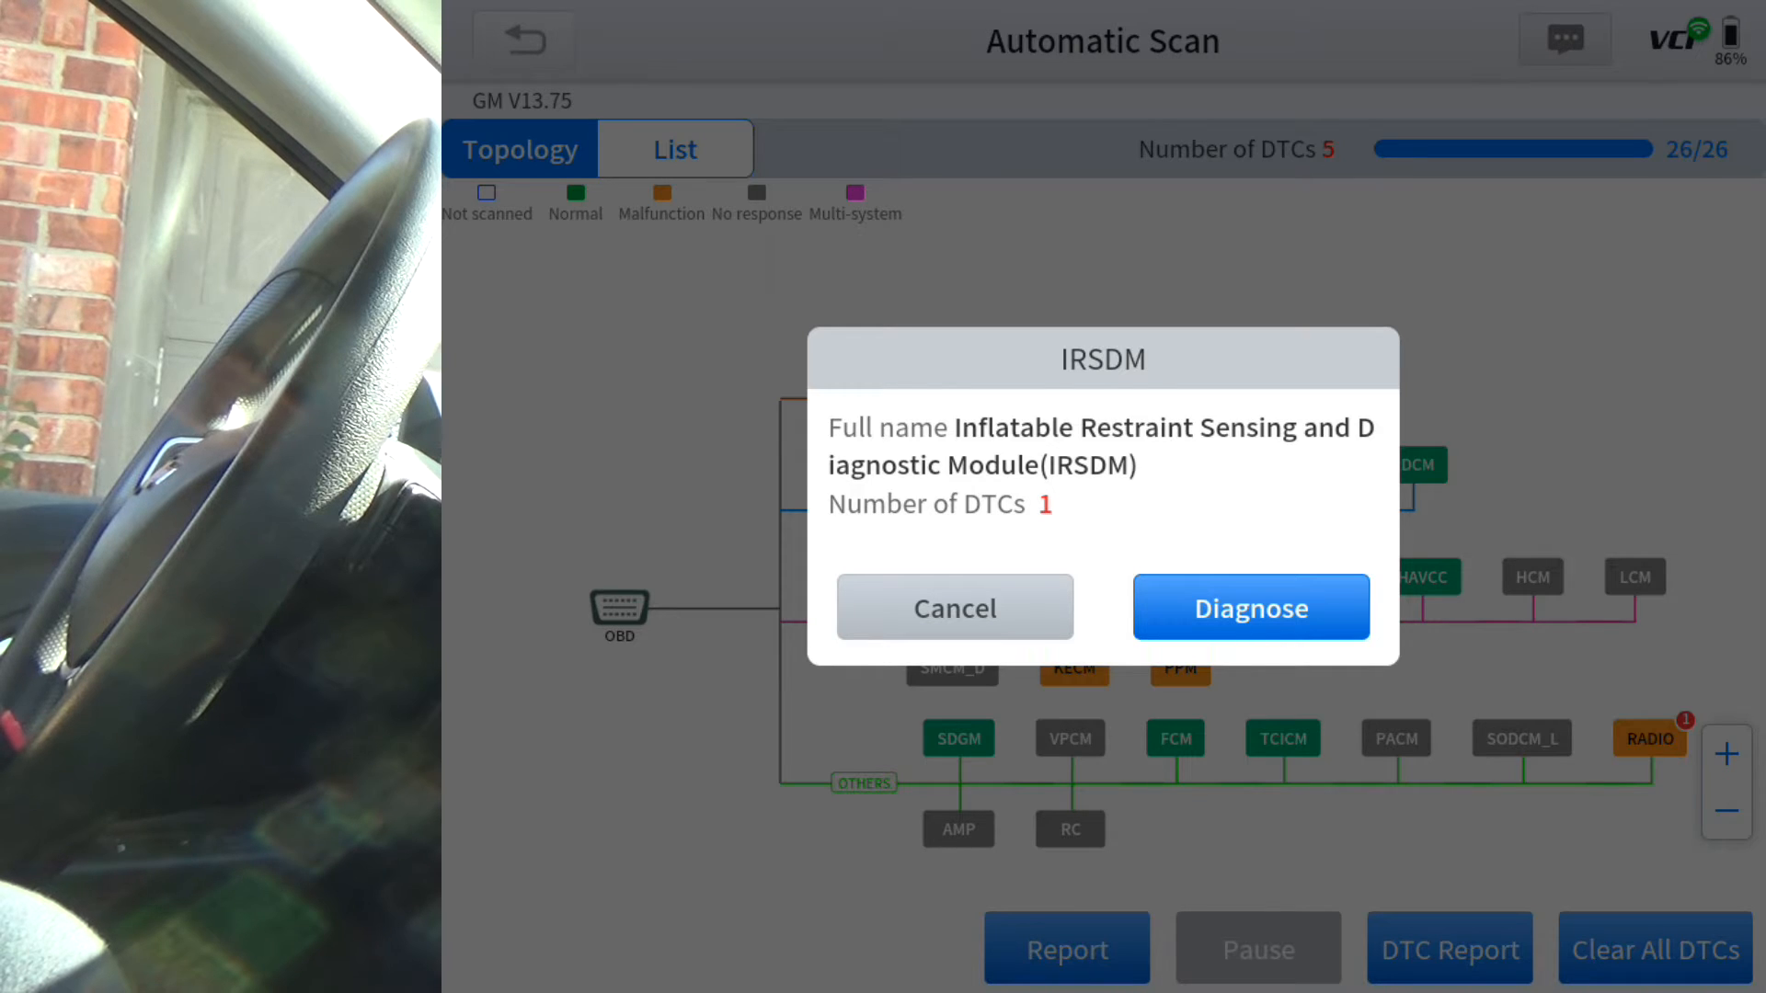
pyautogui.click(953, 607)
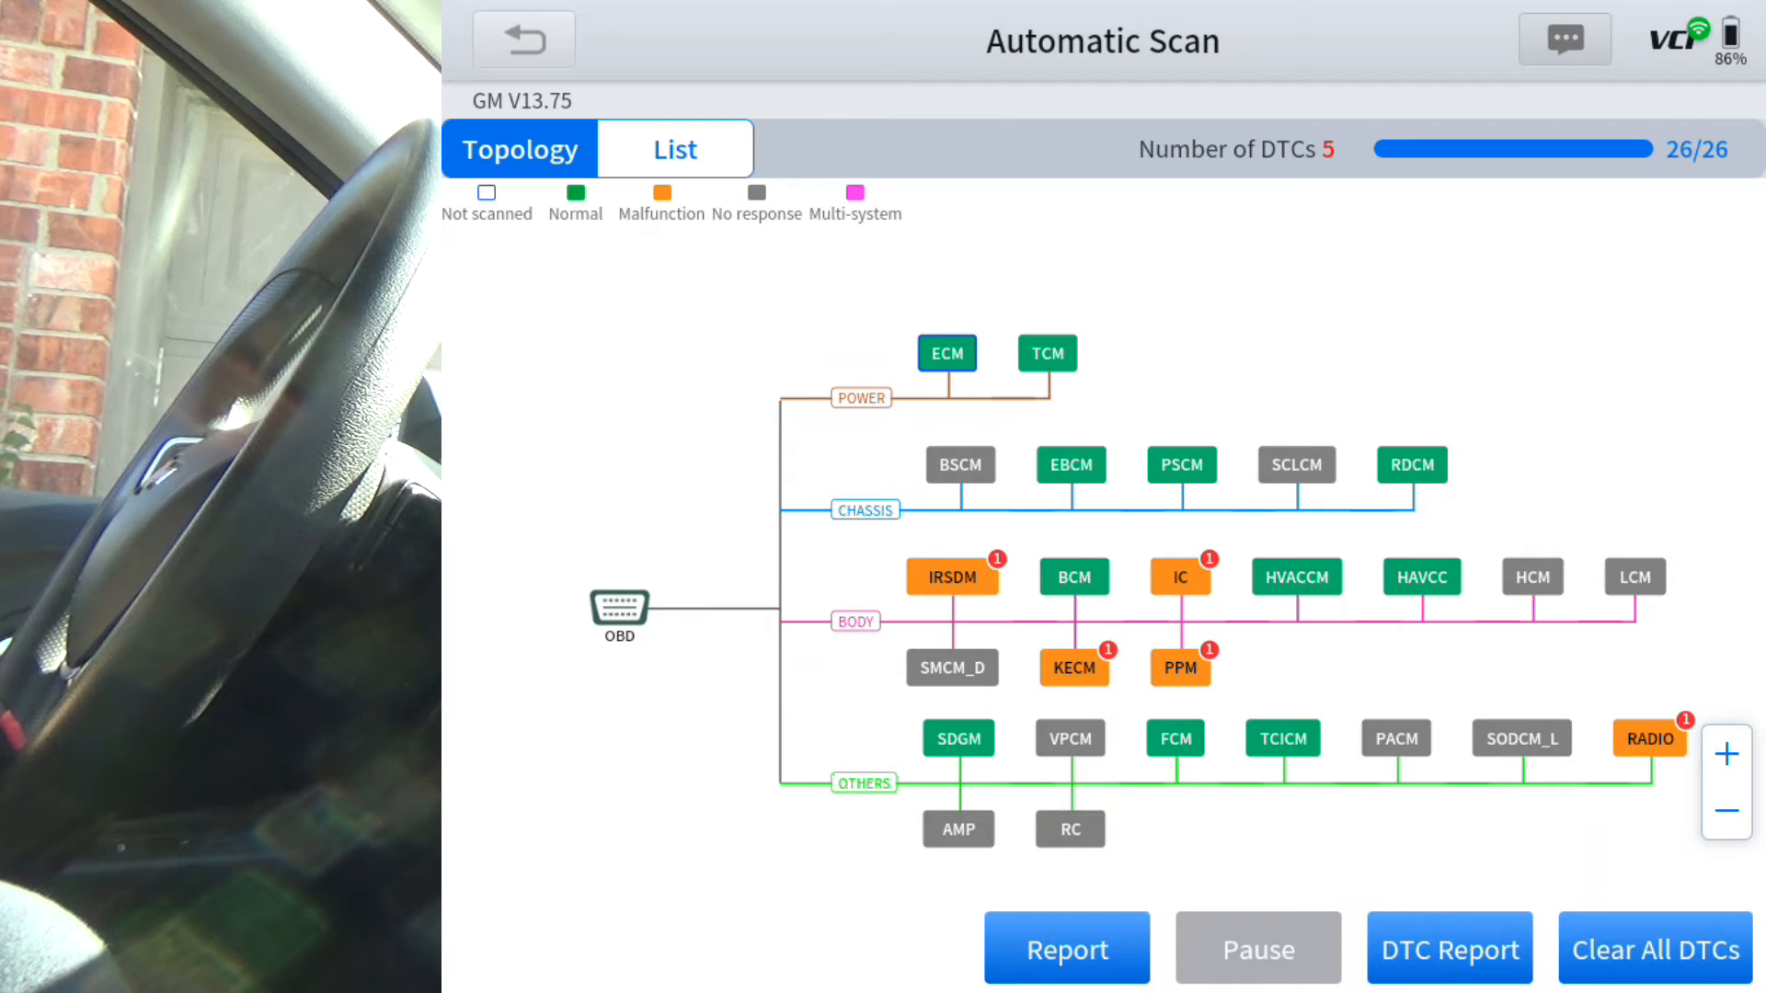
pyautogui.click(950, 576)
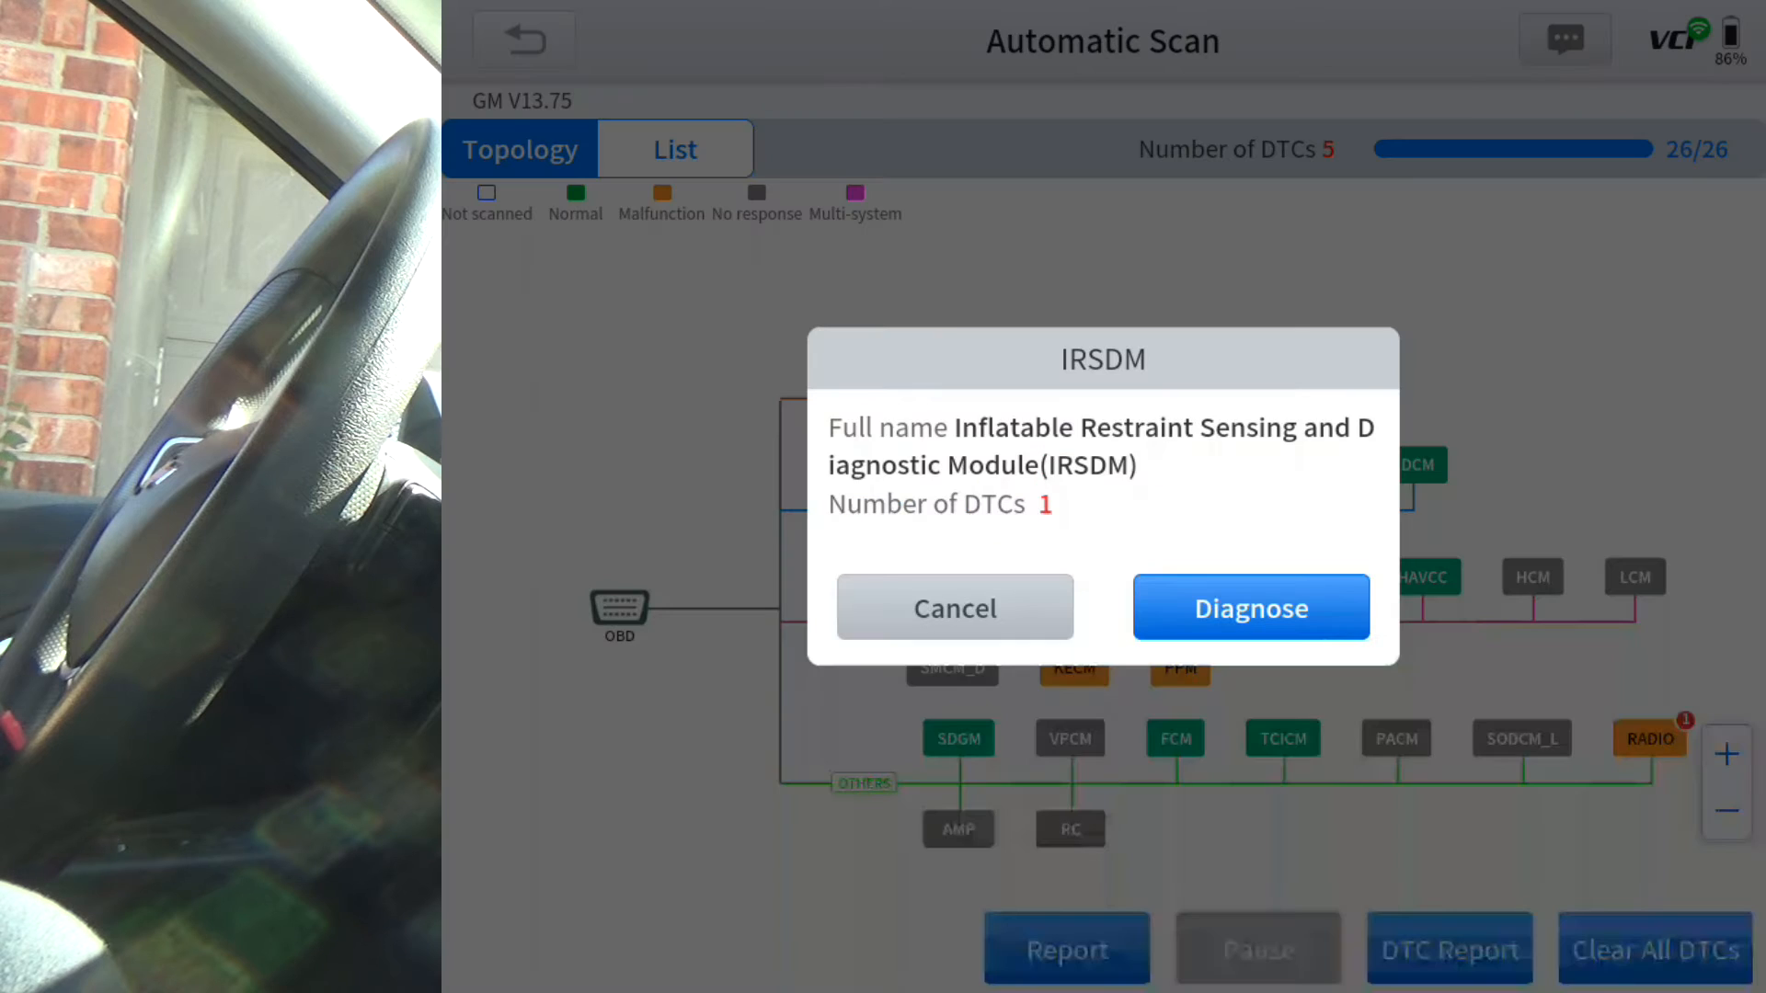
pyautogui.click(953, 607)
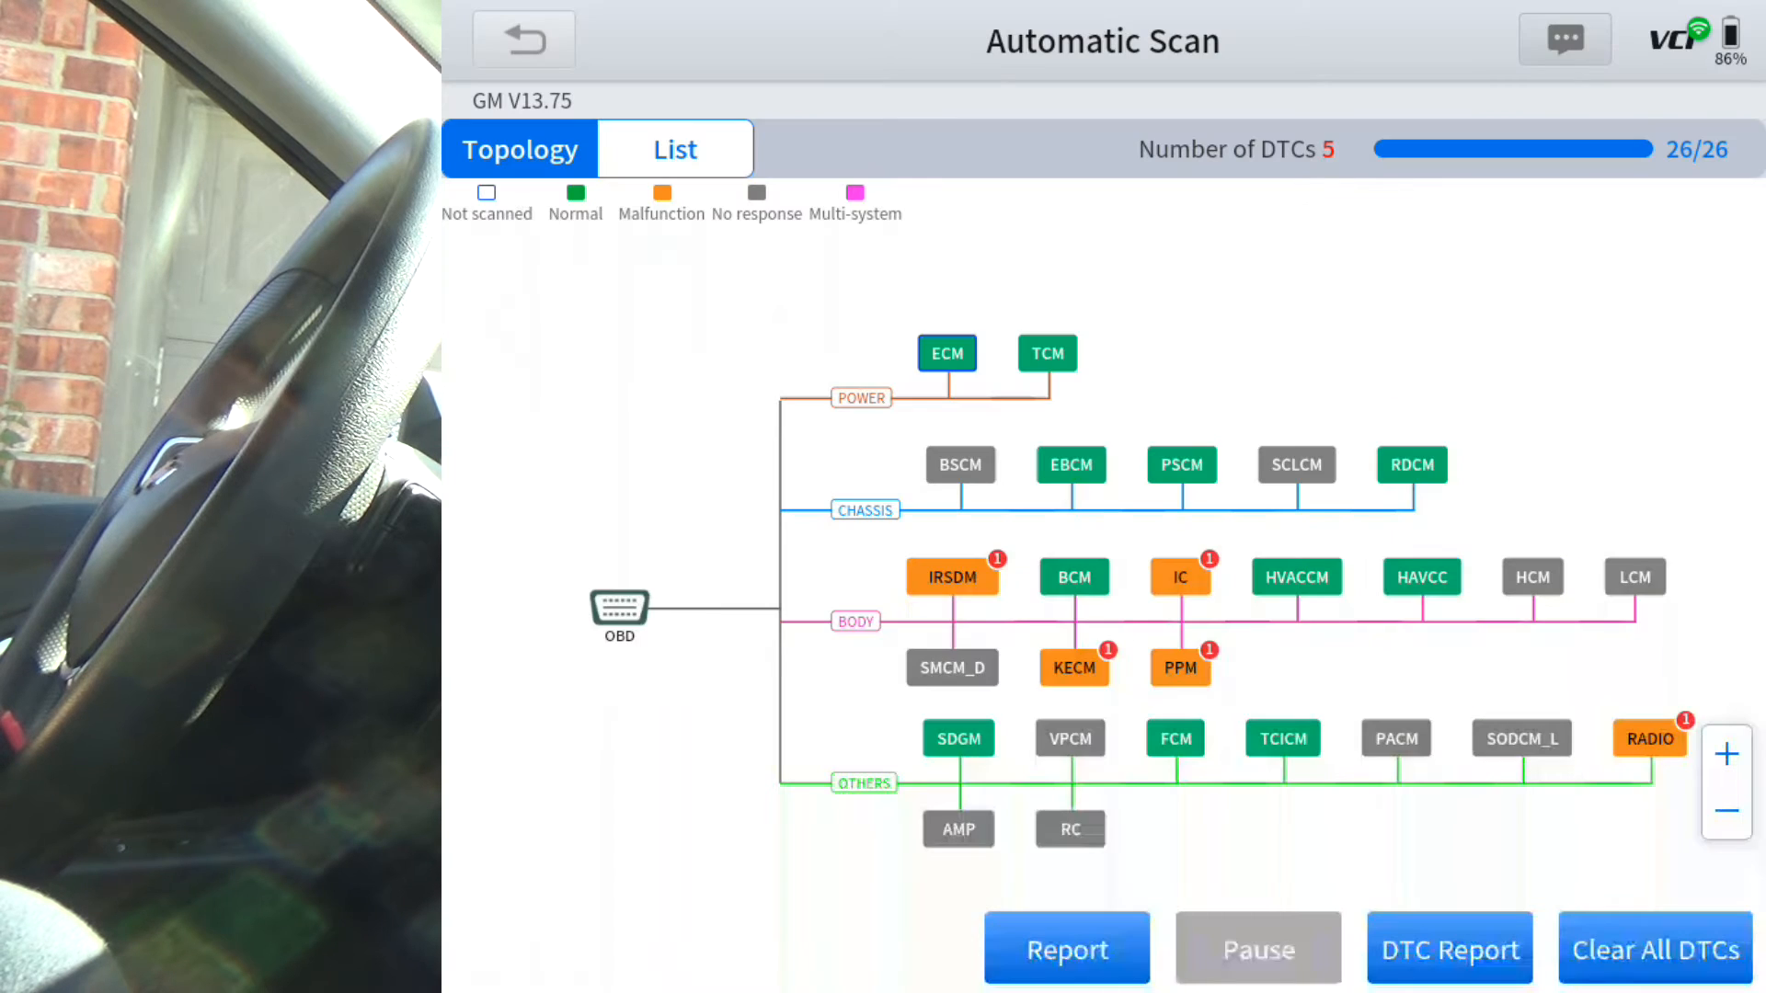
pyautogui.click(673, 147)
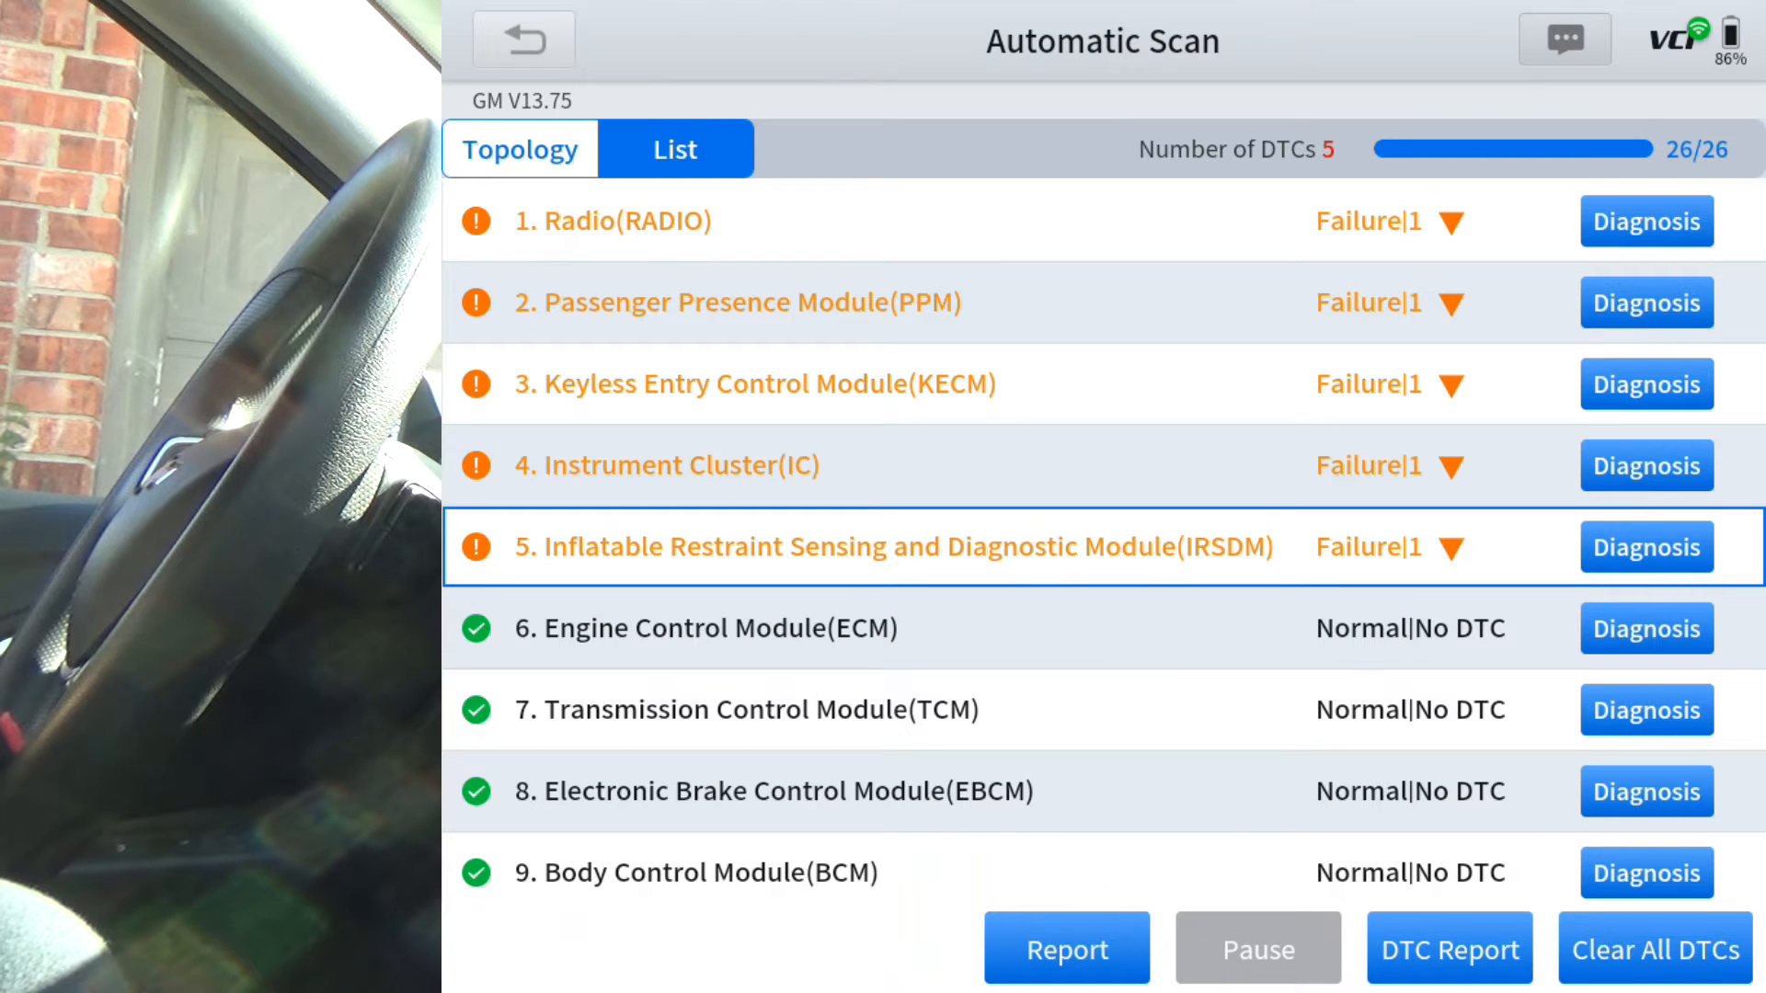
# Browse the Radio (IOR) reset functions and Info Display actuation tests, then back out to the list
pyautogui.click(1645, 221)
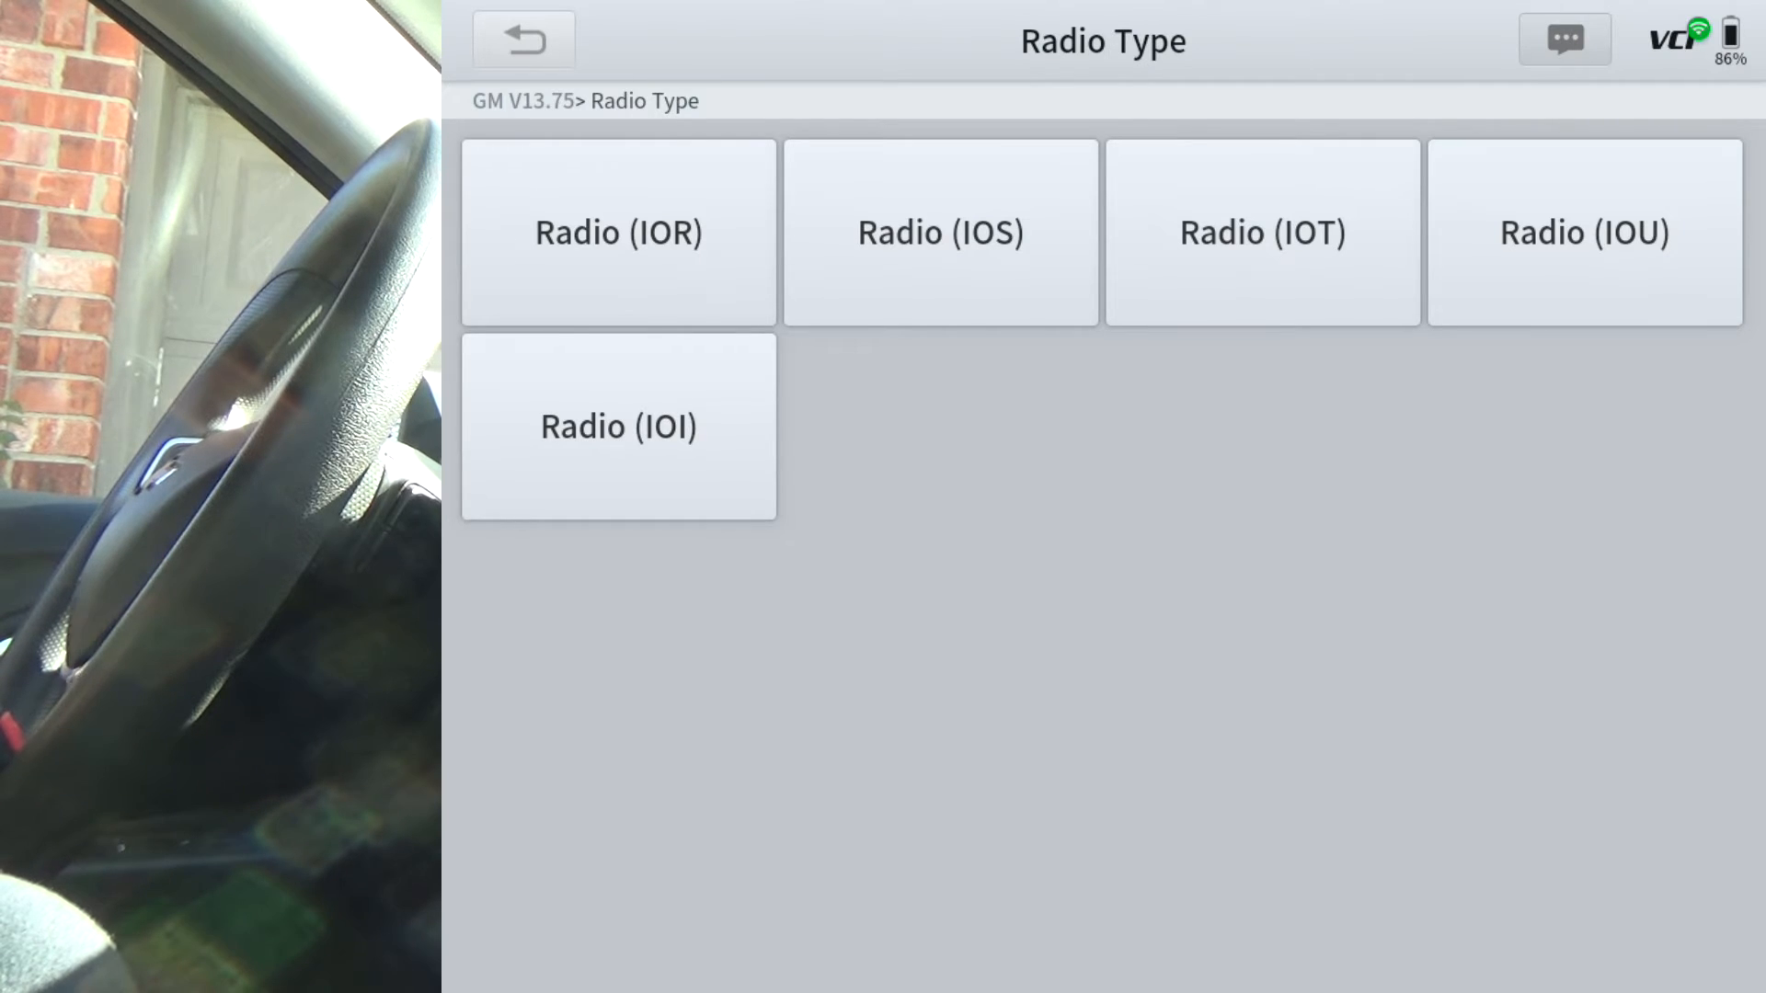
pyautogui.click(617, 232)
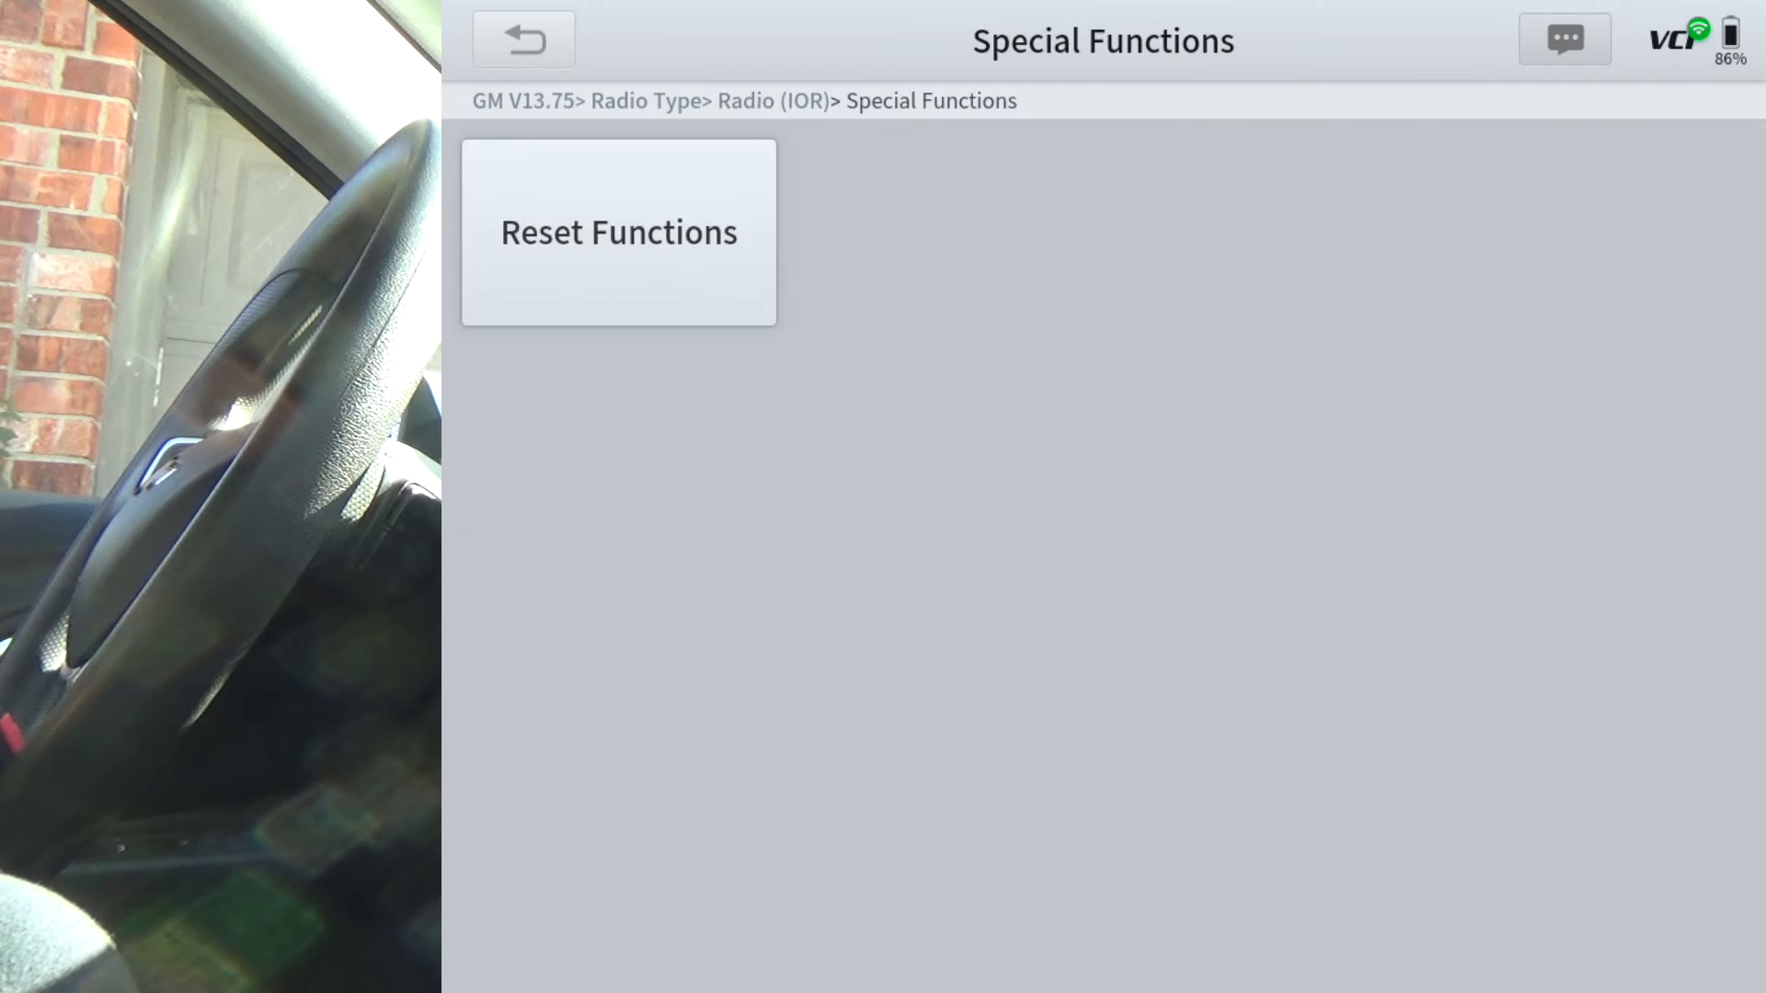
pyautogui.click(617, 230)
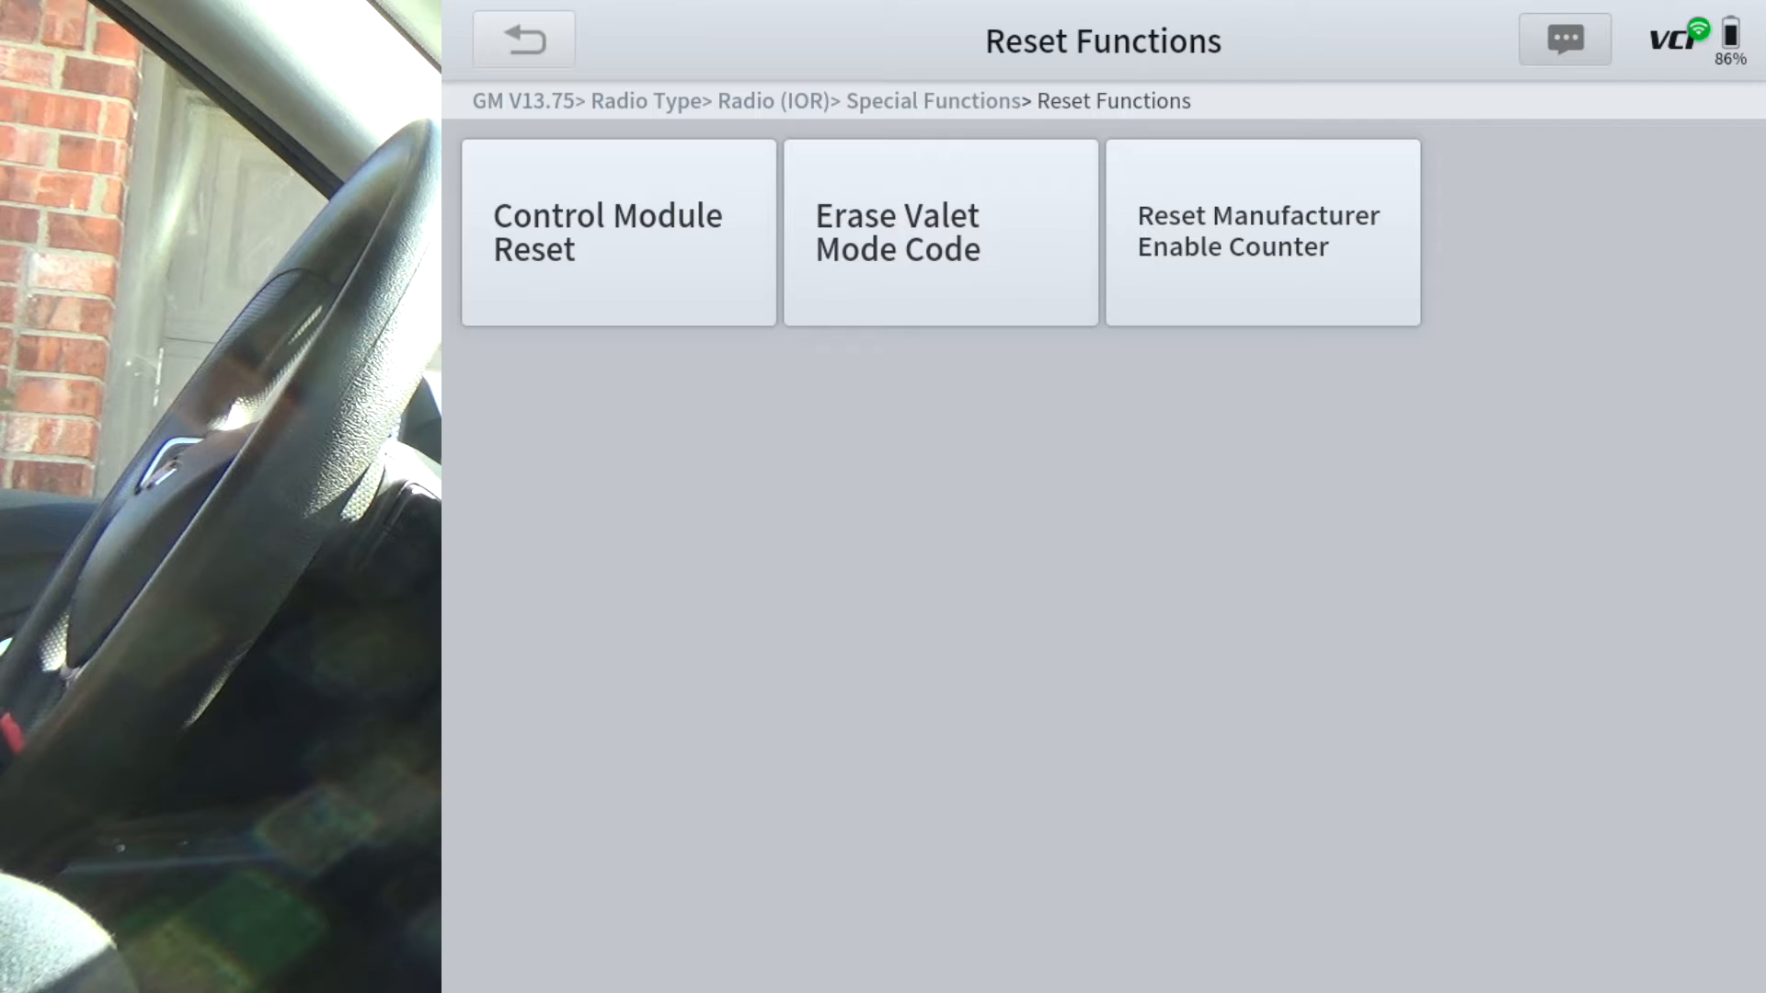
pyautogui.click(523, 39)
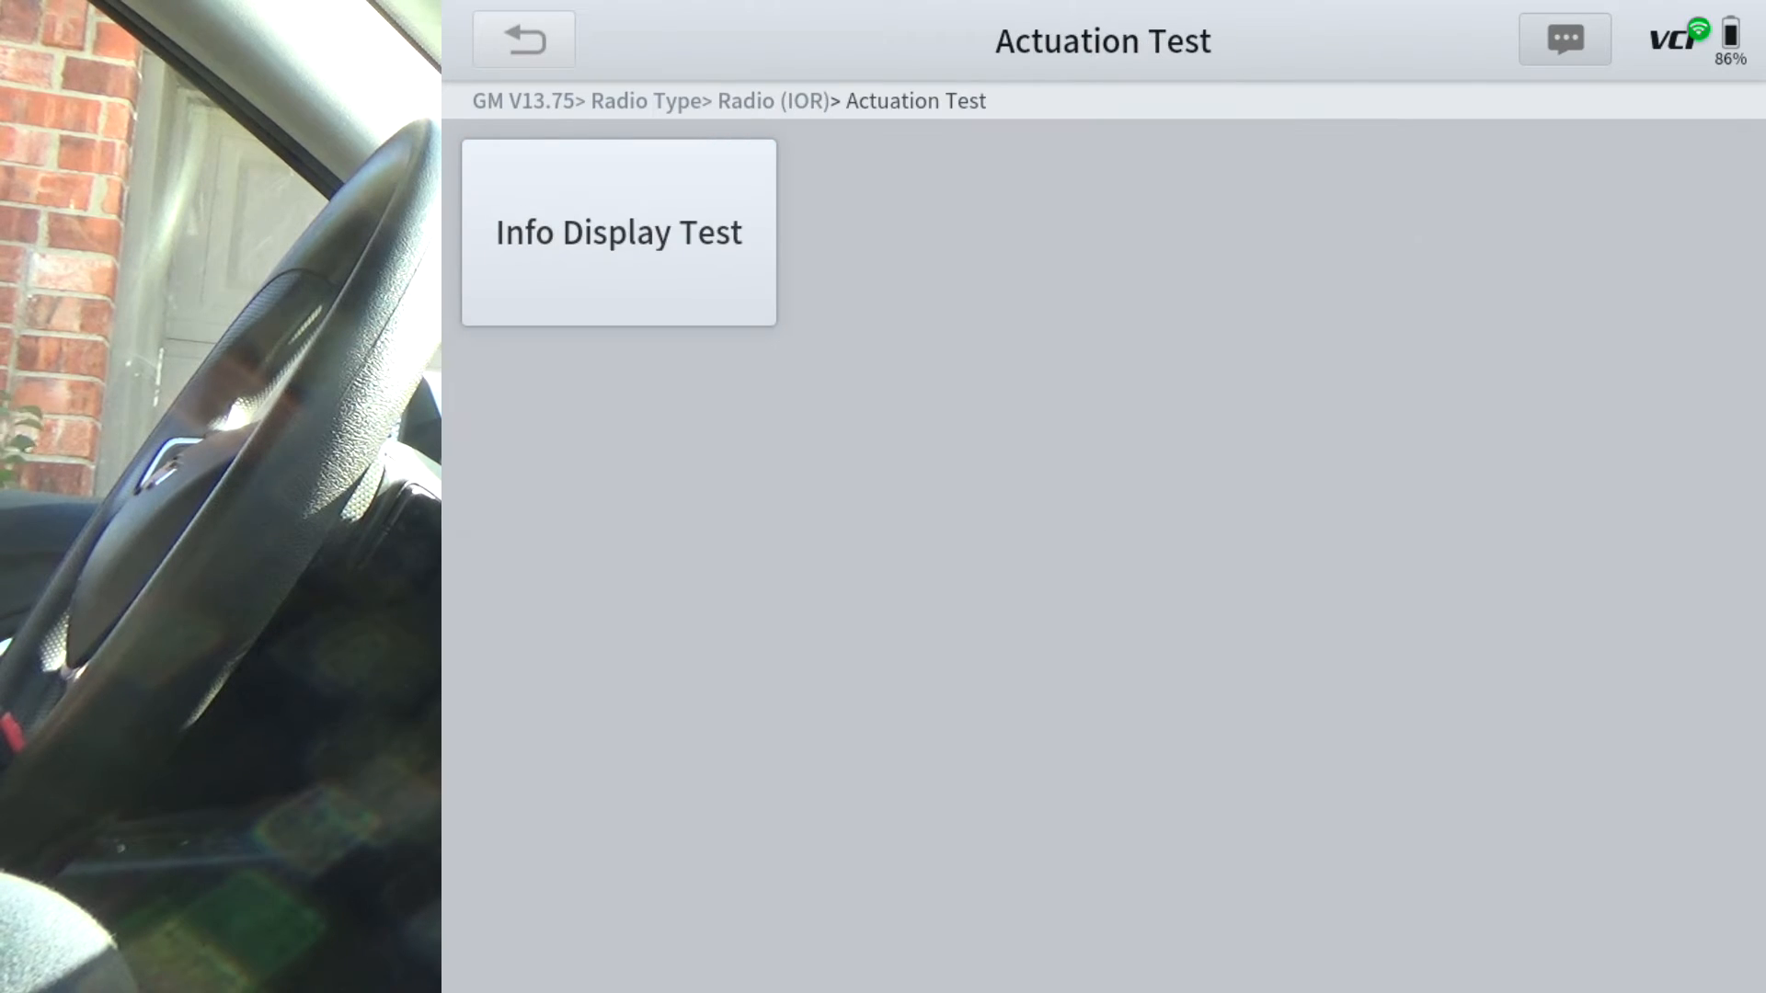
pyautogui.click(617, 232)
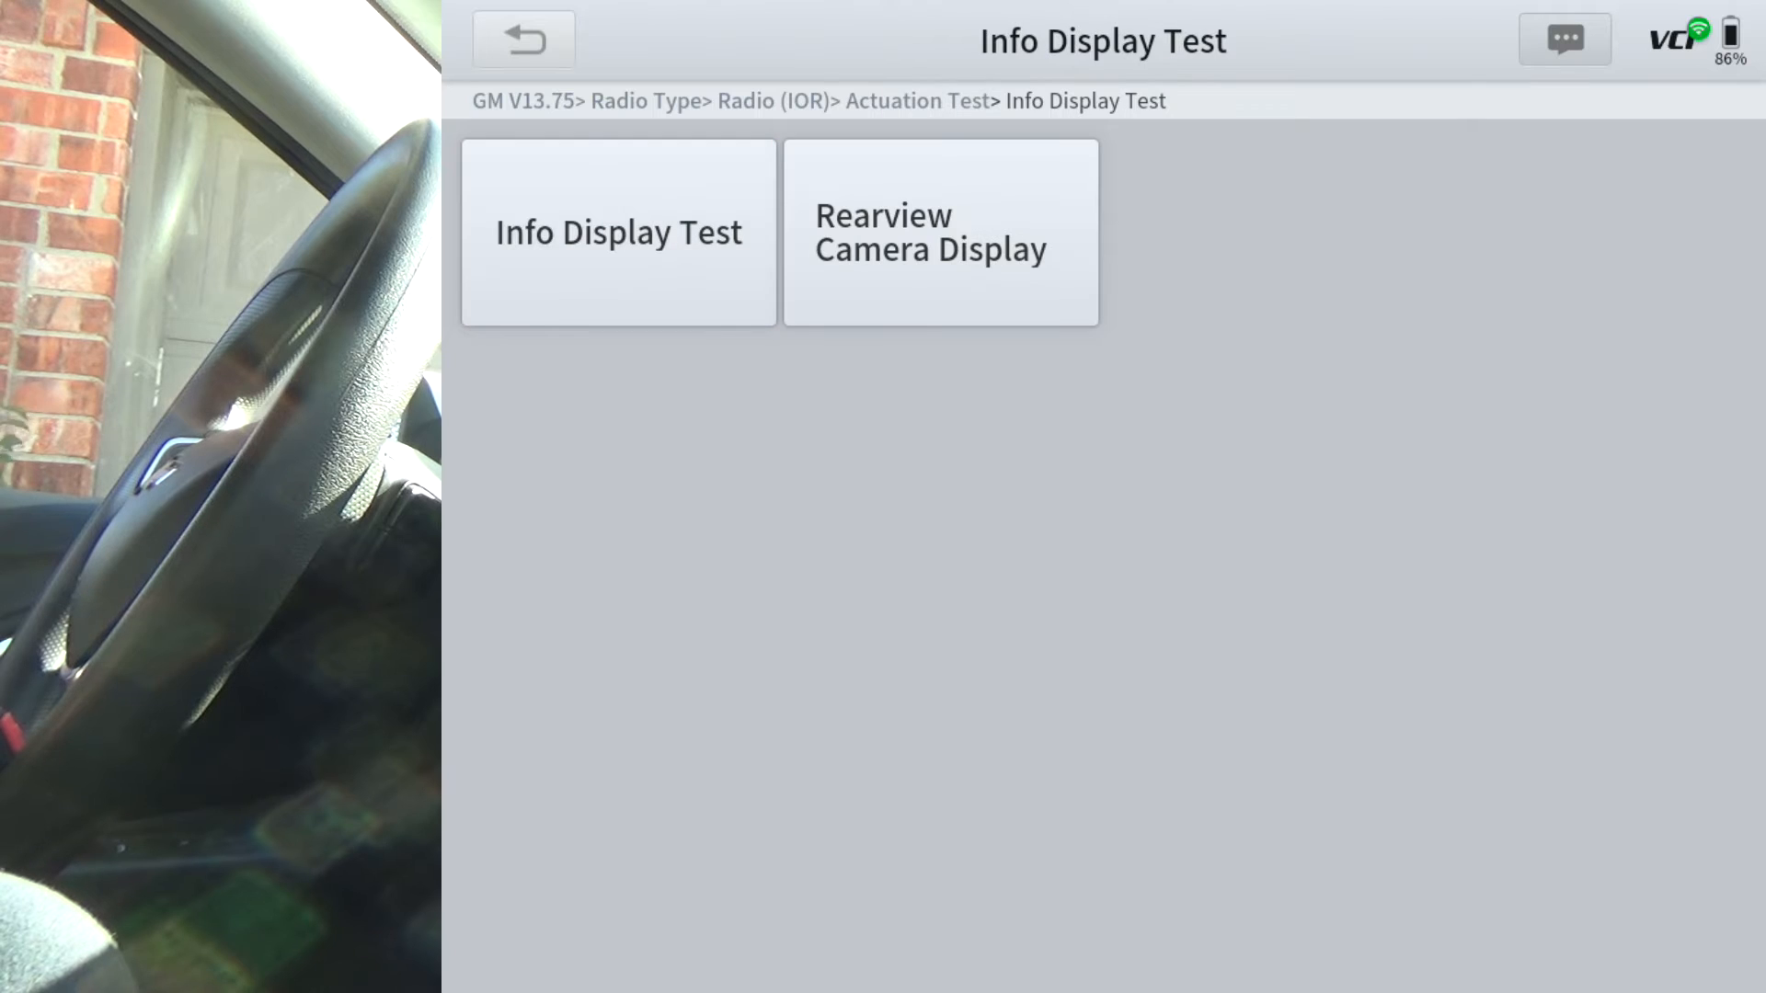
pyautogui.click(523, 39)
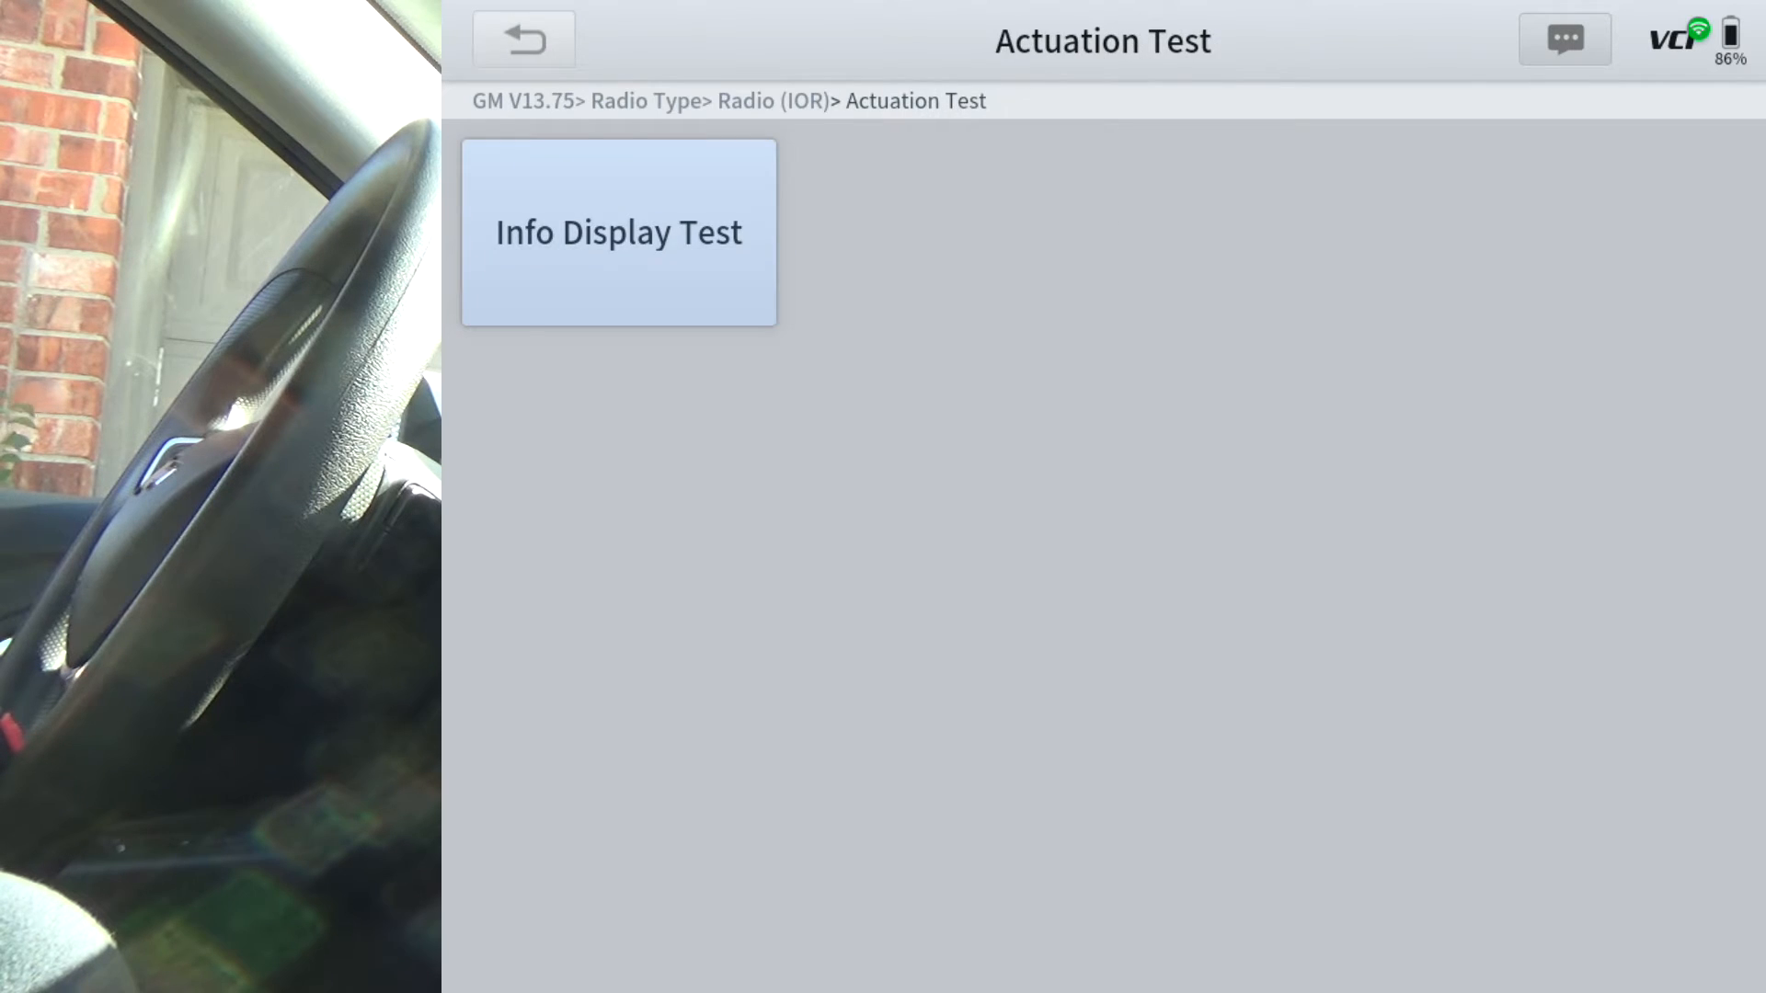
pyautogui.click(522, 39)
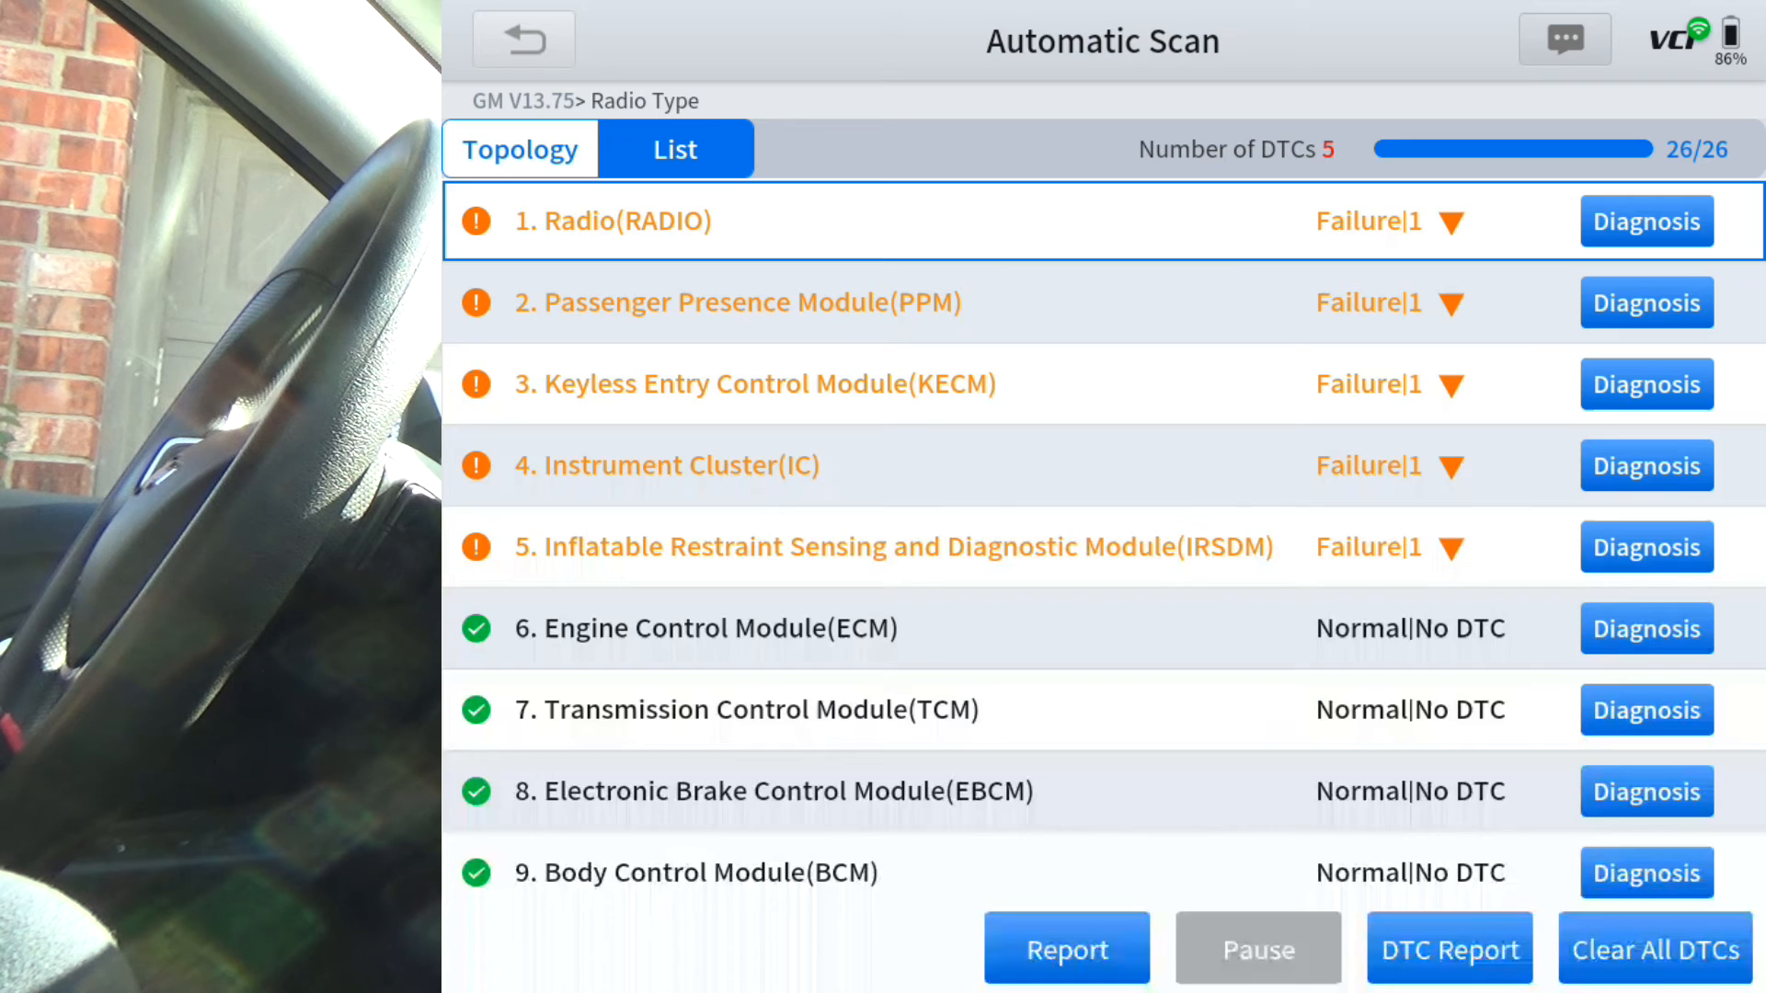
# Browse the Passenger Presence Module's actuation tests and special functions, then back out
pyautogui.click(1646, 302)
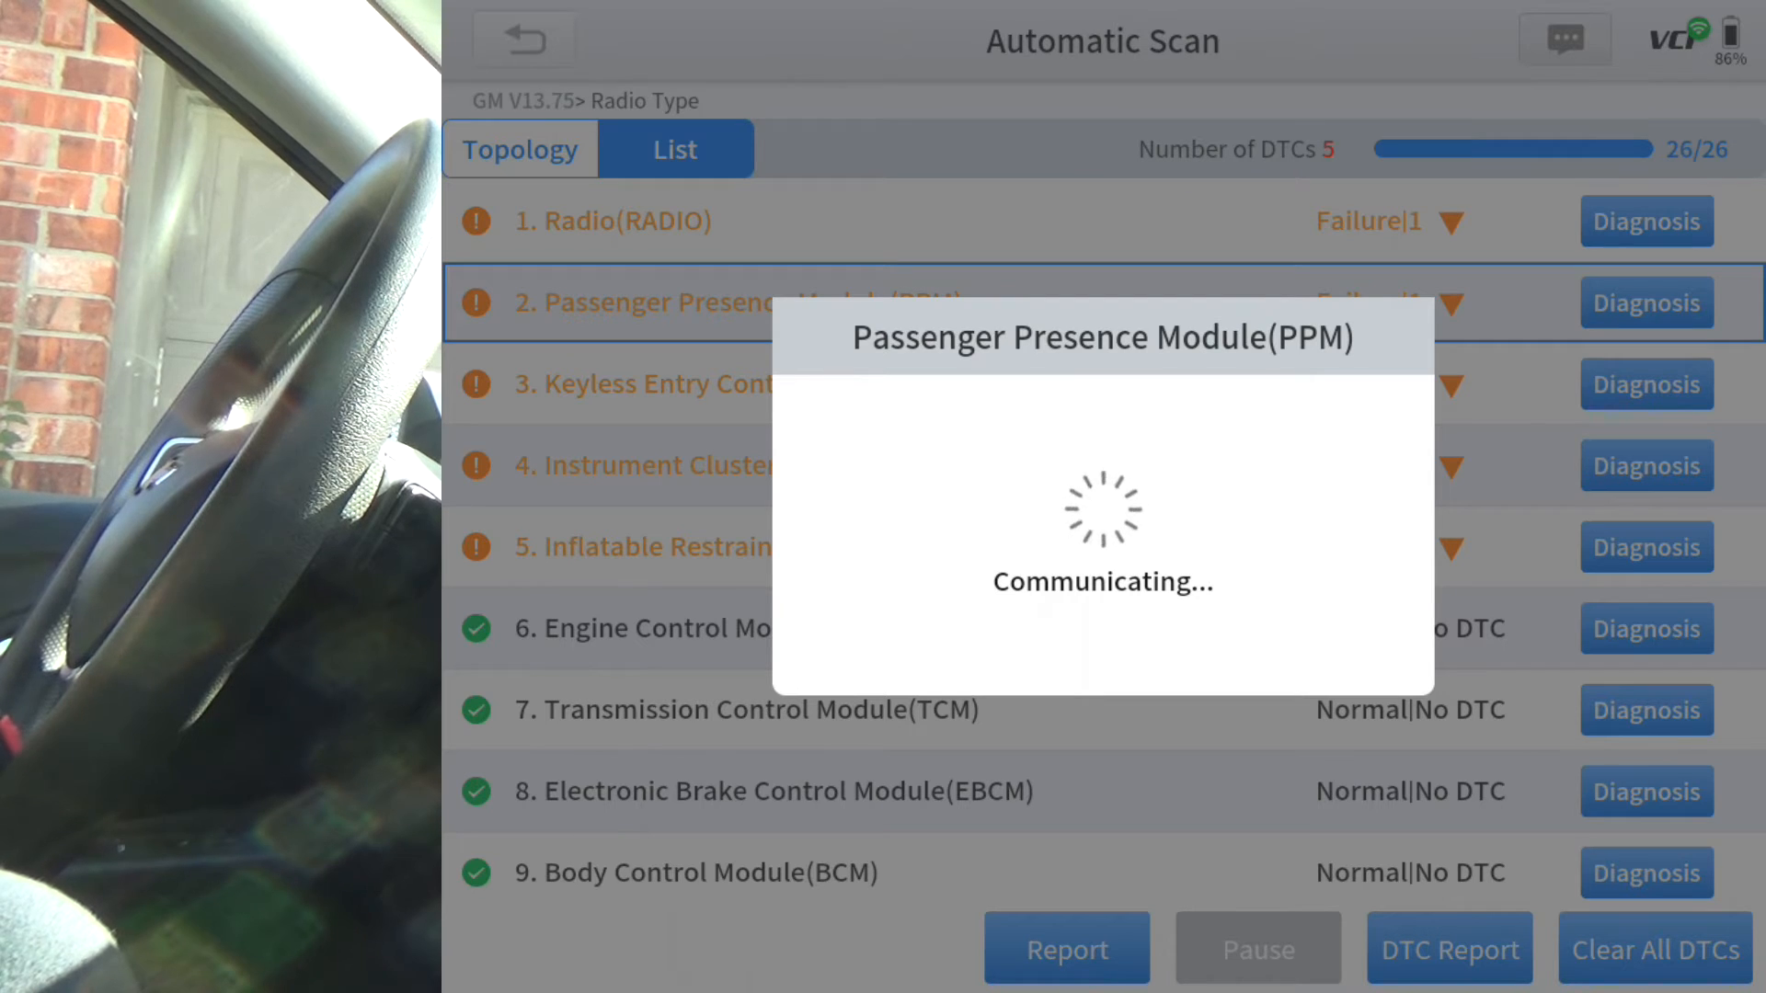
pyautogui.click(1646, 301)
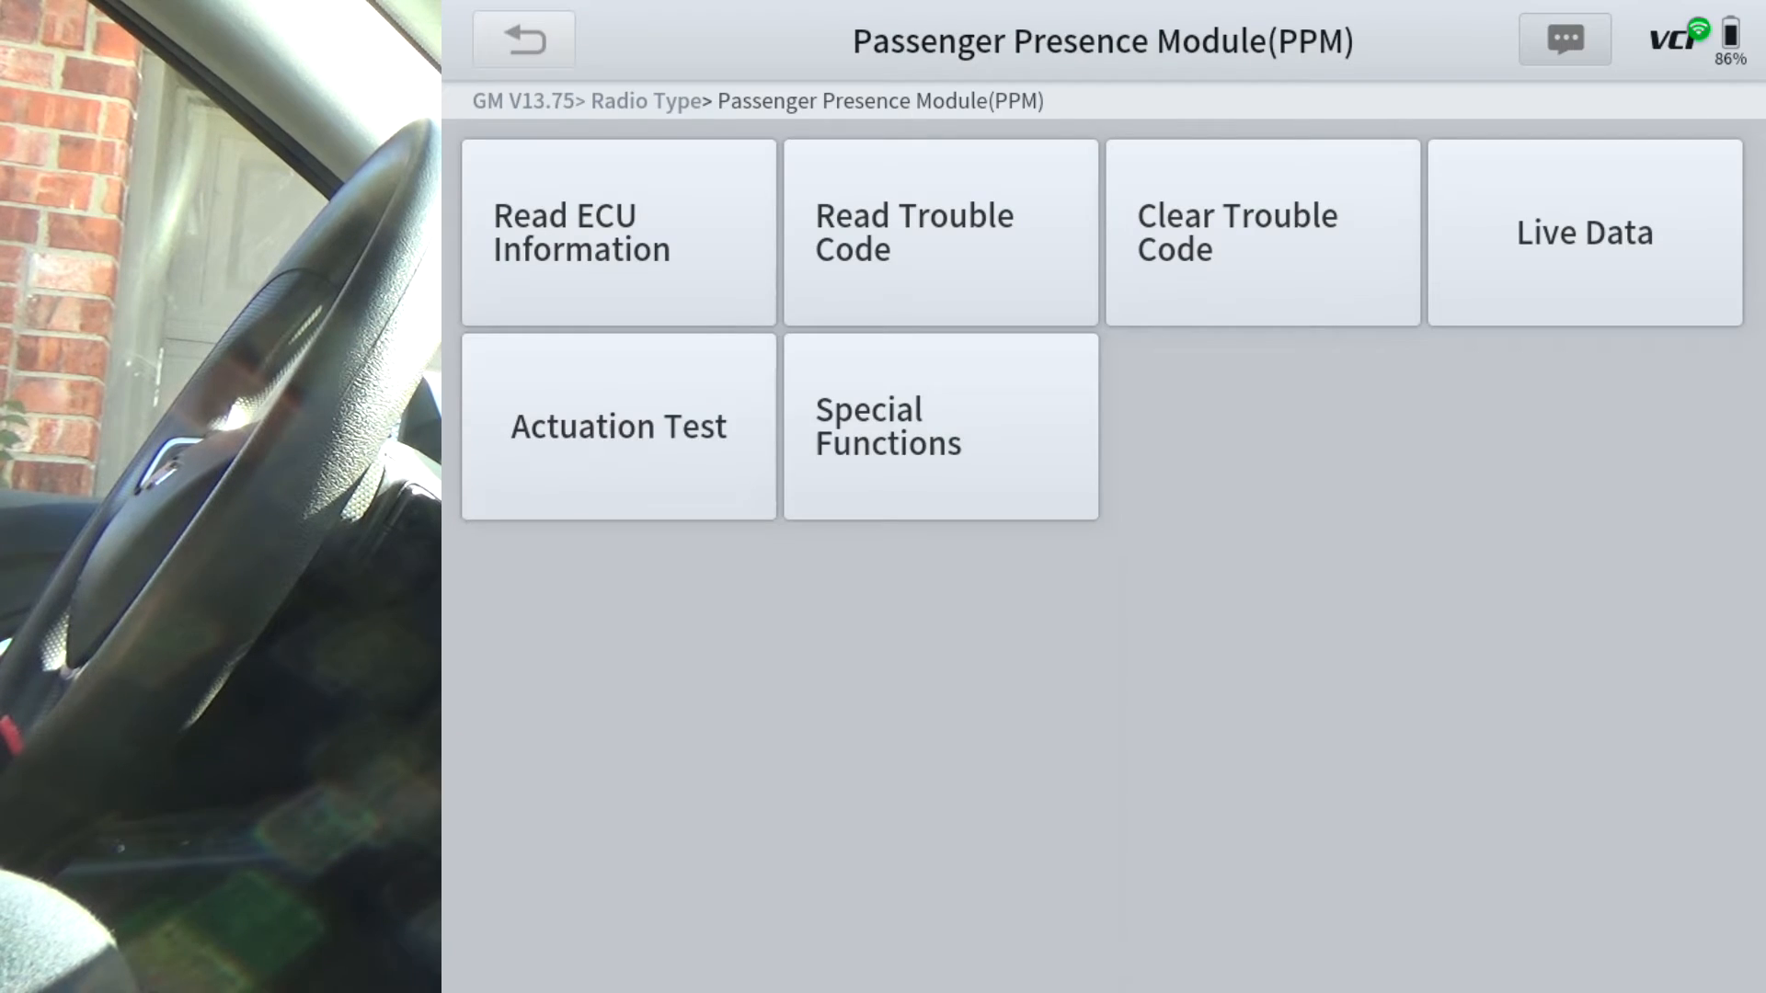
pyautogui.click(617, 426)
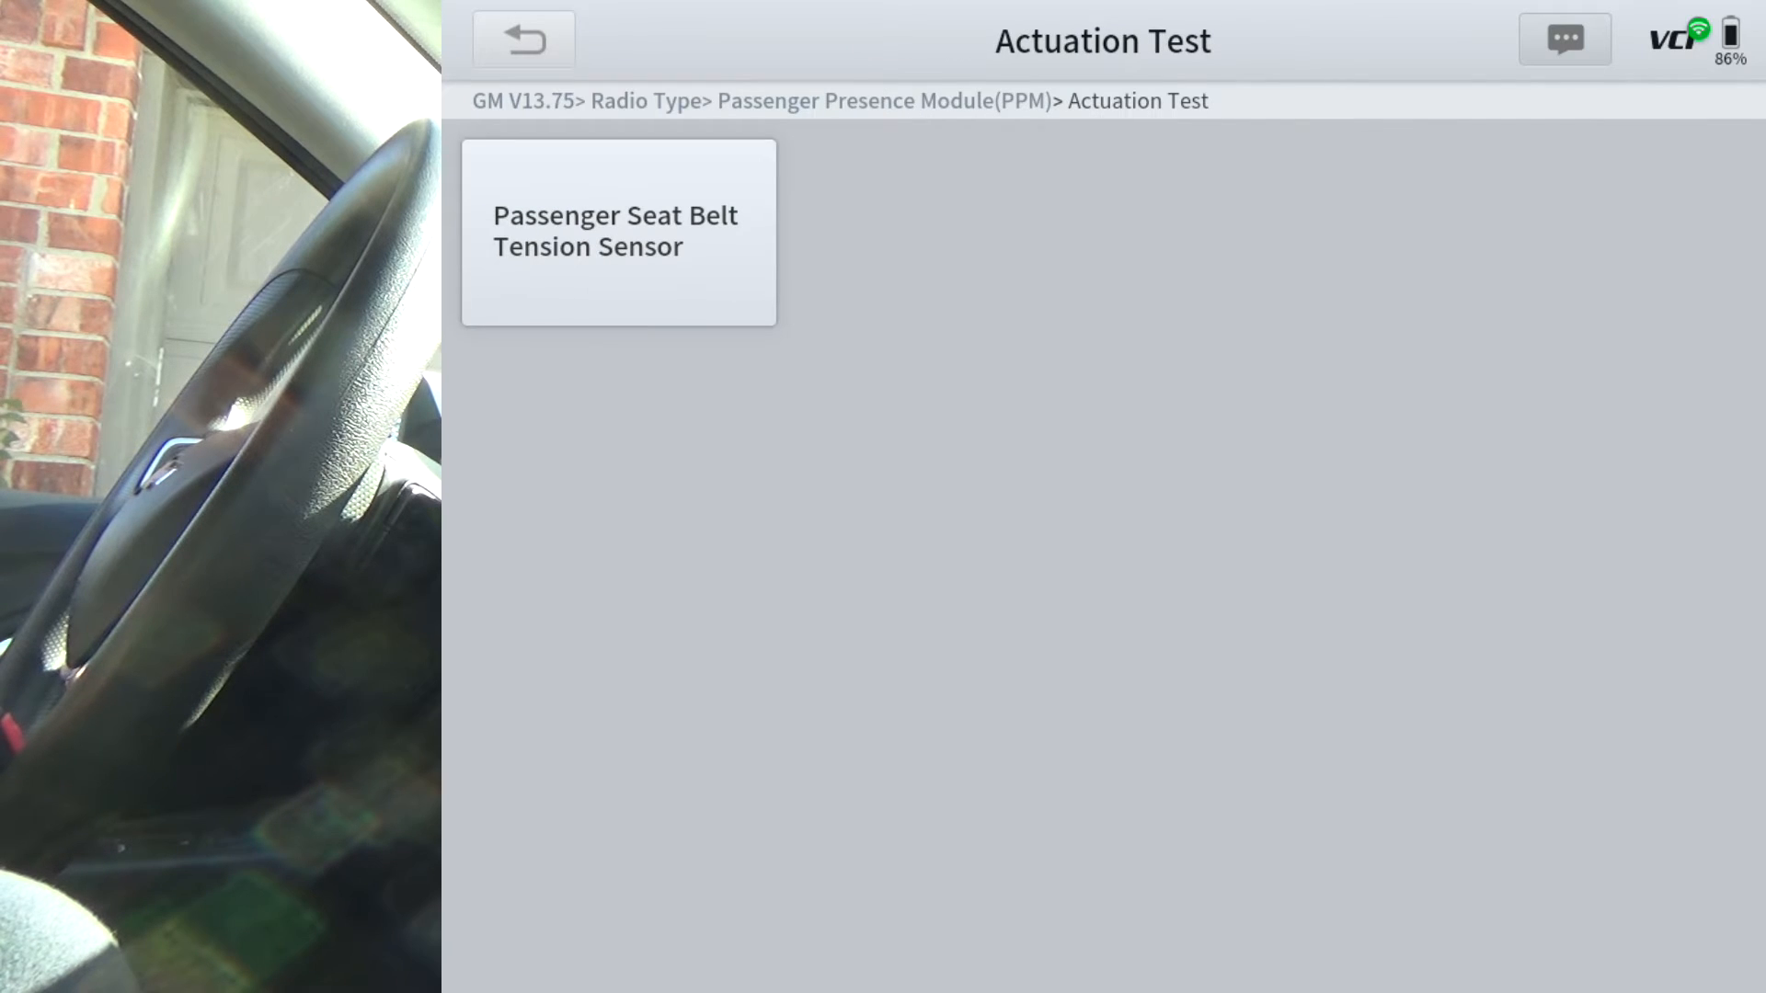
pyautogui.click(521, 39)
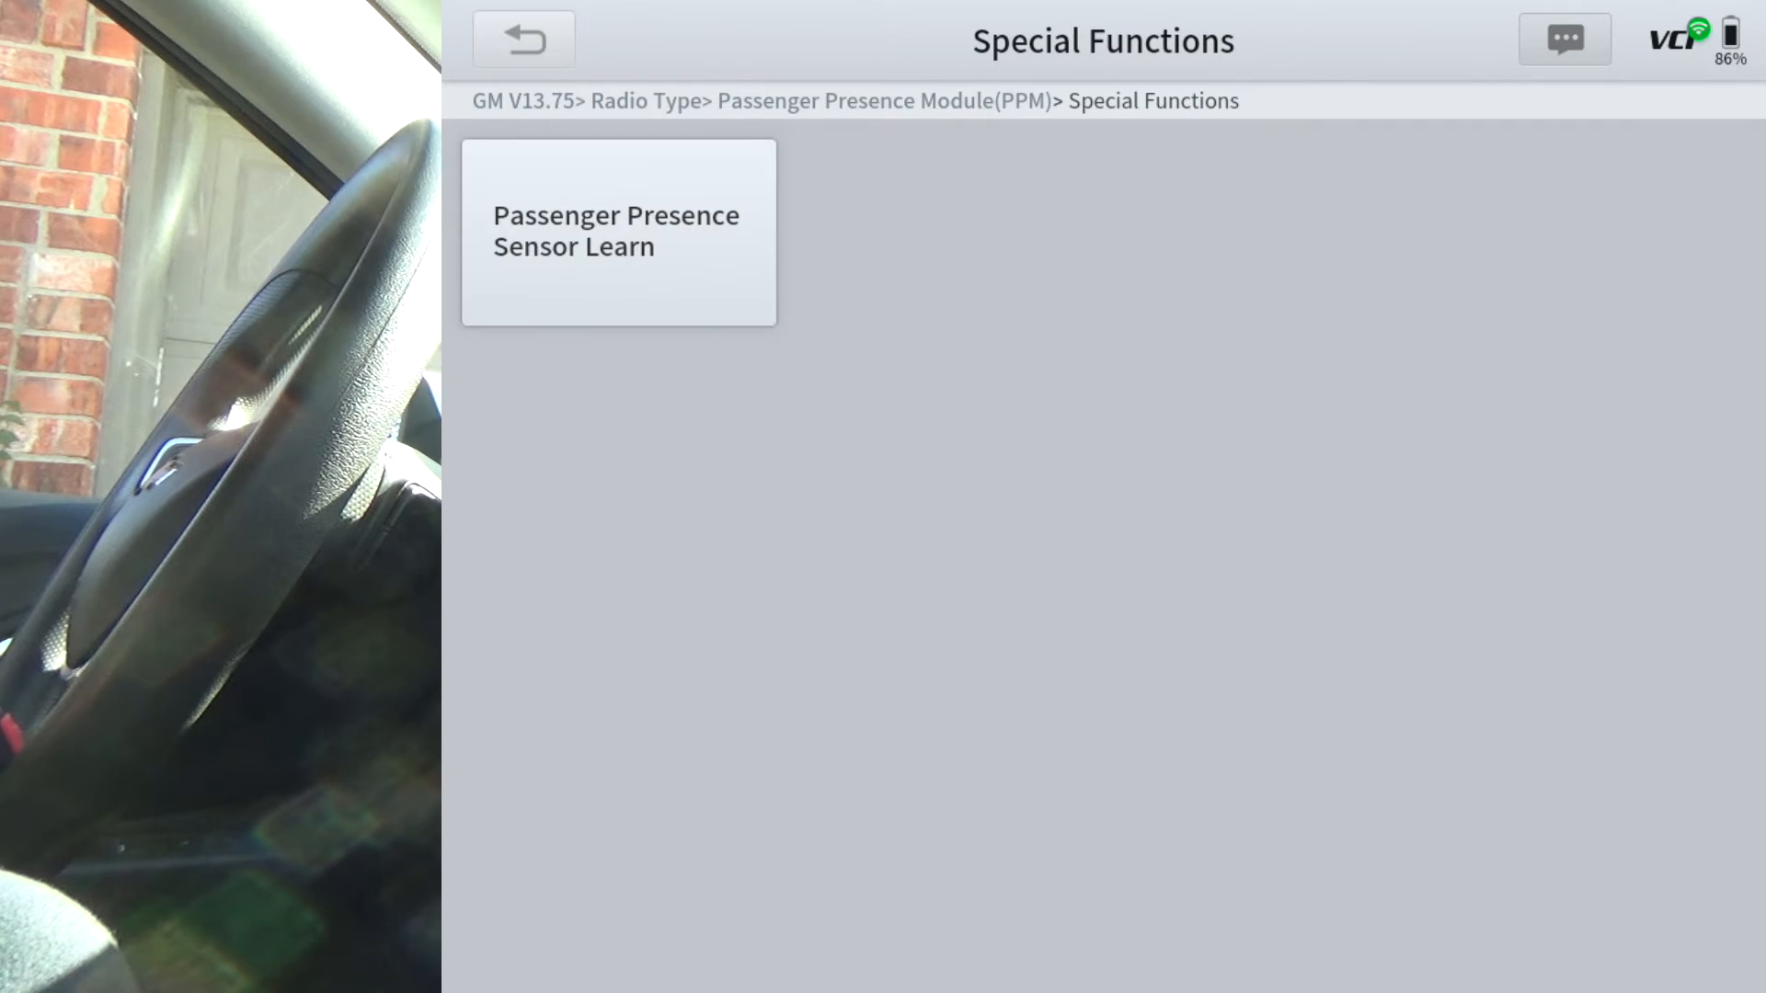
pyautogui.click(522, 39)
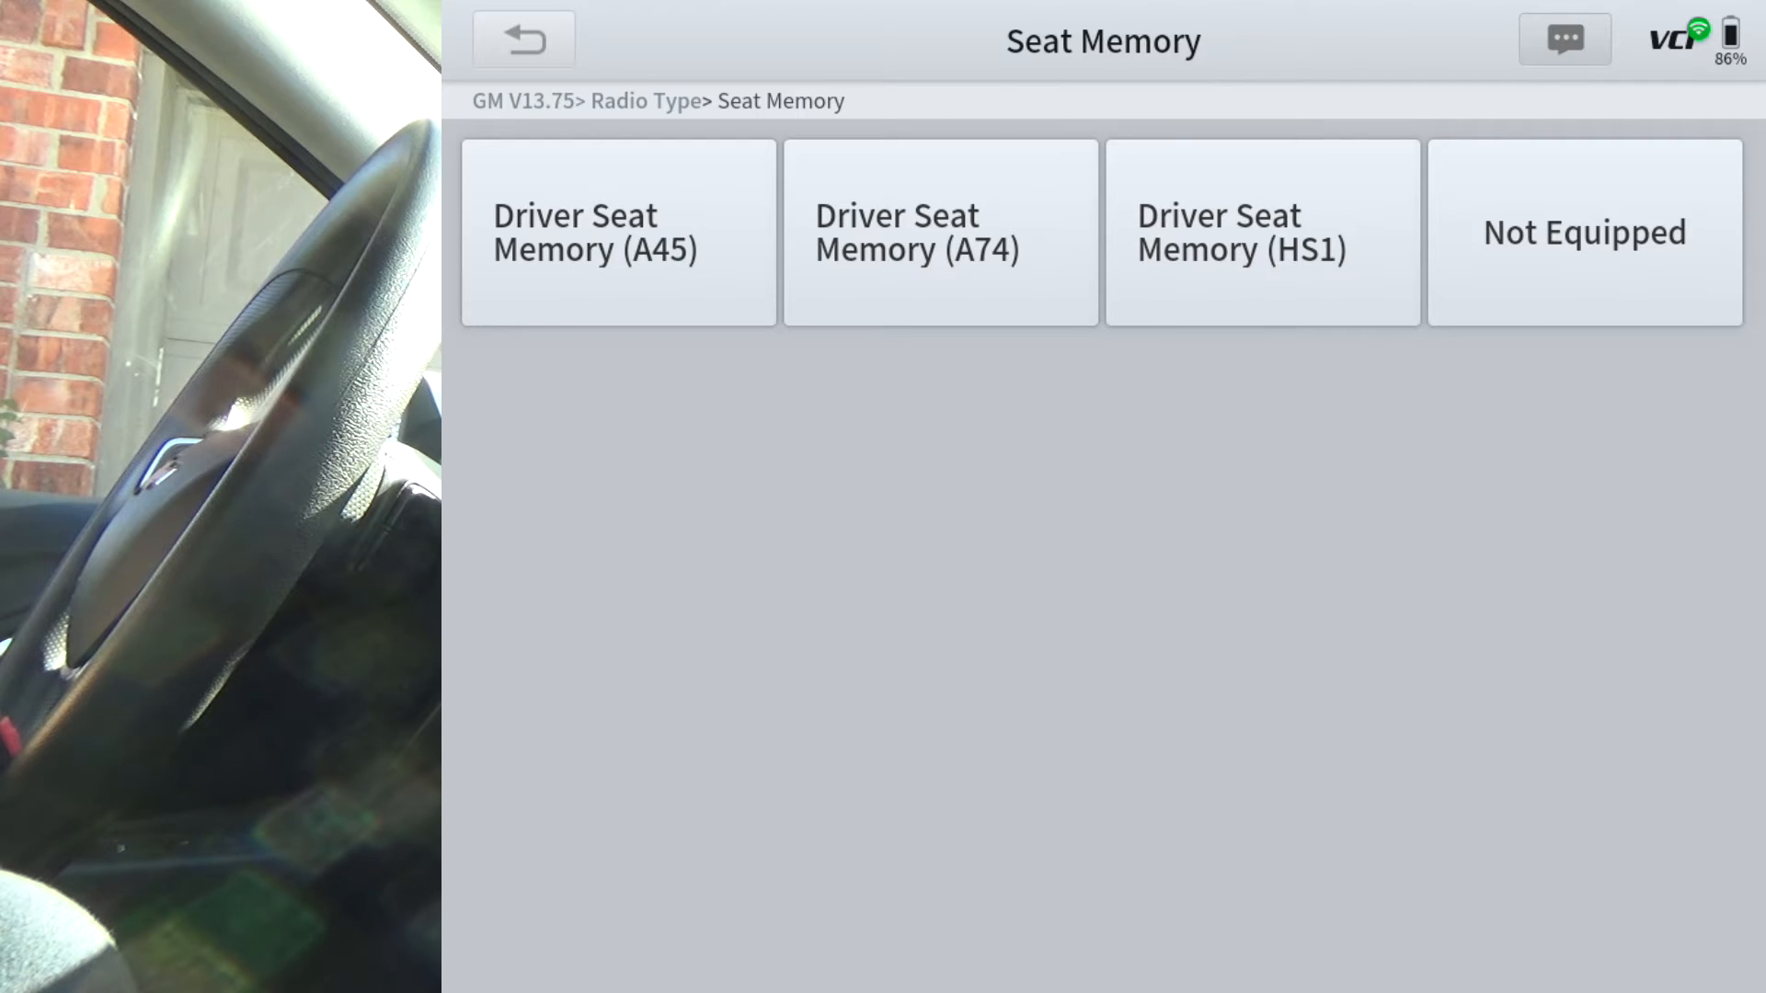
# Mark seat memory Not Equipped, view the keyless entry door handle actuation tests, and return
pyautogui.click(1584, 232)
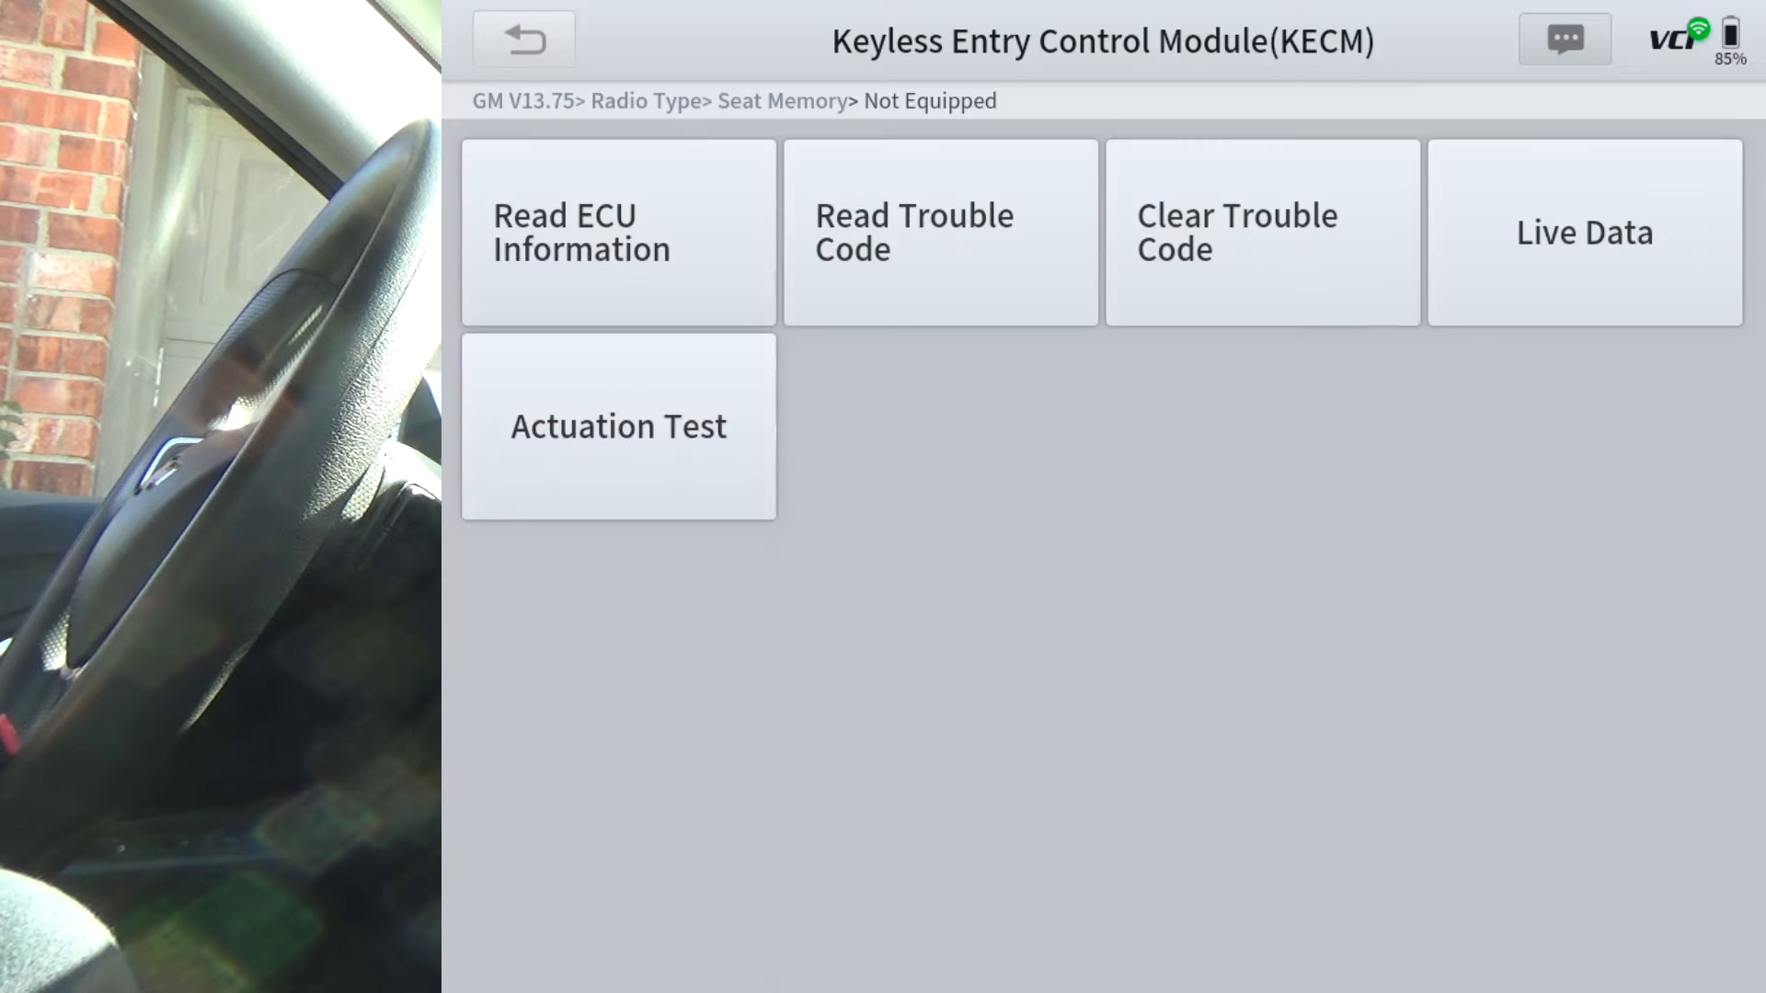
pyautogui.click(618, 427)
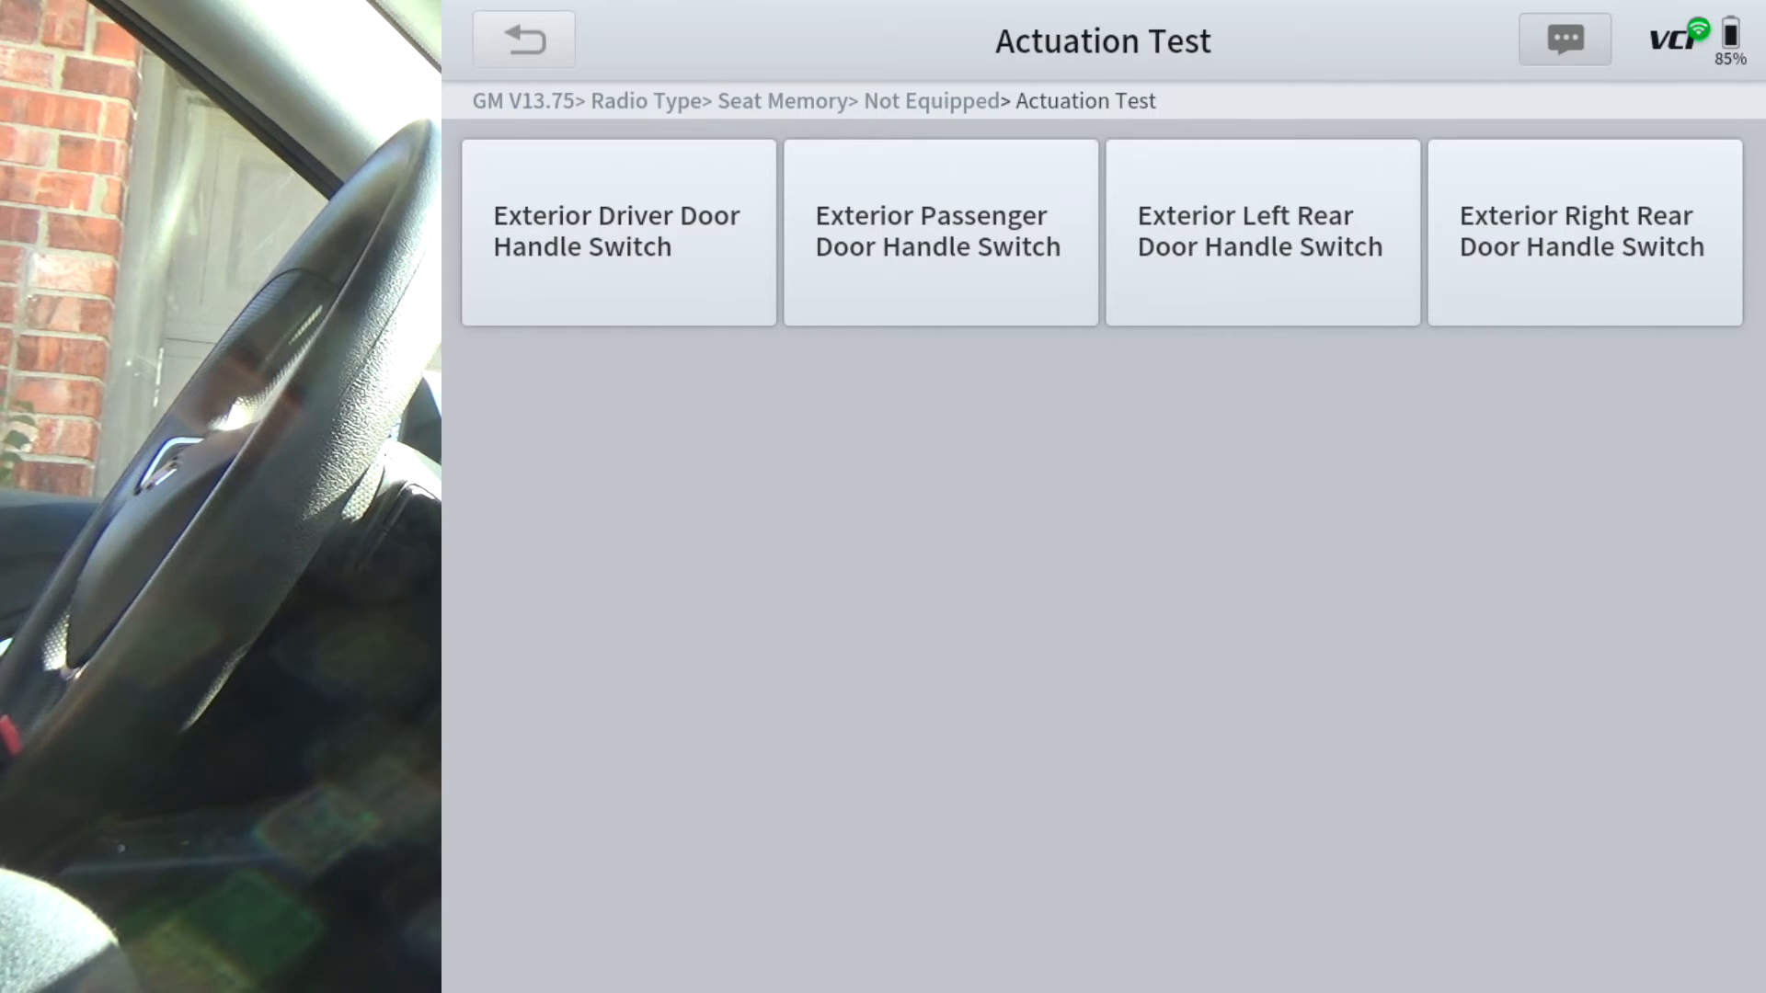
pyautogui.click(522, 40)
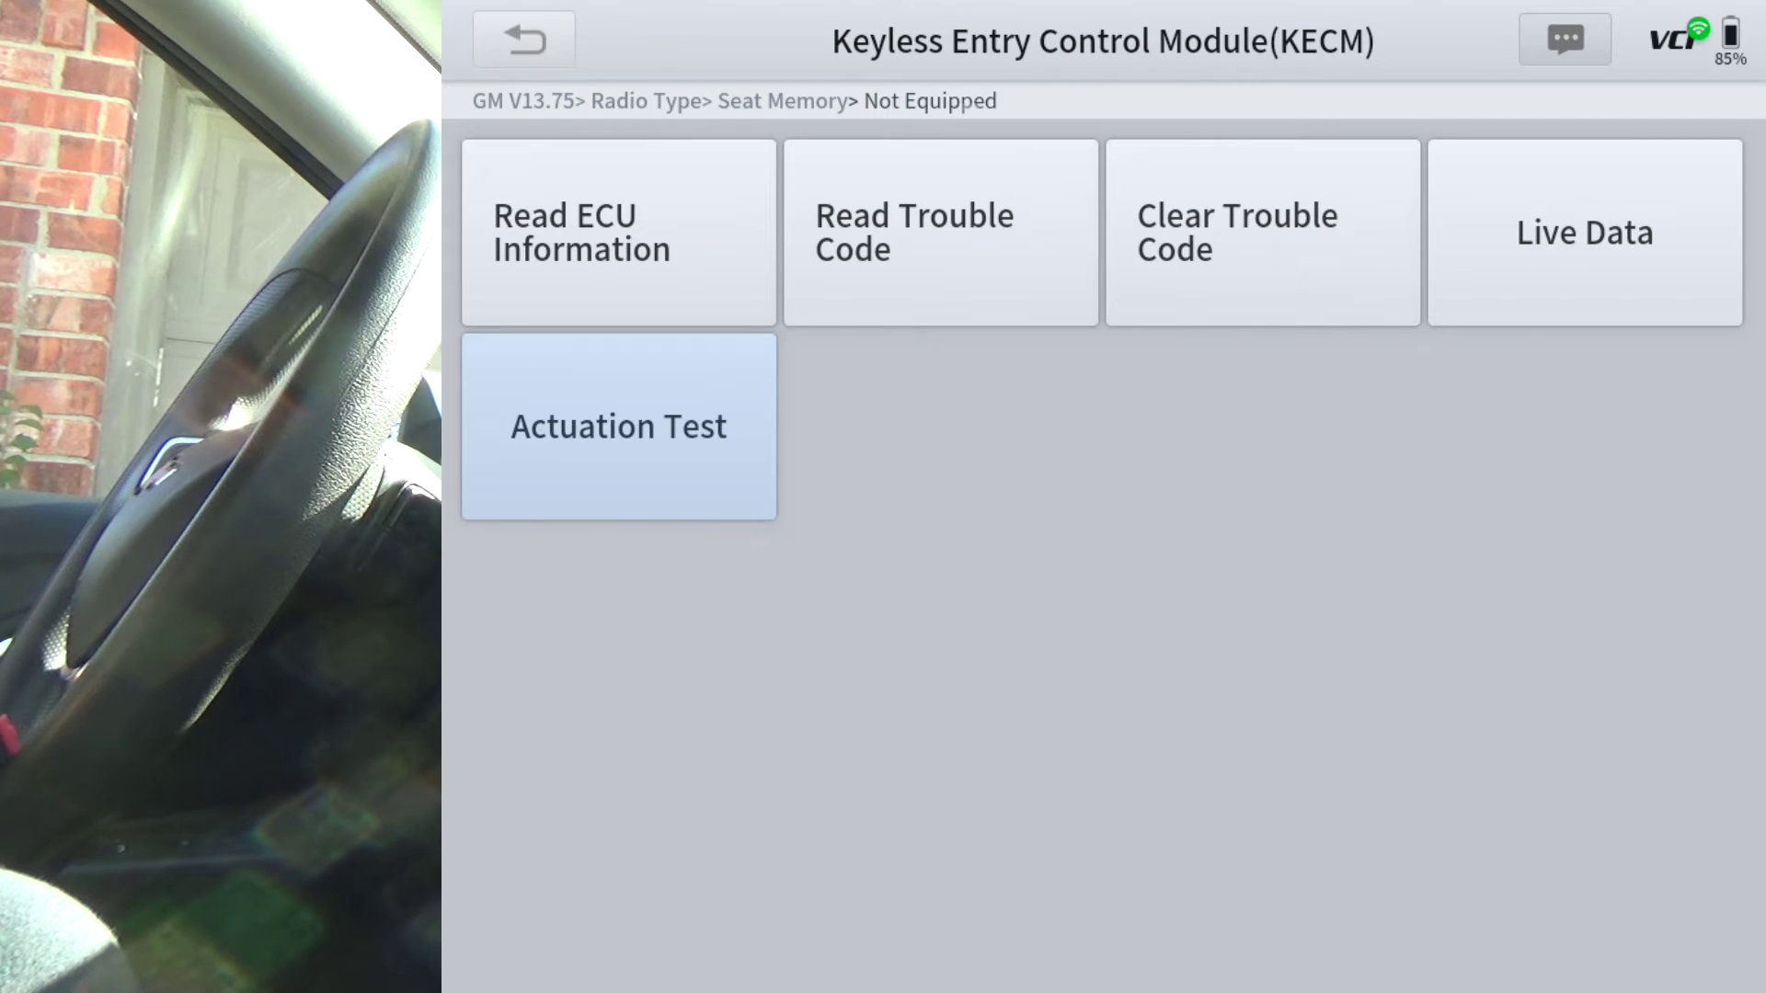
pyautogui.click(940, 232)
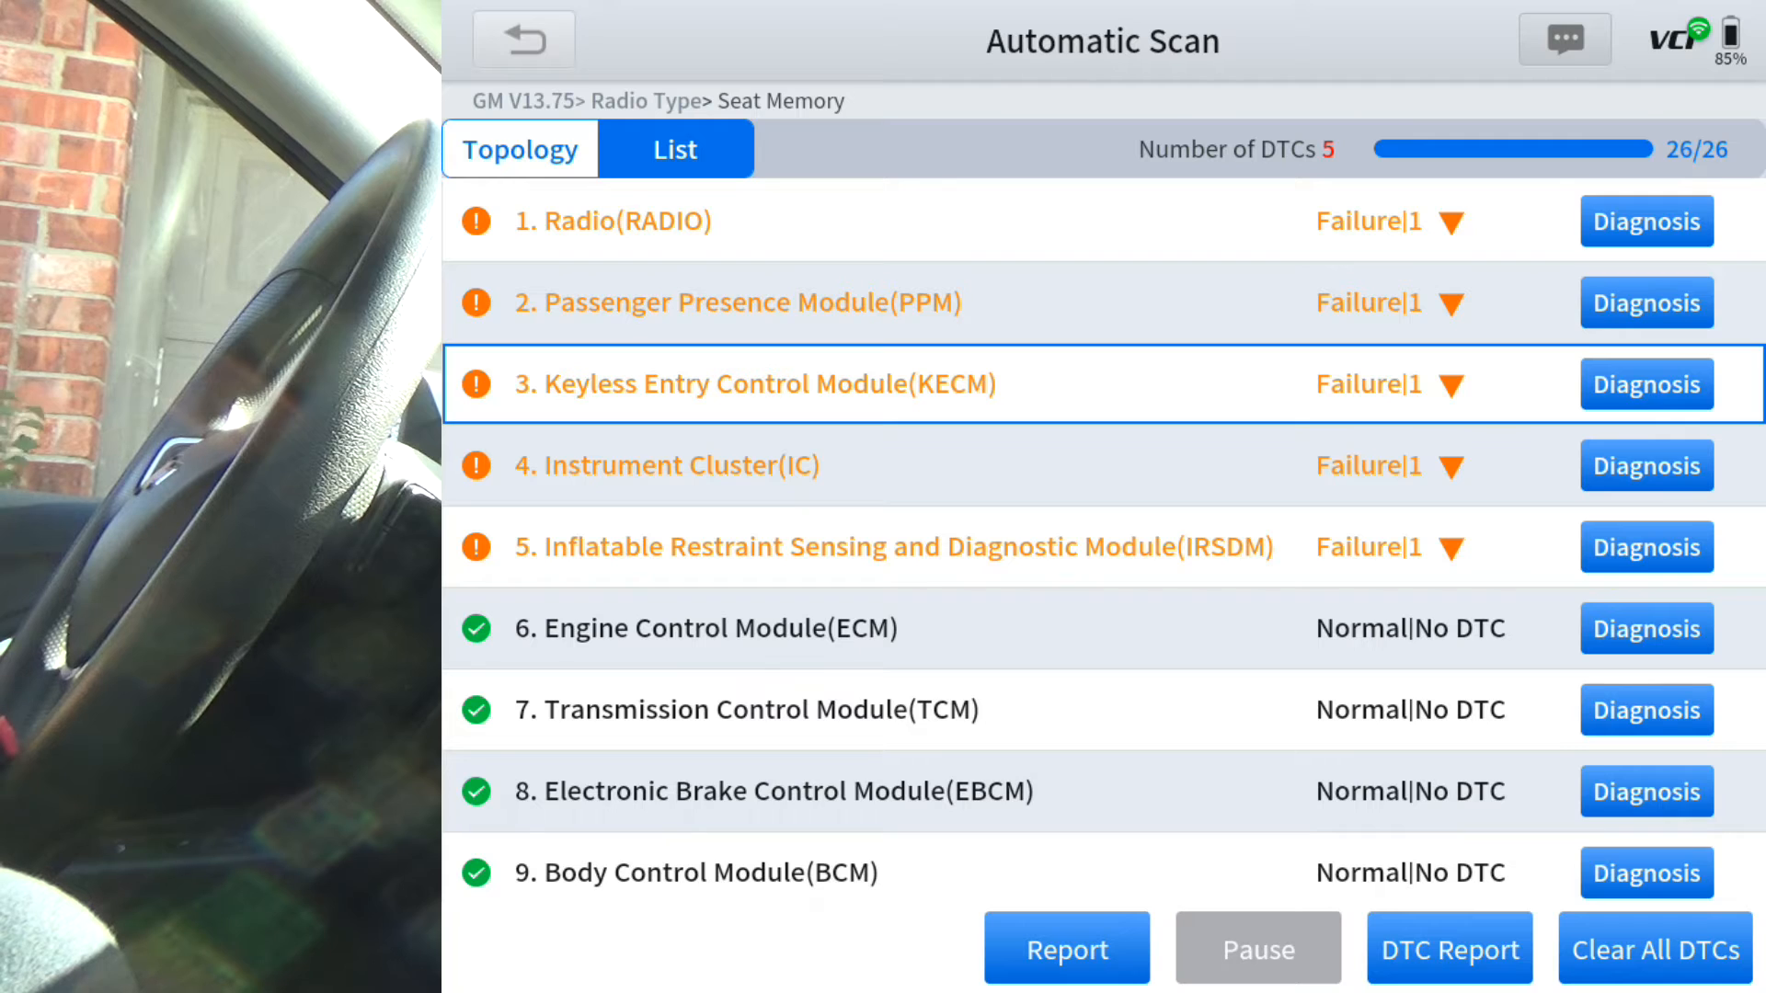
# Open the Instrument Cluster with monochrome DIC and 1.5L (LYX) engine, browse it, and exit
pyautogui.click(1645, 466)
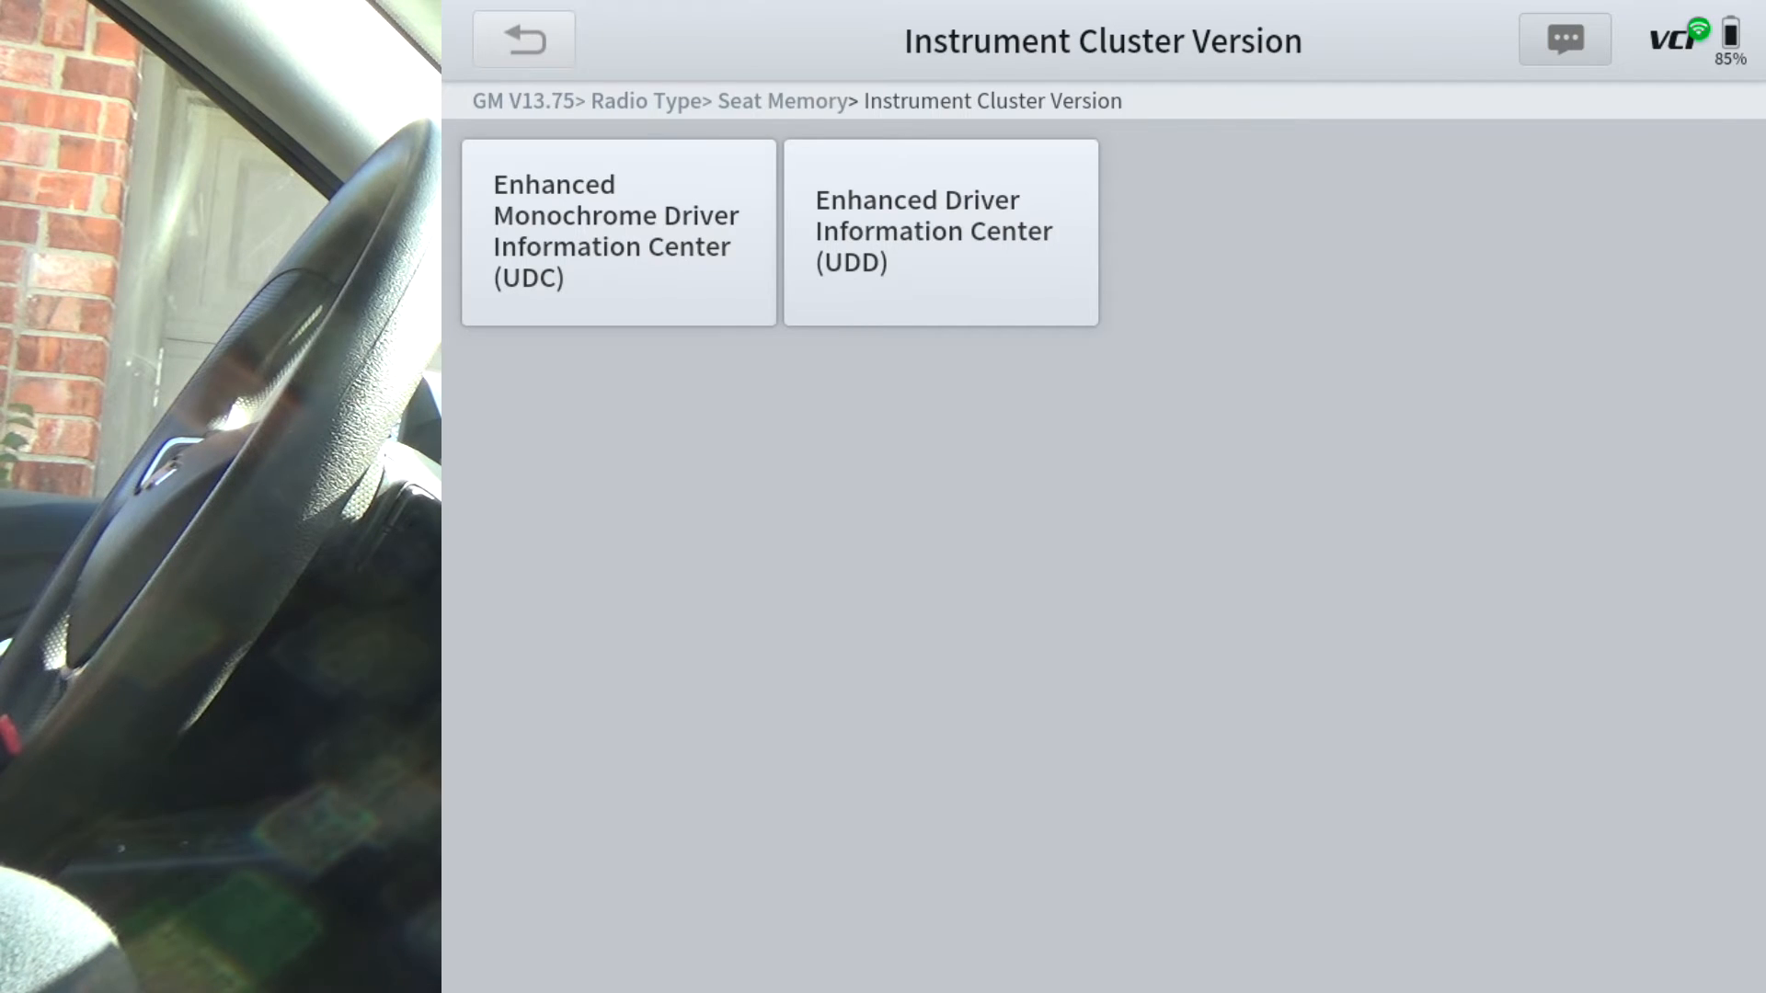
pyautogui.click(617, 231)
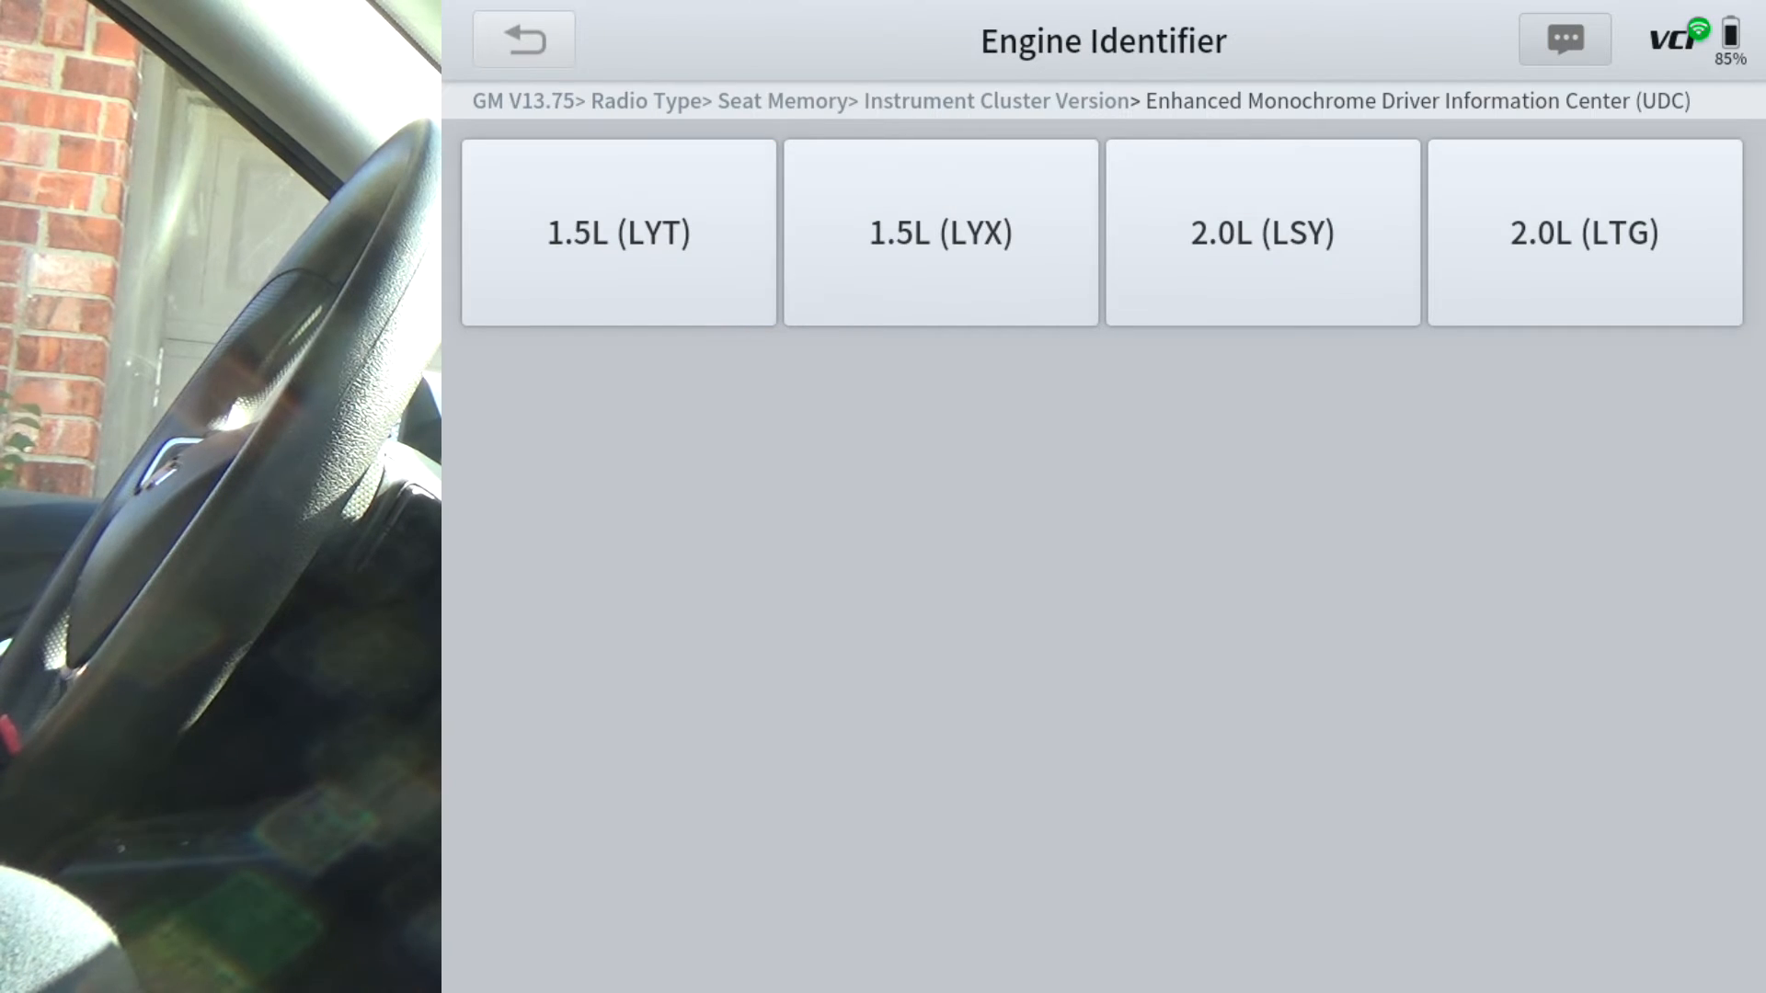
pyautogui.click(939, 232)
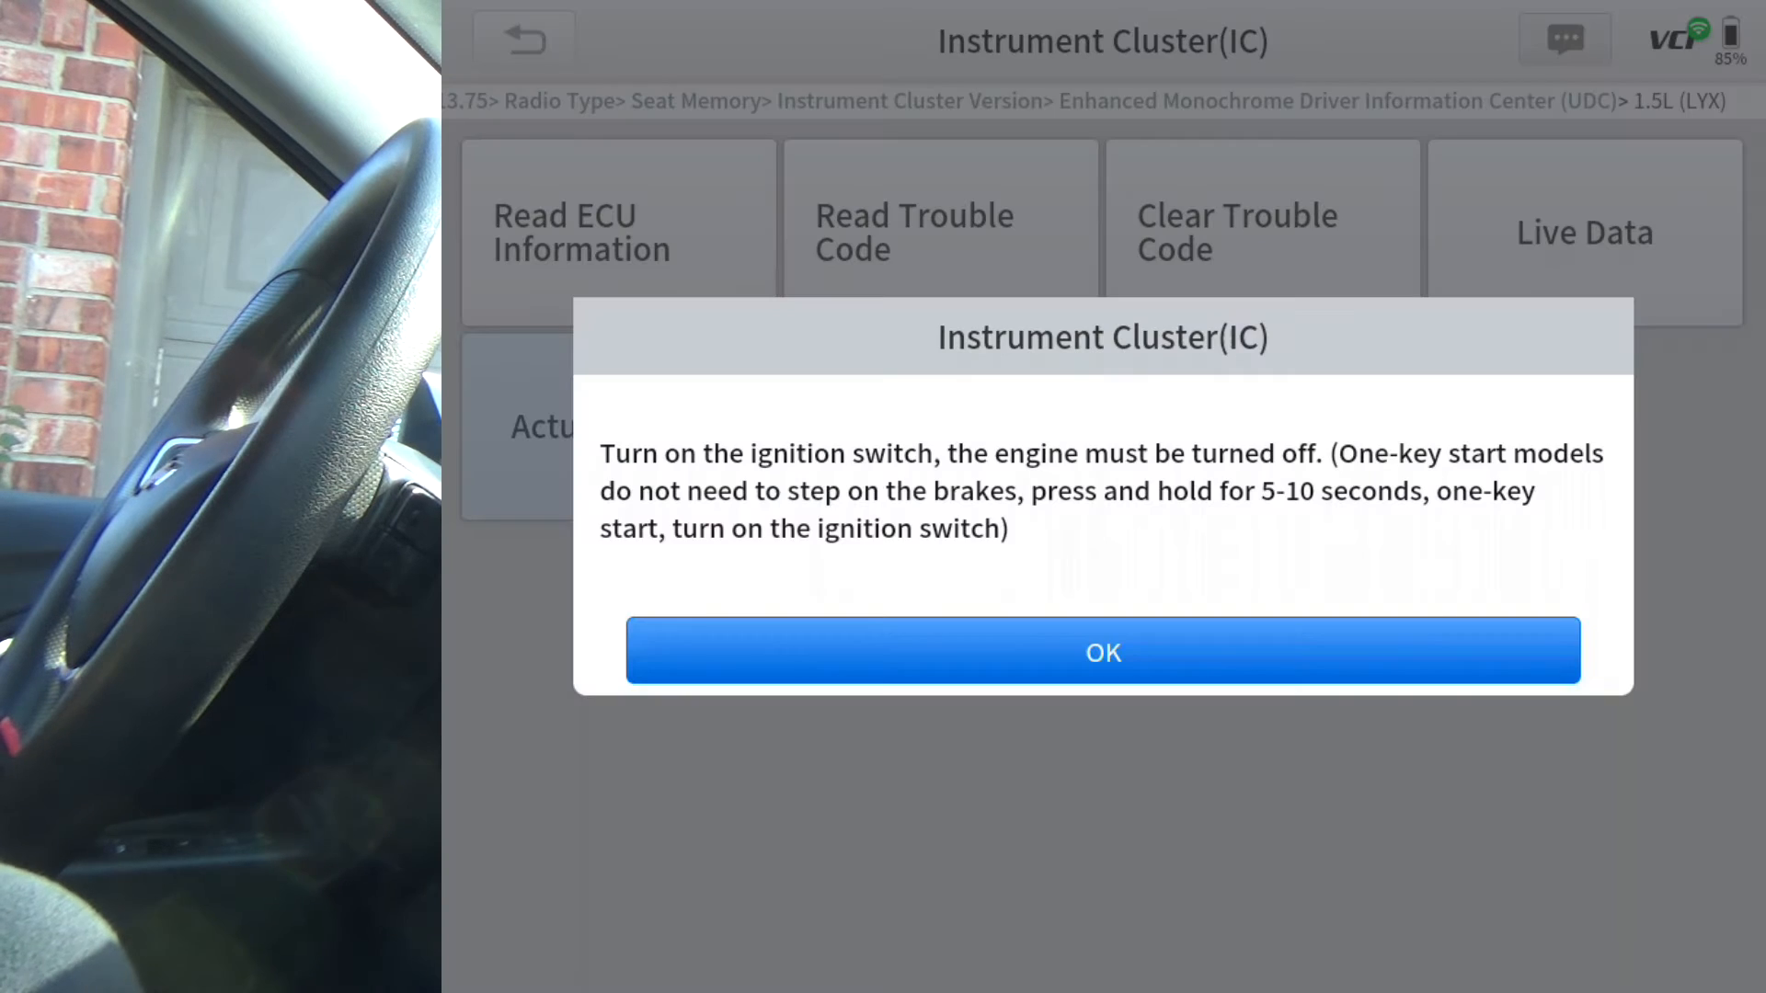
pyautogui.click(1102, 651)
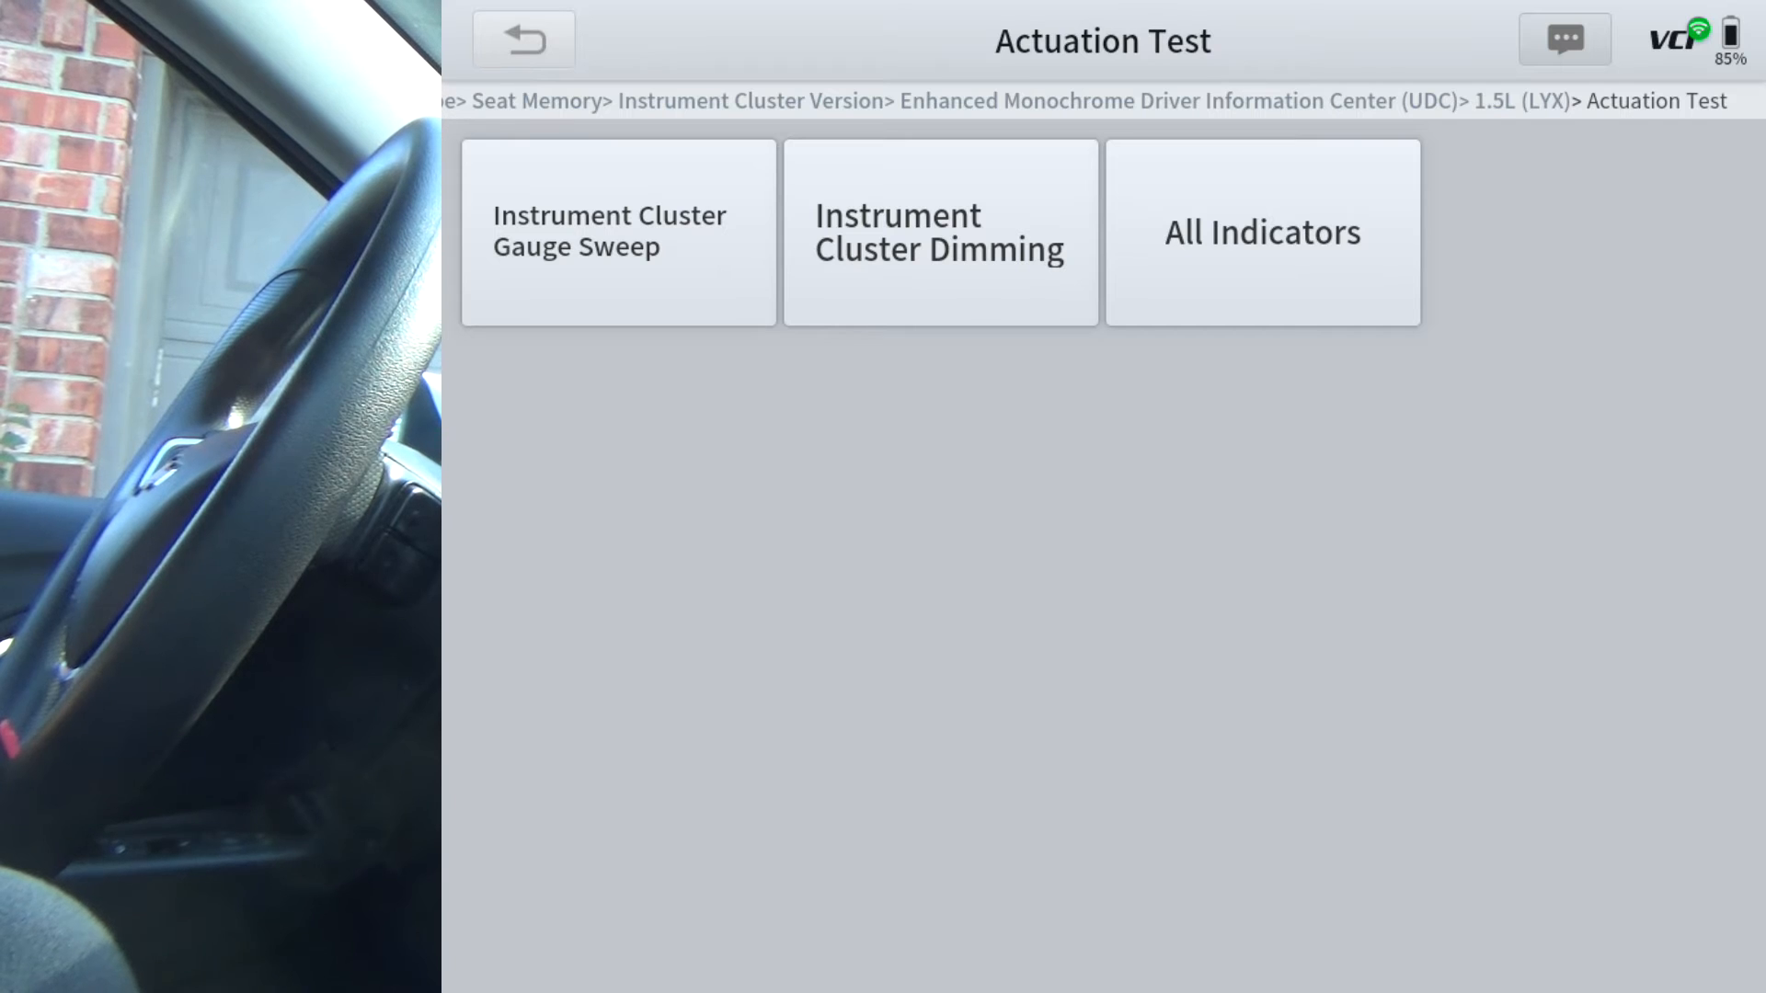
pyautogui.click(523, 40)
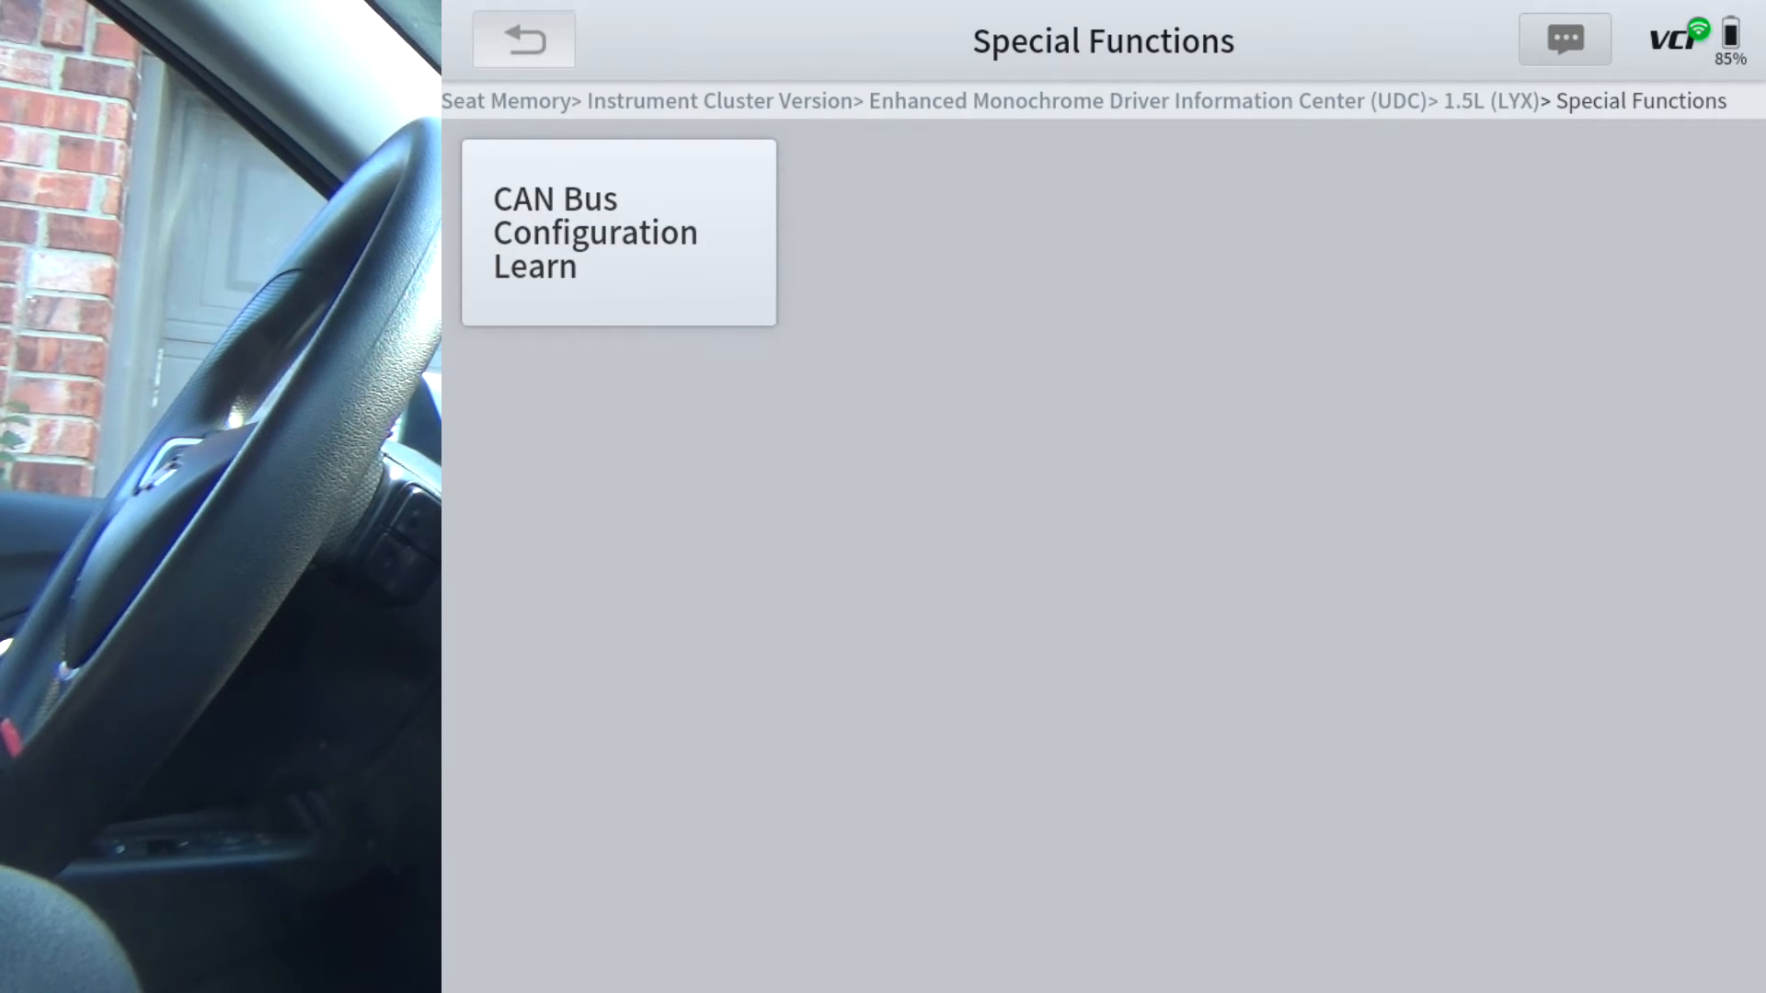
pyautogui.click(523, 39)
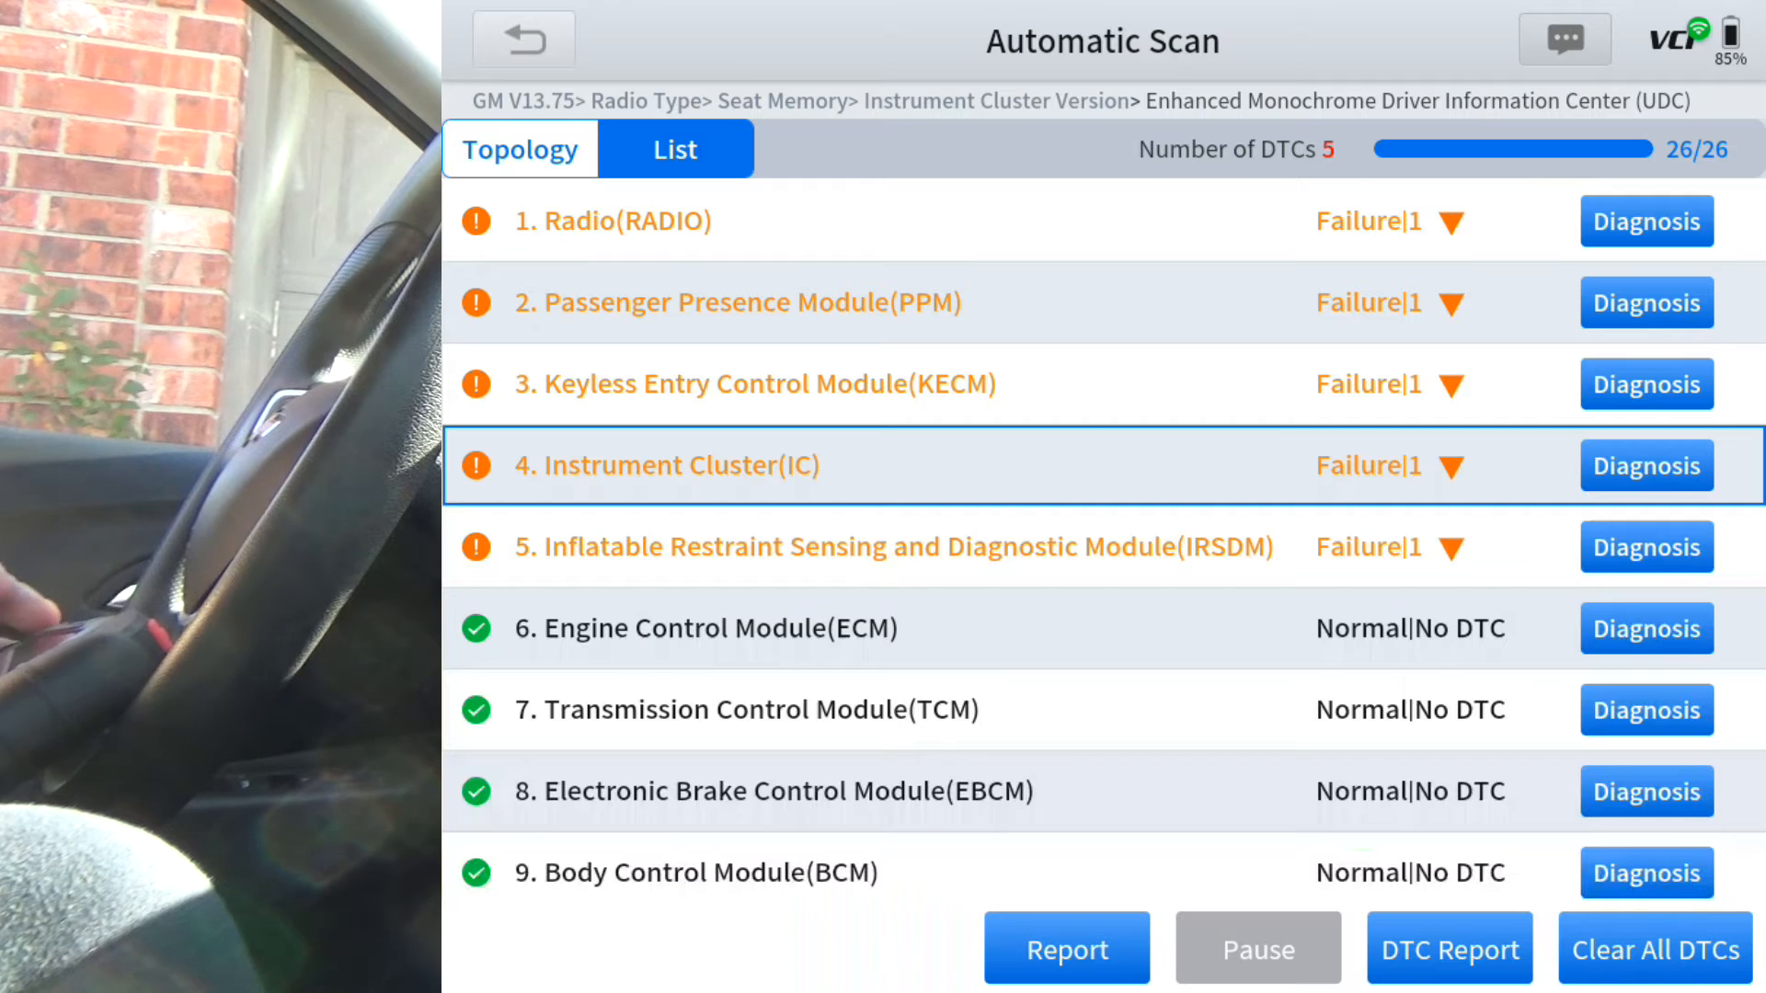
# Open IRSDM diagnosis as Equipped and Other (!000), view its passenger airbag indicator tests, and leave
pyautogui.click(1646, 466)
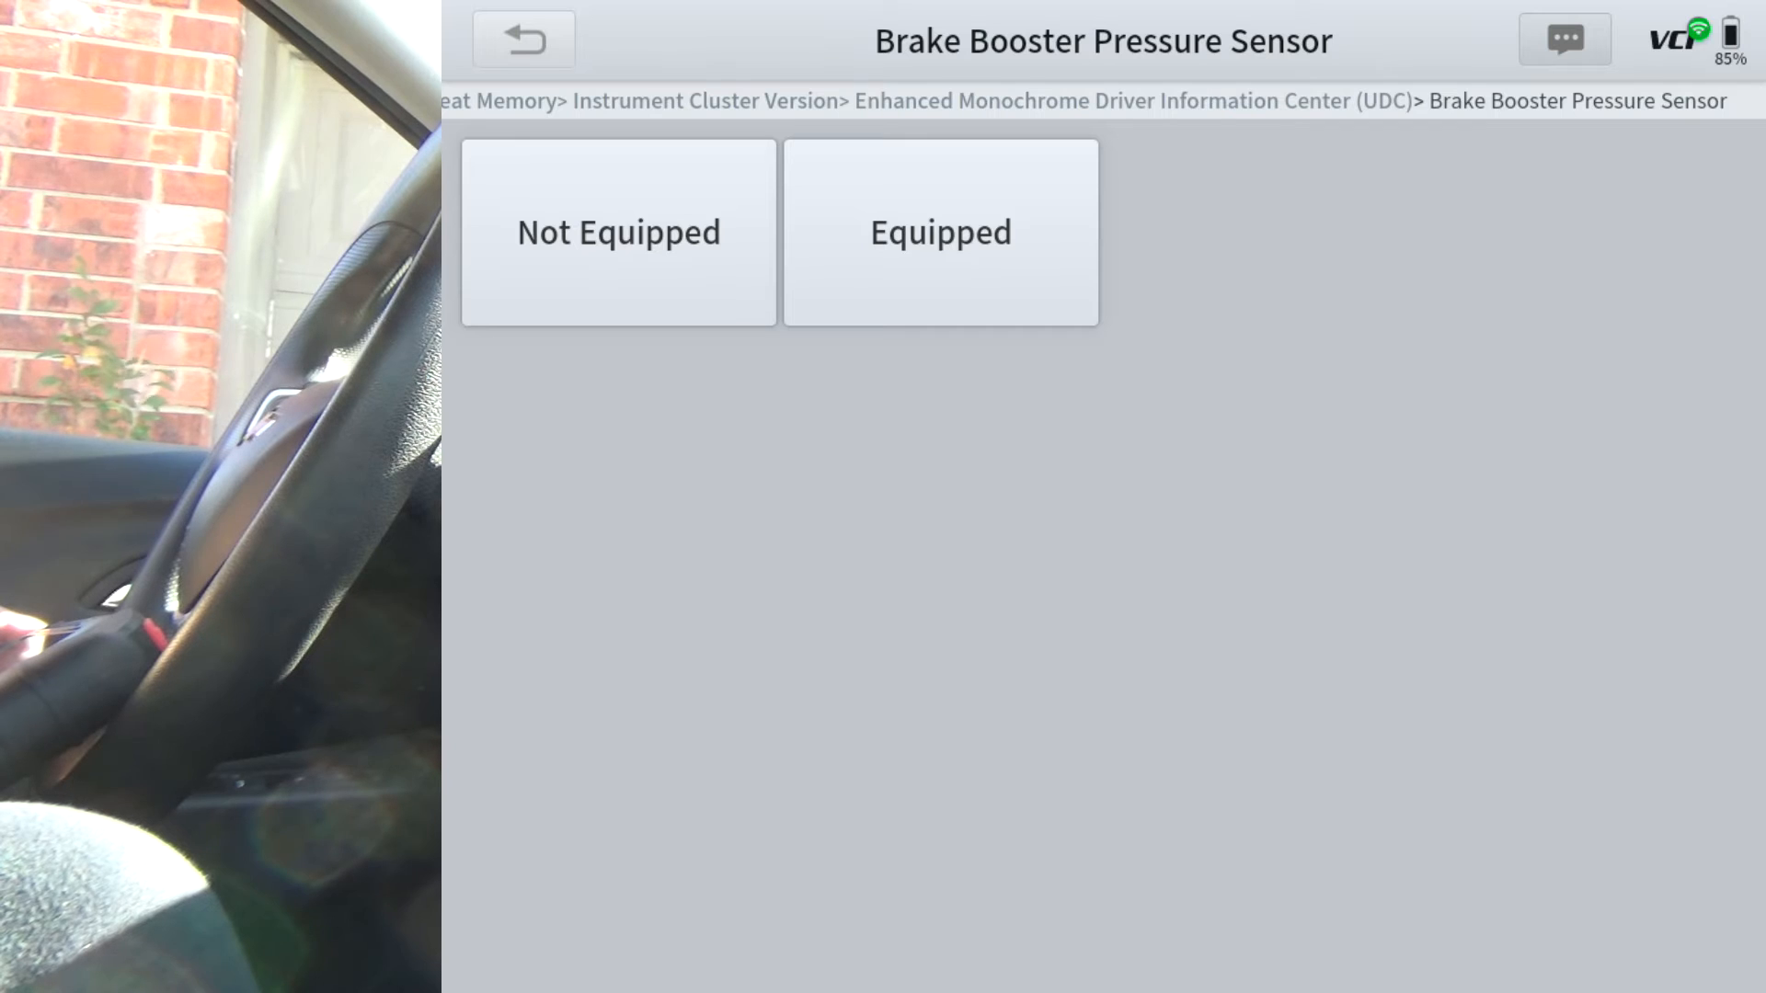
pyautogui.click(939, 231)
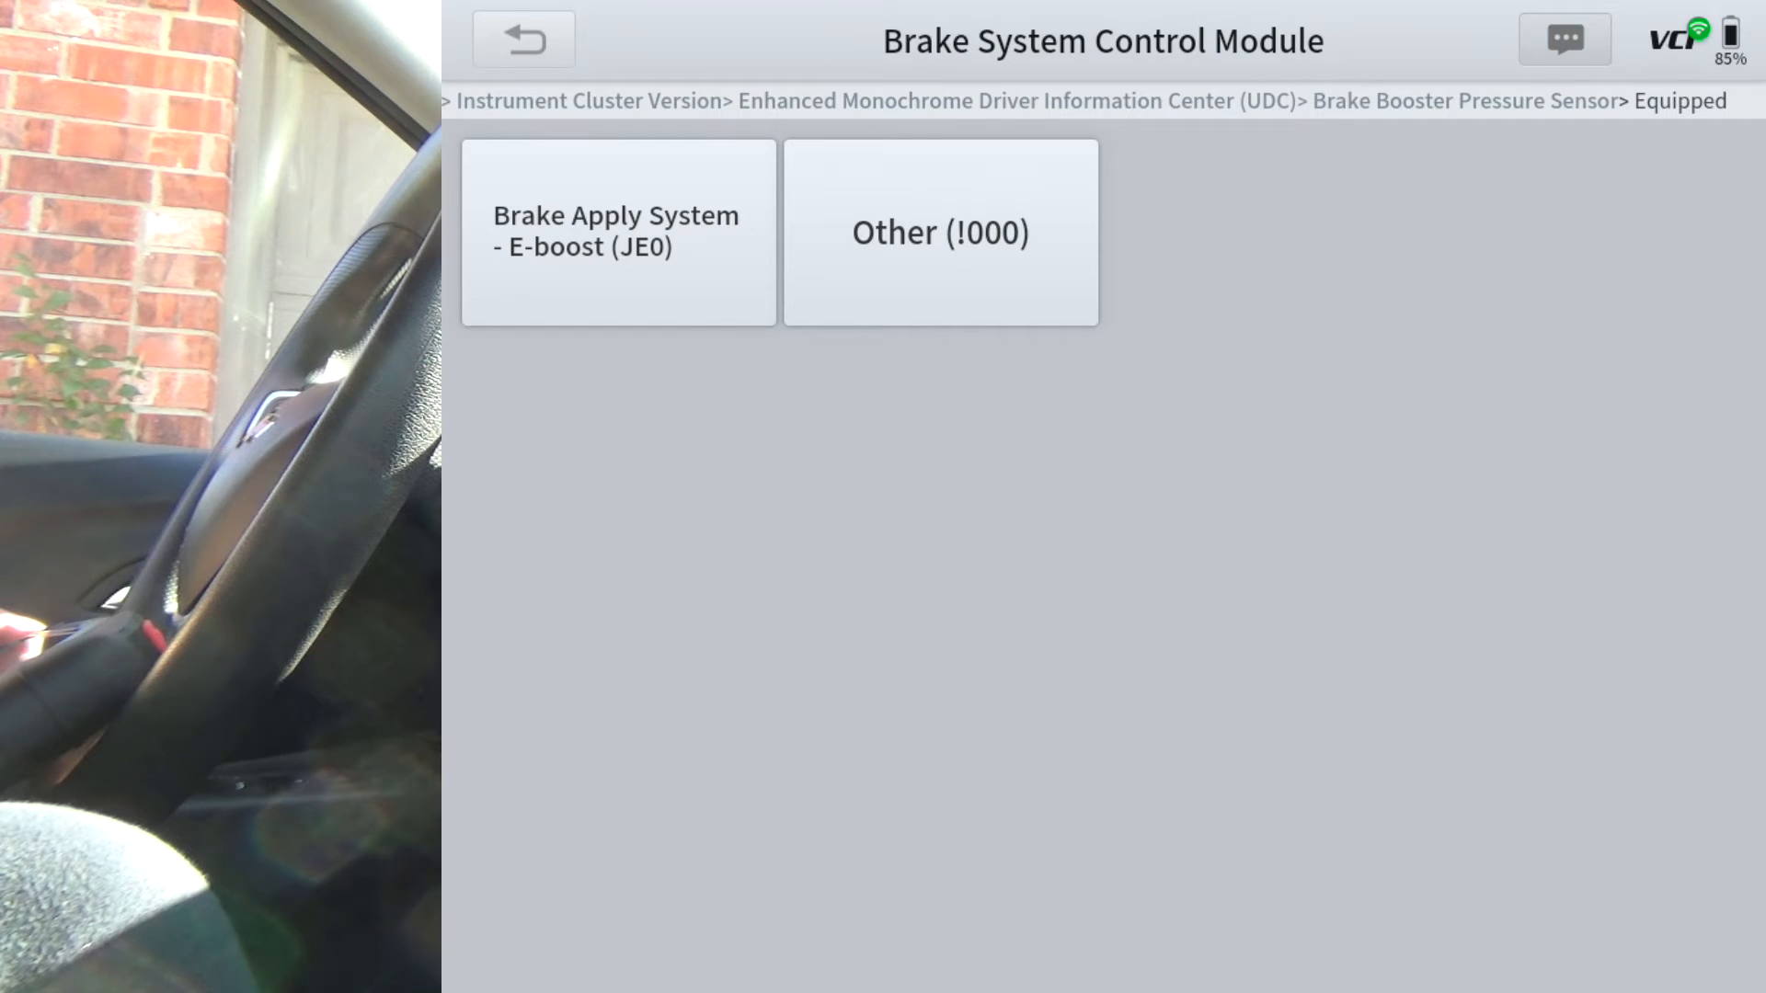
pyautogui.click(939, 232)
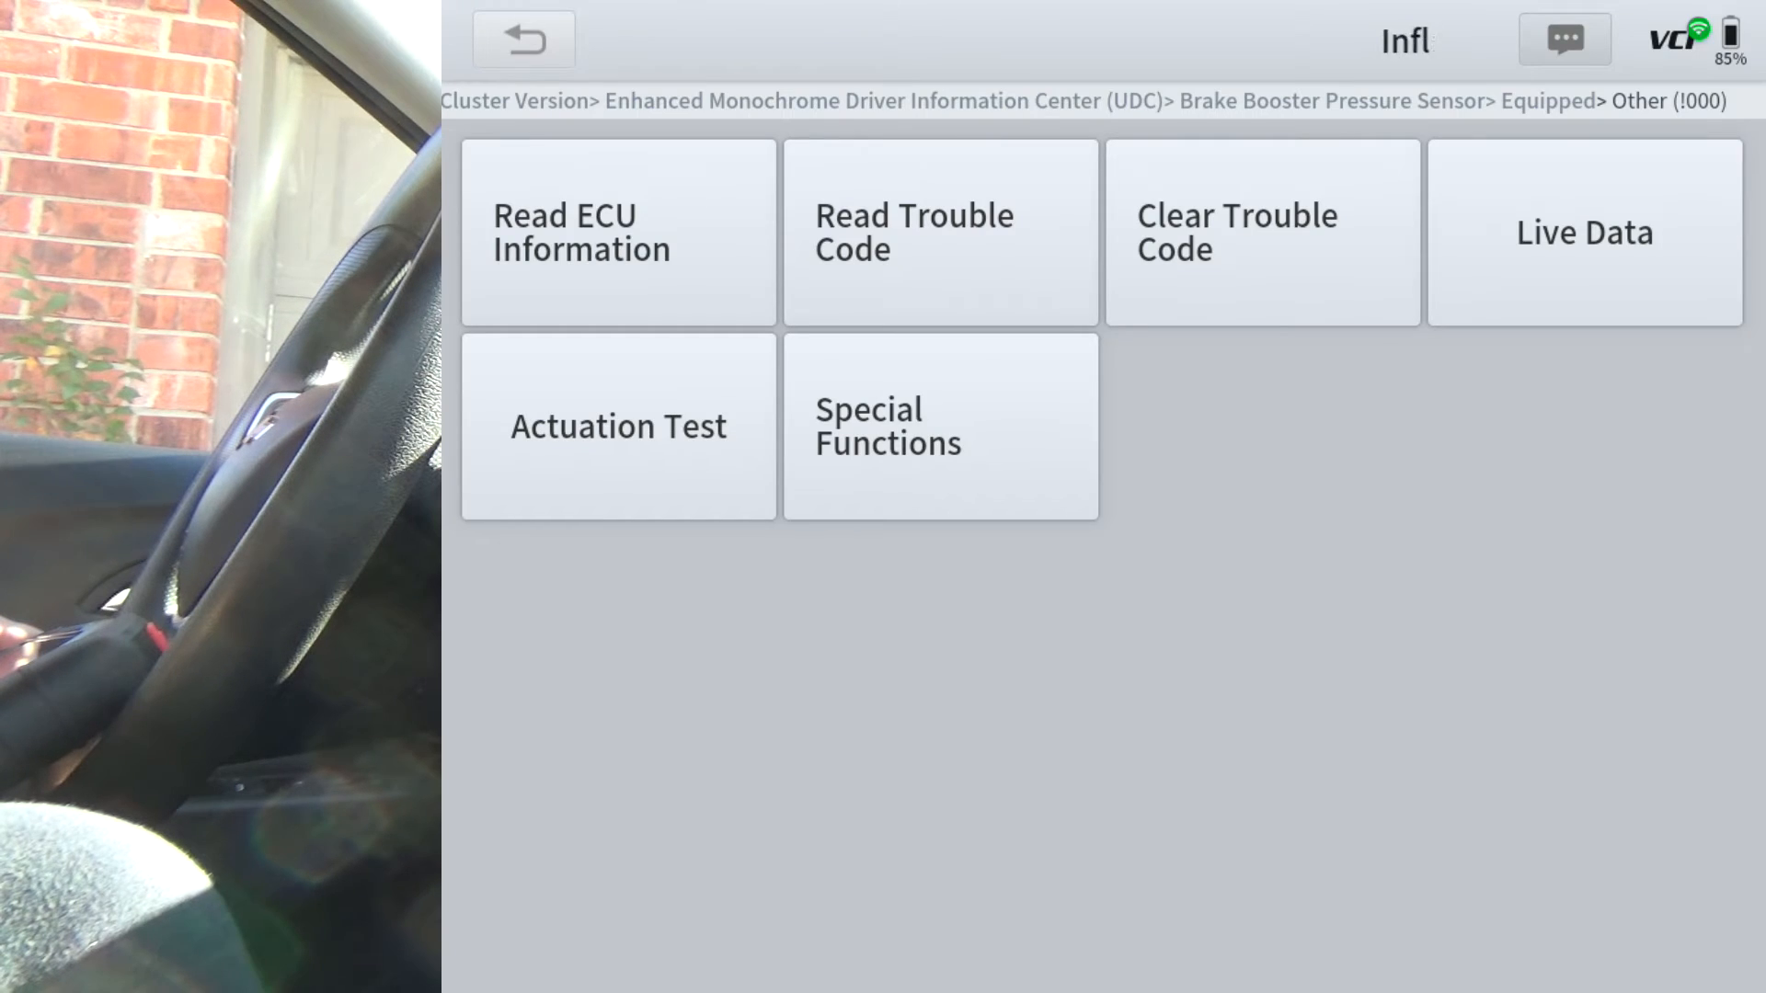
pyautogui.click(940, 426)
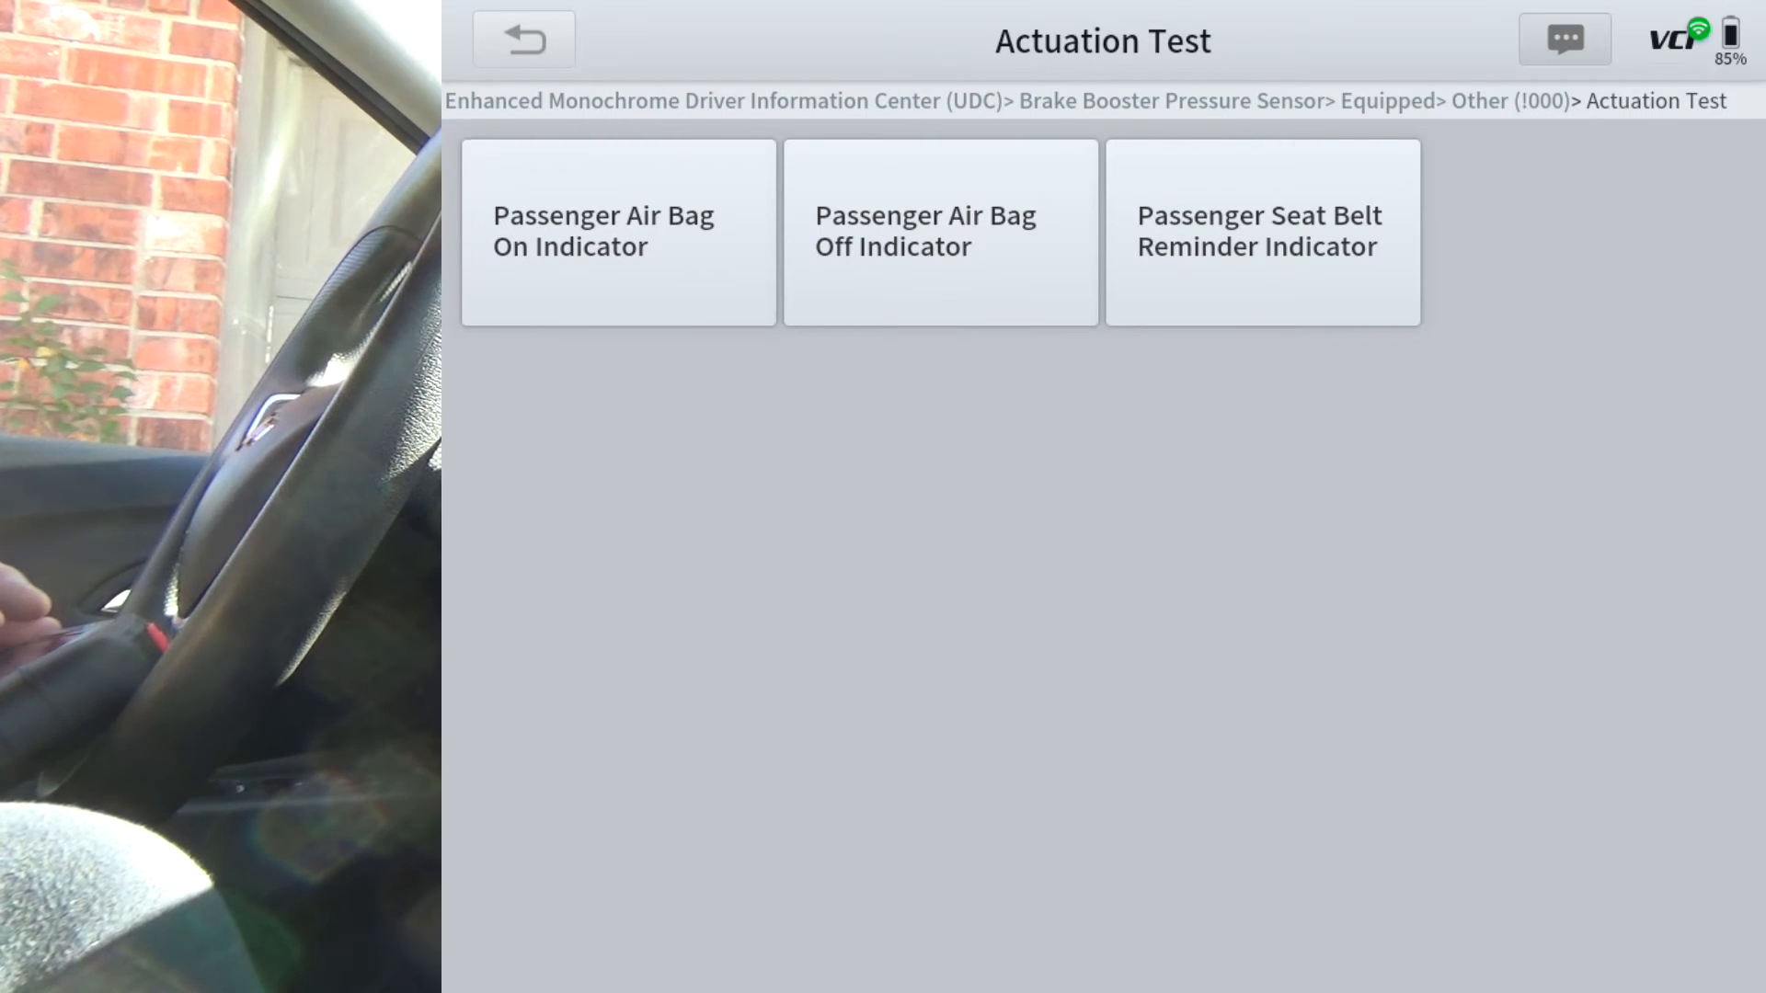
pyautogui.click(522, 39)
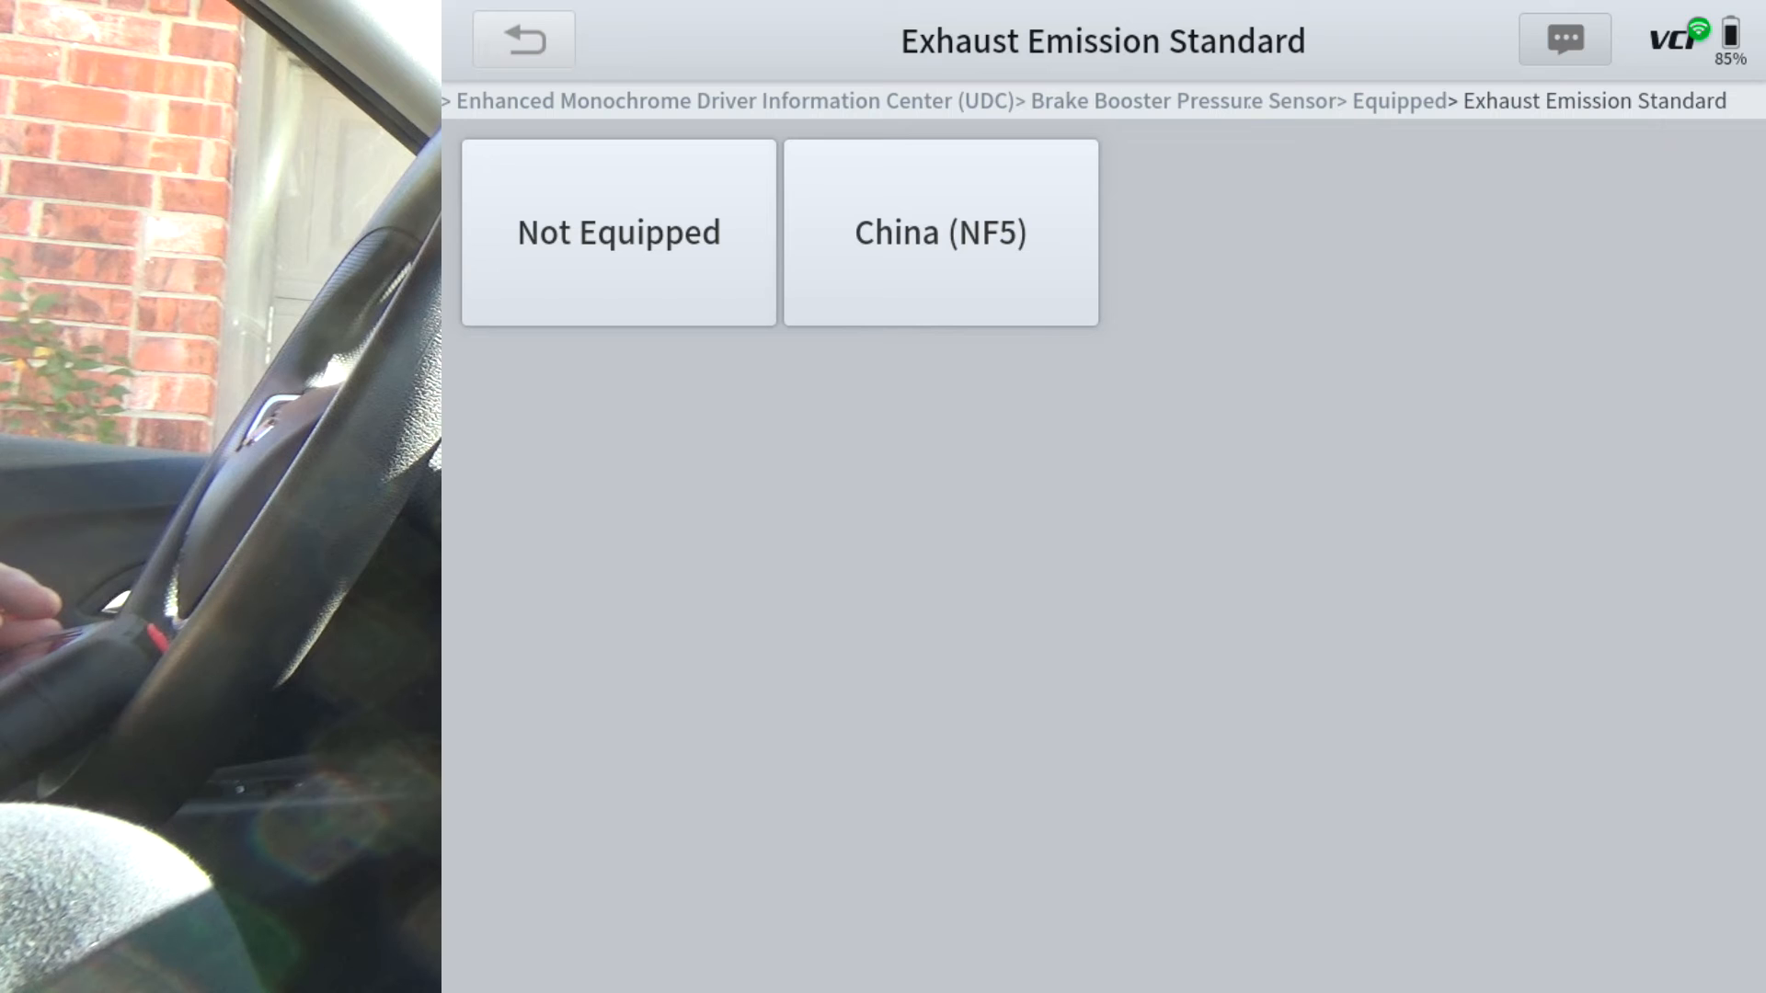
# Set up the ECM as Not Equipped, 6-speed automatic (MNH), AWD (F48), and browse its actuation tests
pyautogui.click(617, 232)
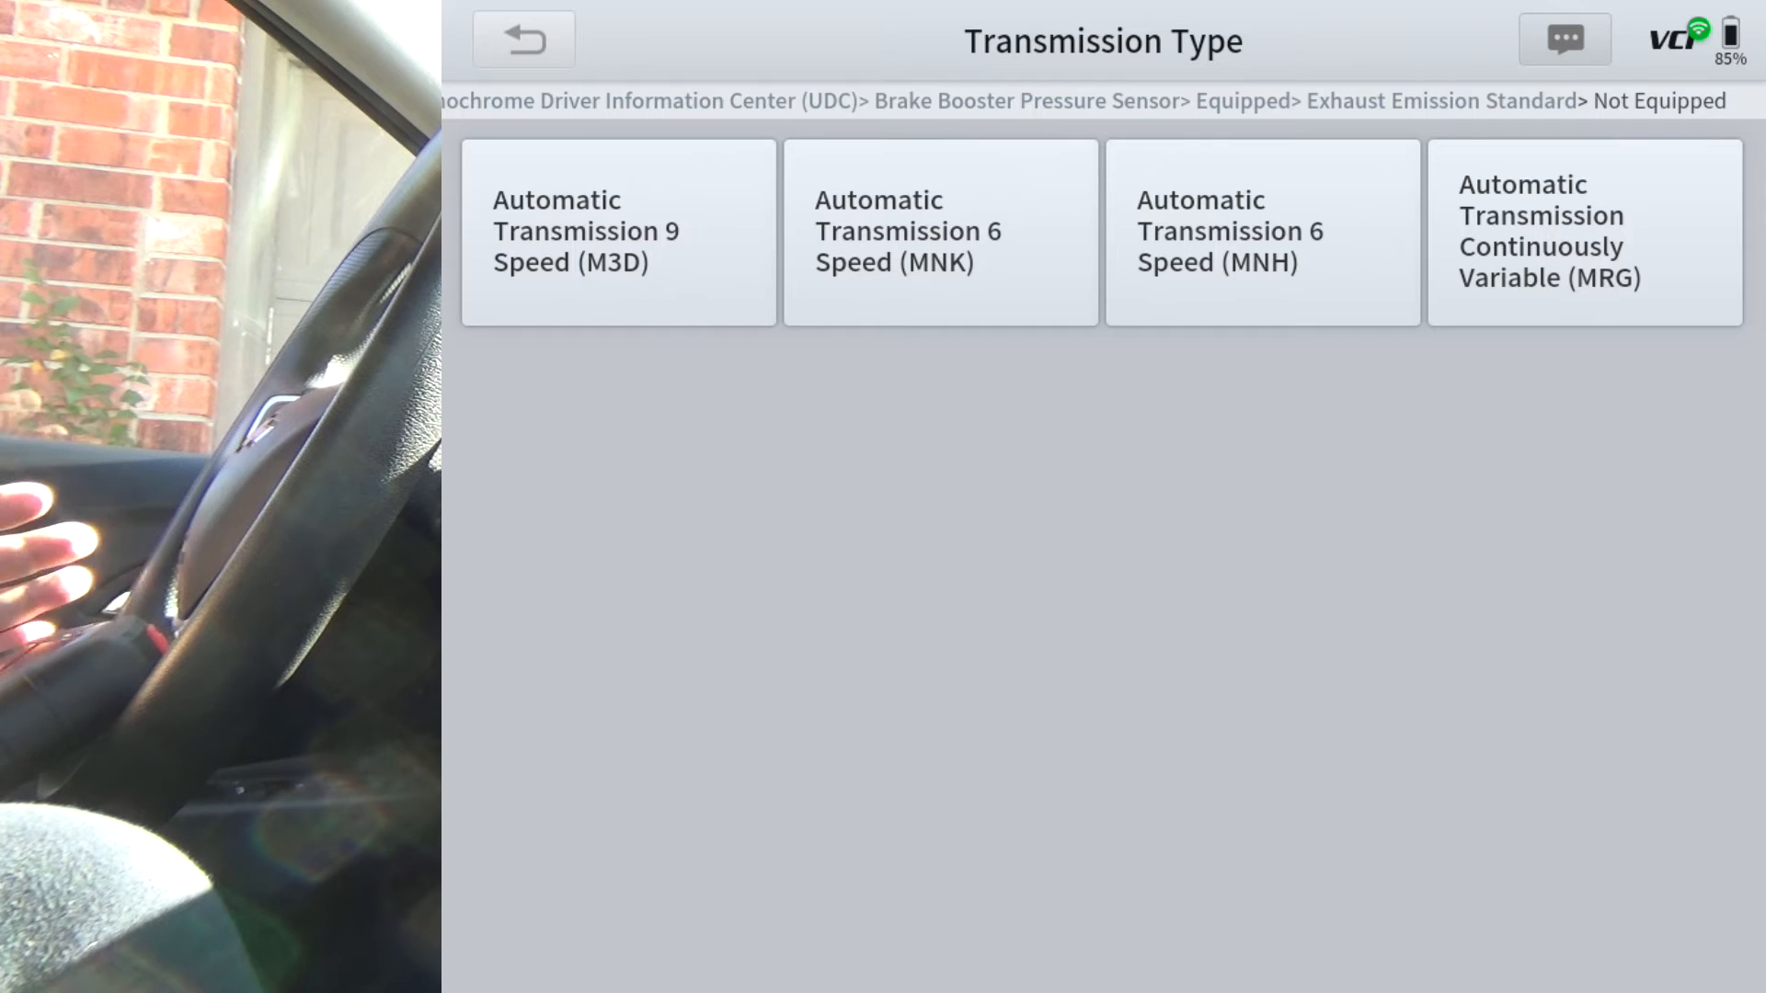
pyautogui.click(1262, 231)
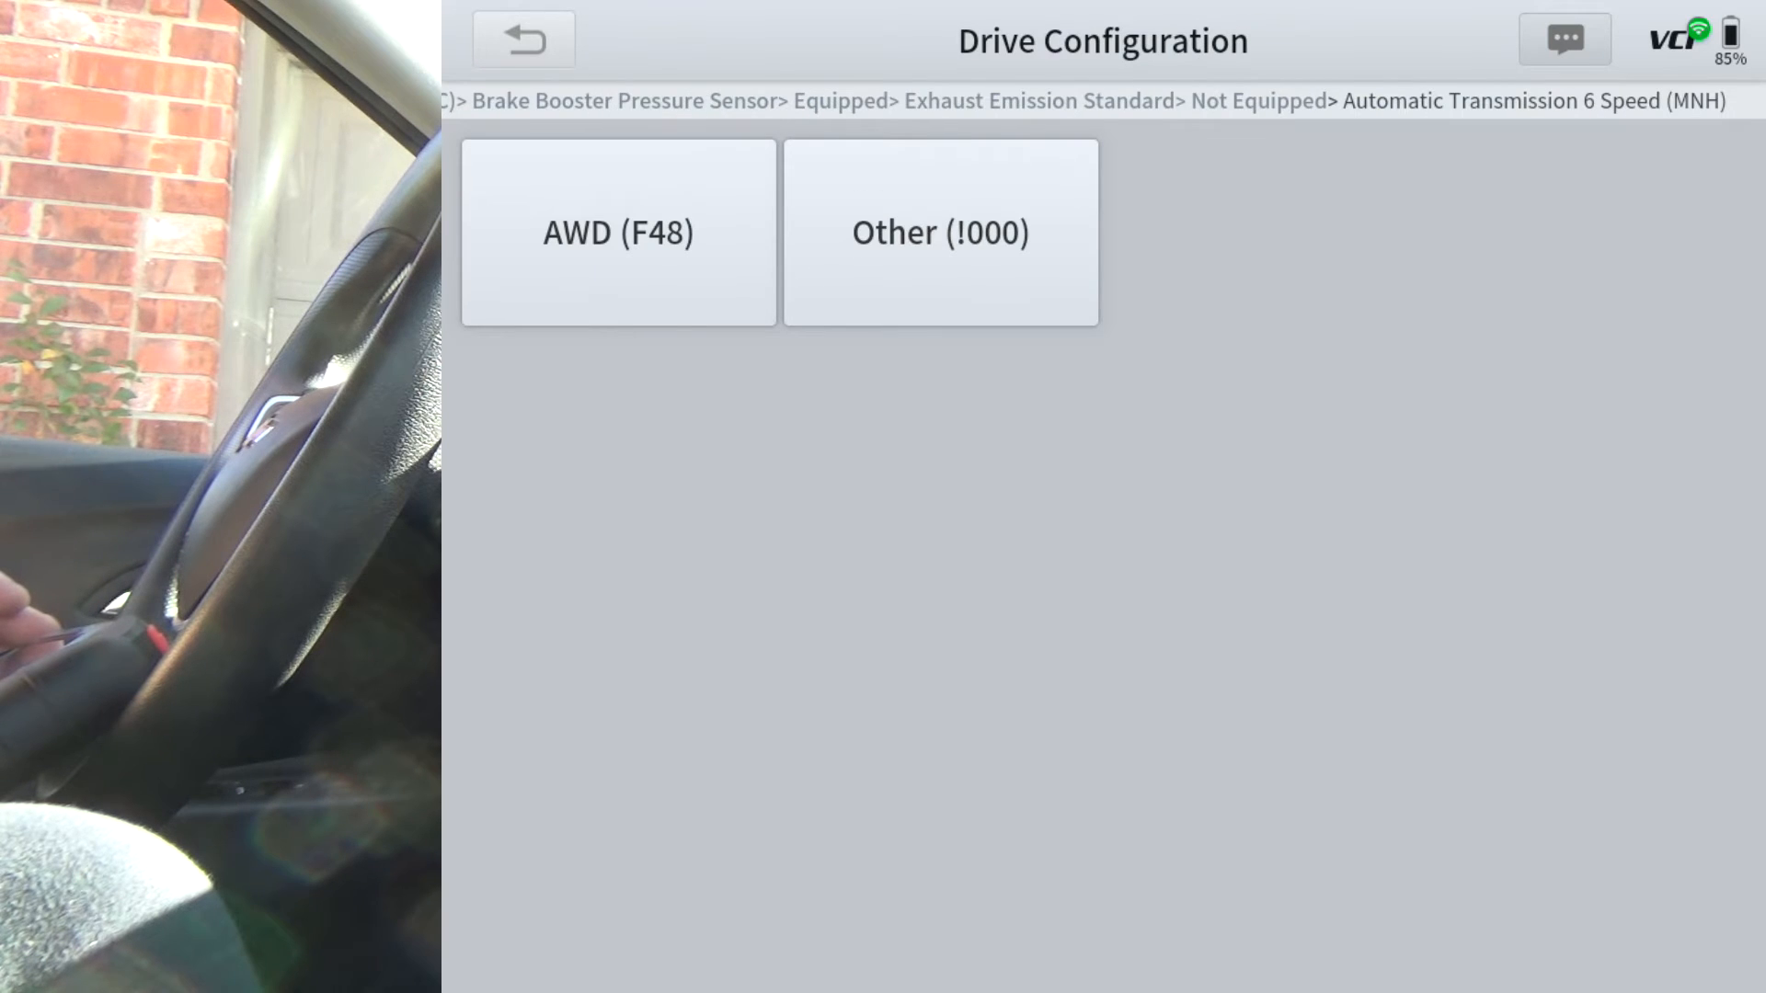
pyautogui.click(617, 232)
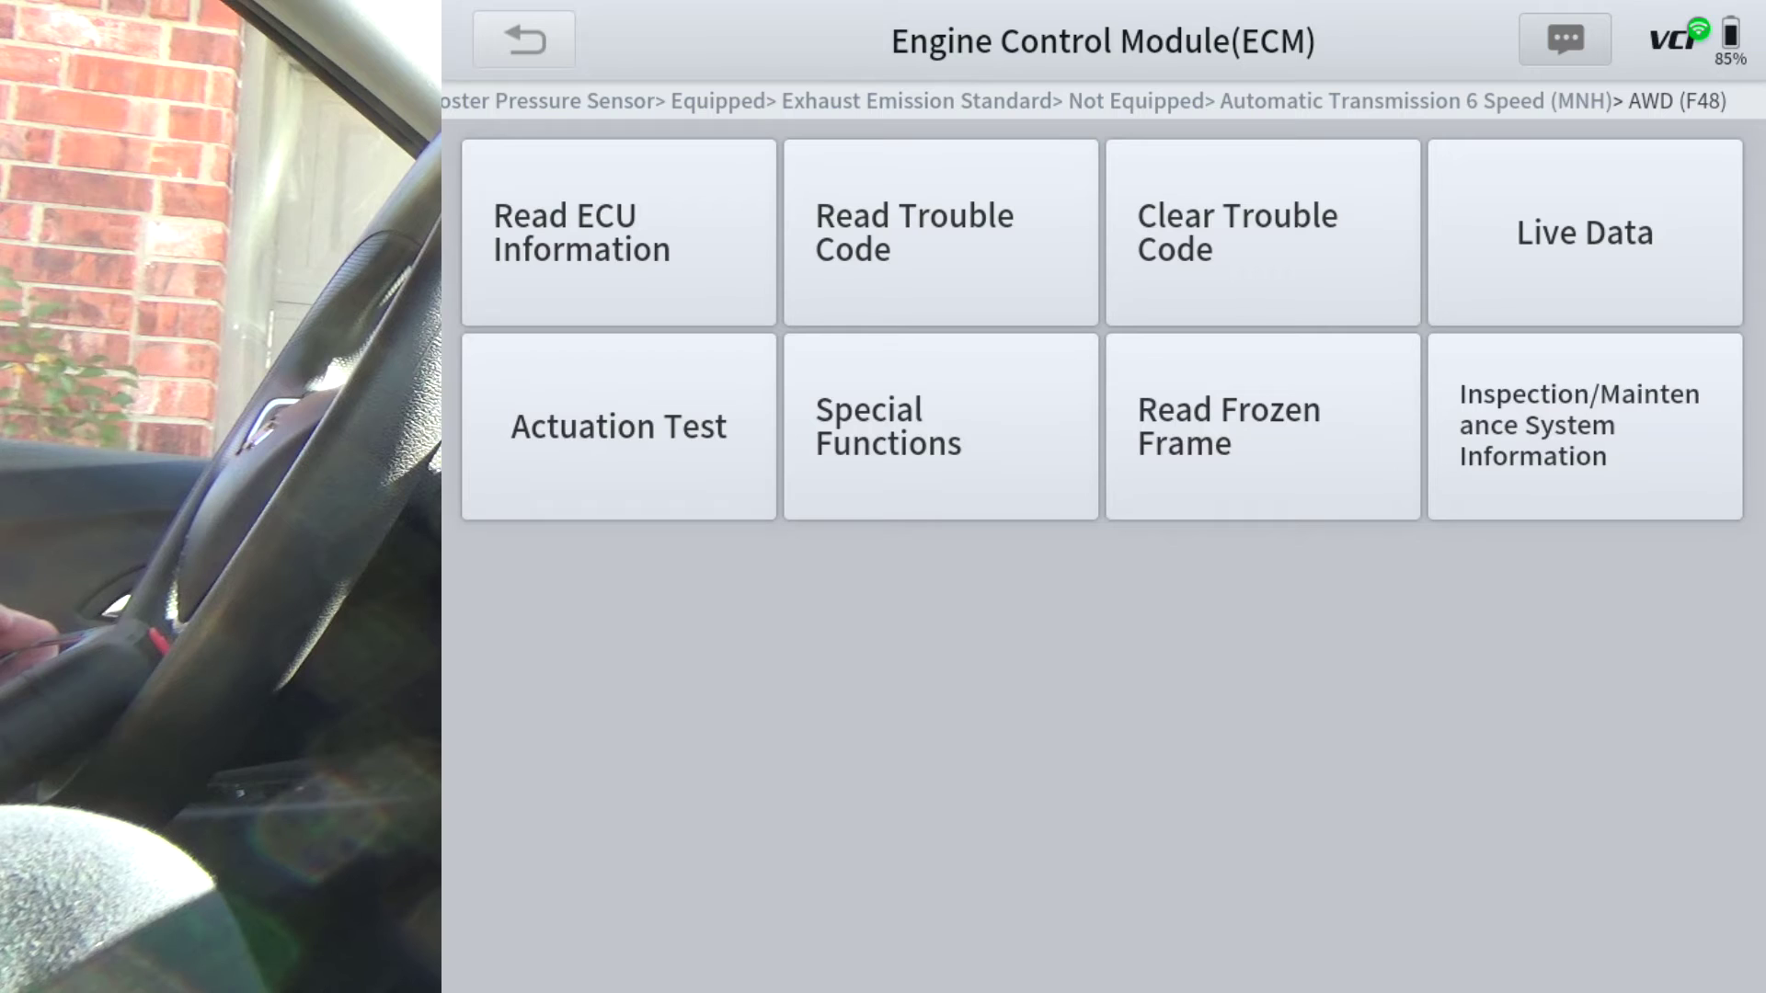
pyautogui.click(619, 426)
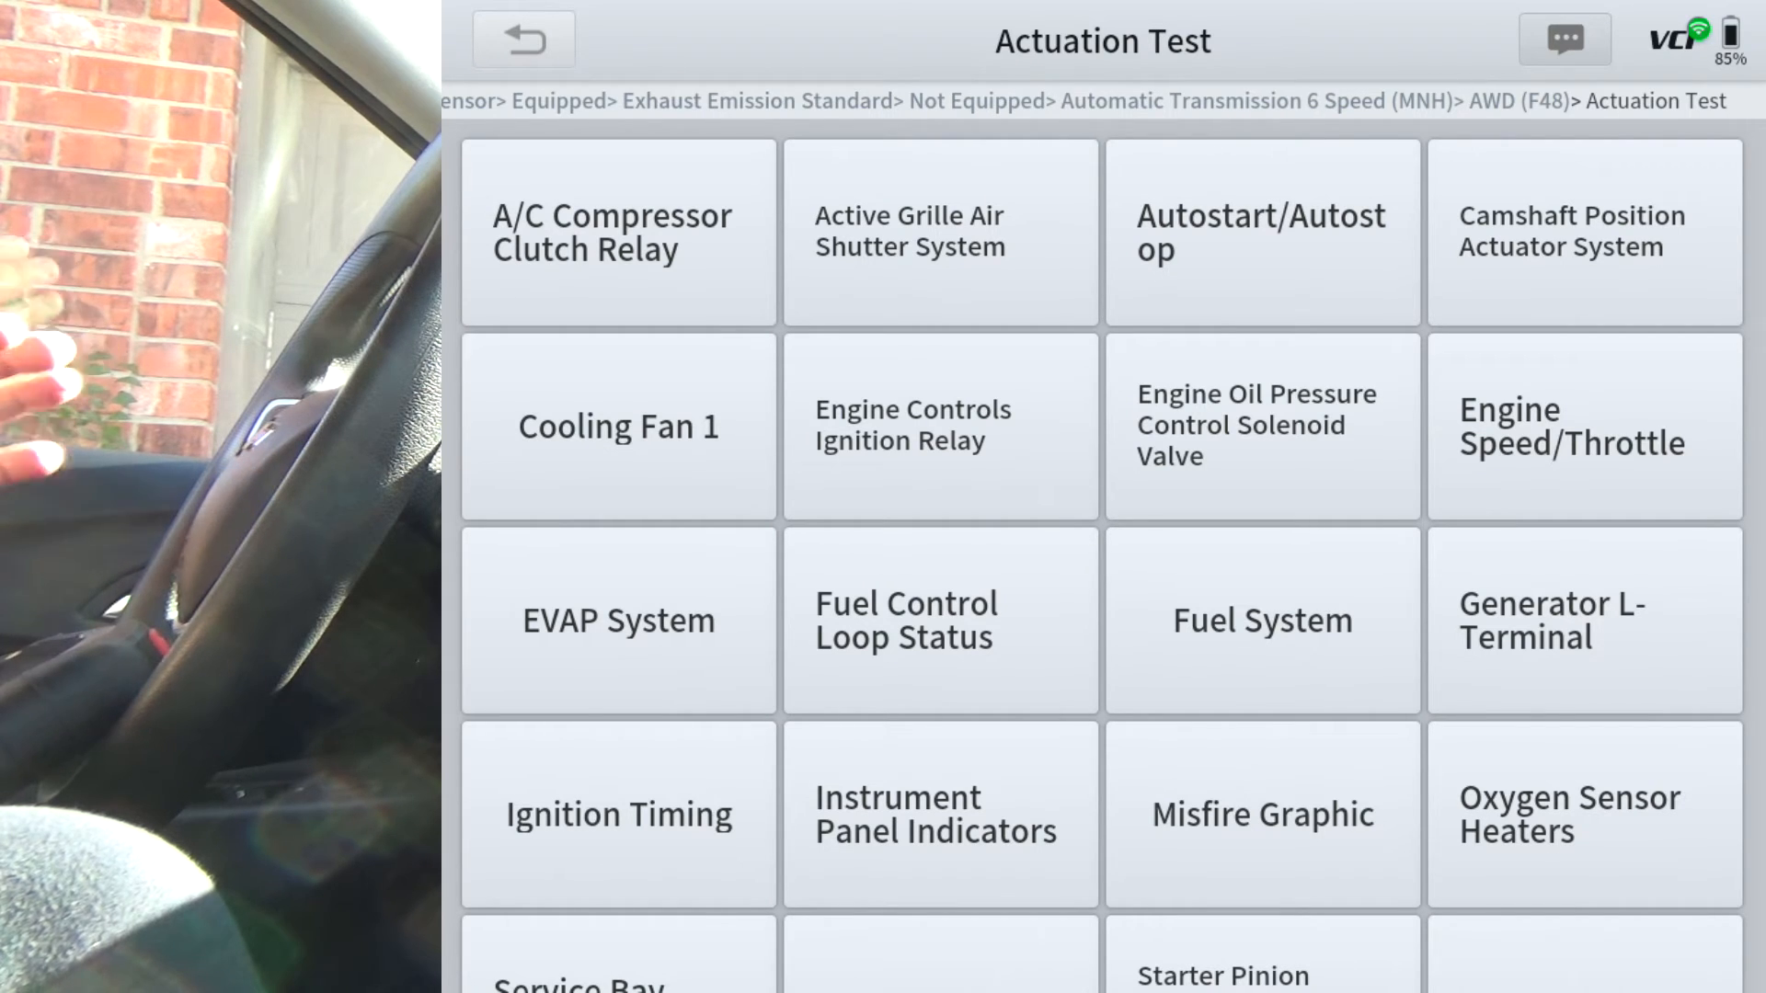
pyautogui.scroll(-3)
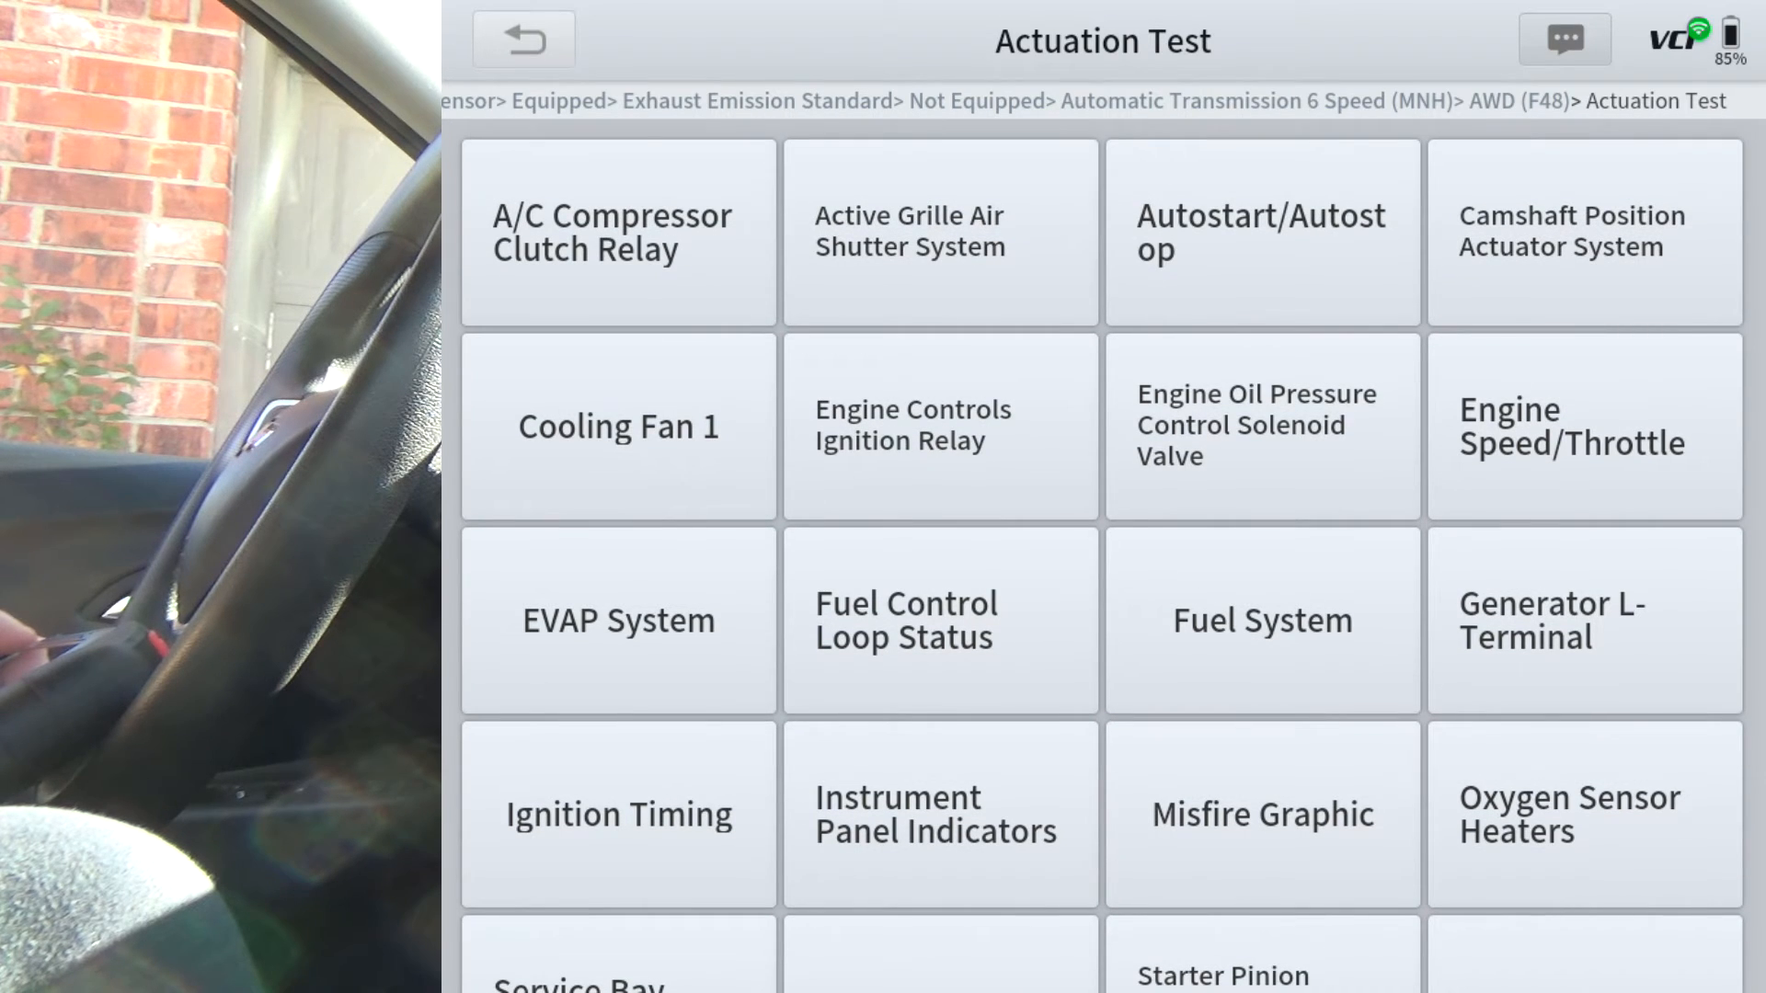
pyautogui.click(522, 40)
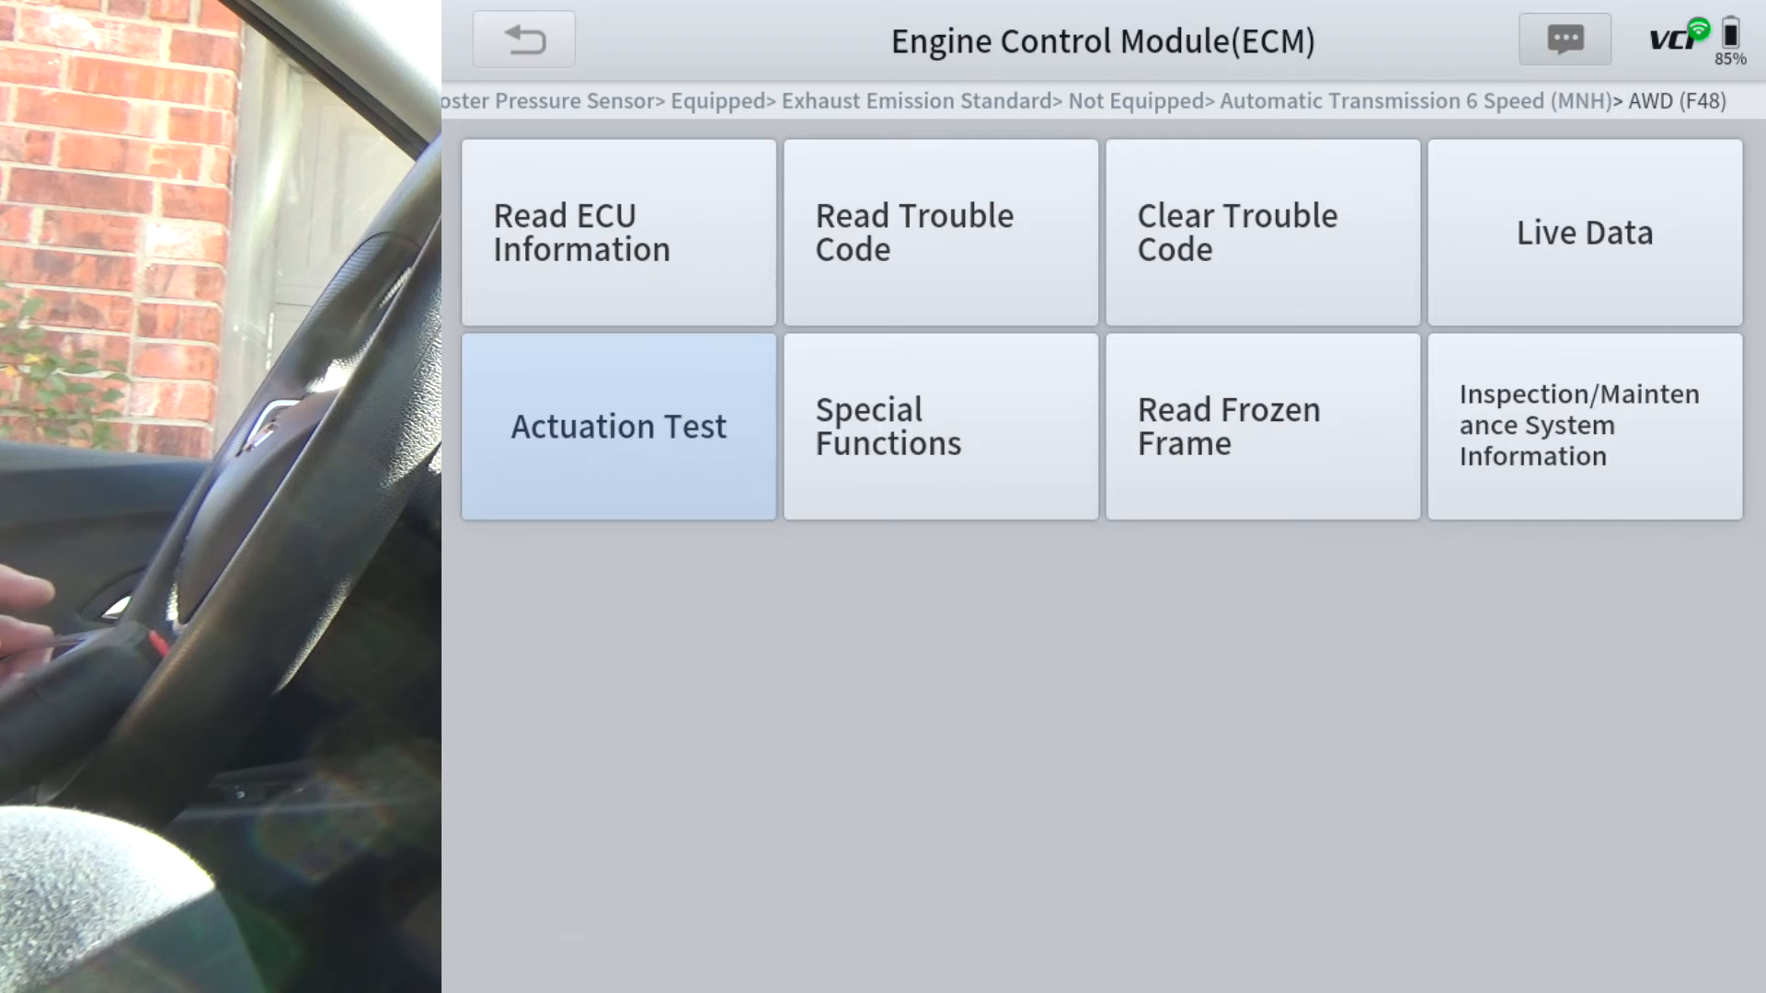
# Browse the engine module's reset functions, then exit to the scan list
pyautogui.click(940, 426)
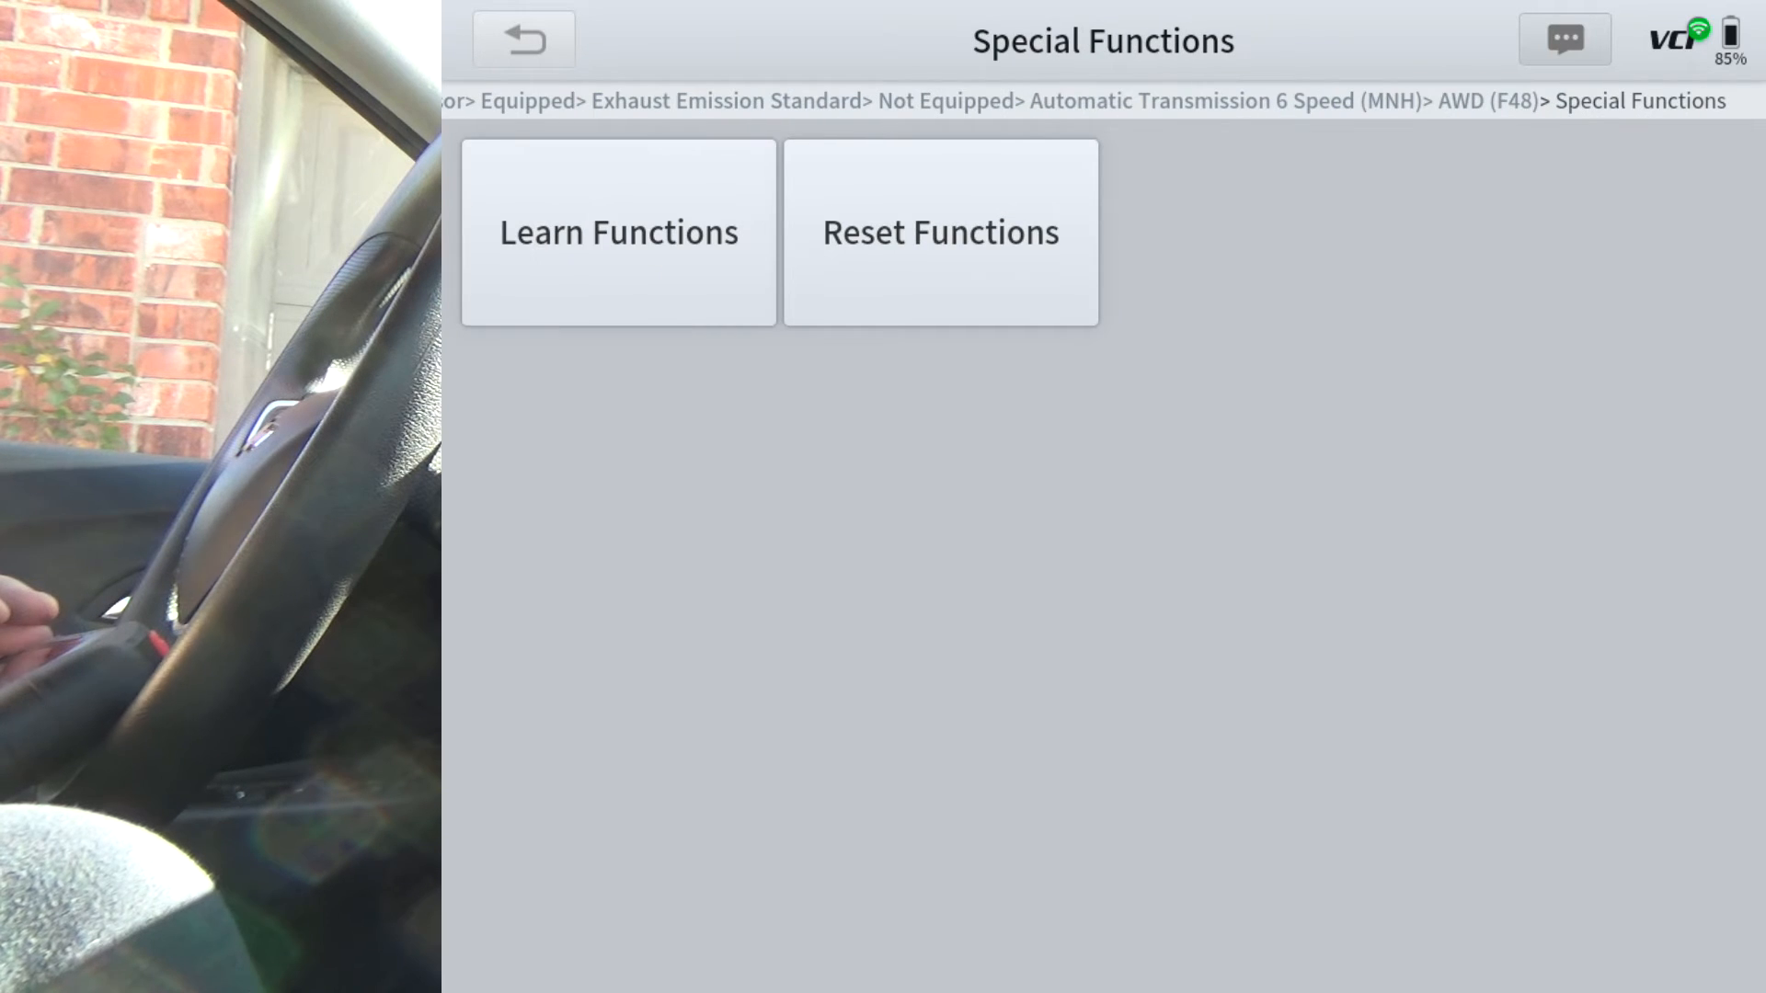
pyautogui.click(617, 231)
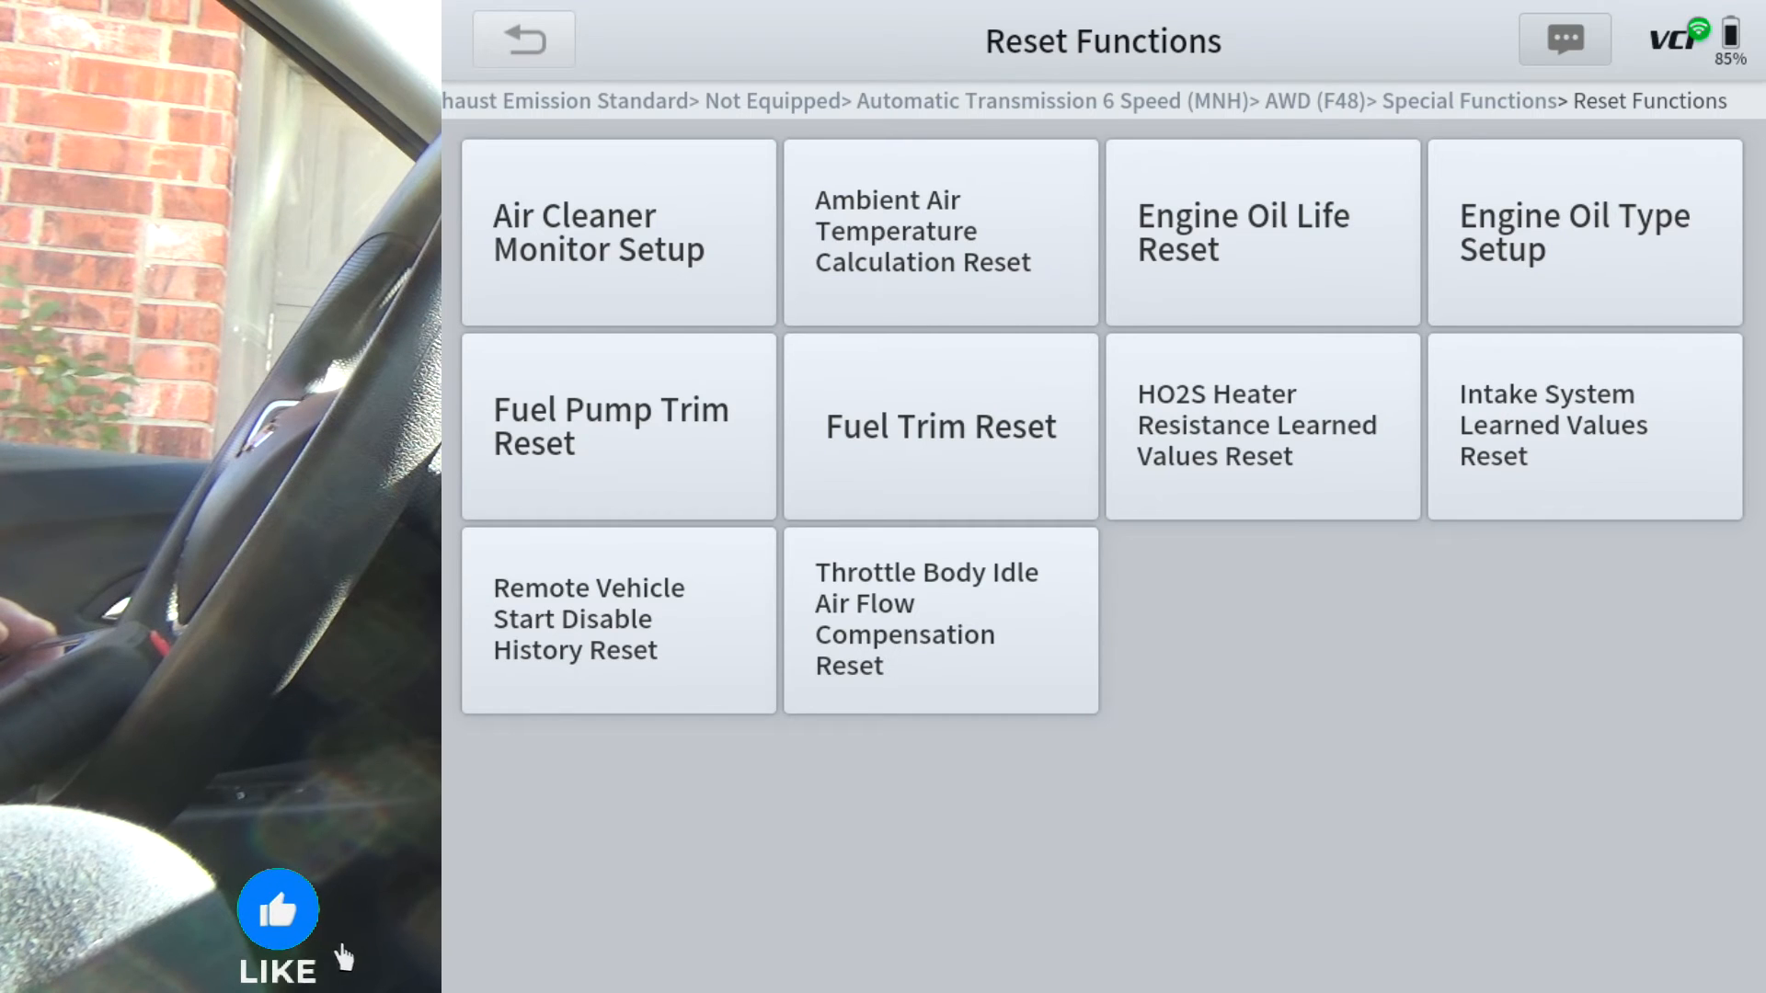
pyautogui.click(523, 39)
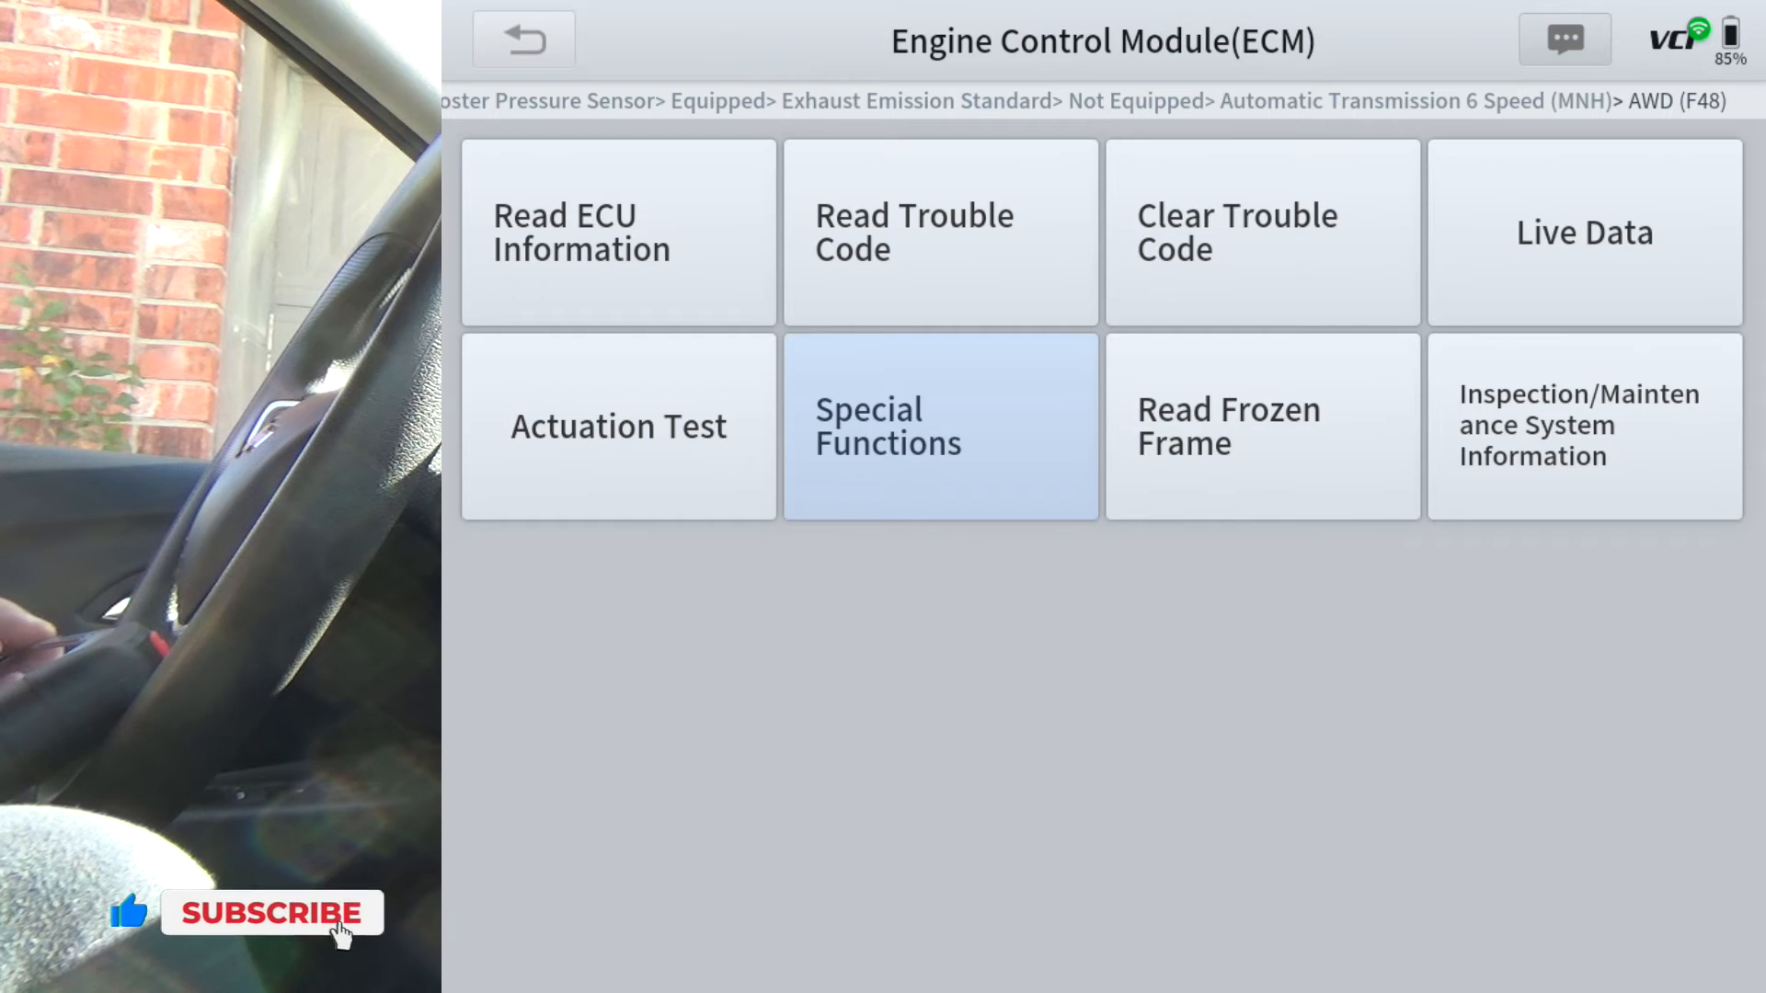
pyautogui.click(940, 232)
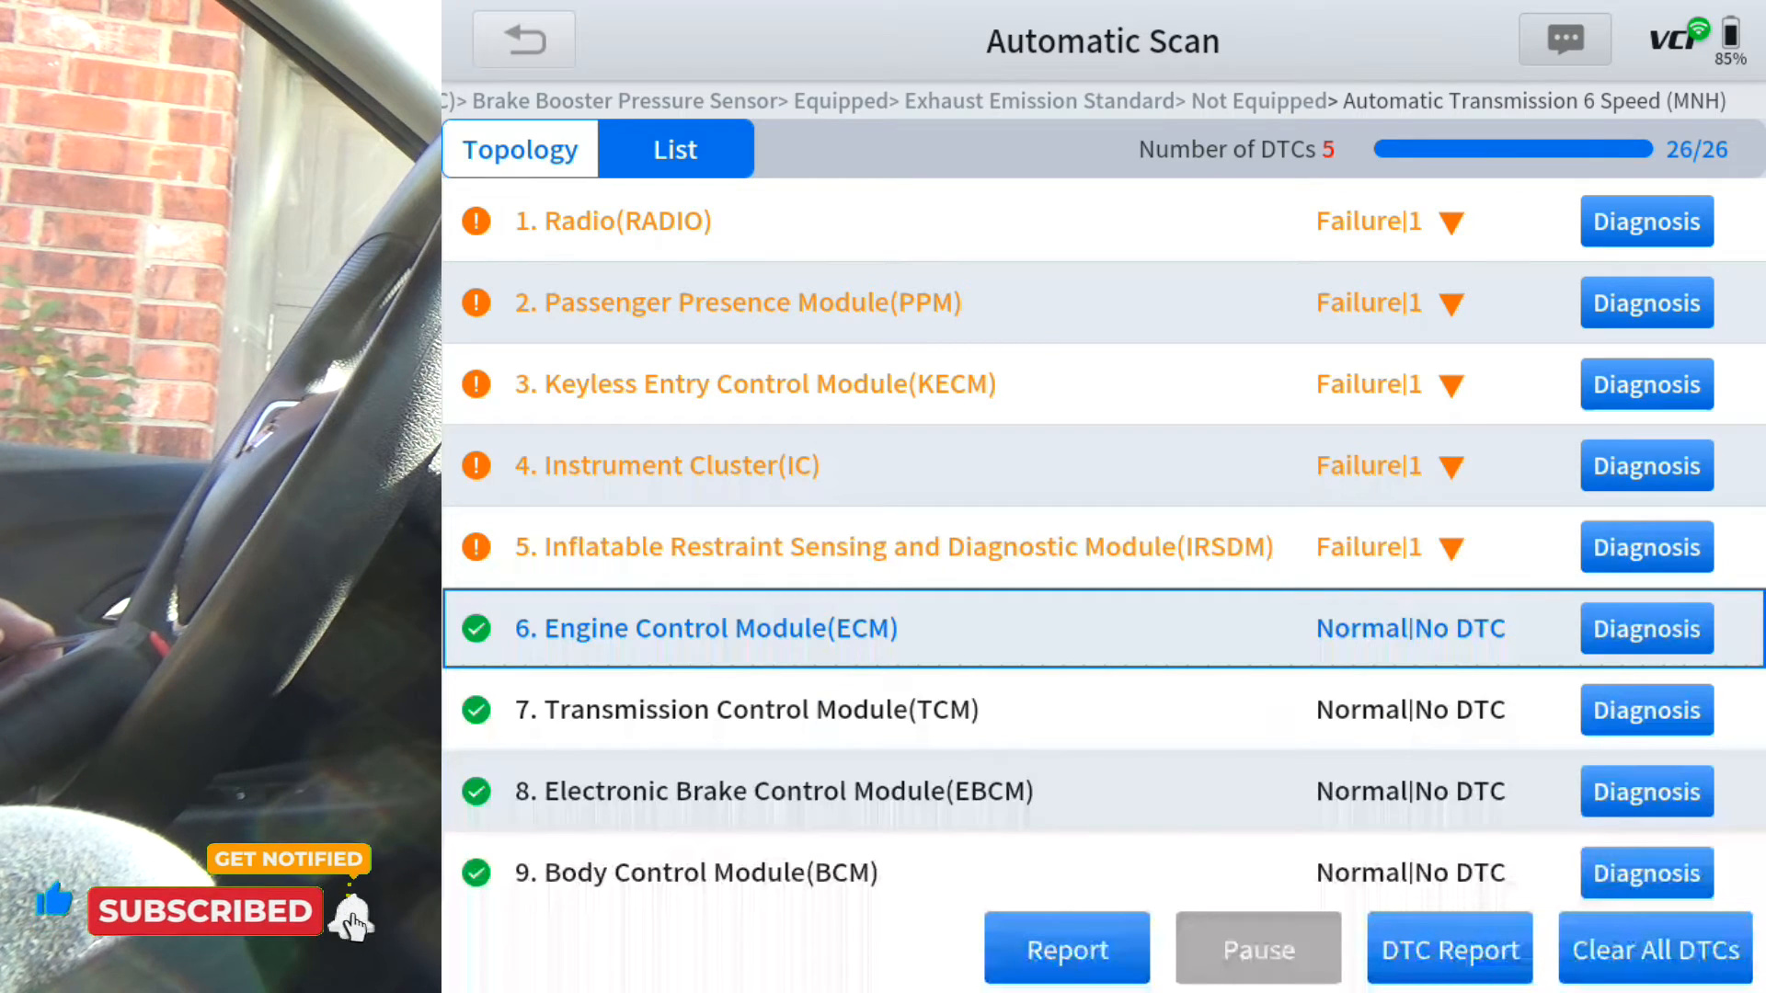
# Browse the Transmission Control Module's solenoid actuation tests and fast learn function, then exit
pyautogui.click(1645, 709)
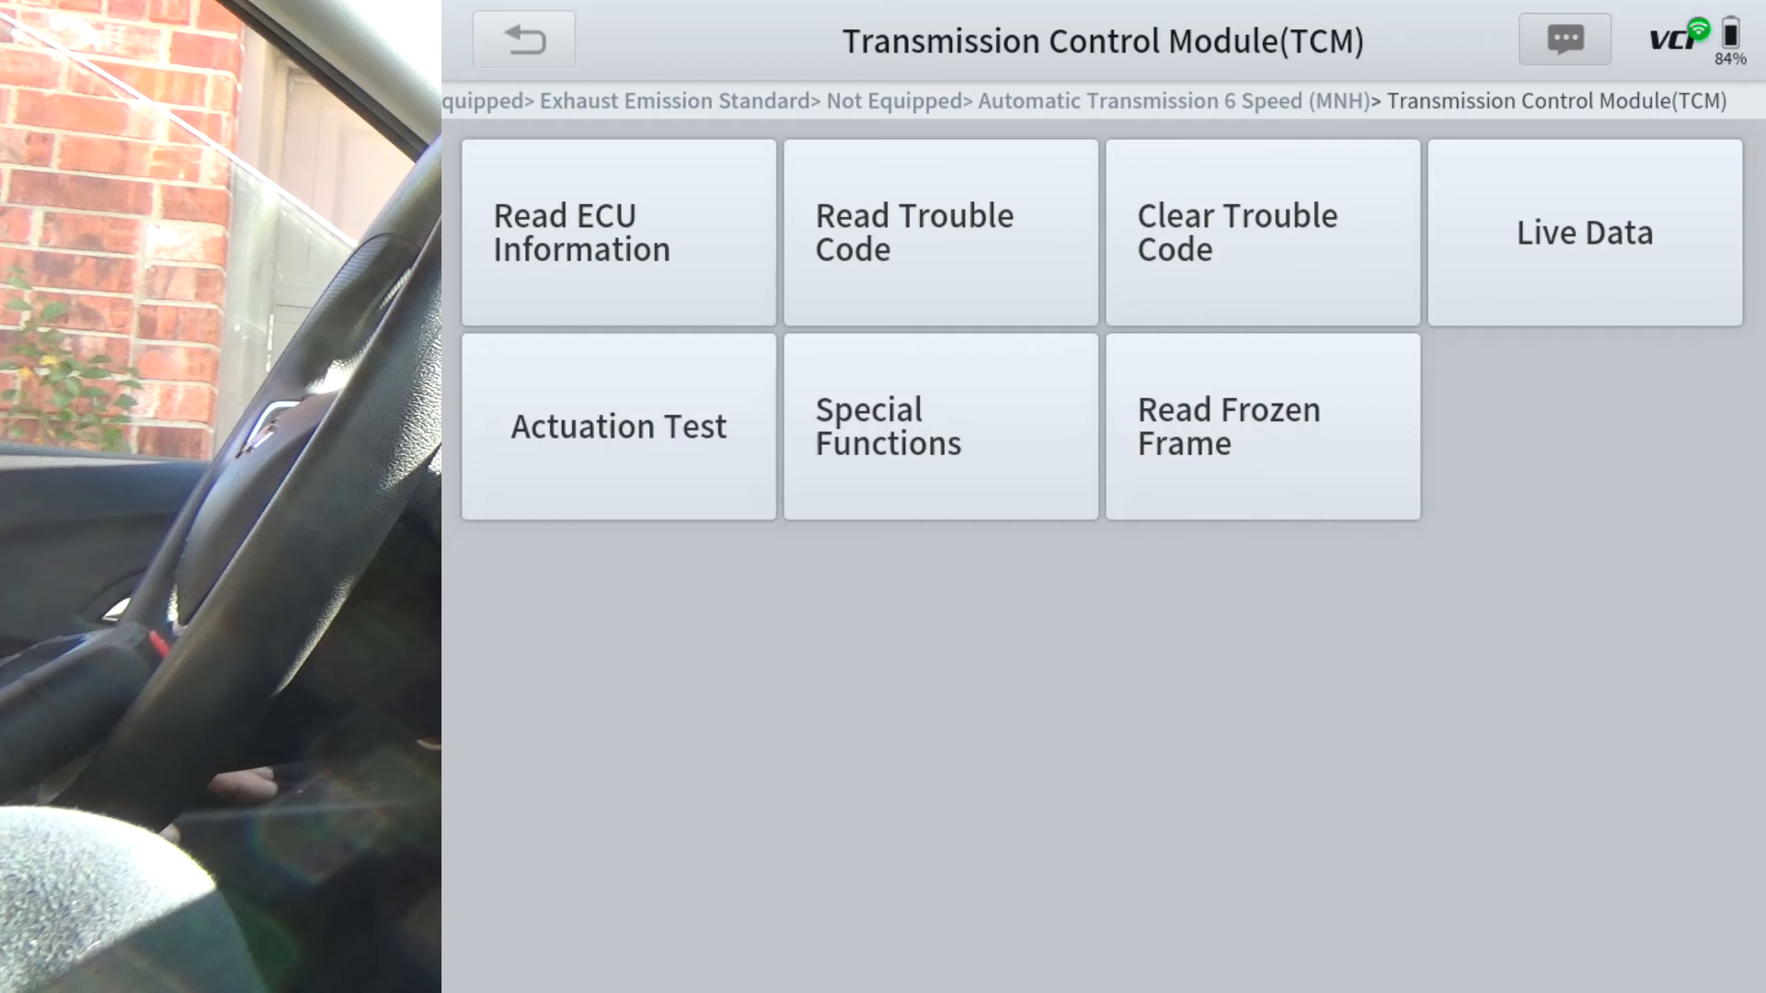
pyautogui.click(617, 426)
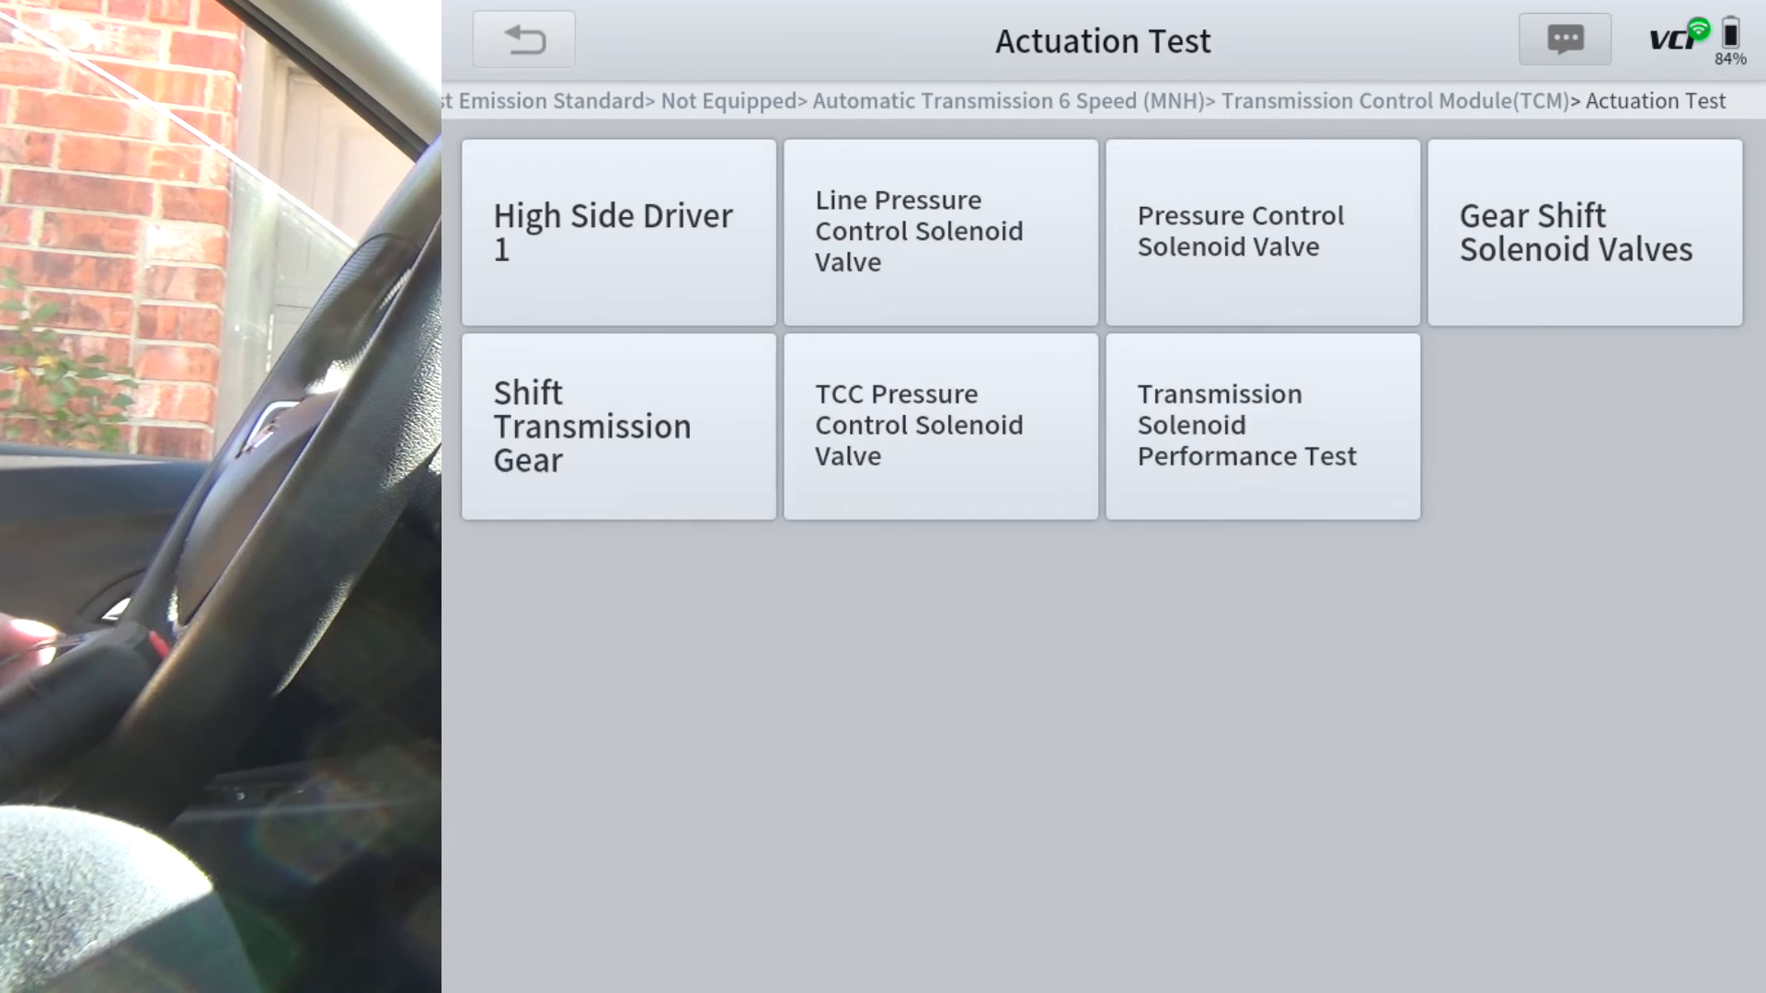
pyautogui.click(522, 41)
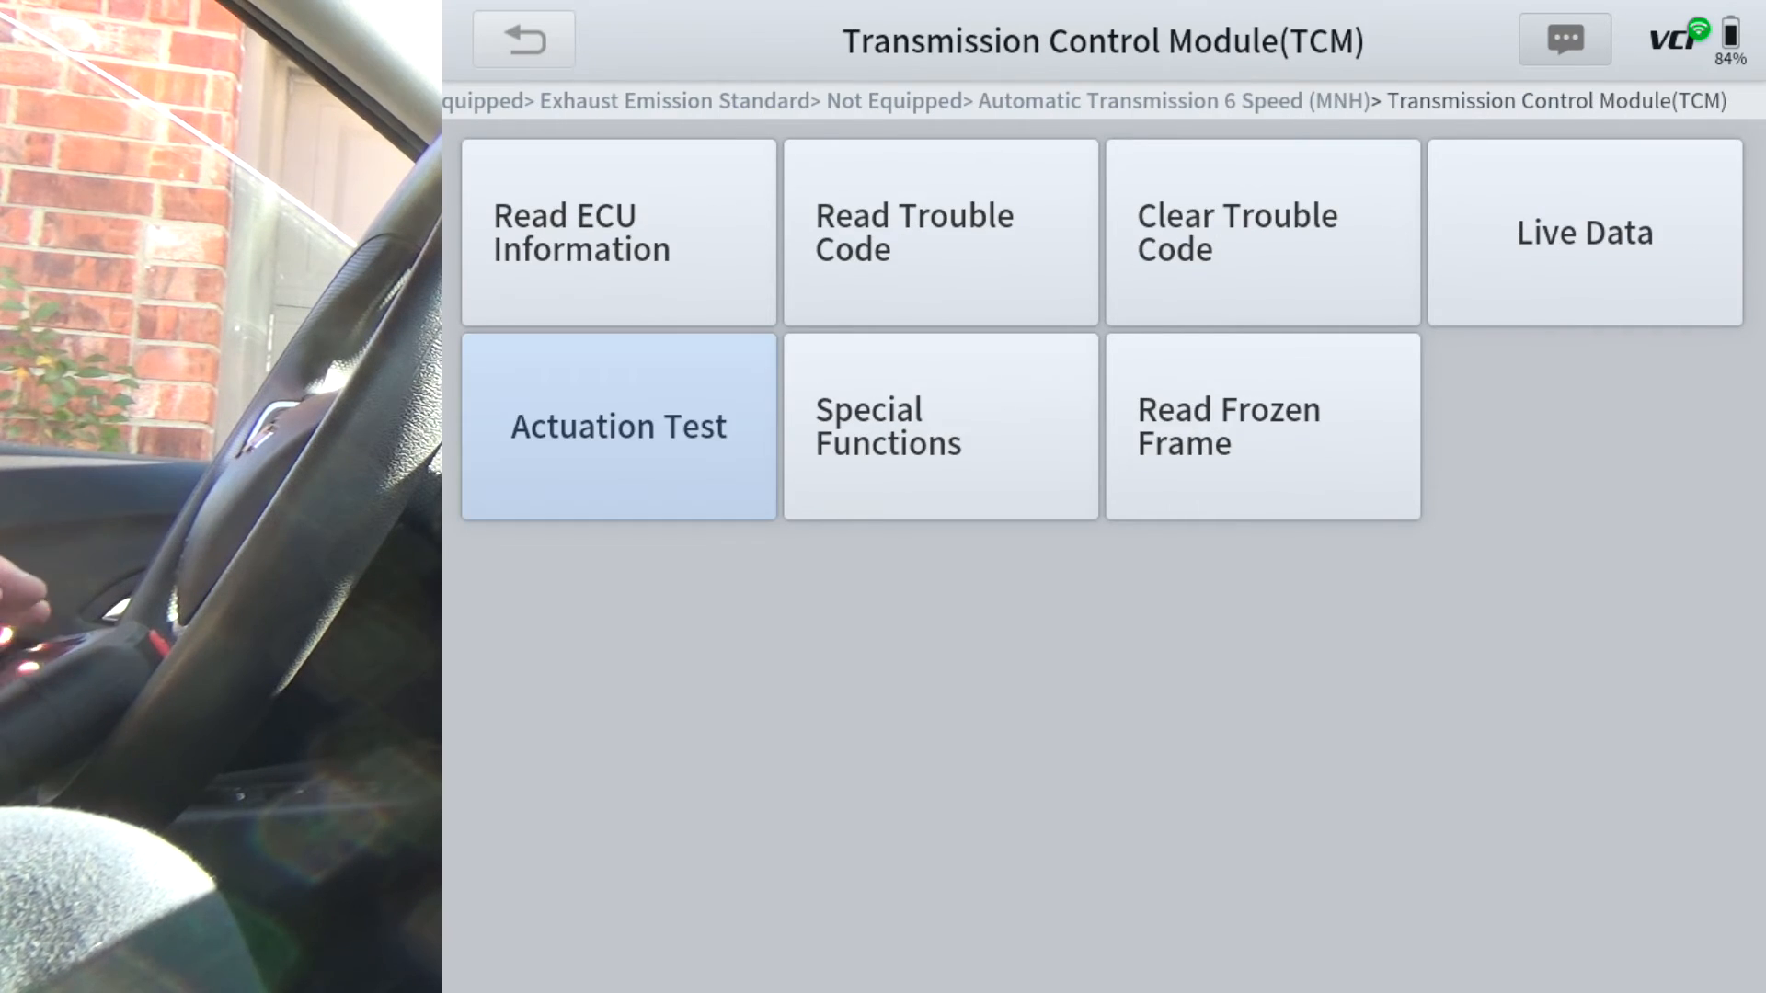
pyautogui.click(939, 426)
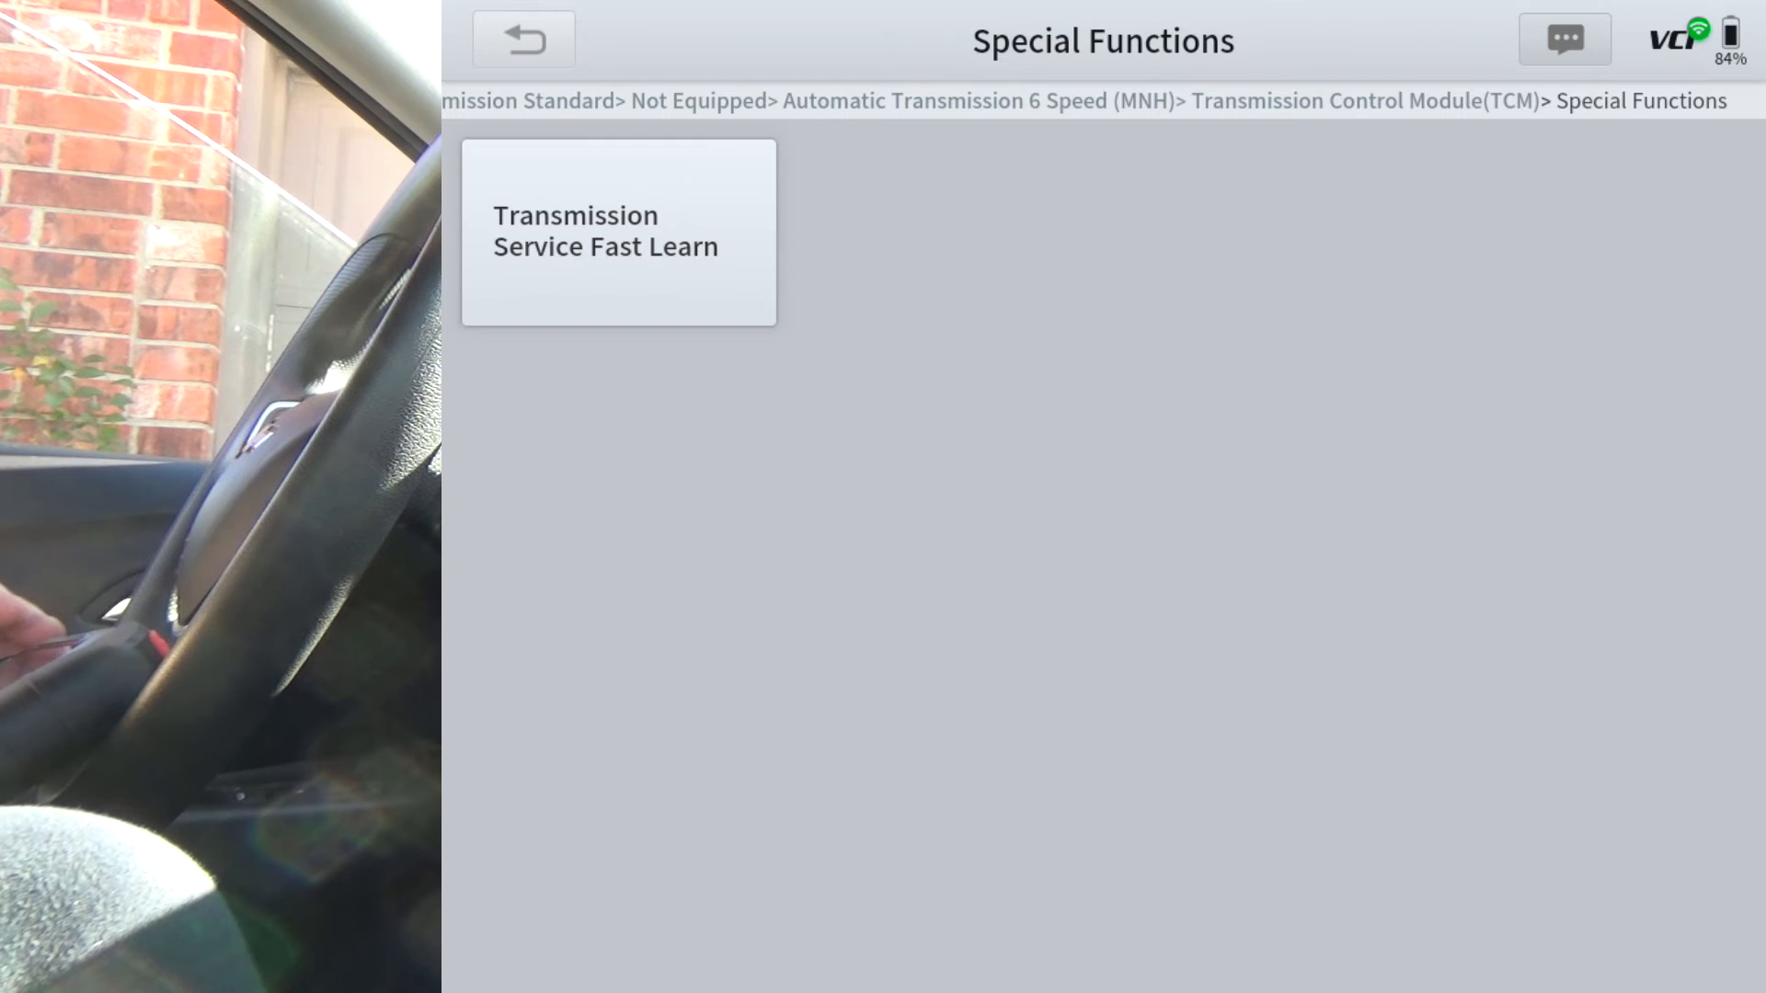
pyautogui.click(522, 39)
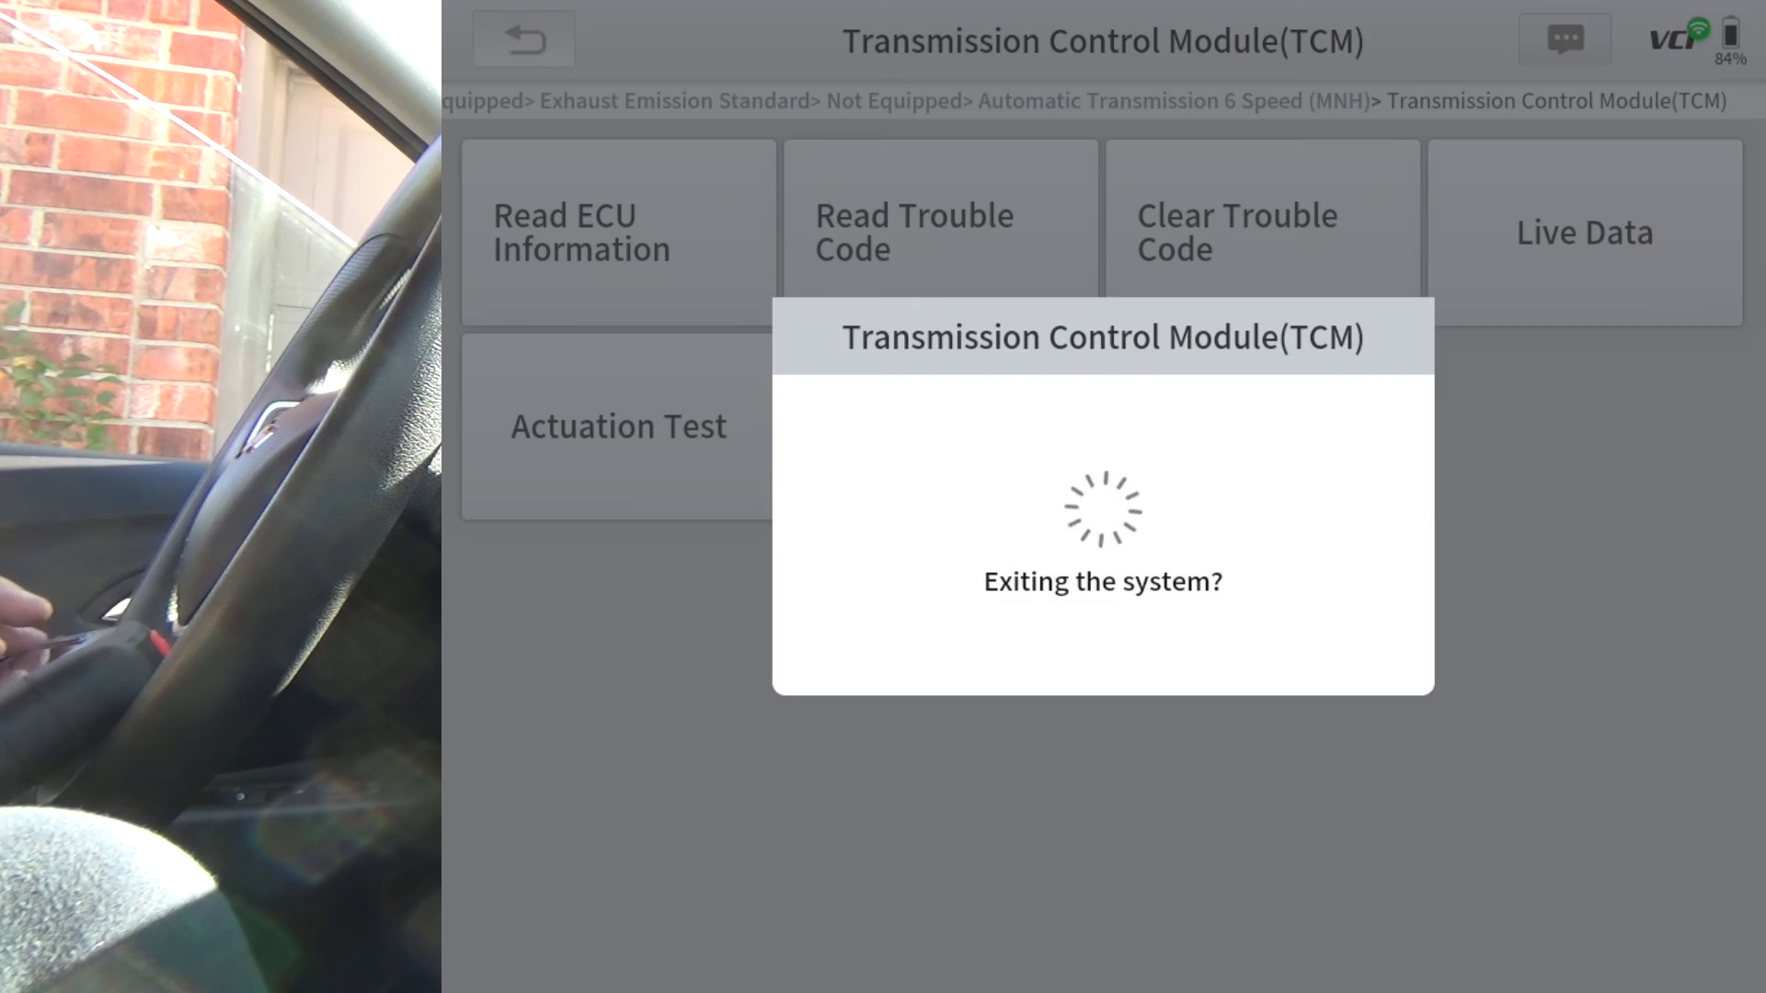
pyautogui.click(523, 40)
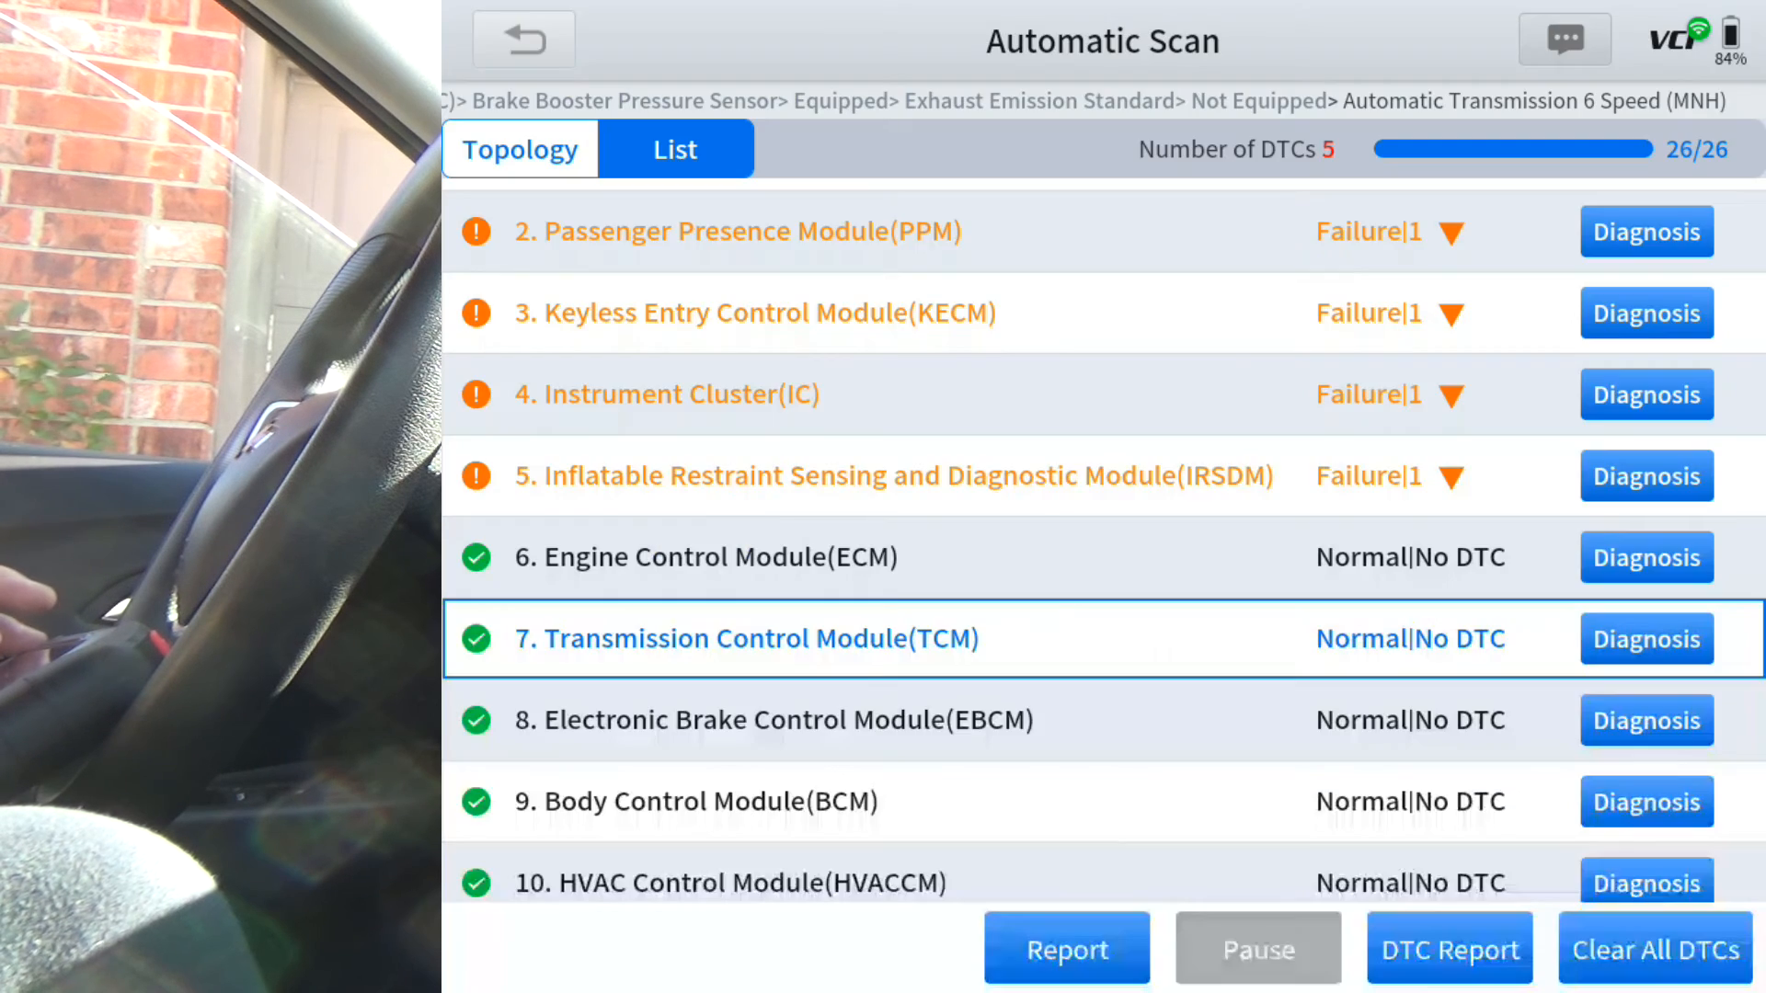
# Browse the brake module's actuation tests, including ABS Pump Motor, and special functions, then exit
pyautogui.click(1645, 721)
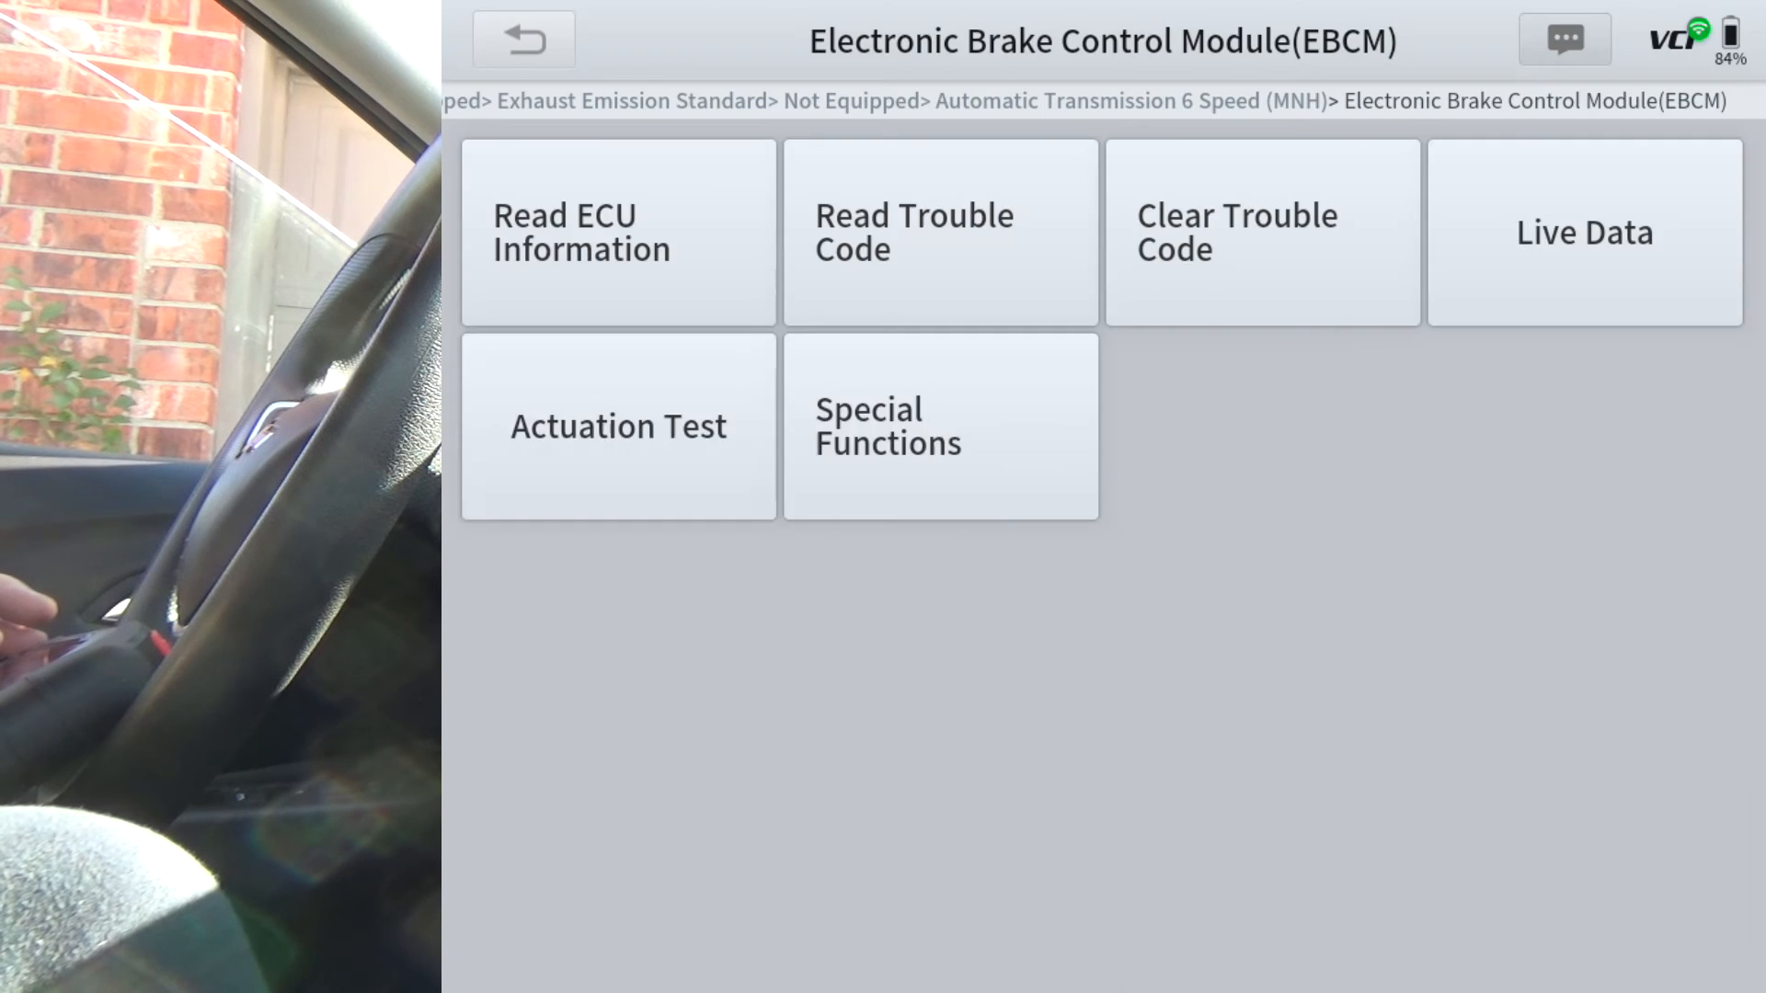
pyautogui.click(617, 427)
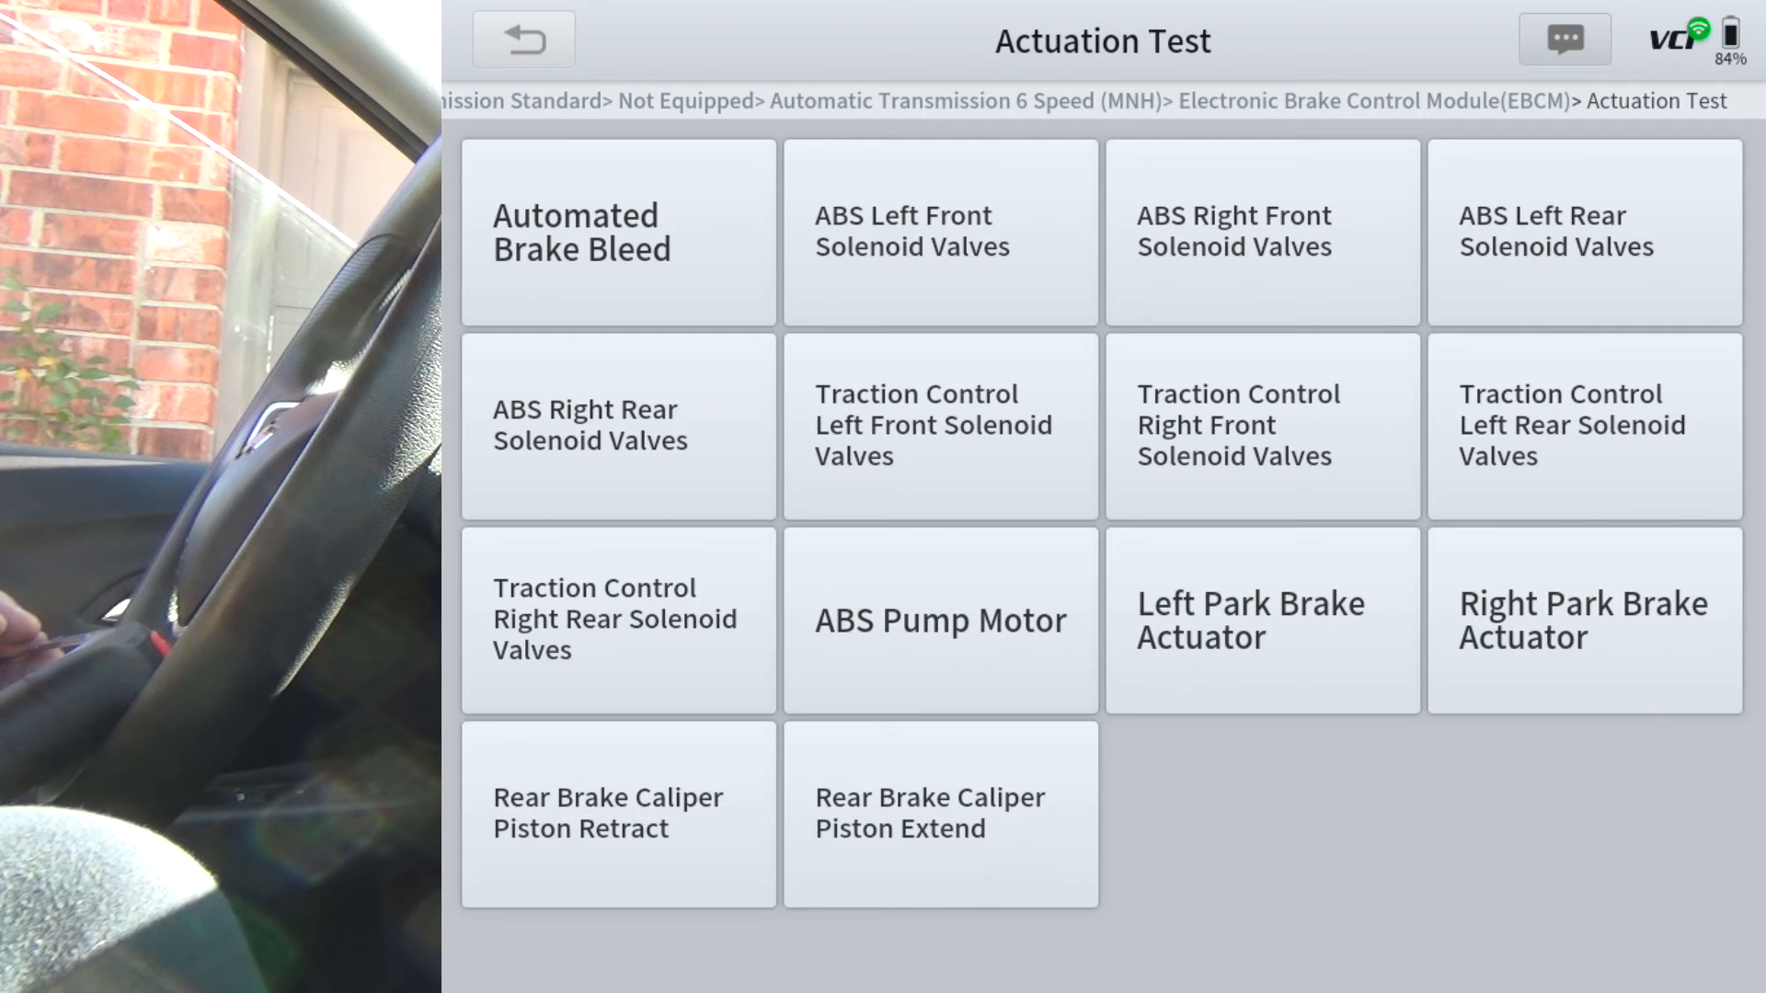
pyautogui.click(940, 620)
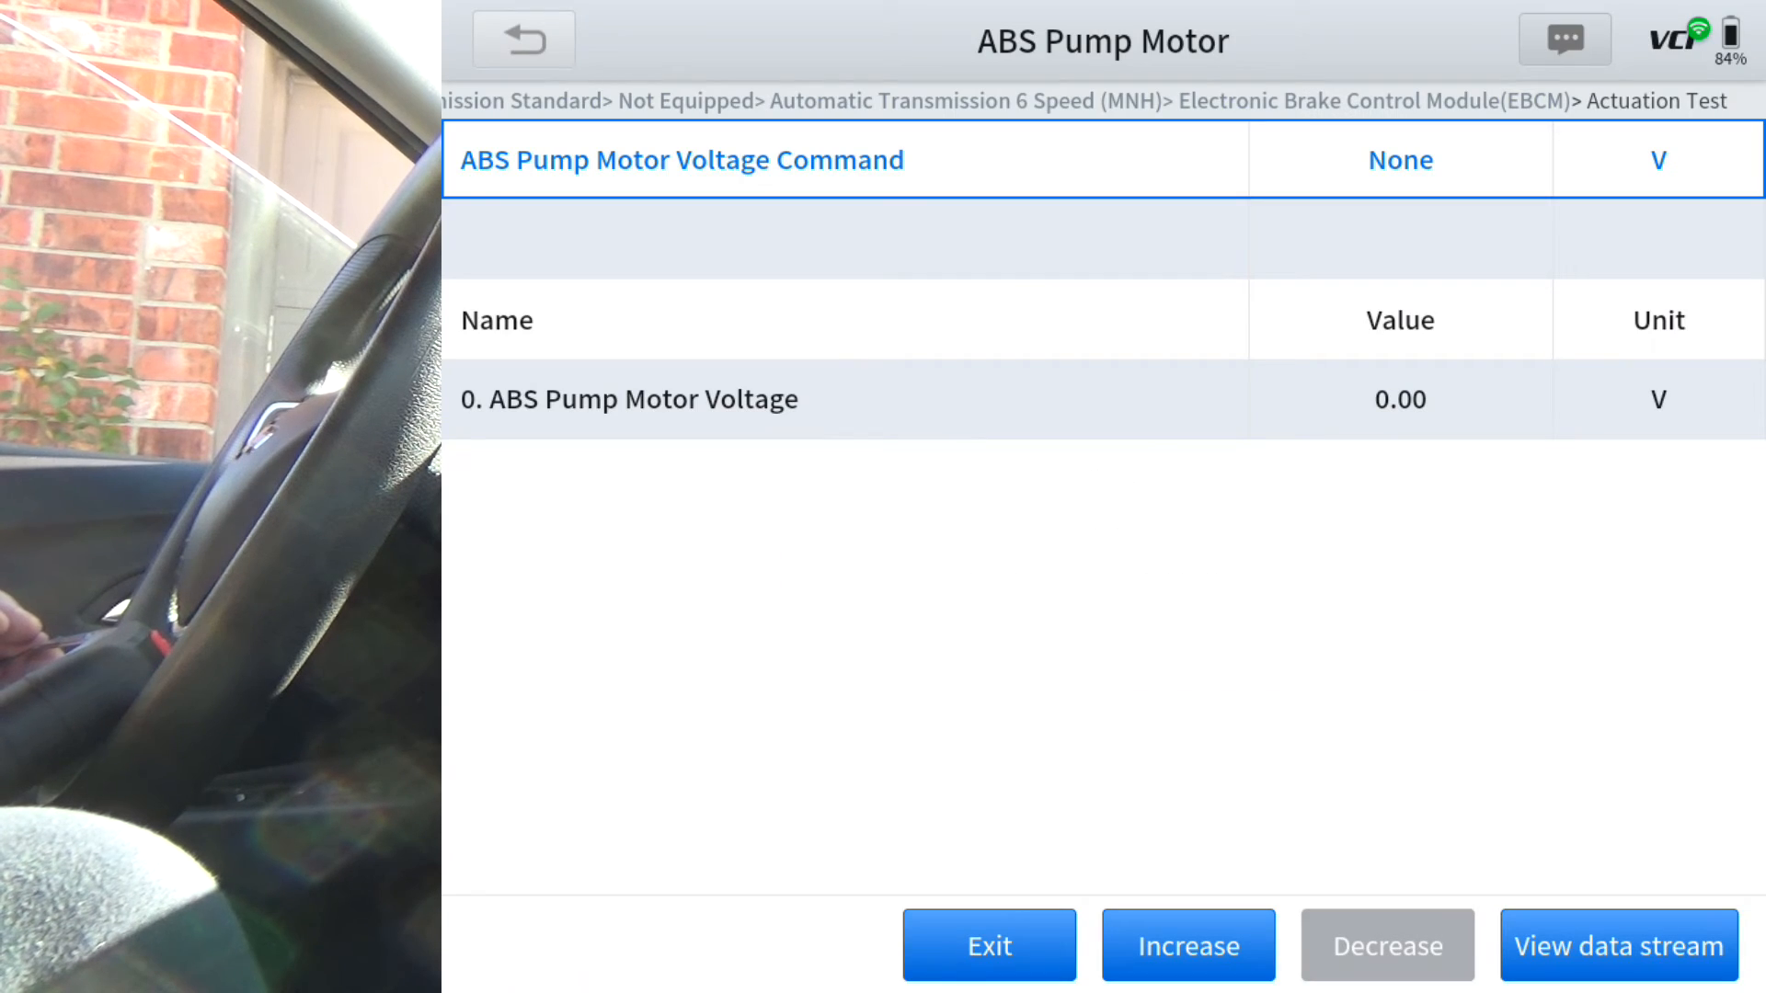
pyautogui.click(1187, 944)
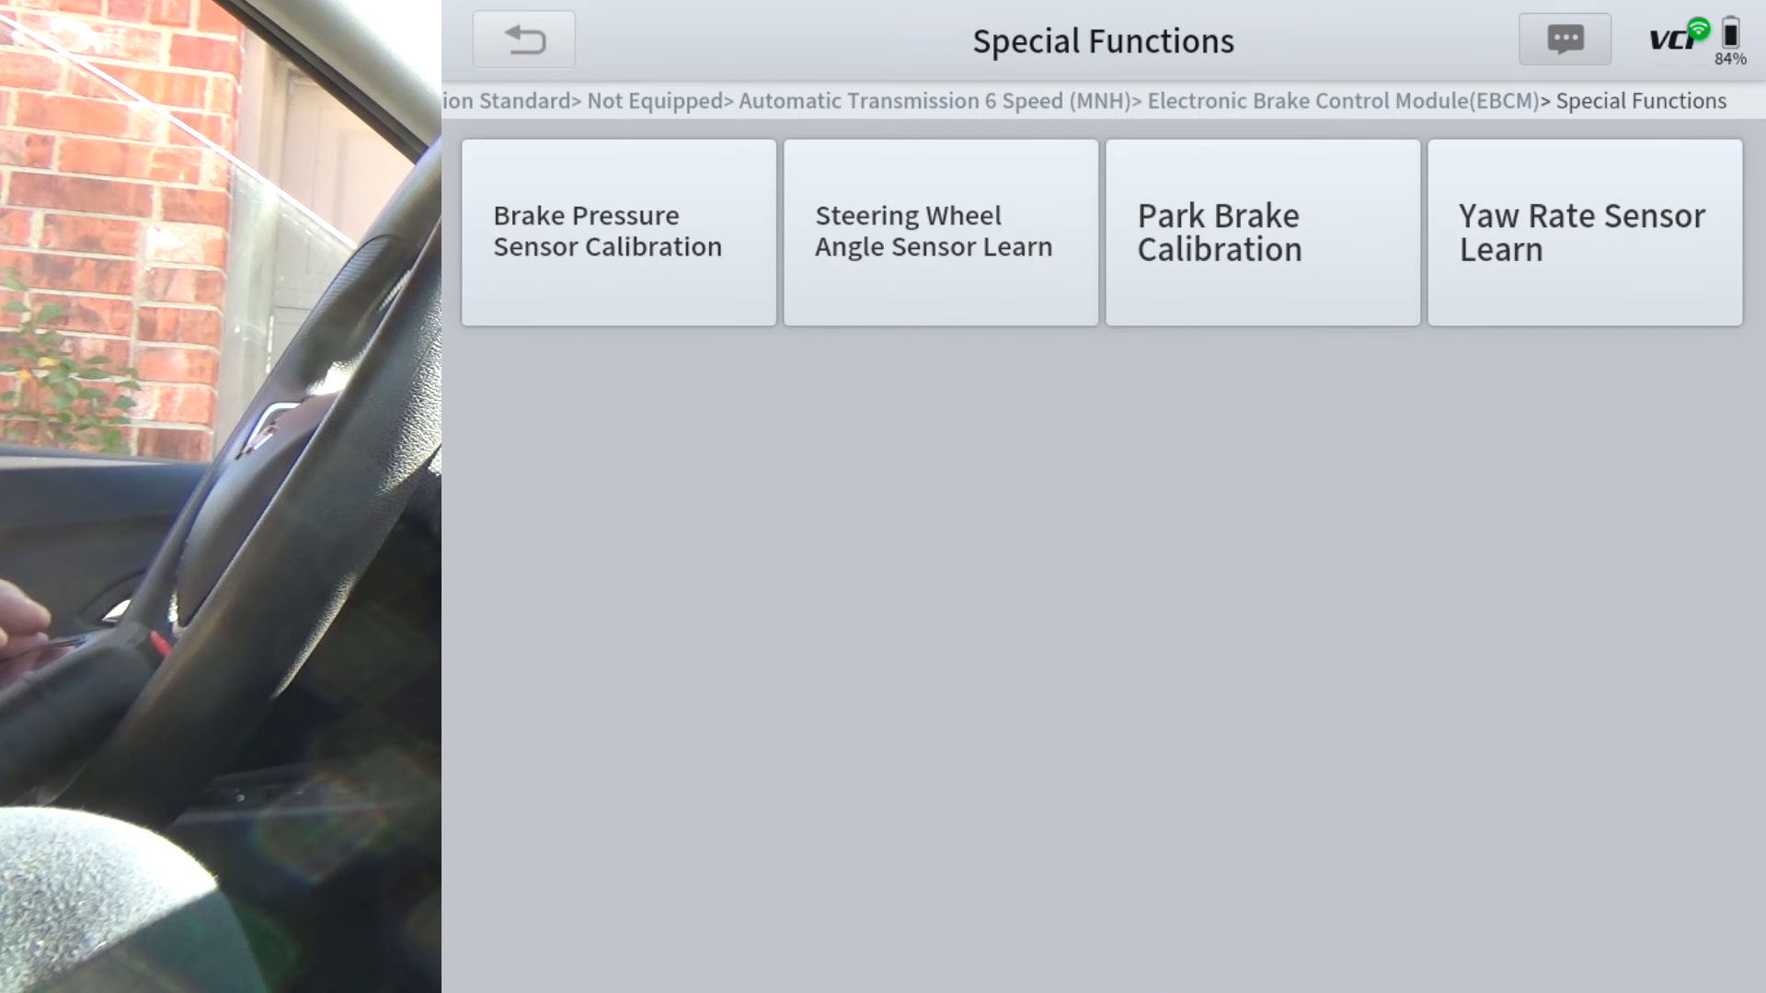
pyautogui.click(523, 39)
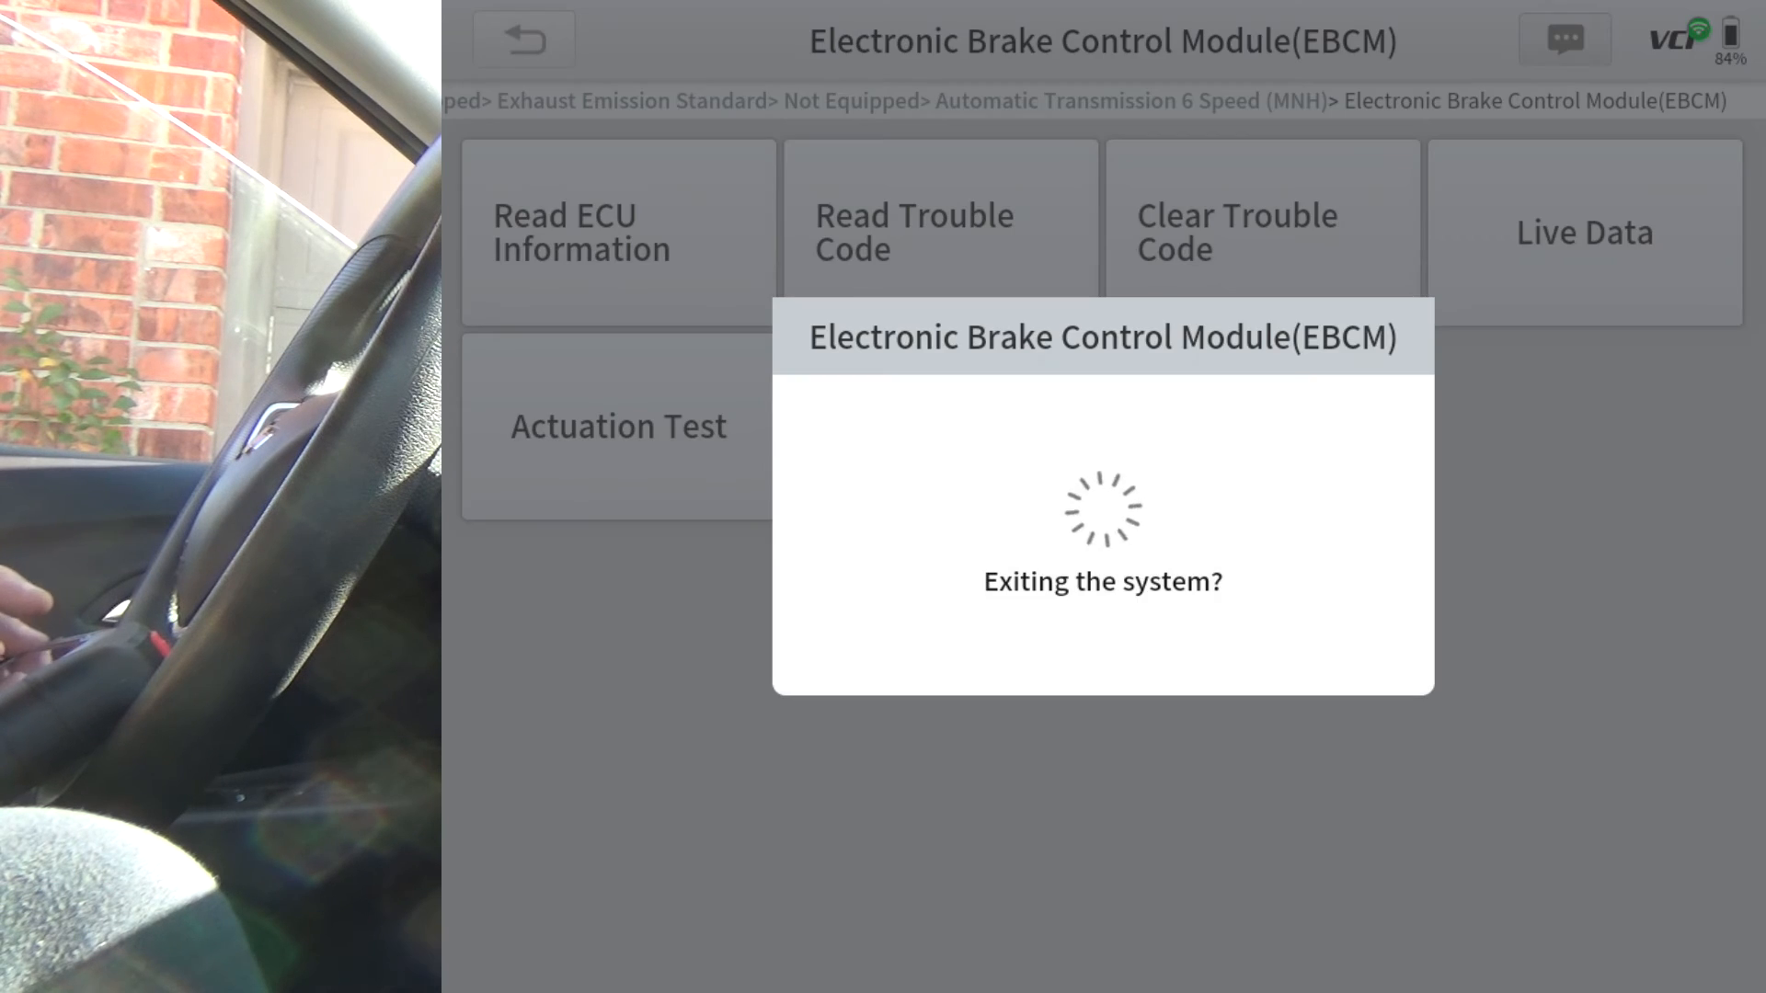
pyautogui.click(521, 40)
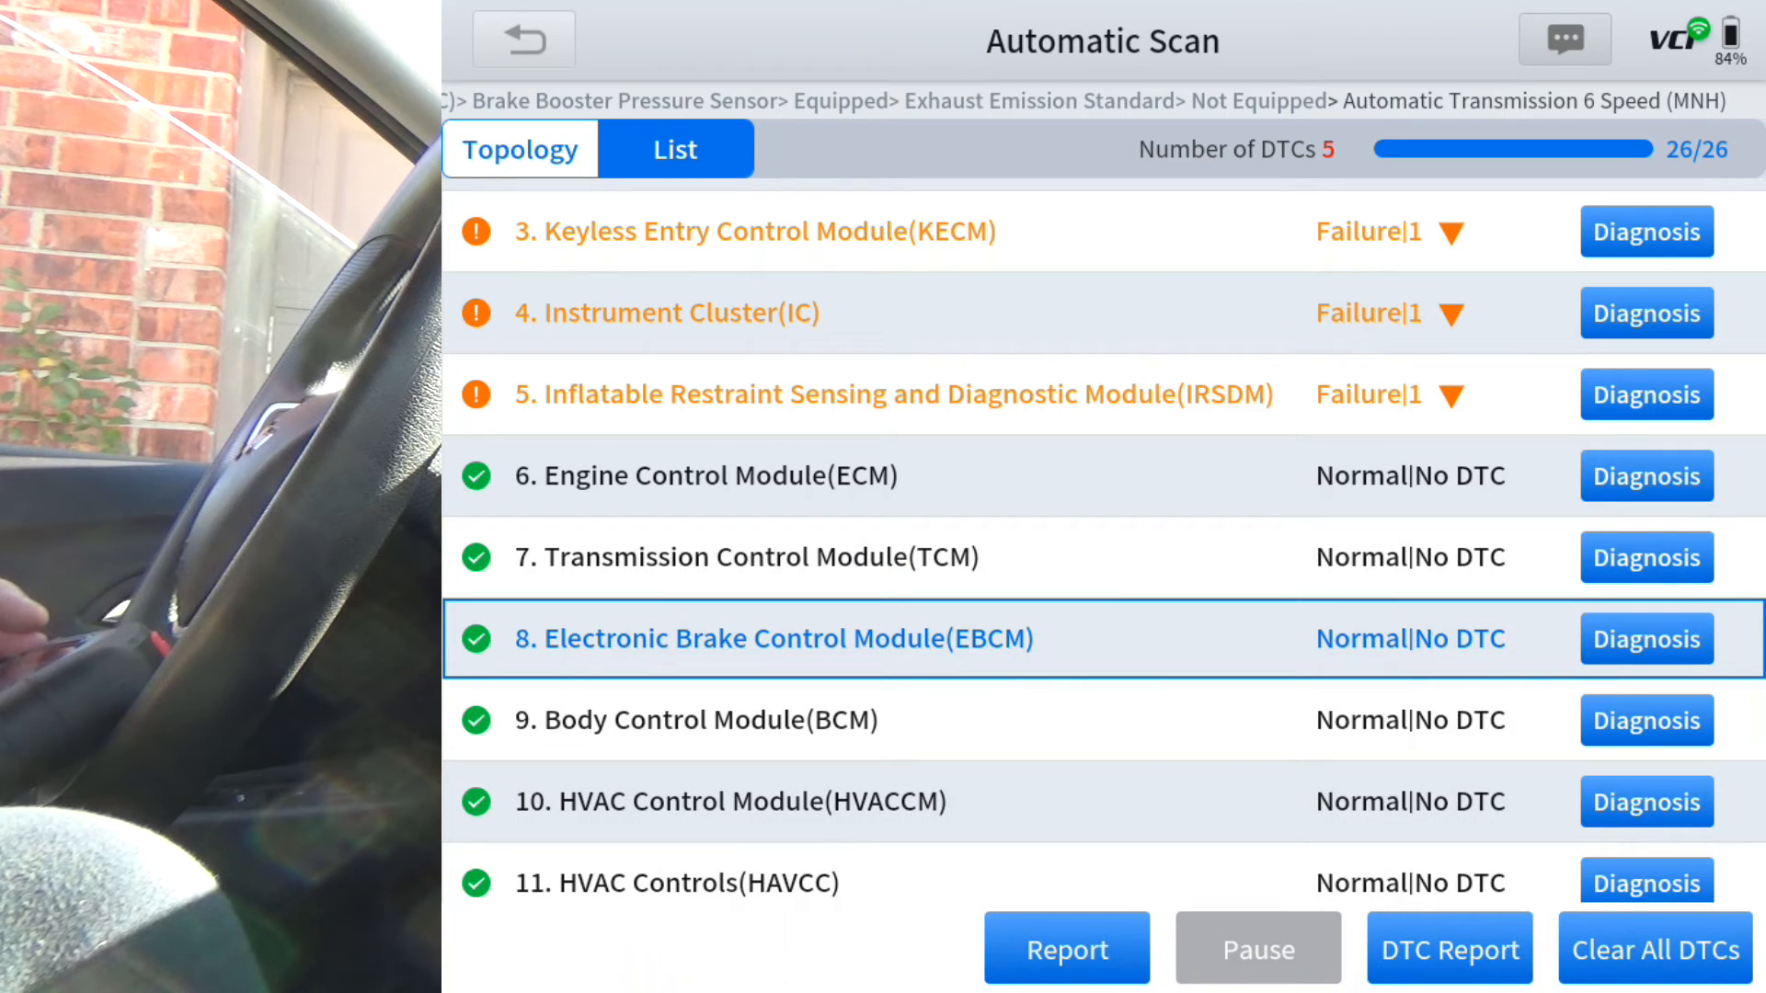
# Browse the Body Control Module's functions with Halogen (T4A TT4) headlamps and Power Liftgate (TB5) selected
pyautogui.click(698, 719)
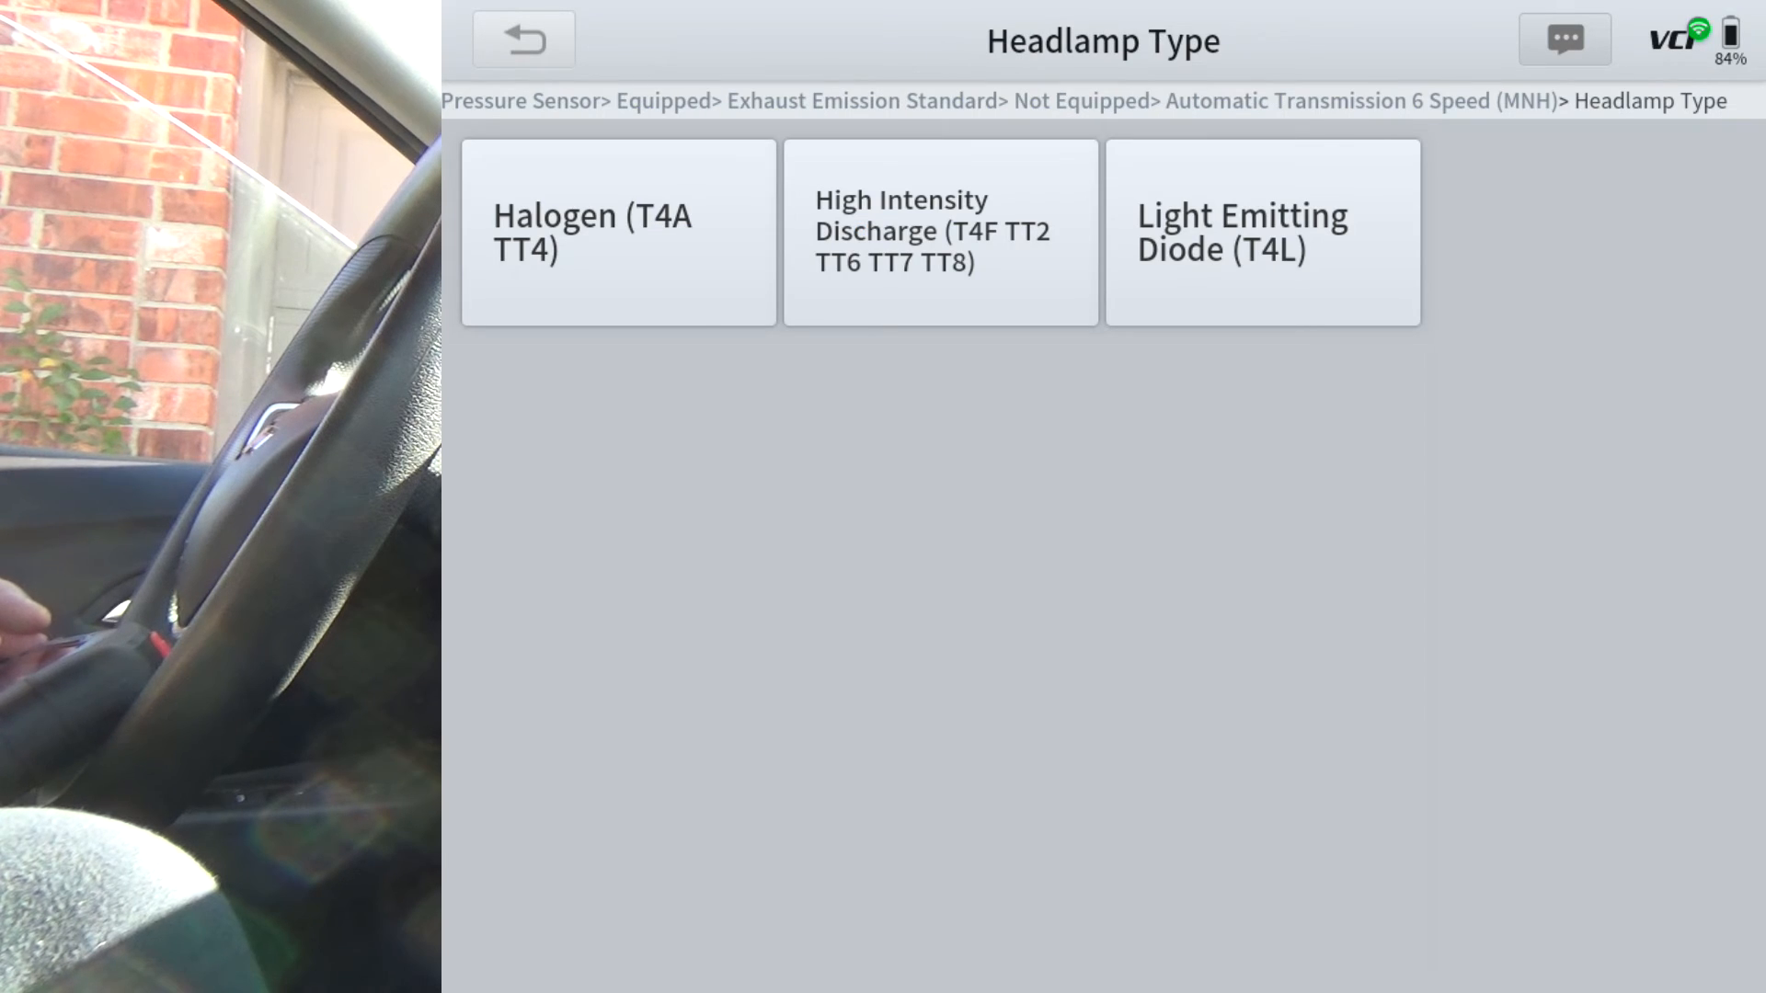
pyautogui.click(617, 231)
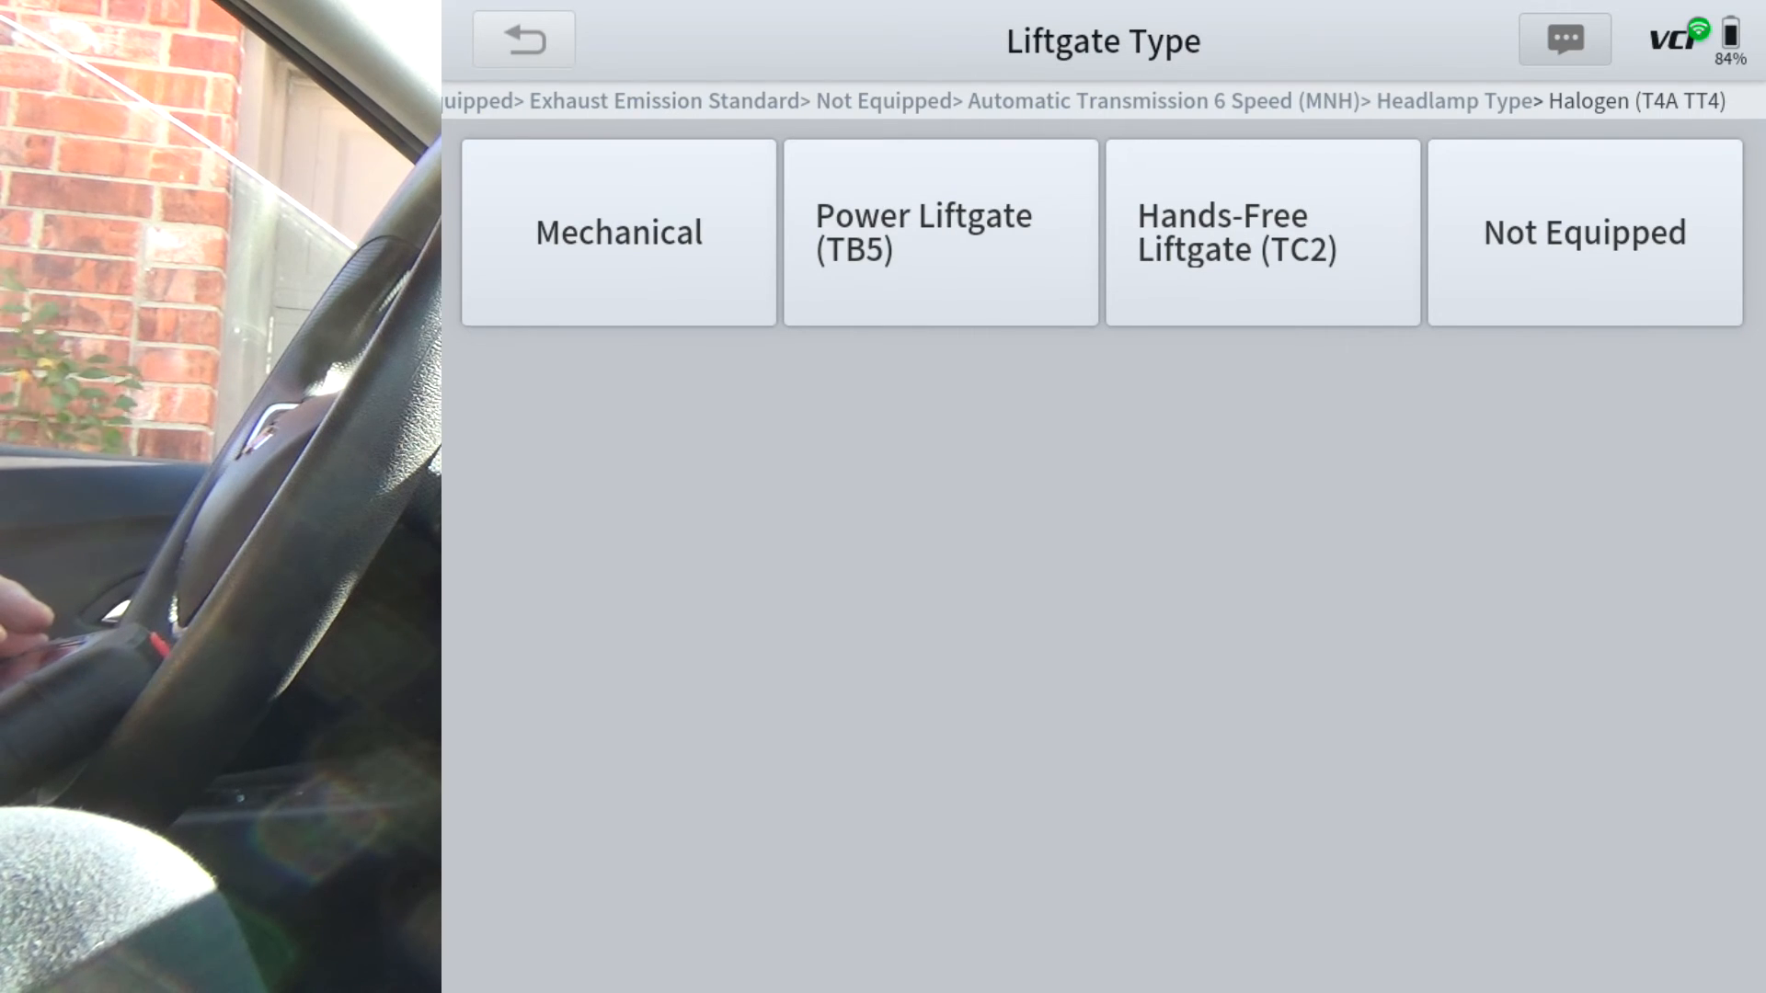
pyautogui.click(939, 232)
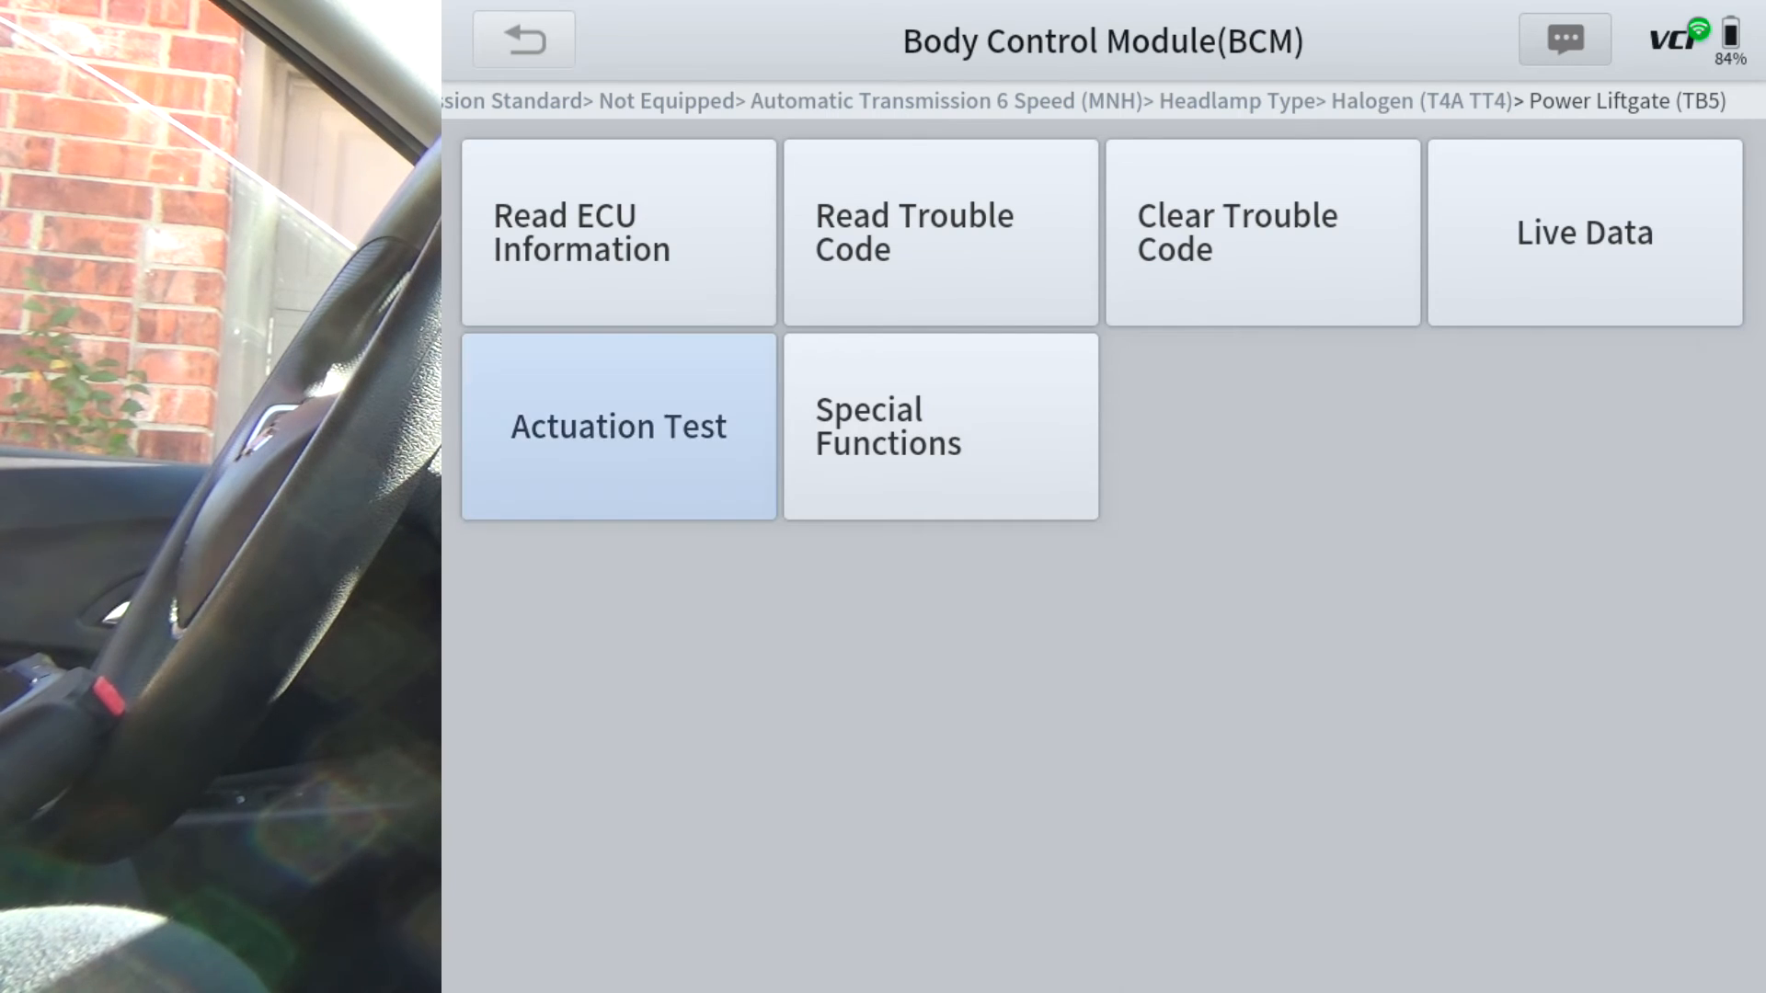
pyautogui.click(617, 426)
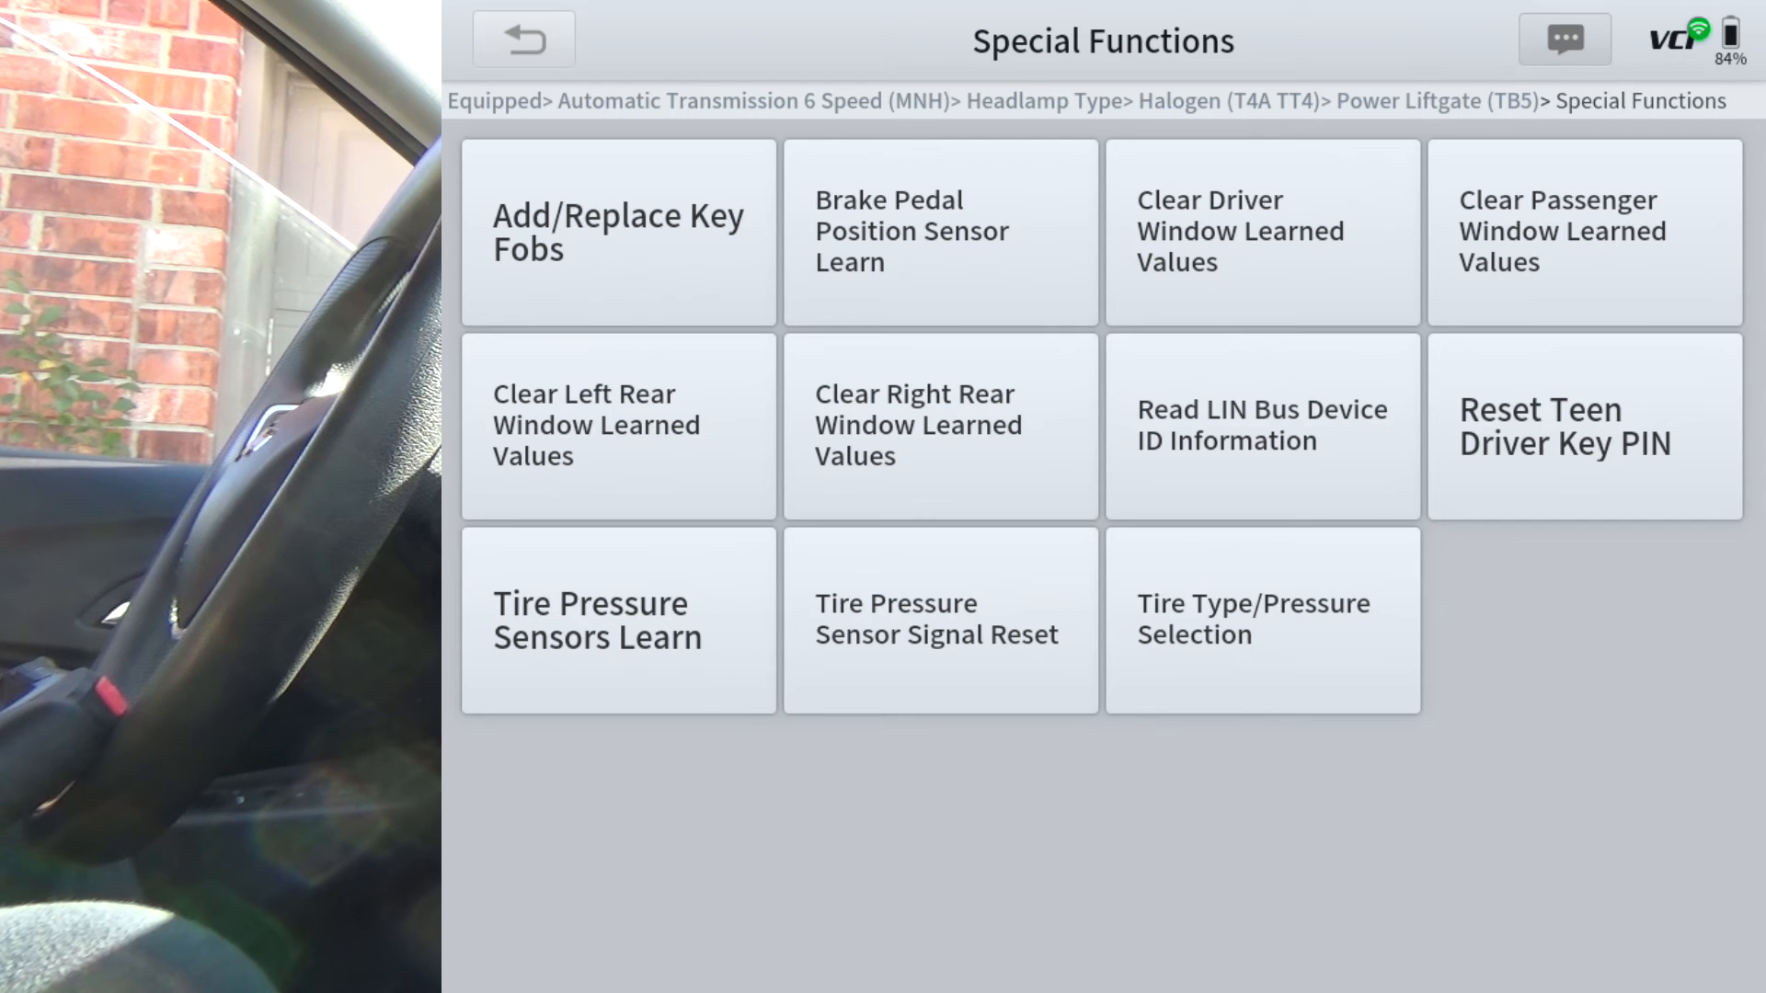
pyautogui.click(522, 41)
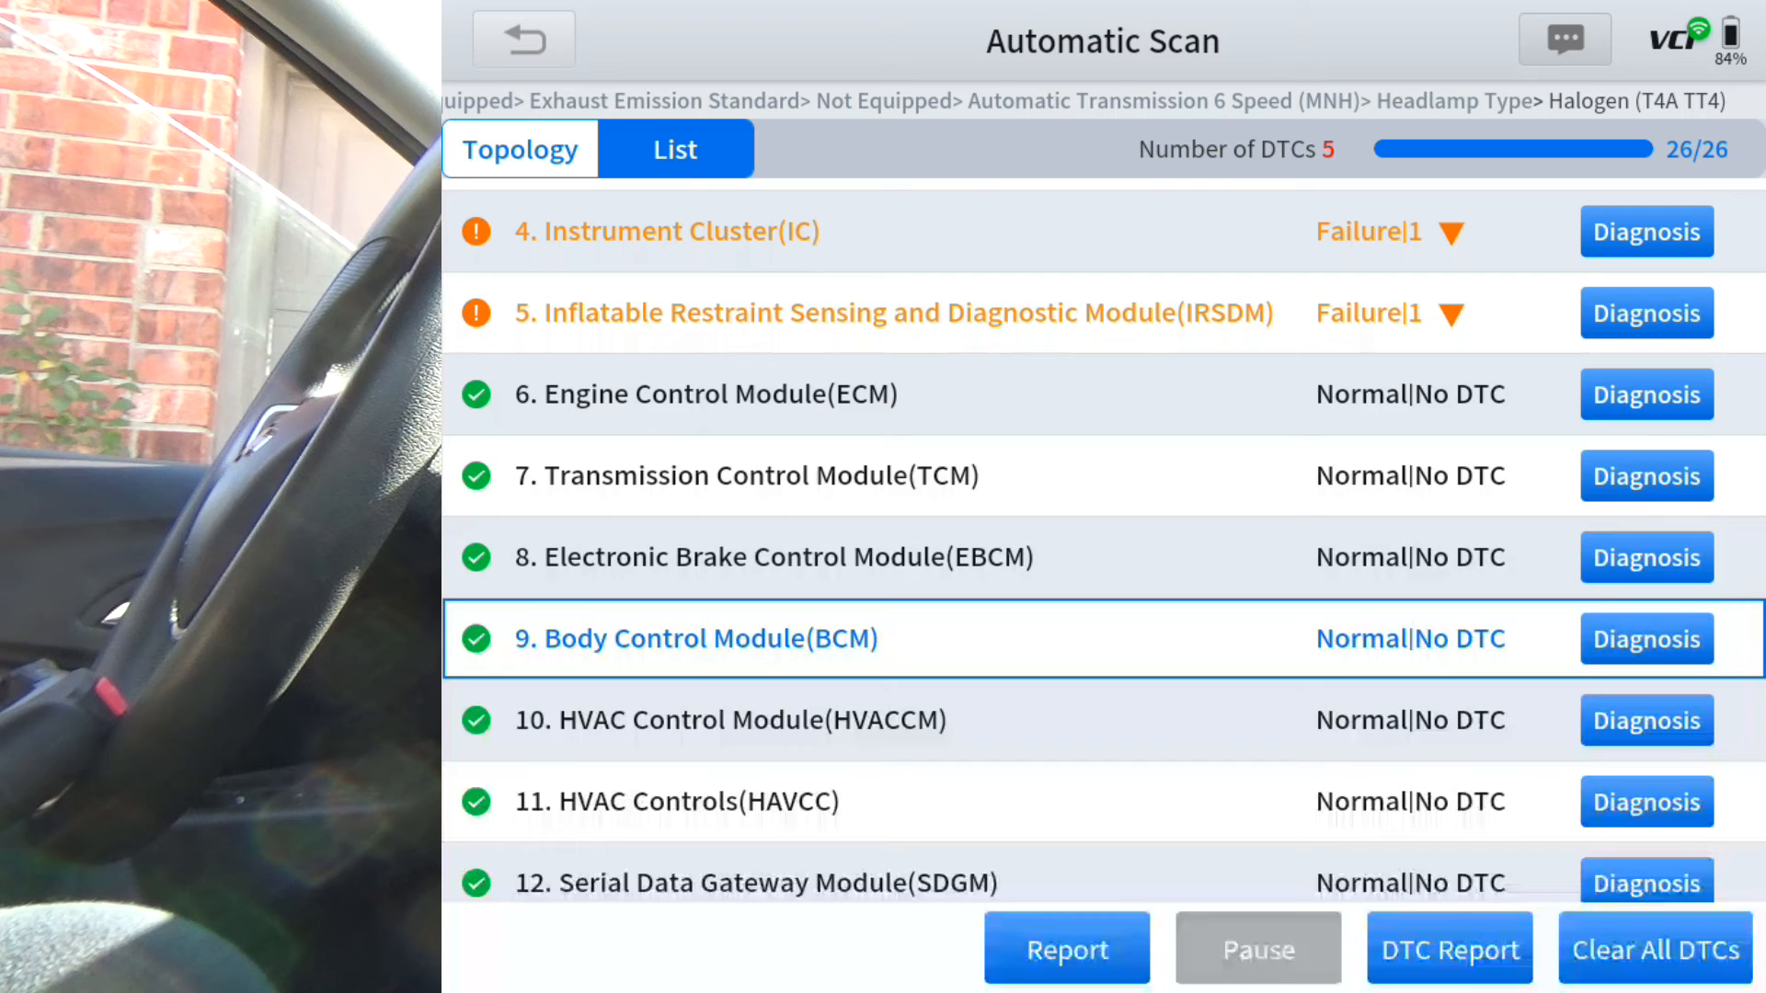
# Browse the HVAC Control Module's actuation tests and special functions, then HVAC Controls' function list
pyautogui.click(732, 720)
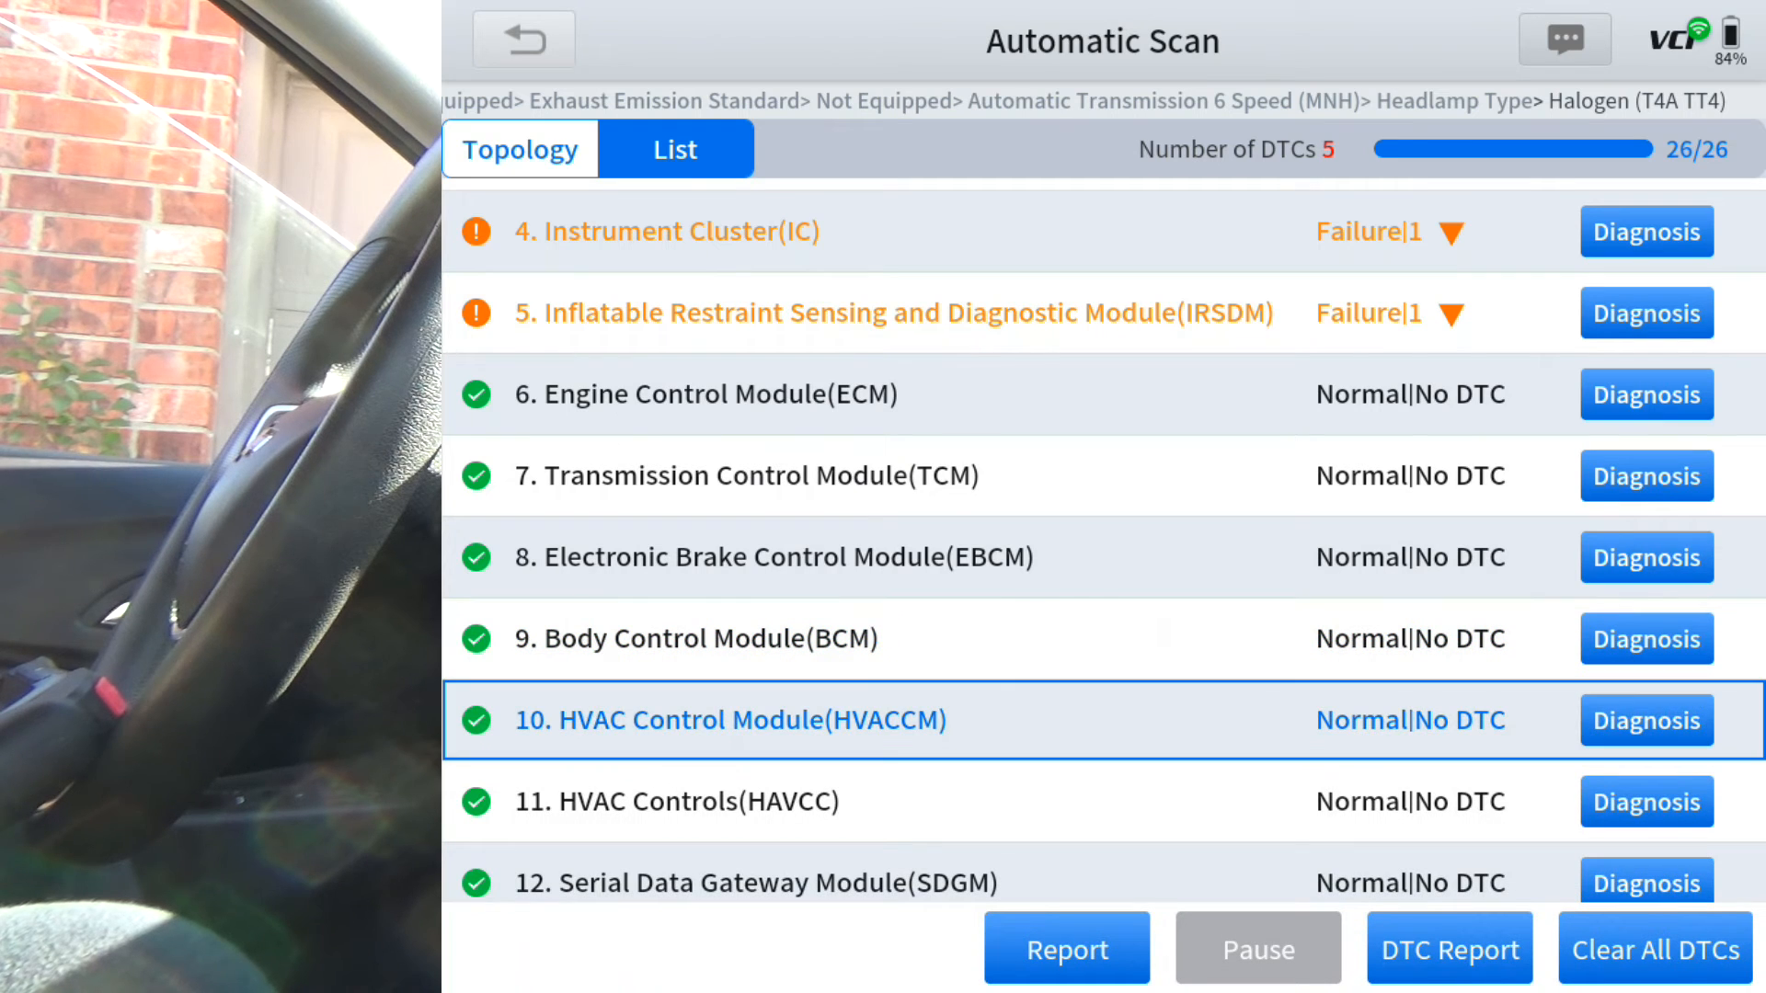
pyautogui.click(1645, 719)
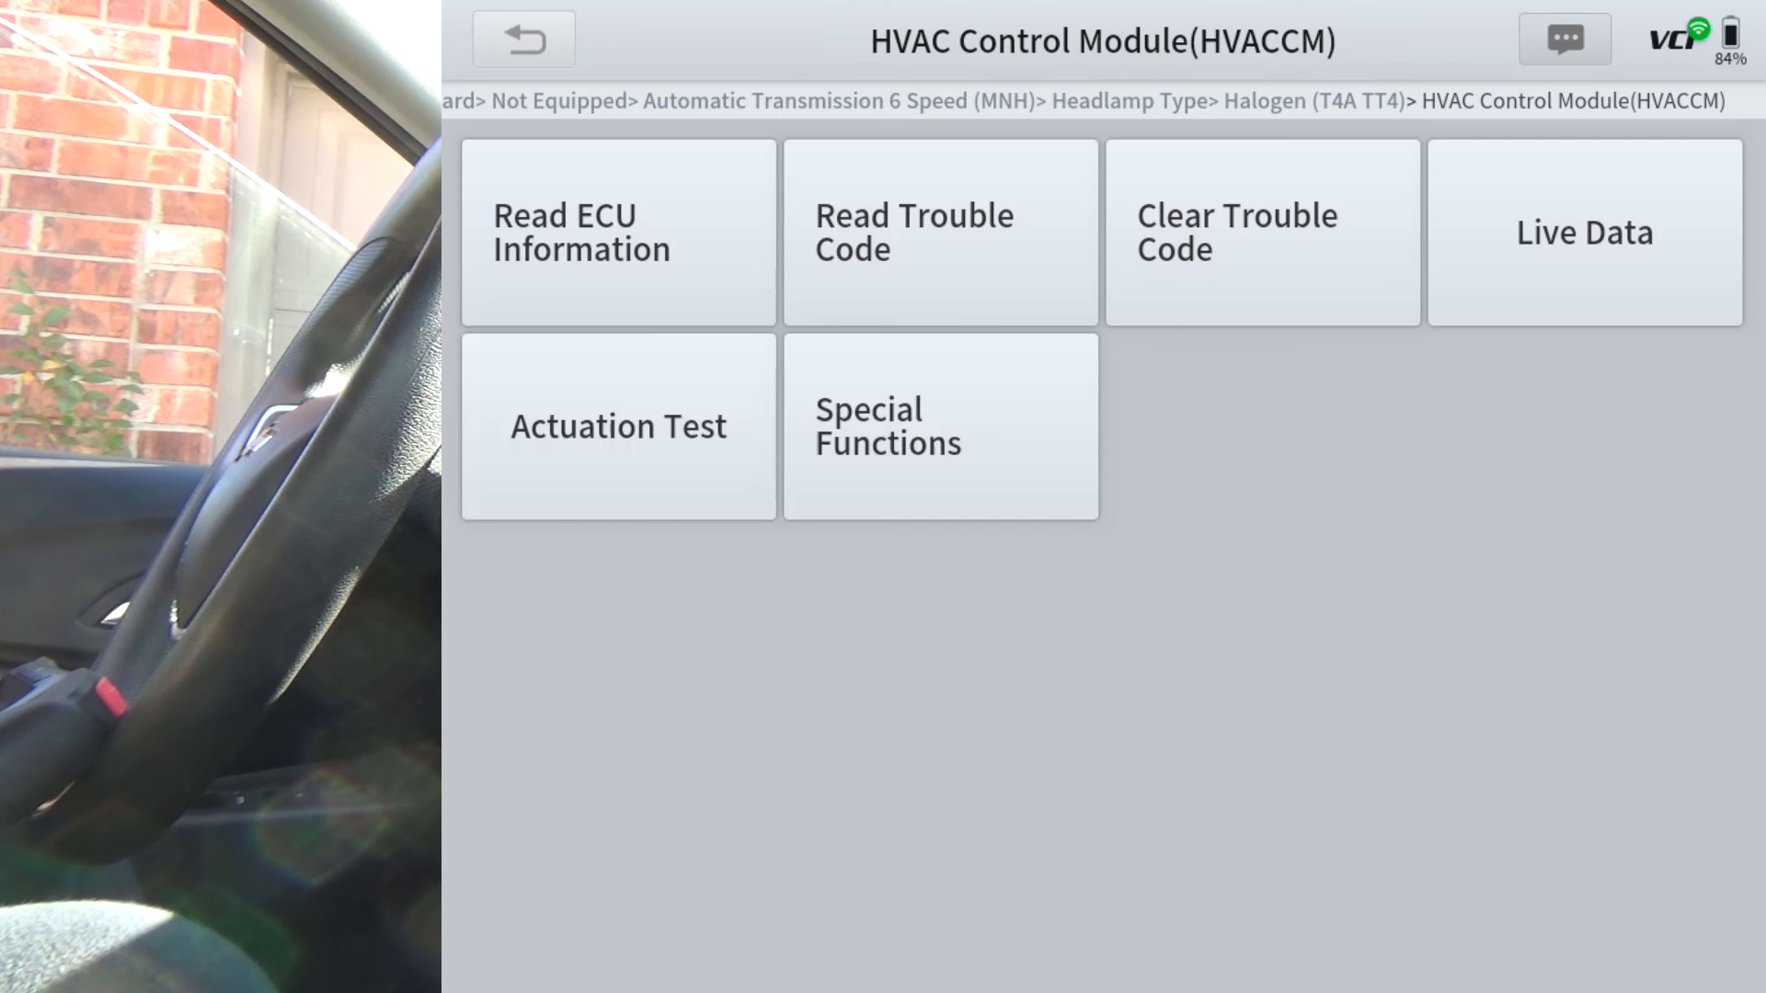
pyautogui.click(617, 426)
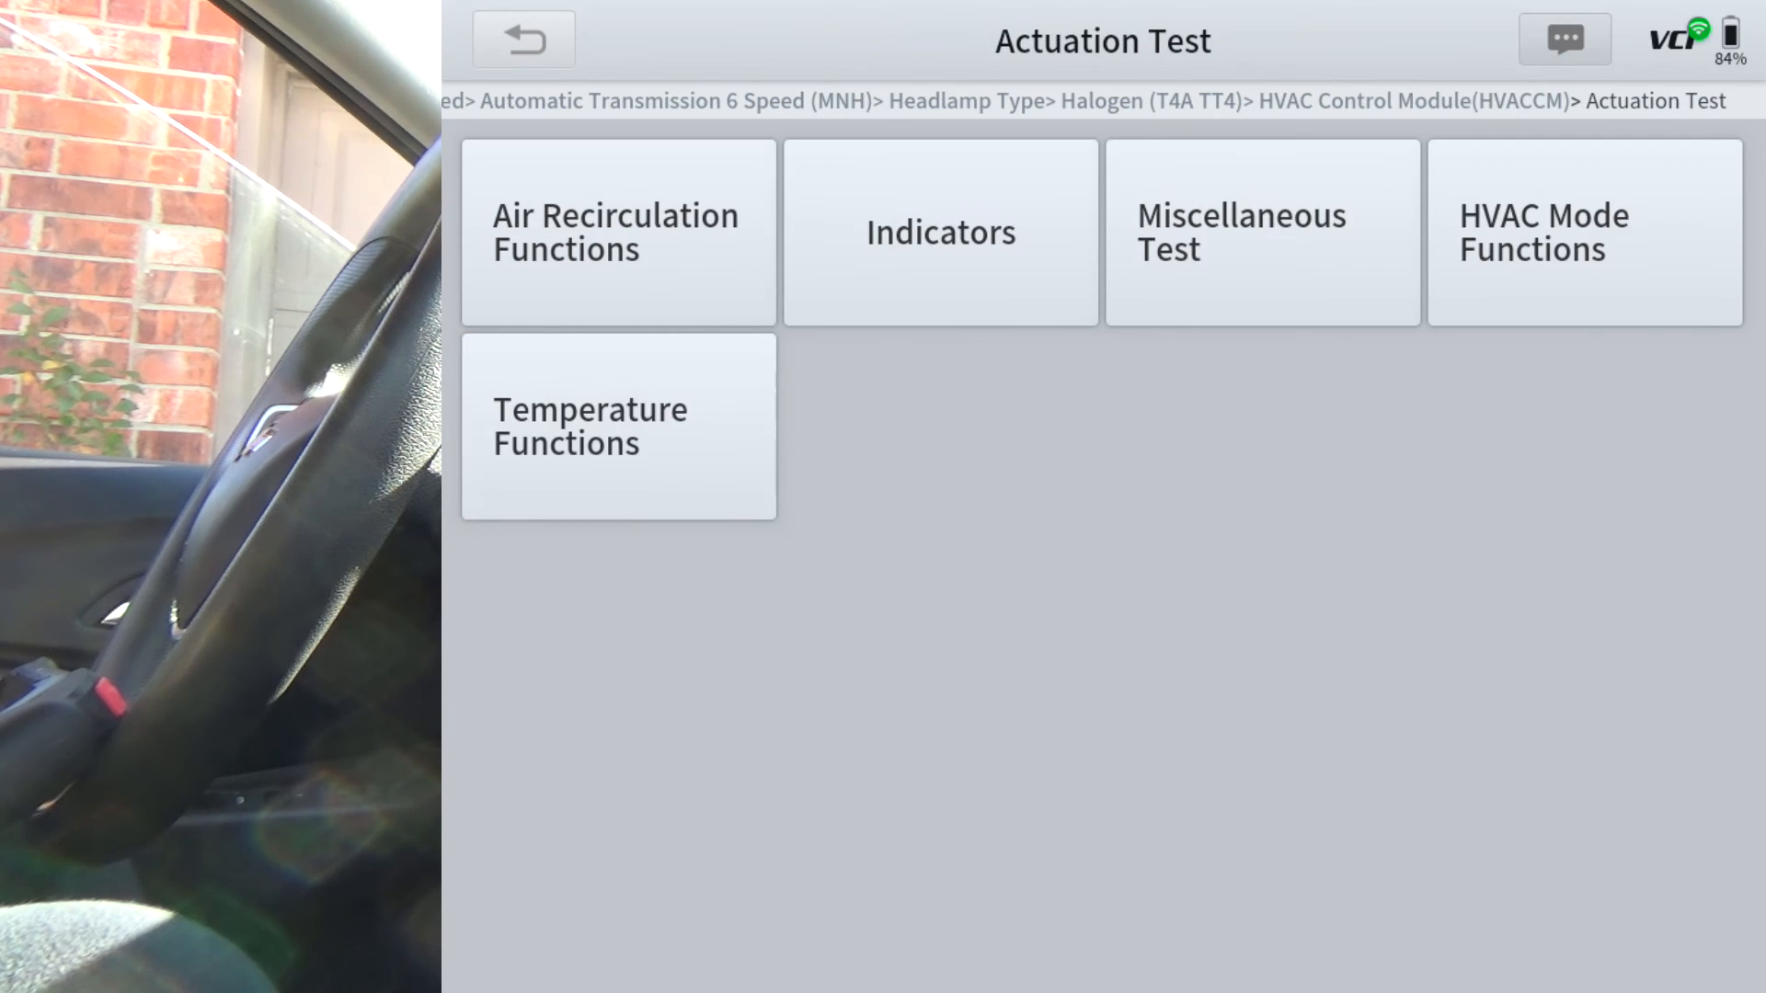
pyautogui.click(521, 40)
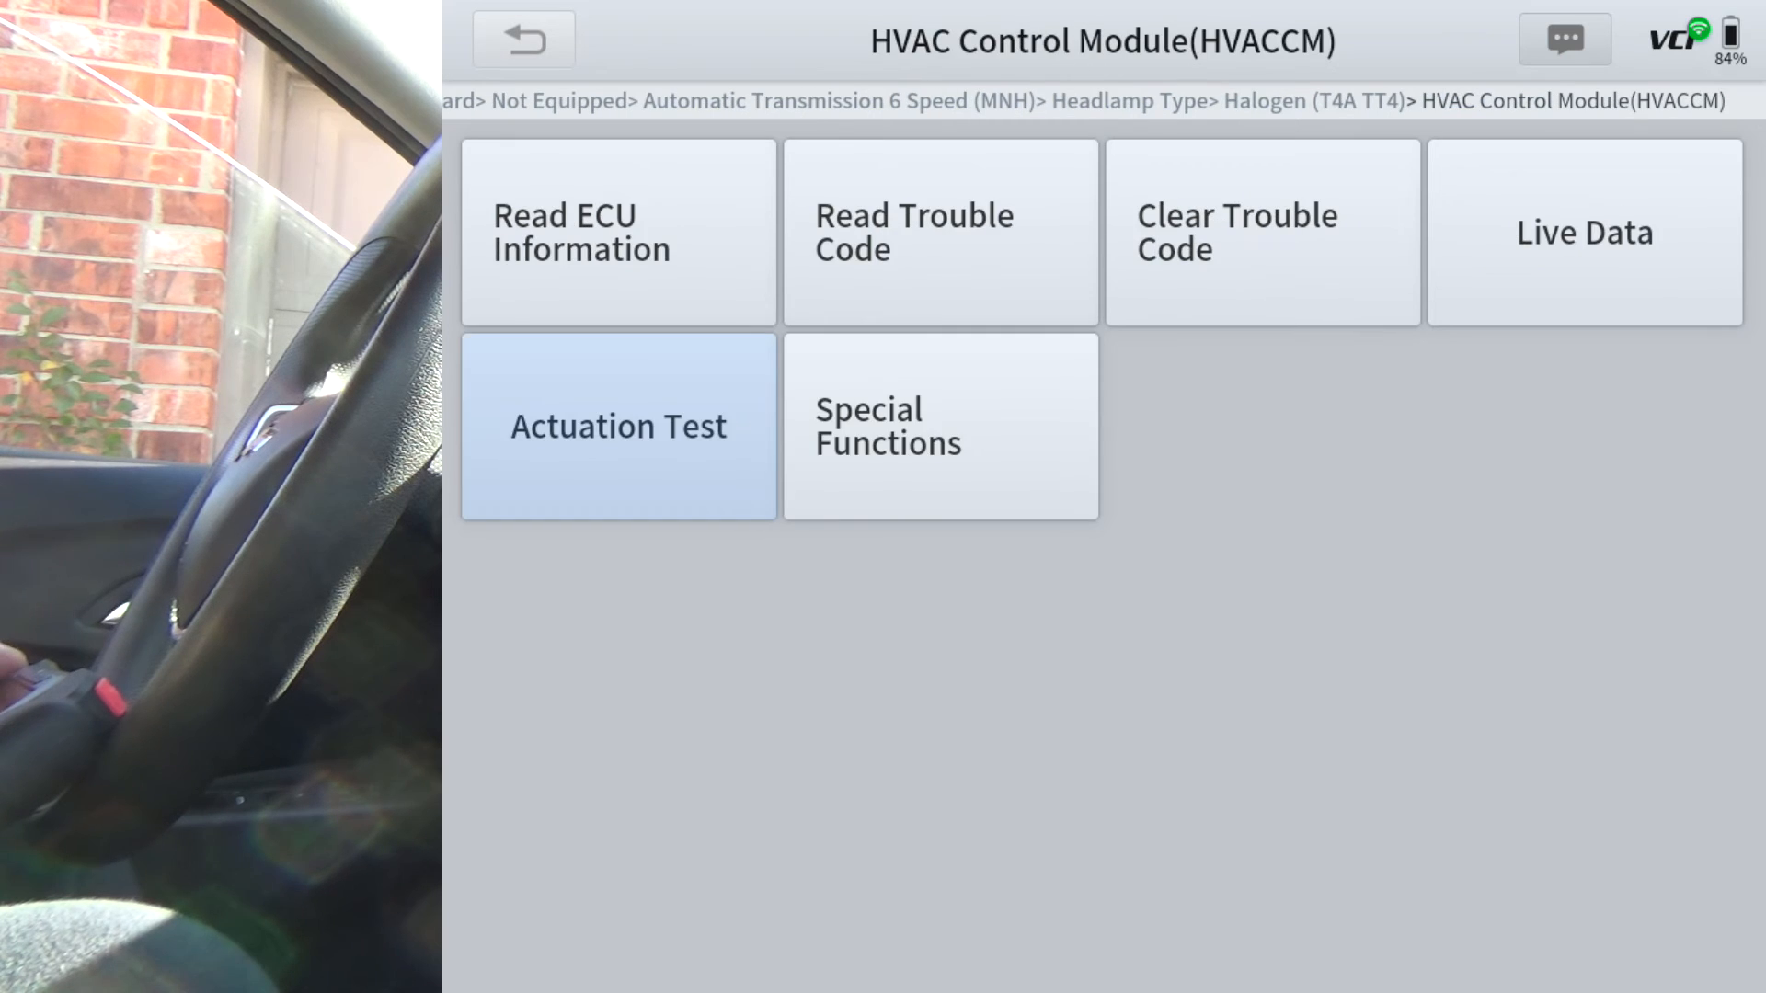
pyautogui.click(939, 426)
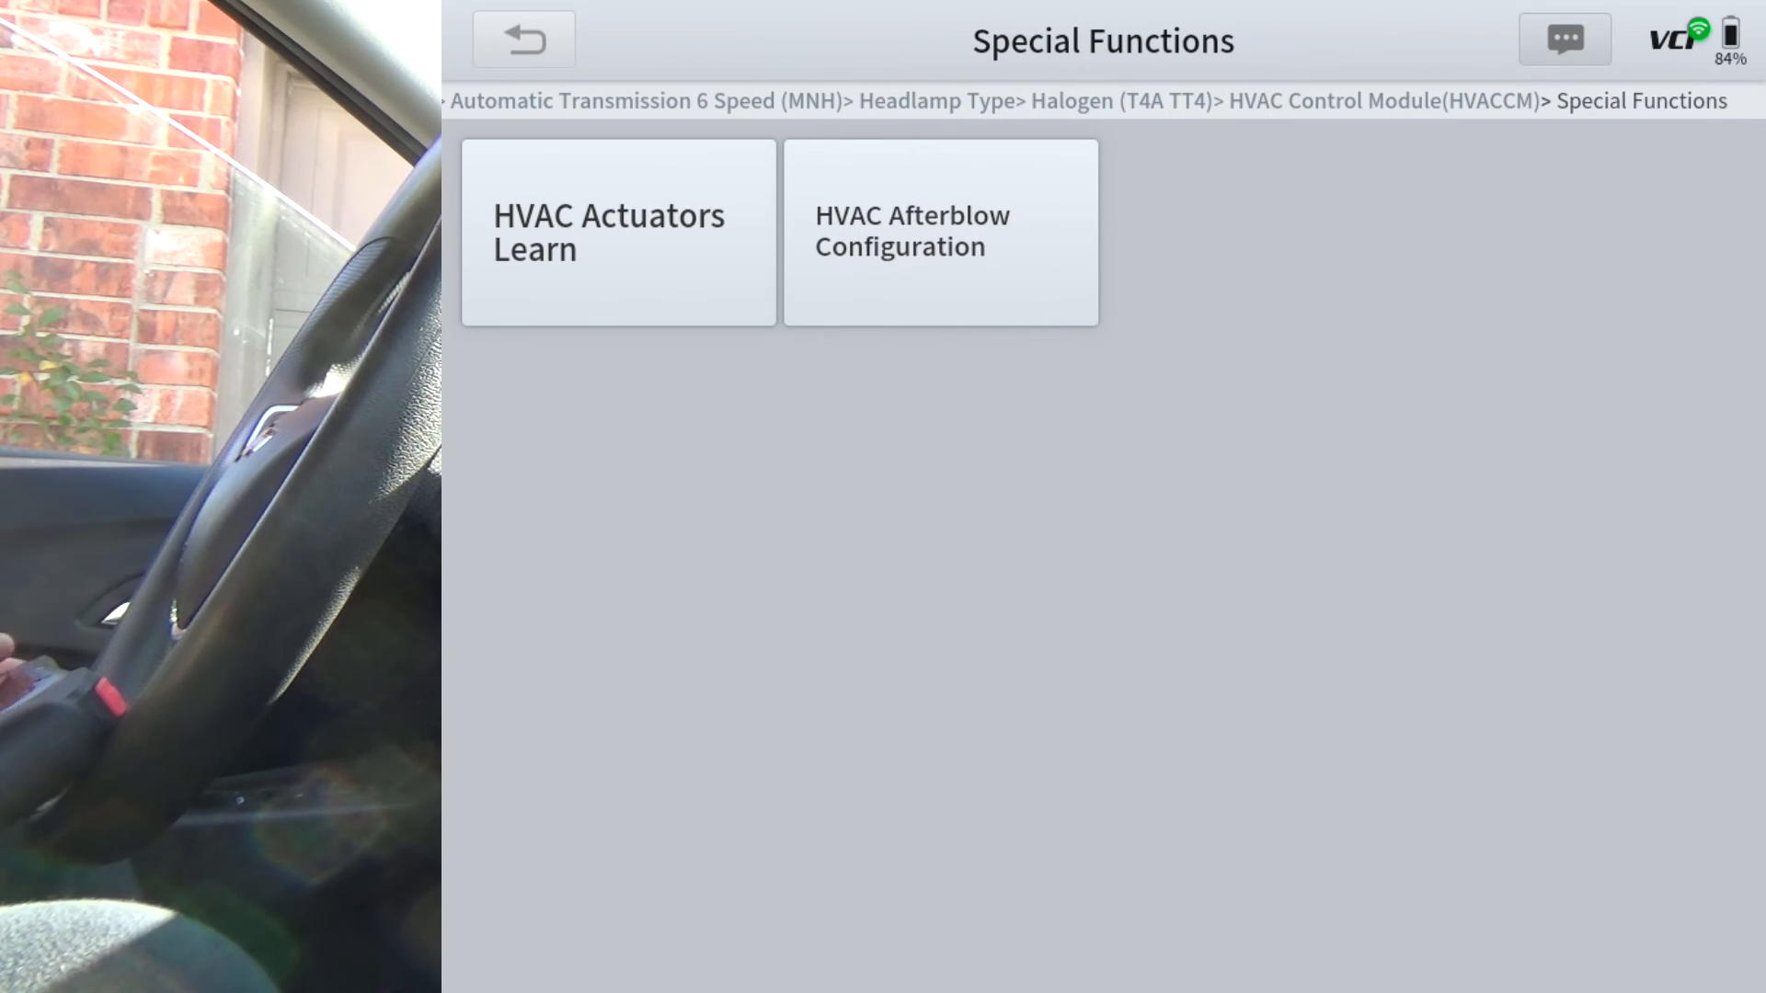
pyautogui.click(523, 38)
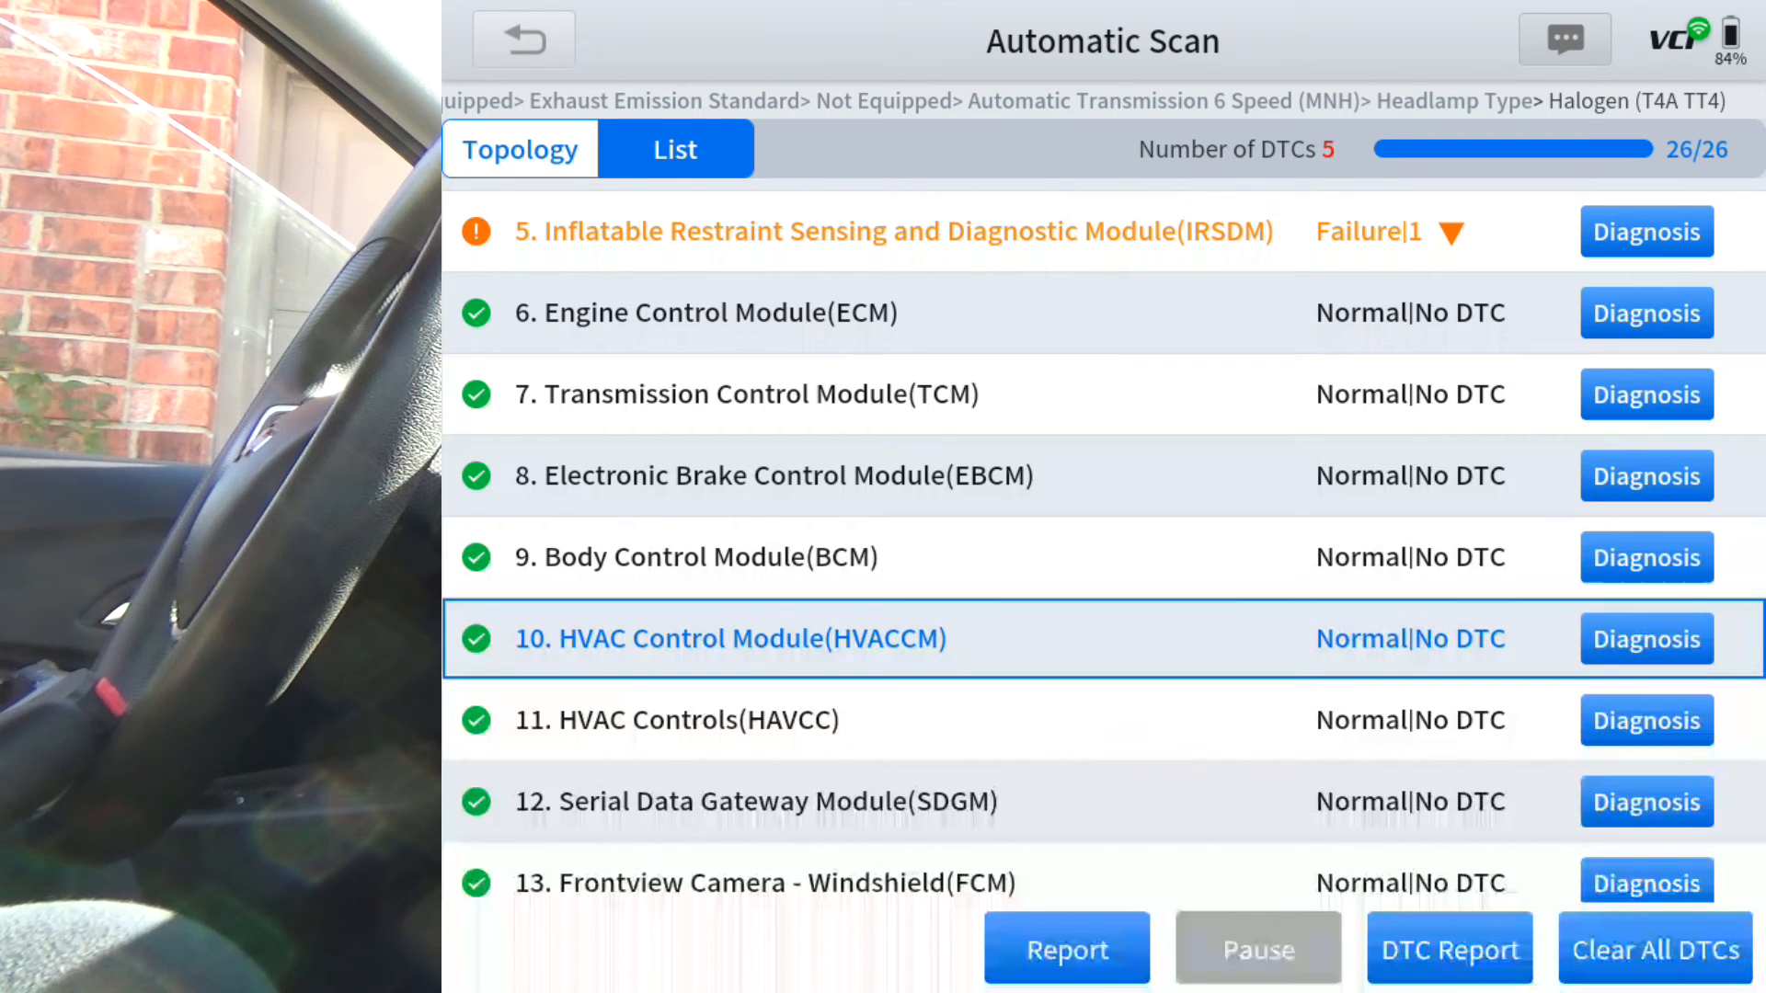
pyautogui.click(1645, 720)
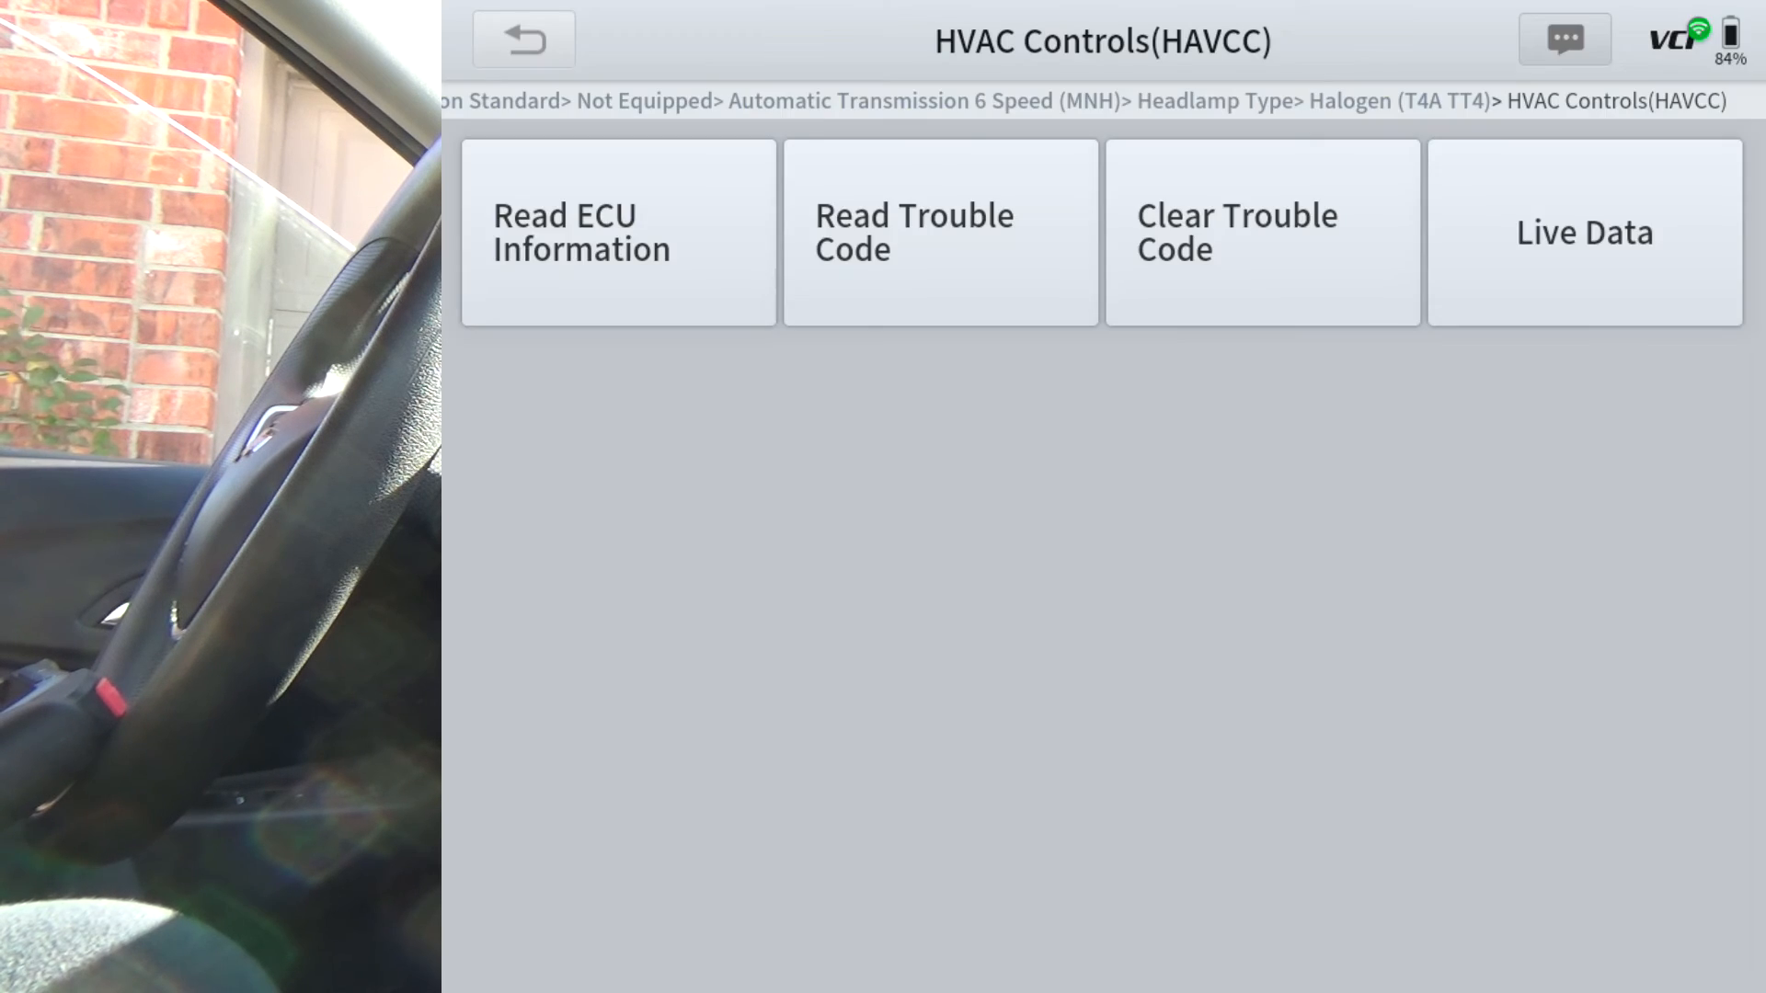
pyautogui.click(521, 40)
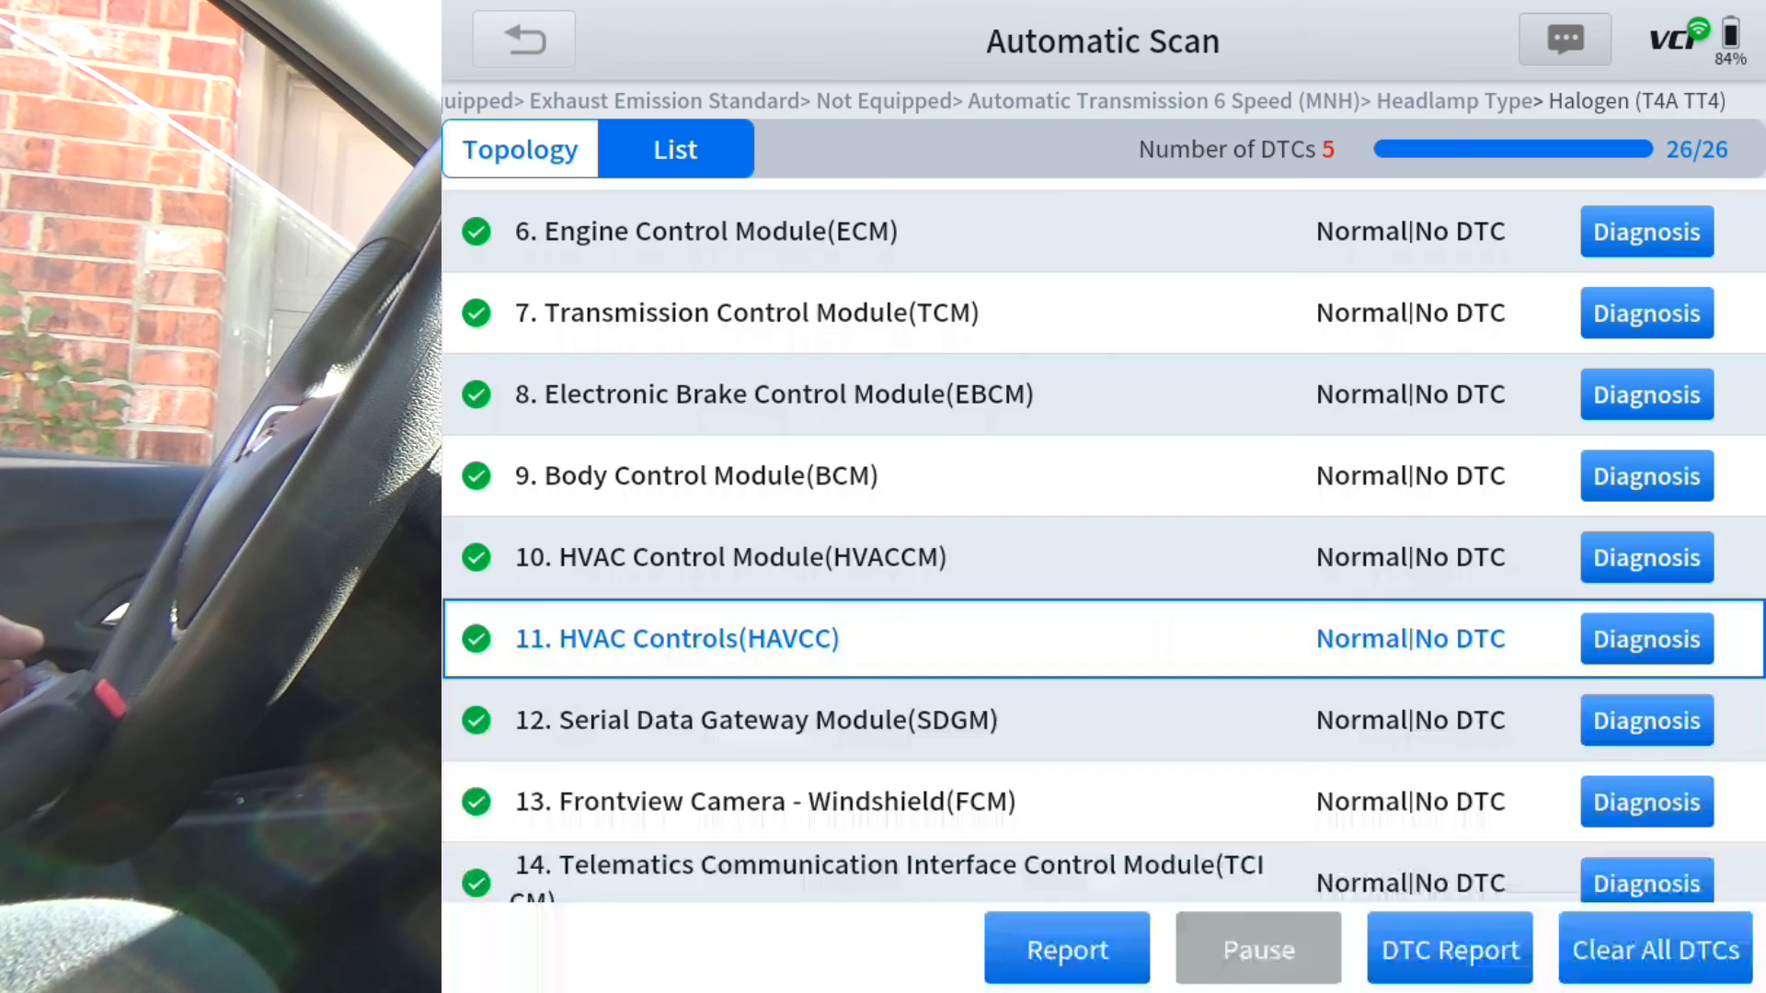
# Open the Serial Data Gateway Module's function list and go back to the results
pyautogui.click(755, 722)
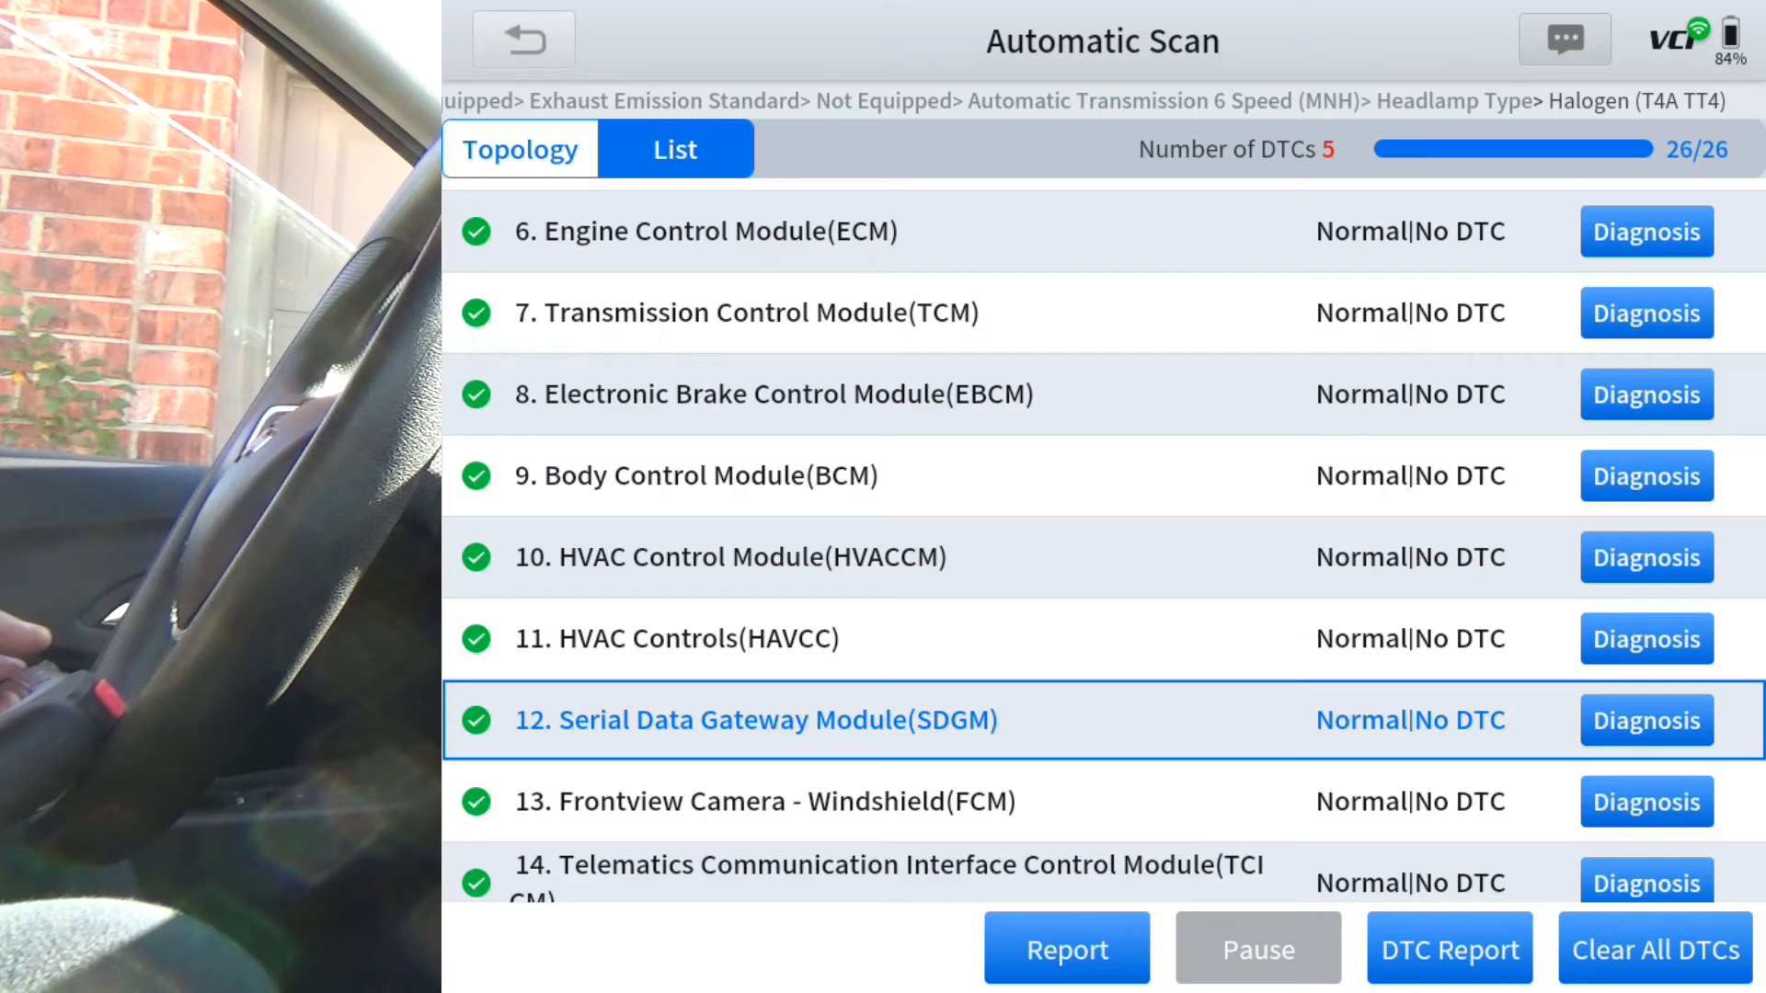
pyautogui.click(1643, 719)
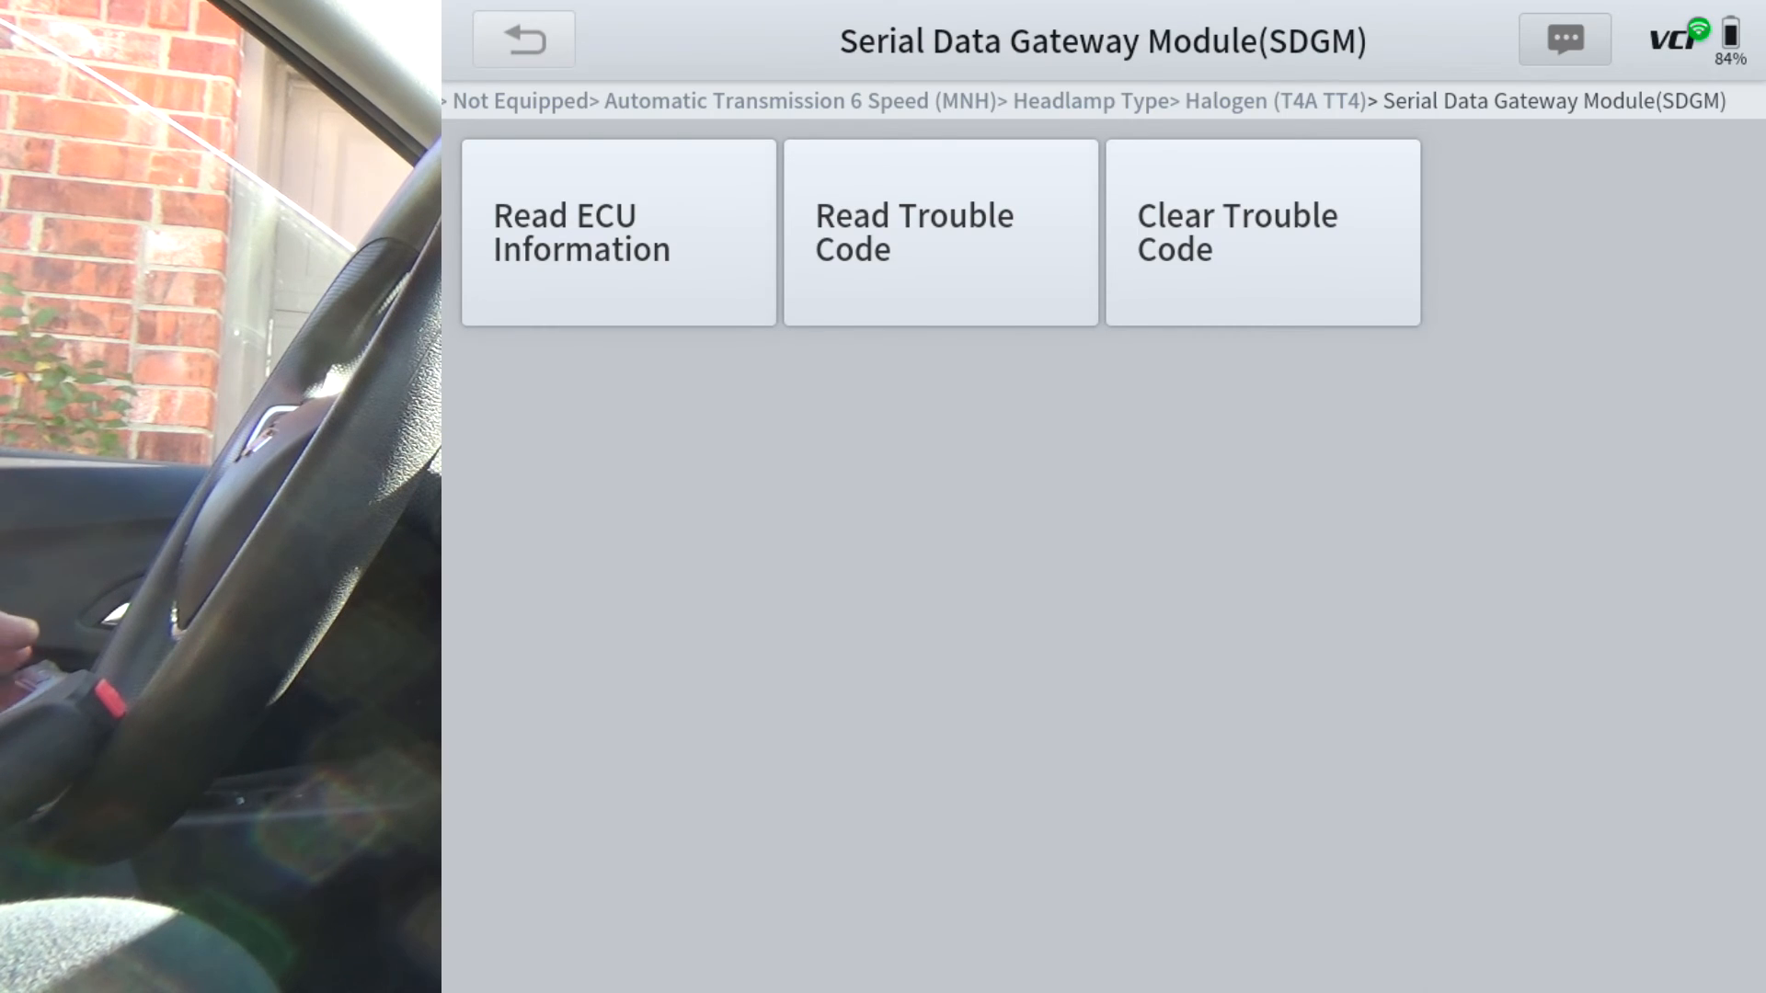
pyautogui.click(939, 231)
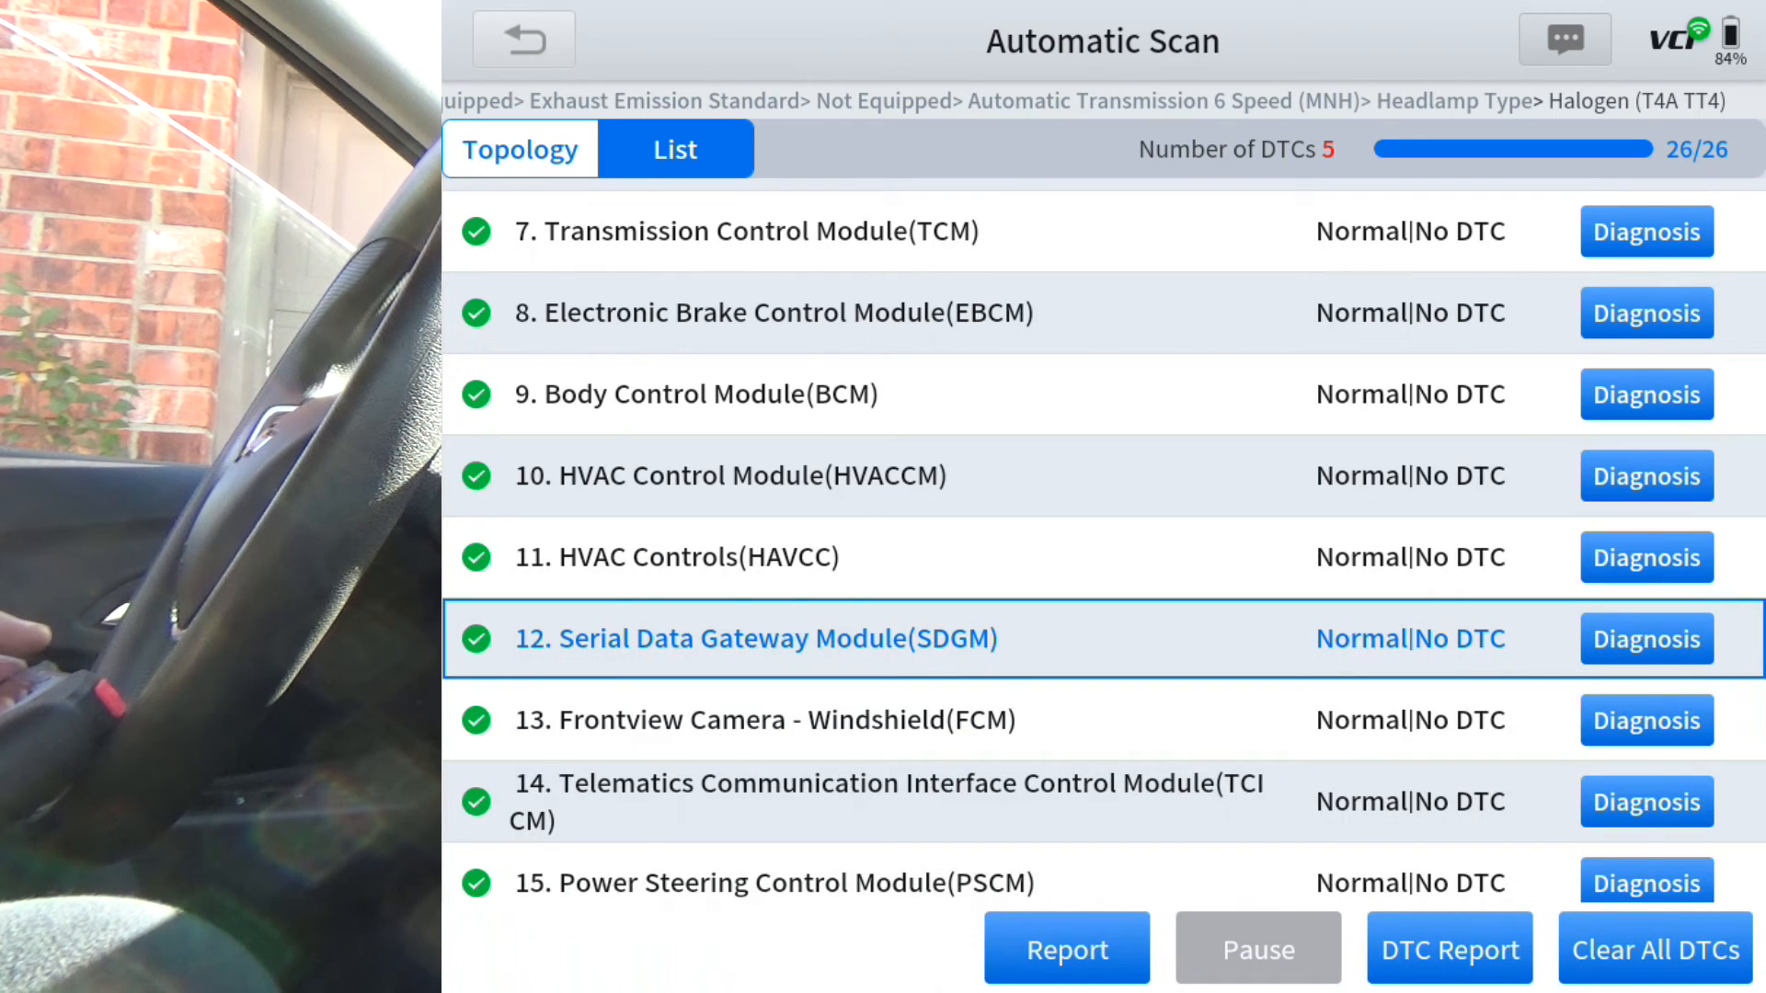
# Browse the Frontview Camera Module's special learn functions and return to the scan list
pyautogui.click(1646, 721)
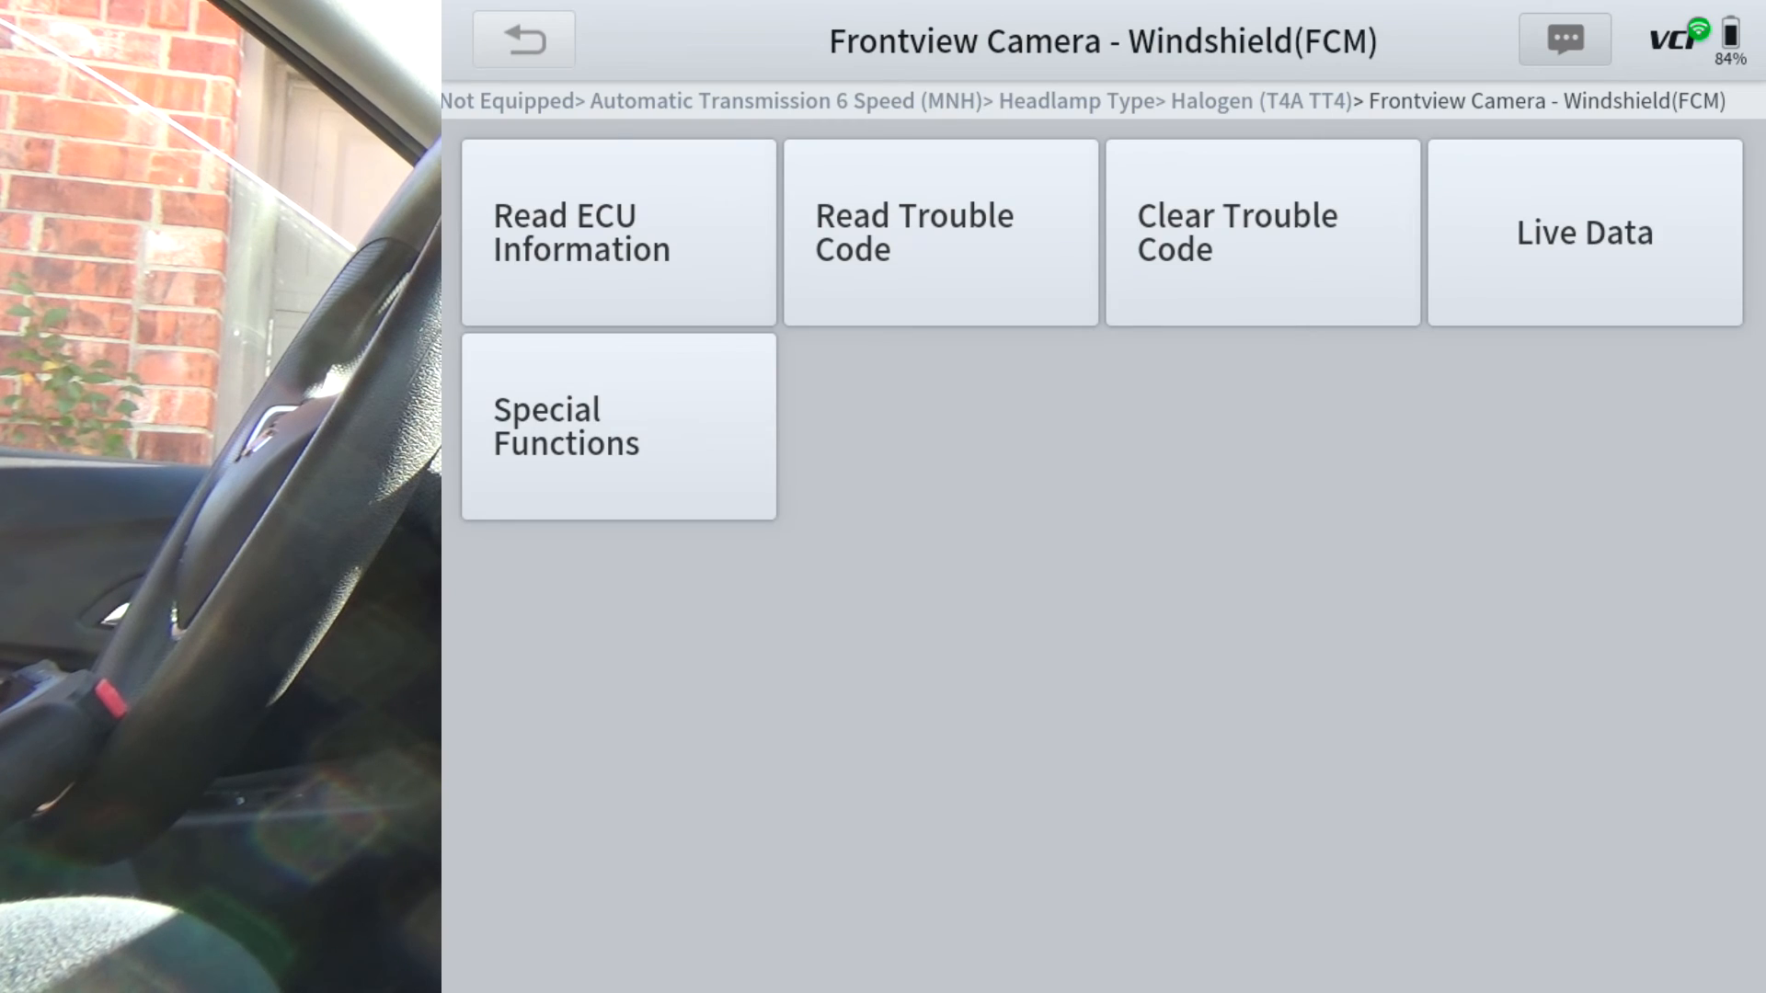
pyautogui.click(617, 425)
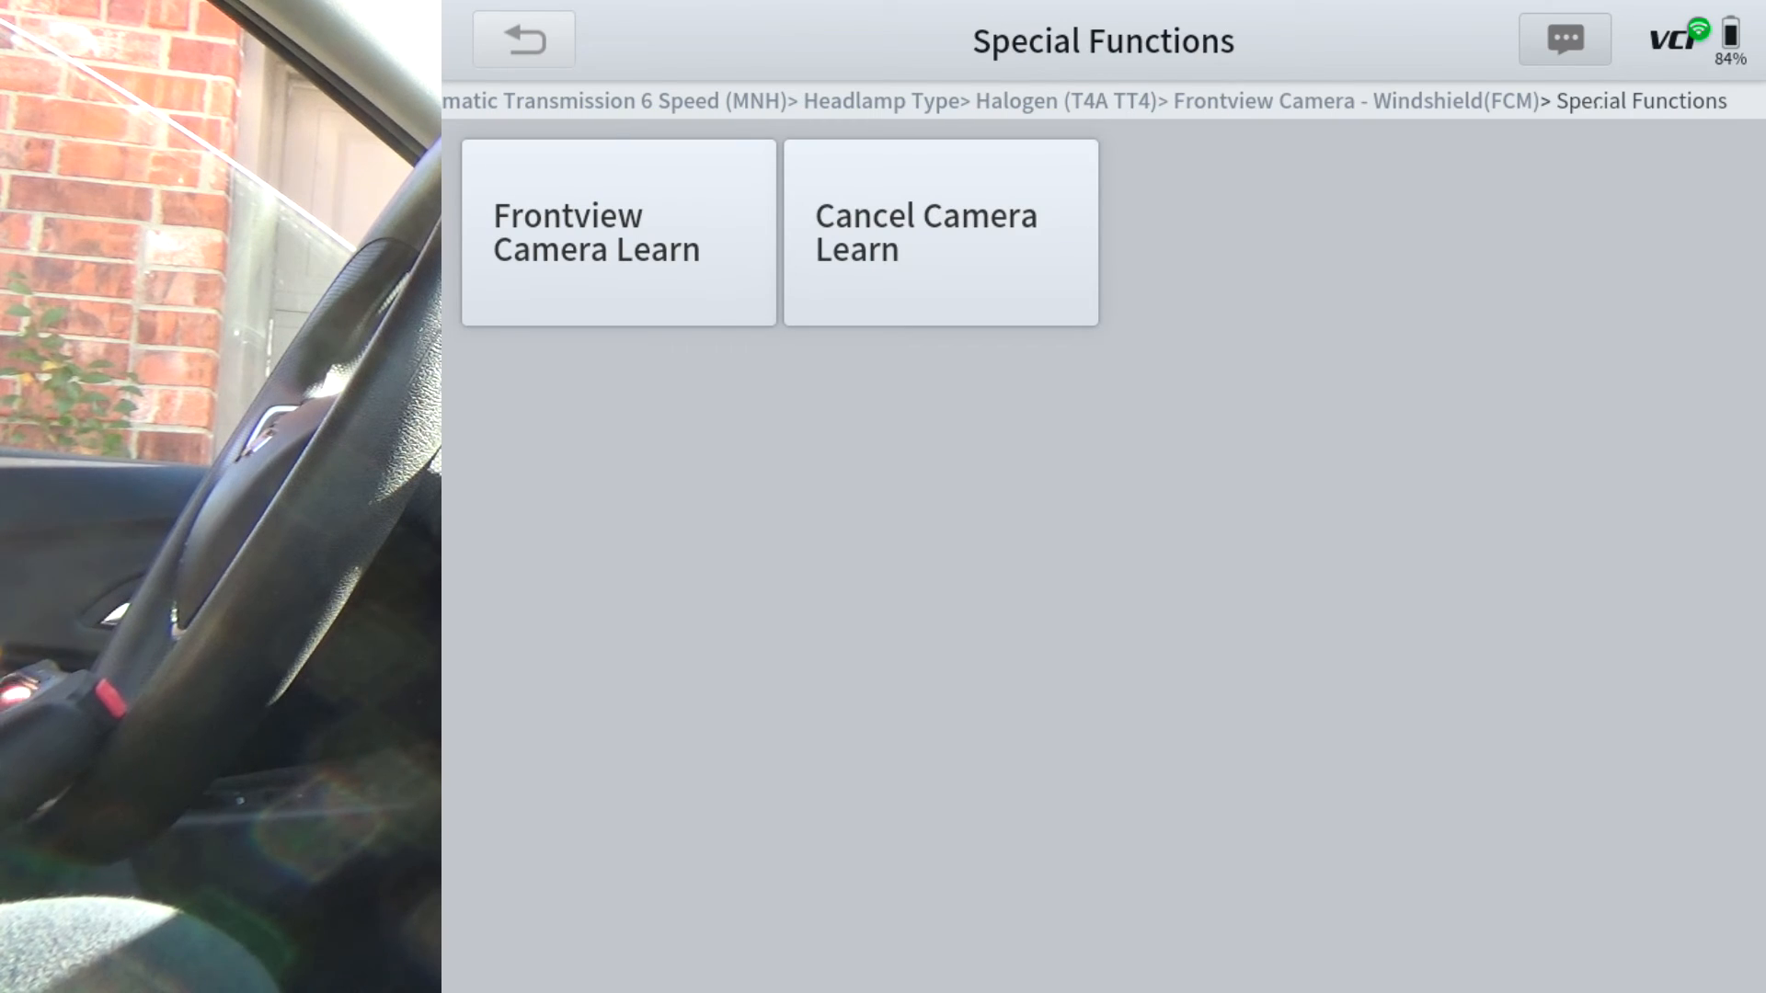
pyautogui.click(523, 39)
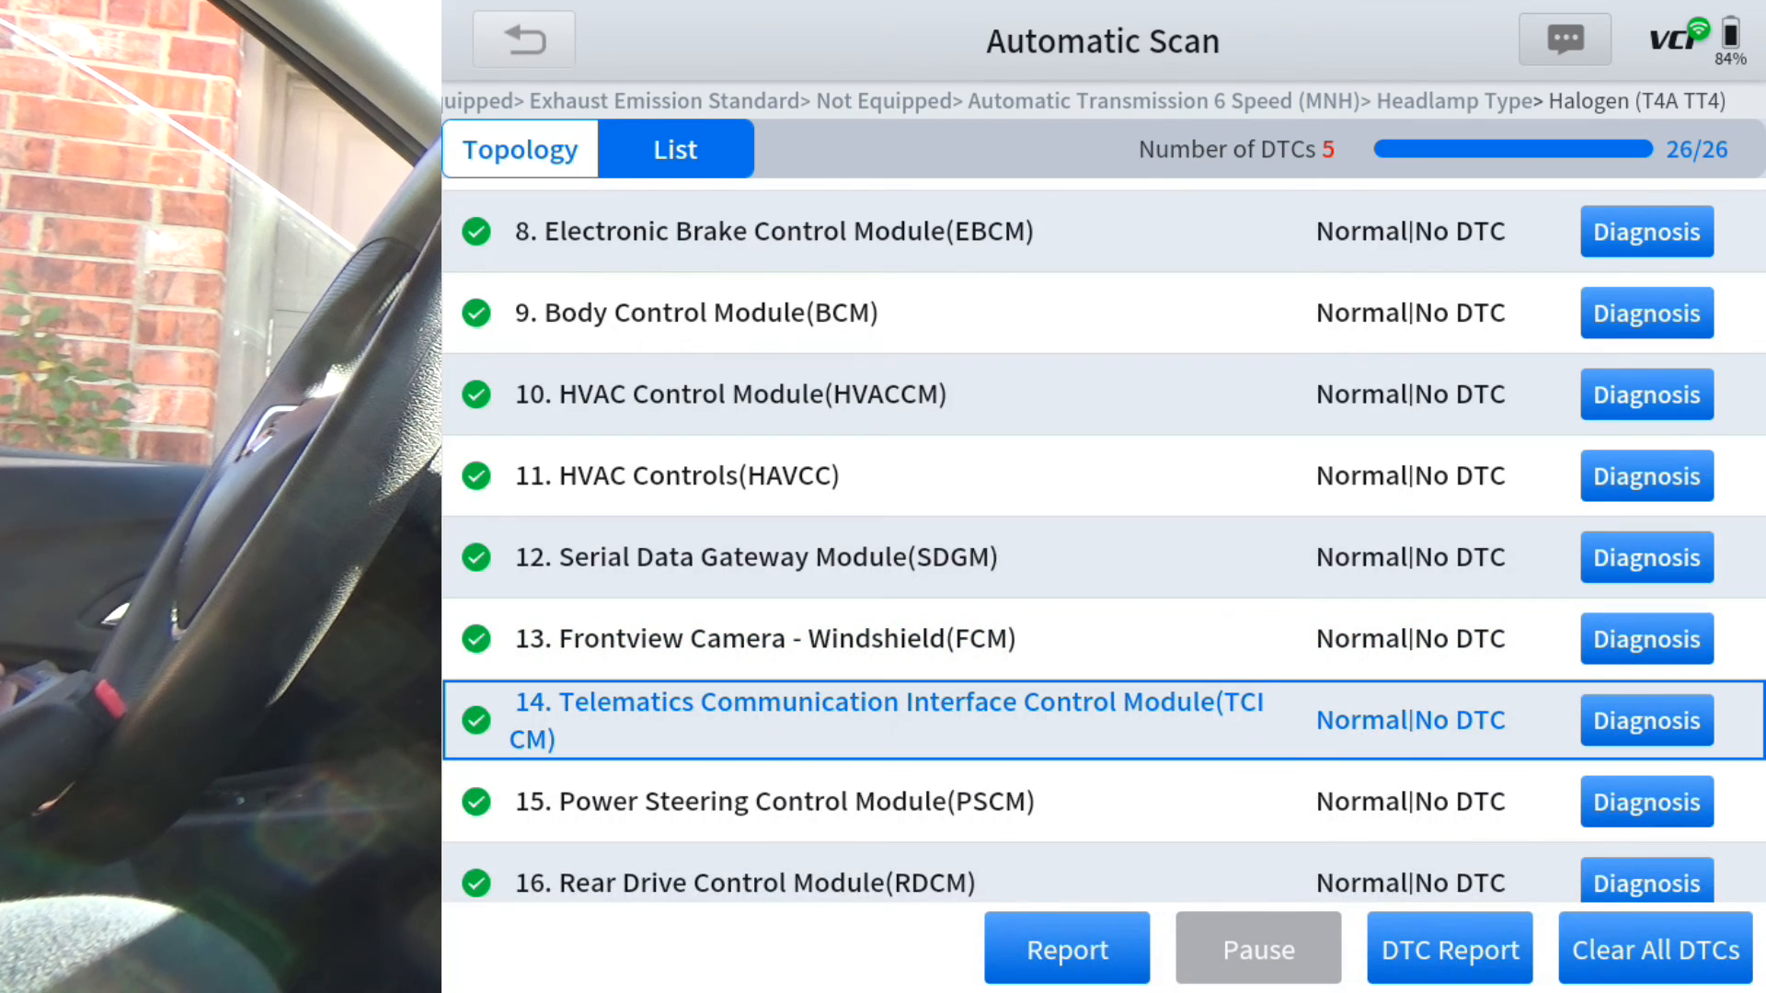
# View the 5-connector telematics module's actuation tests, then return to the results
pyautogui.click(1644, 721)
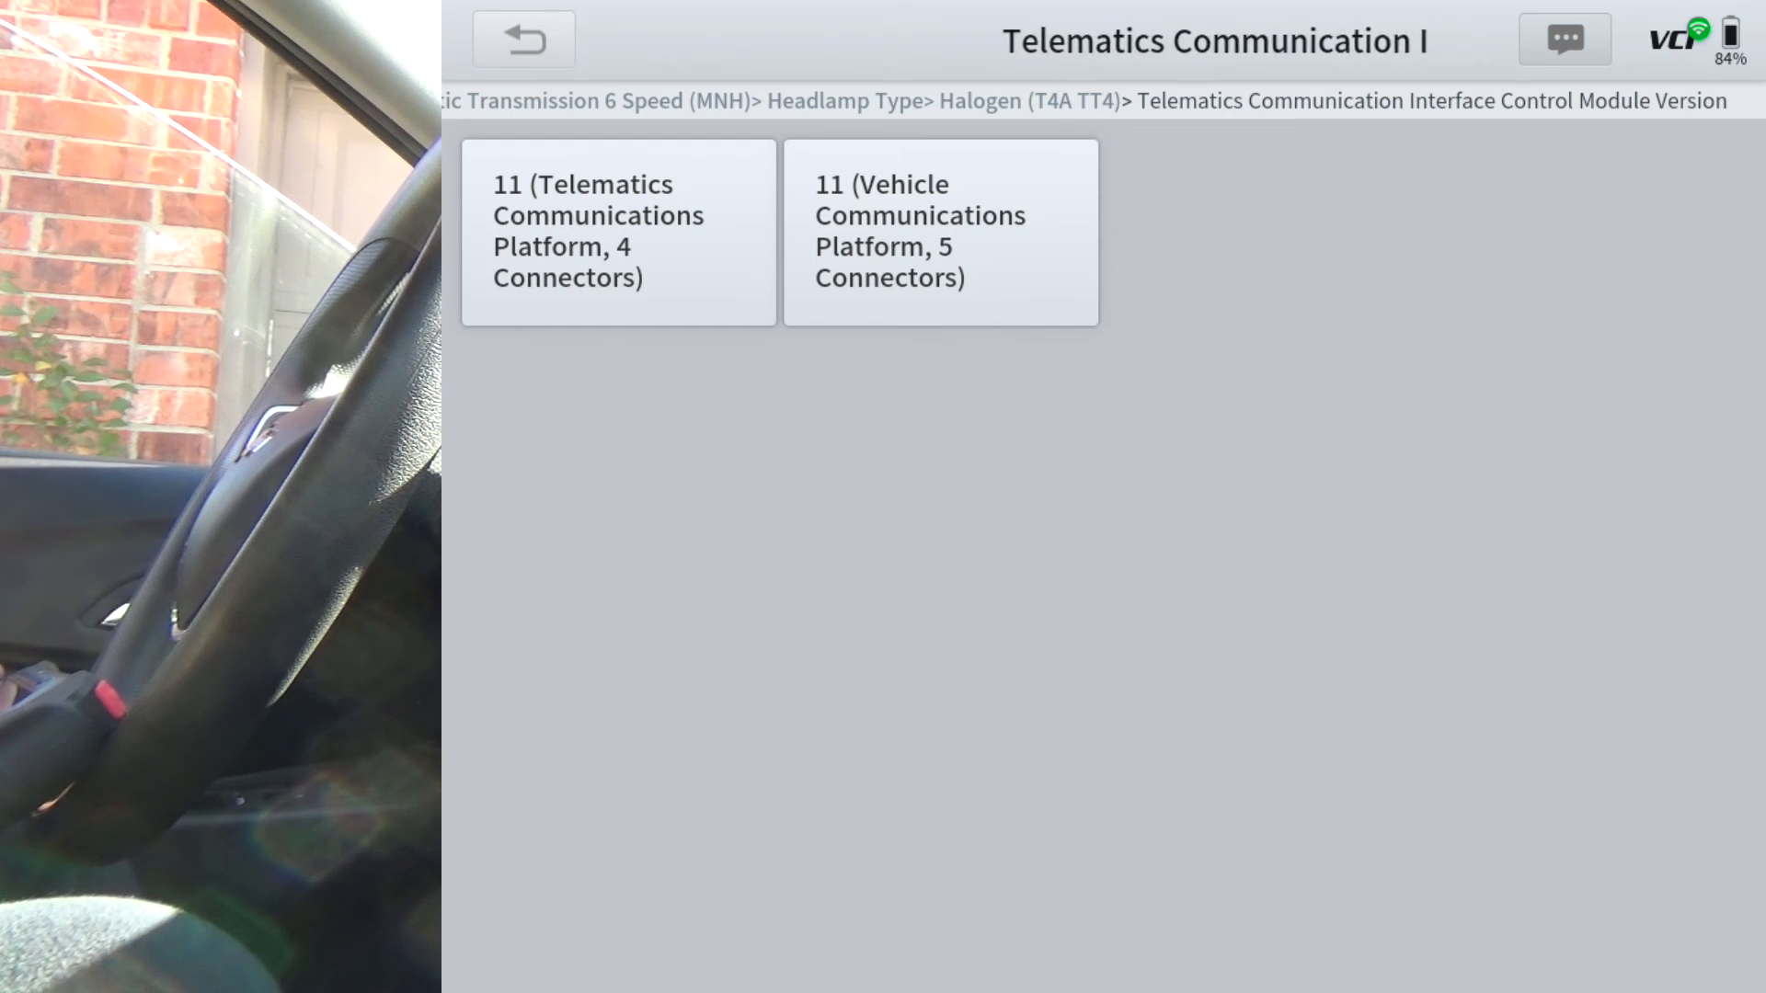
pyautogui.click(940, 231)
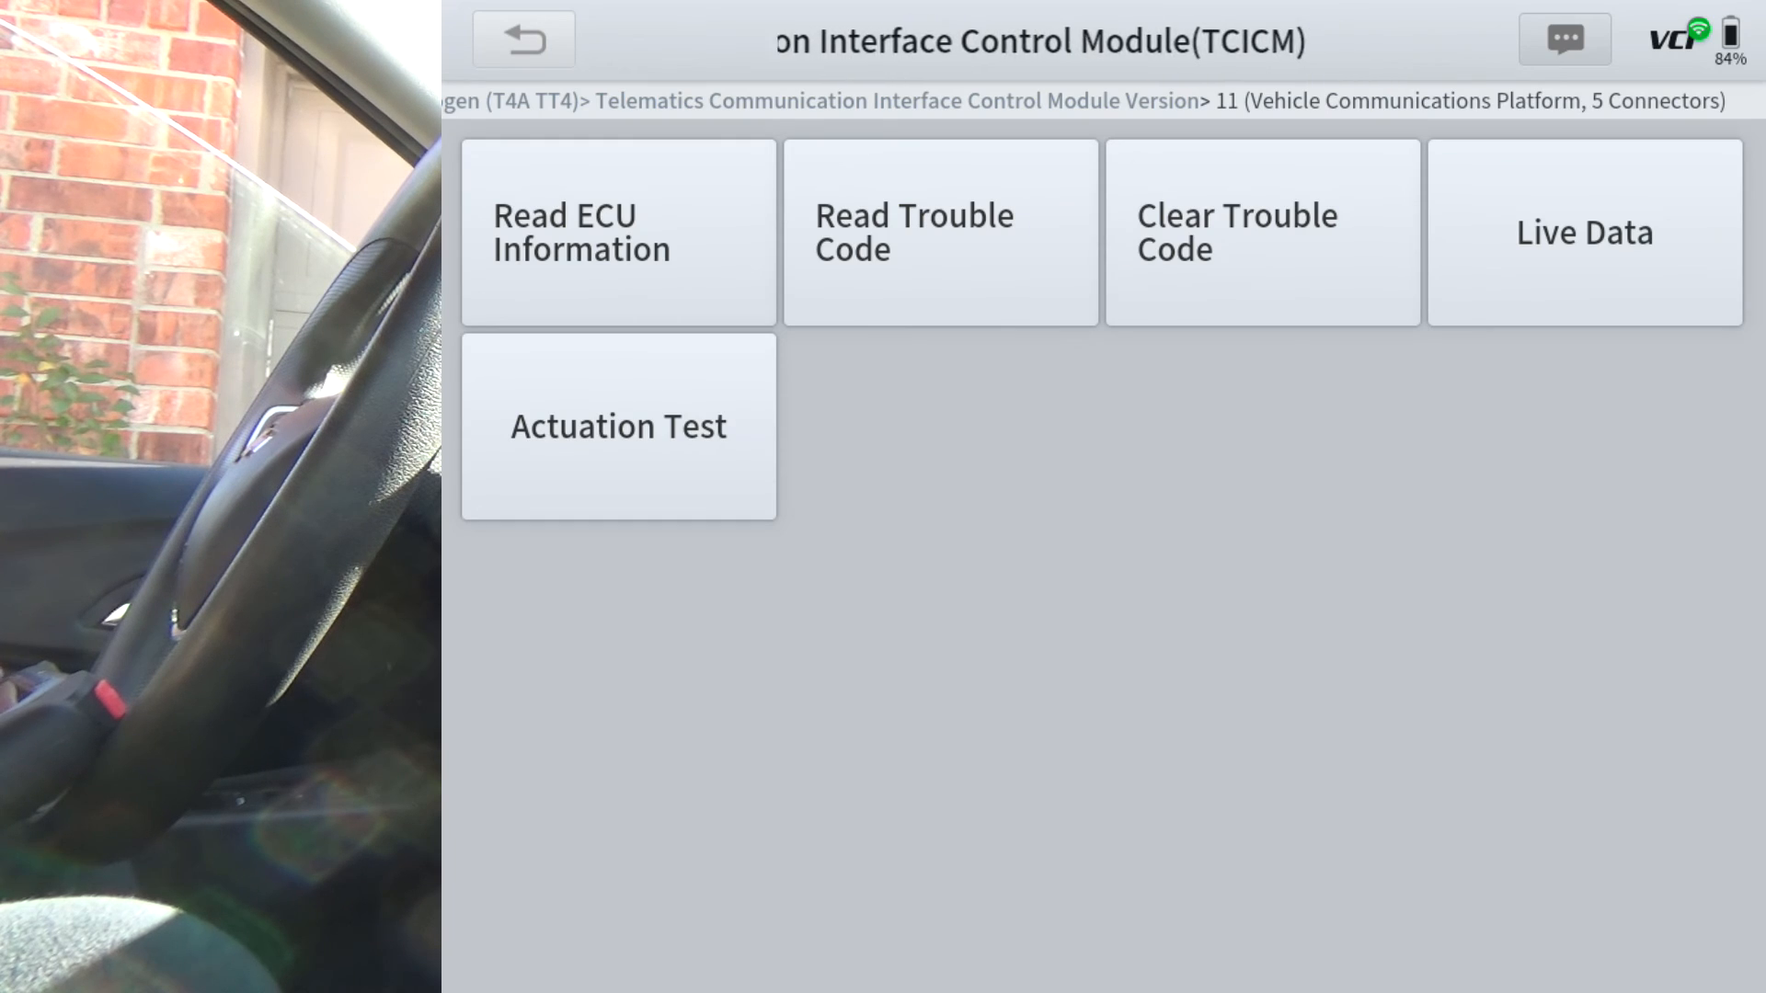
pyautogui.click(618, 426)
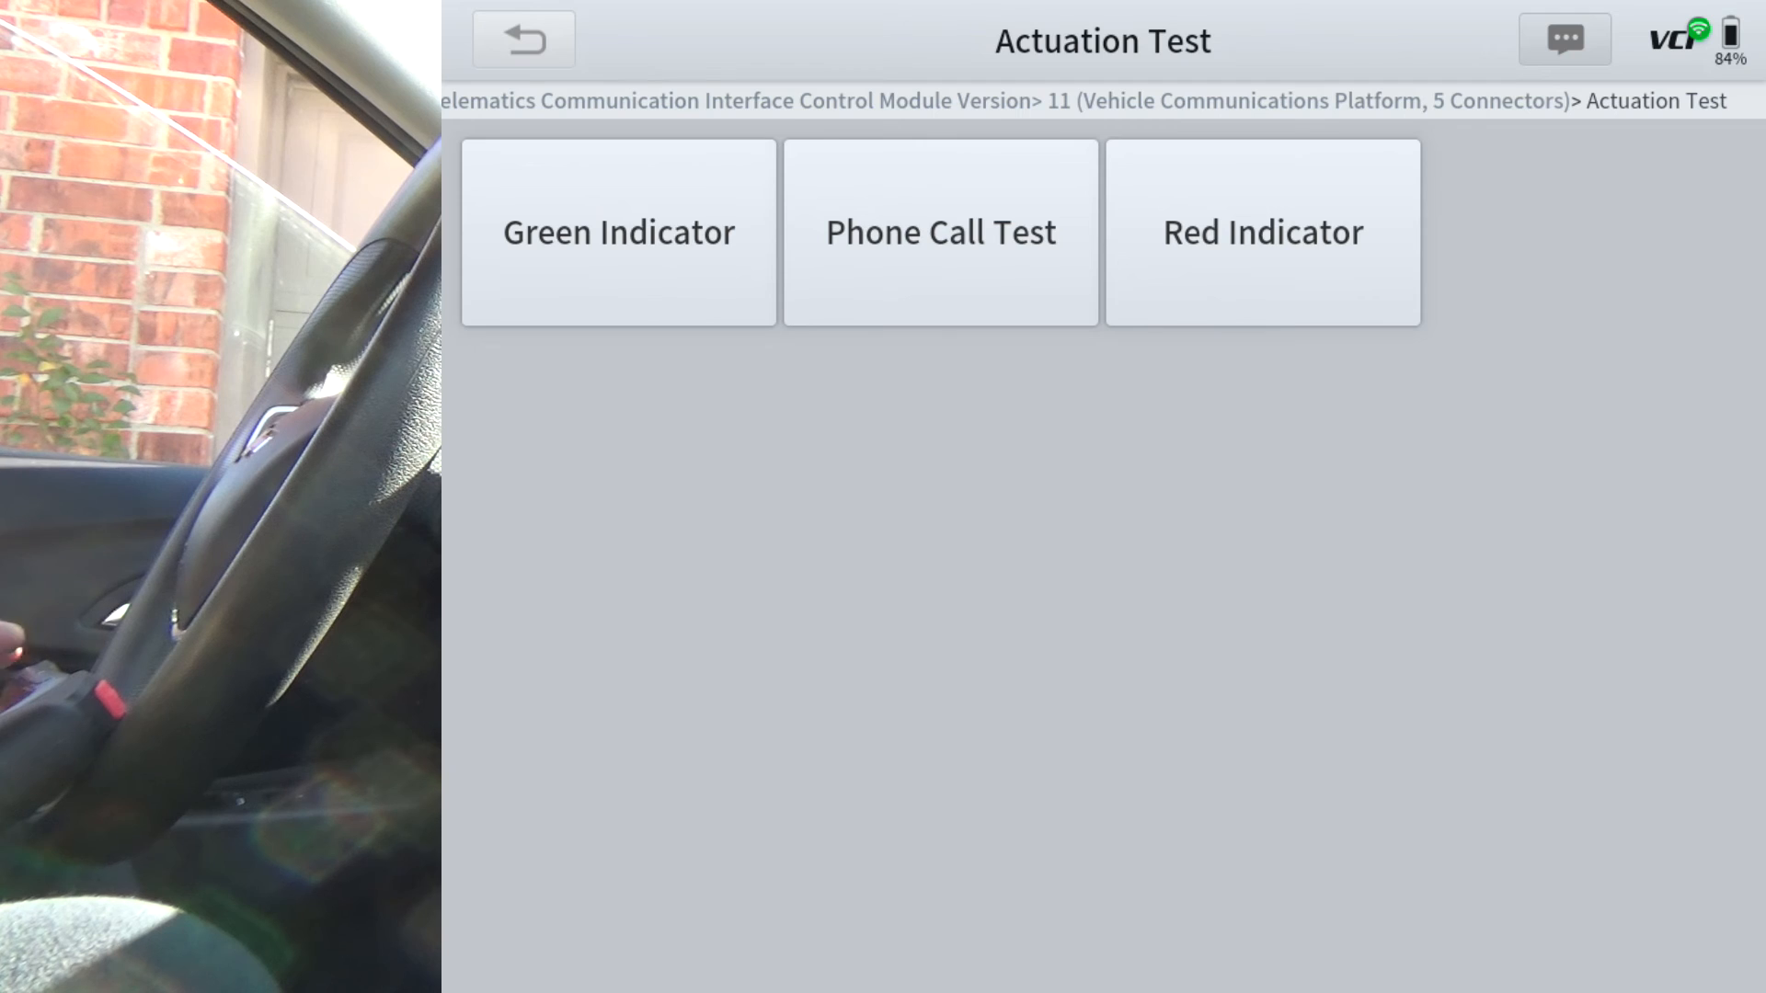
pyautogui.click(522, 39)
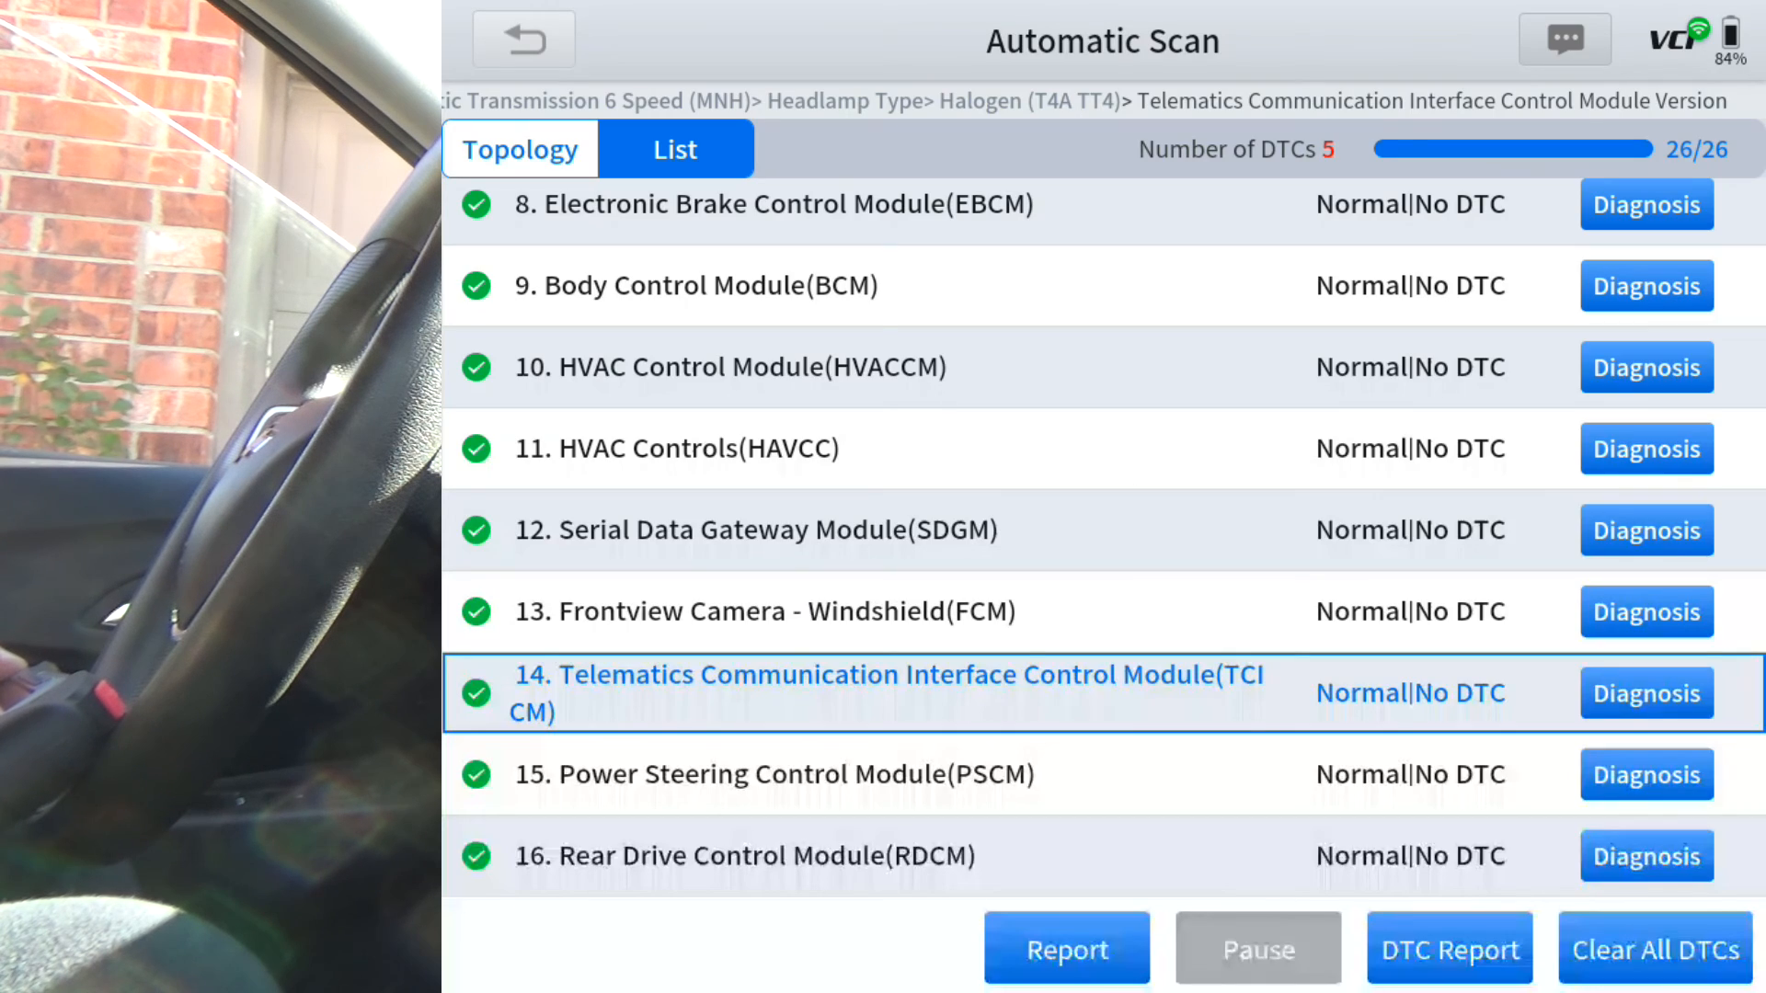
# Open the Power Steering Control Module's functions and go back to the scan list
pyautogui.click(773, 773)
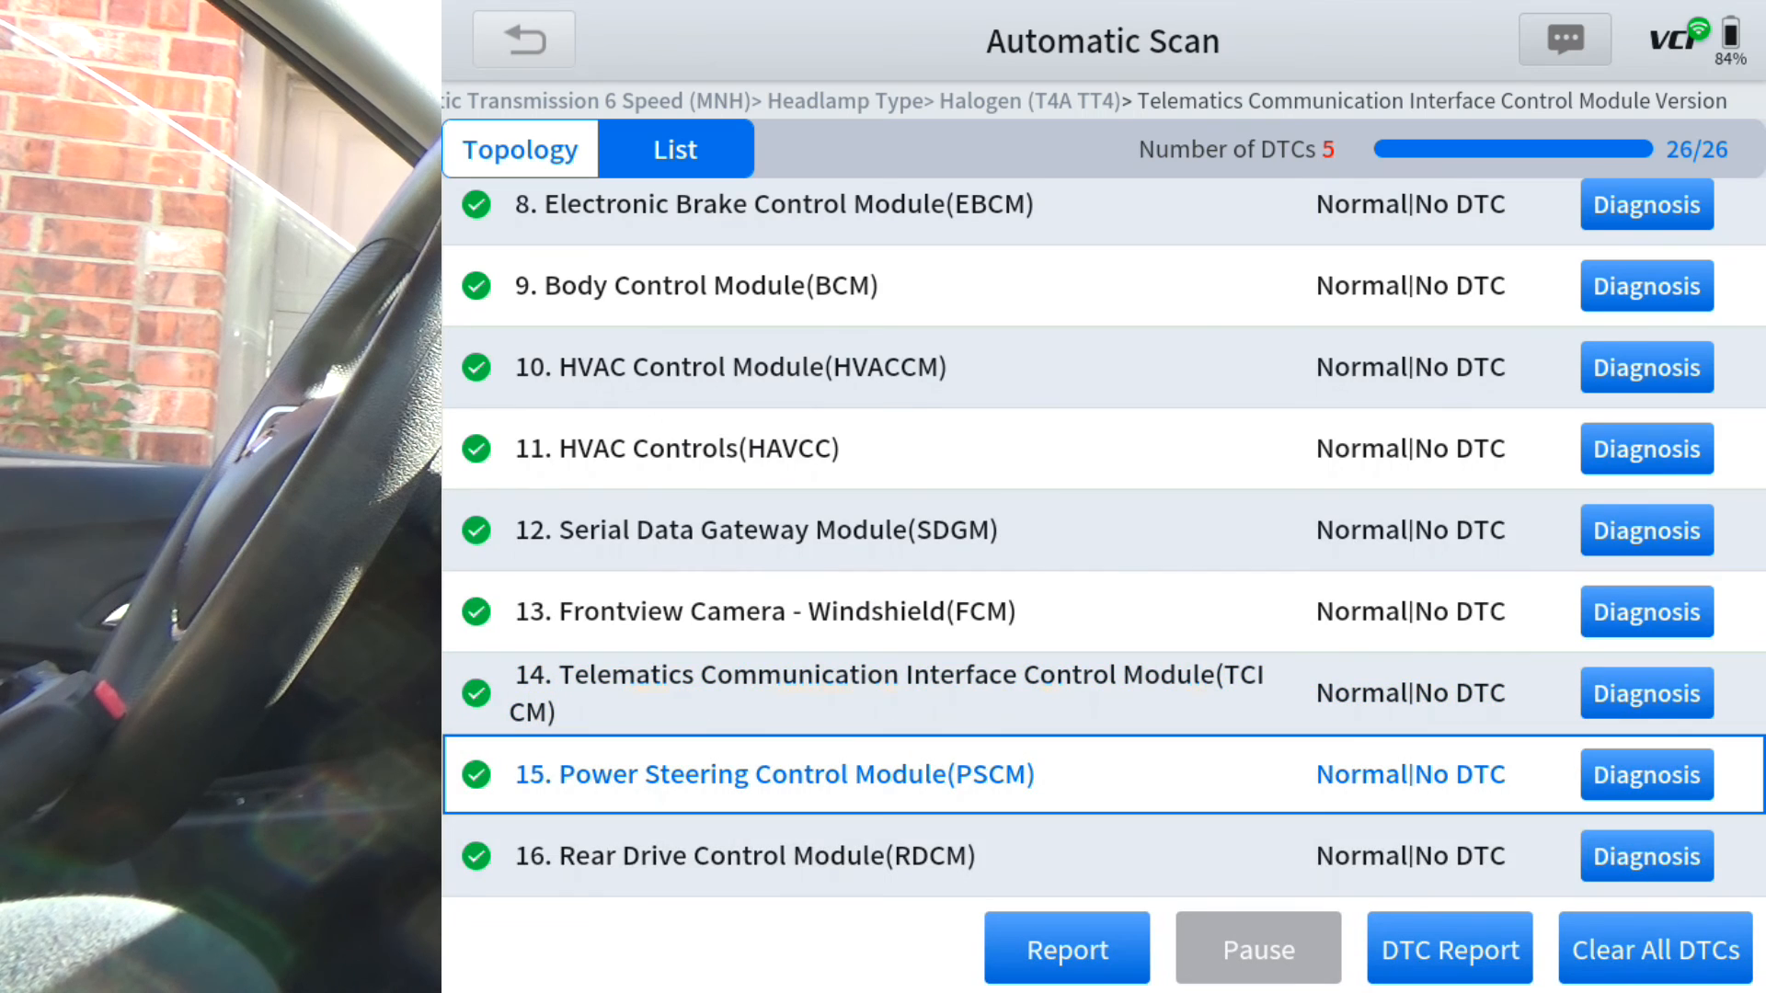
pyautogui.click(1644, 774)
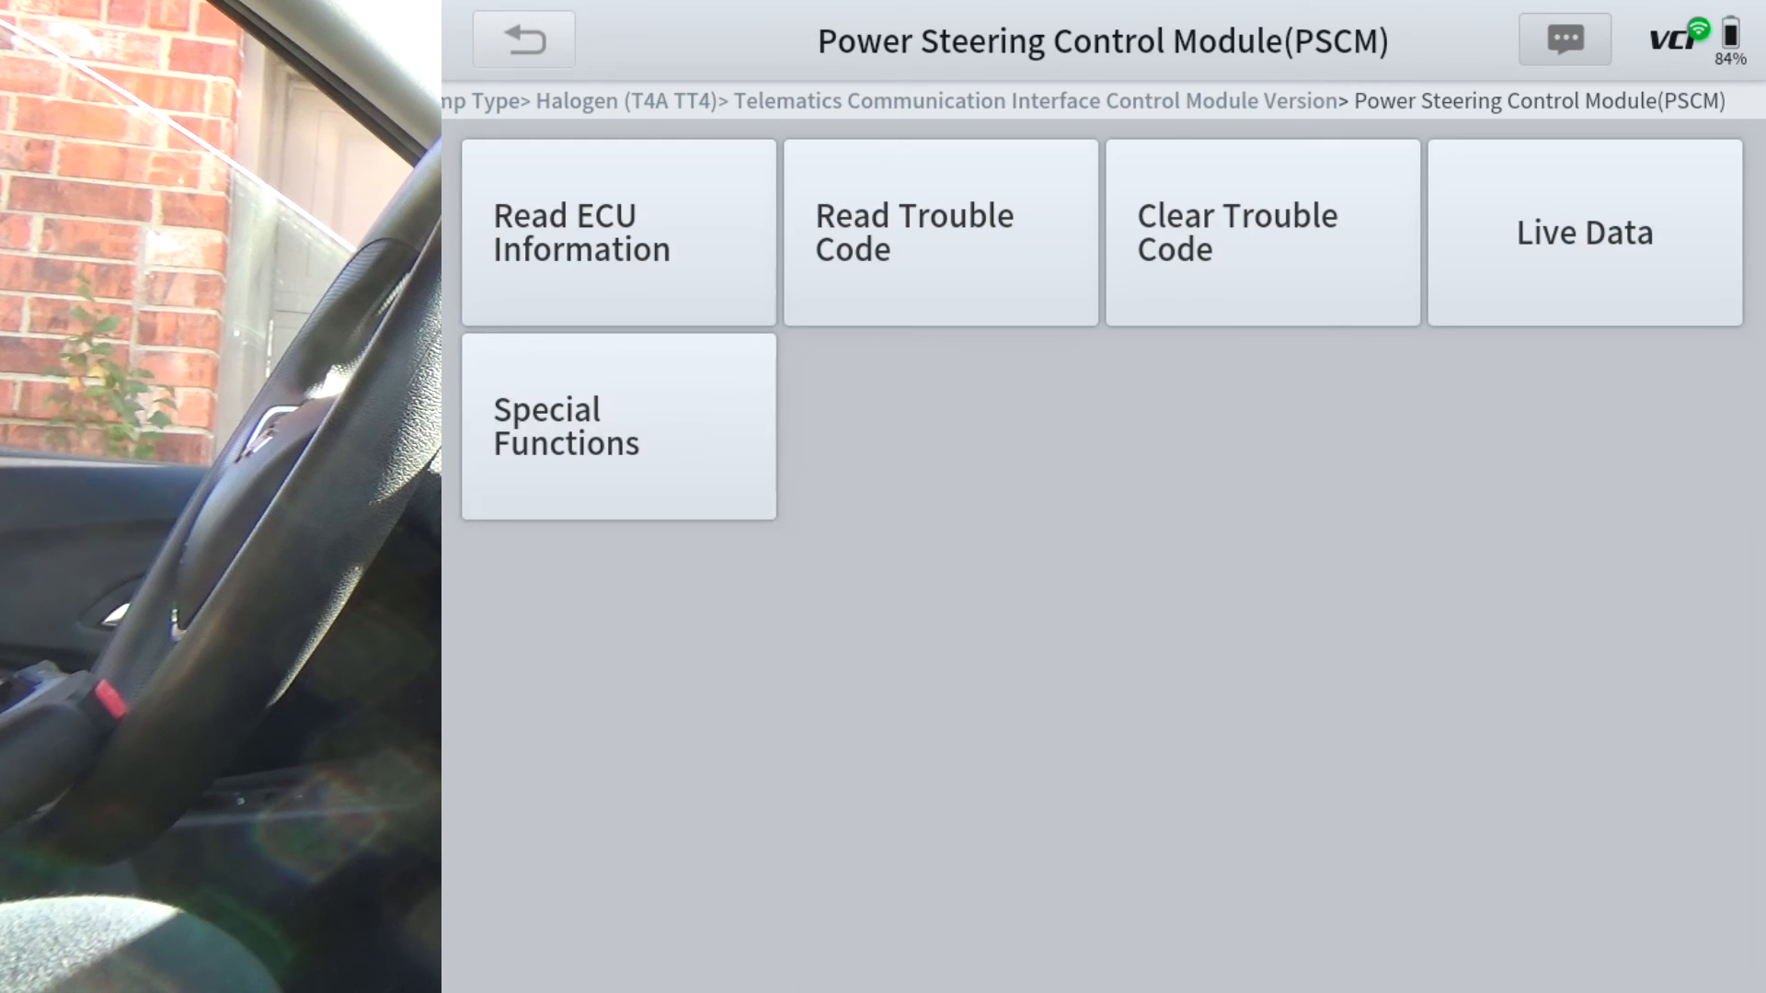
pyautogui.click(617, 426)
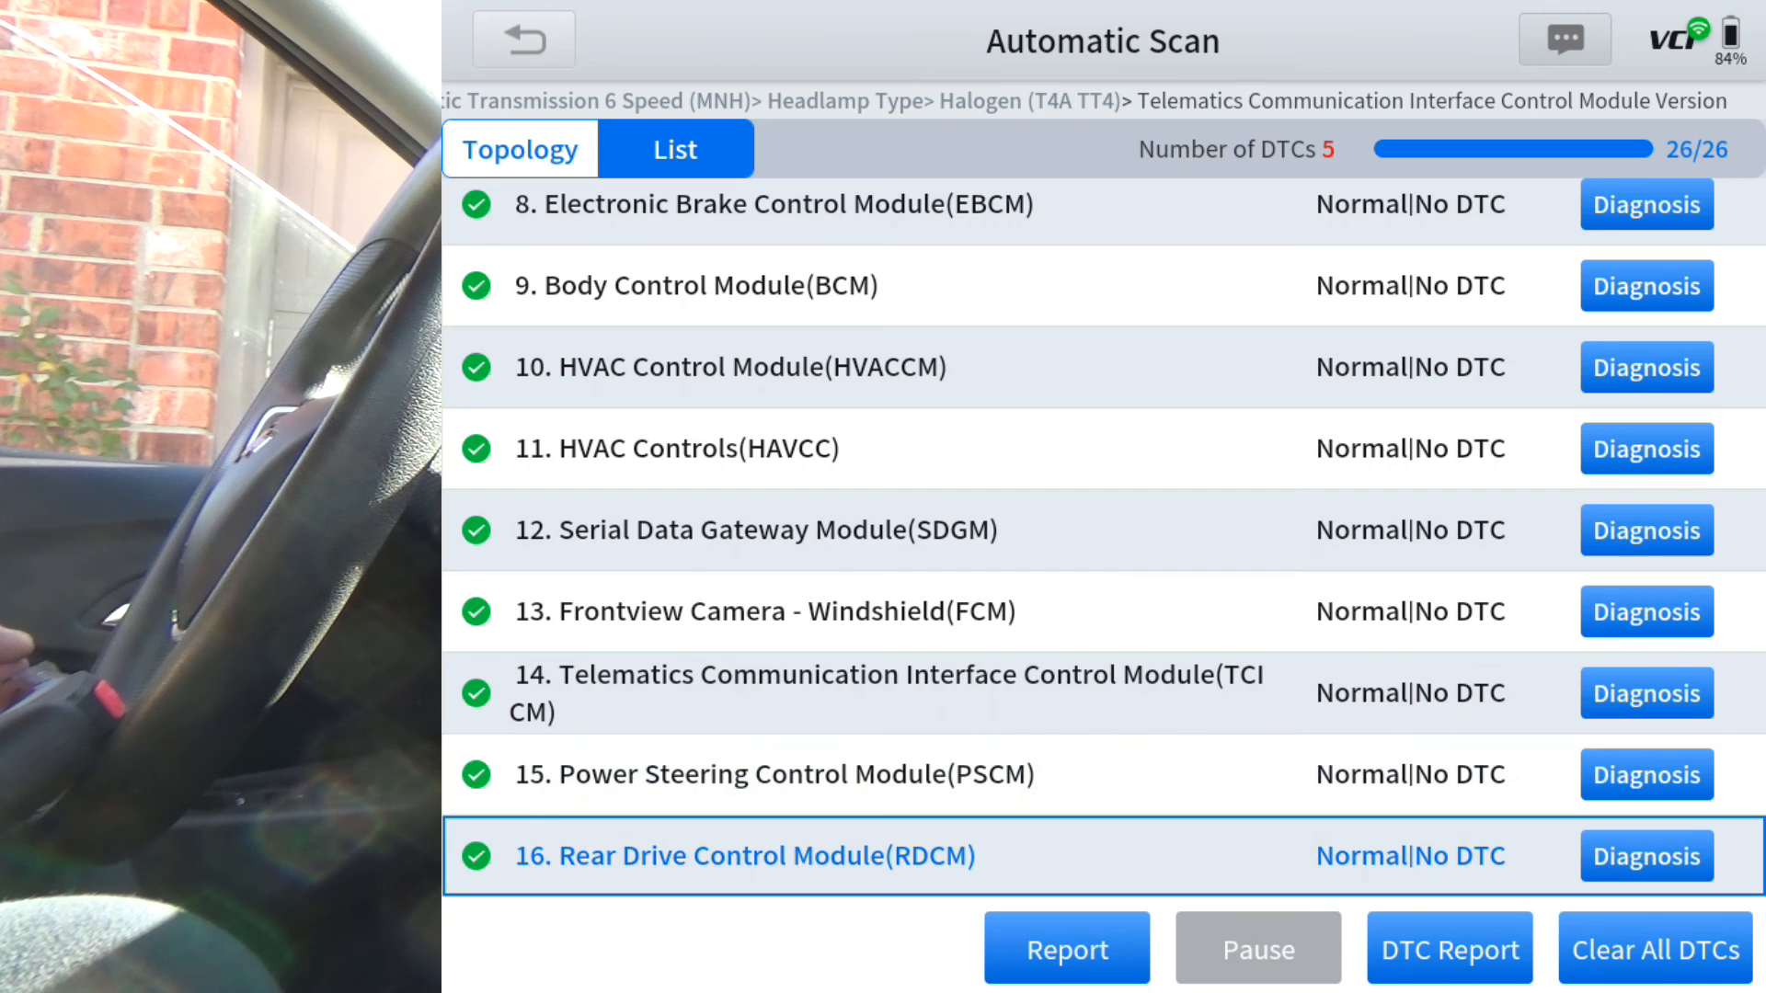
# Browse the Rear Drive Control Module's pump motor and bleed tests and AWD counter reset
pyautogui.click(1646, 856)
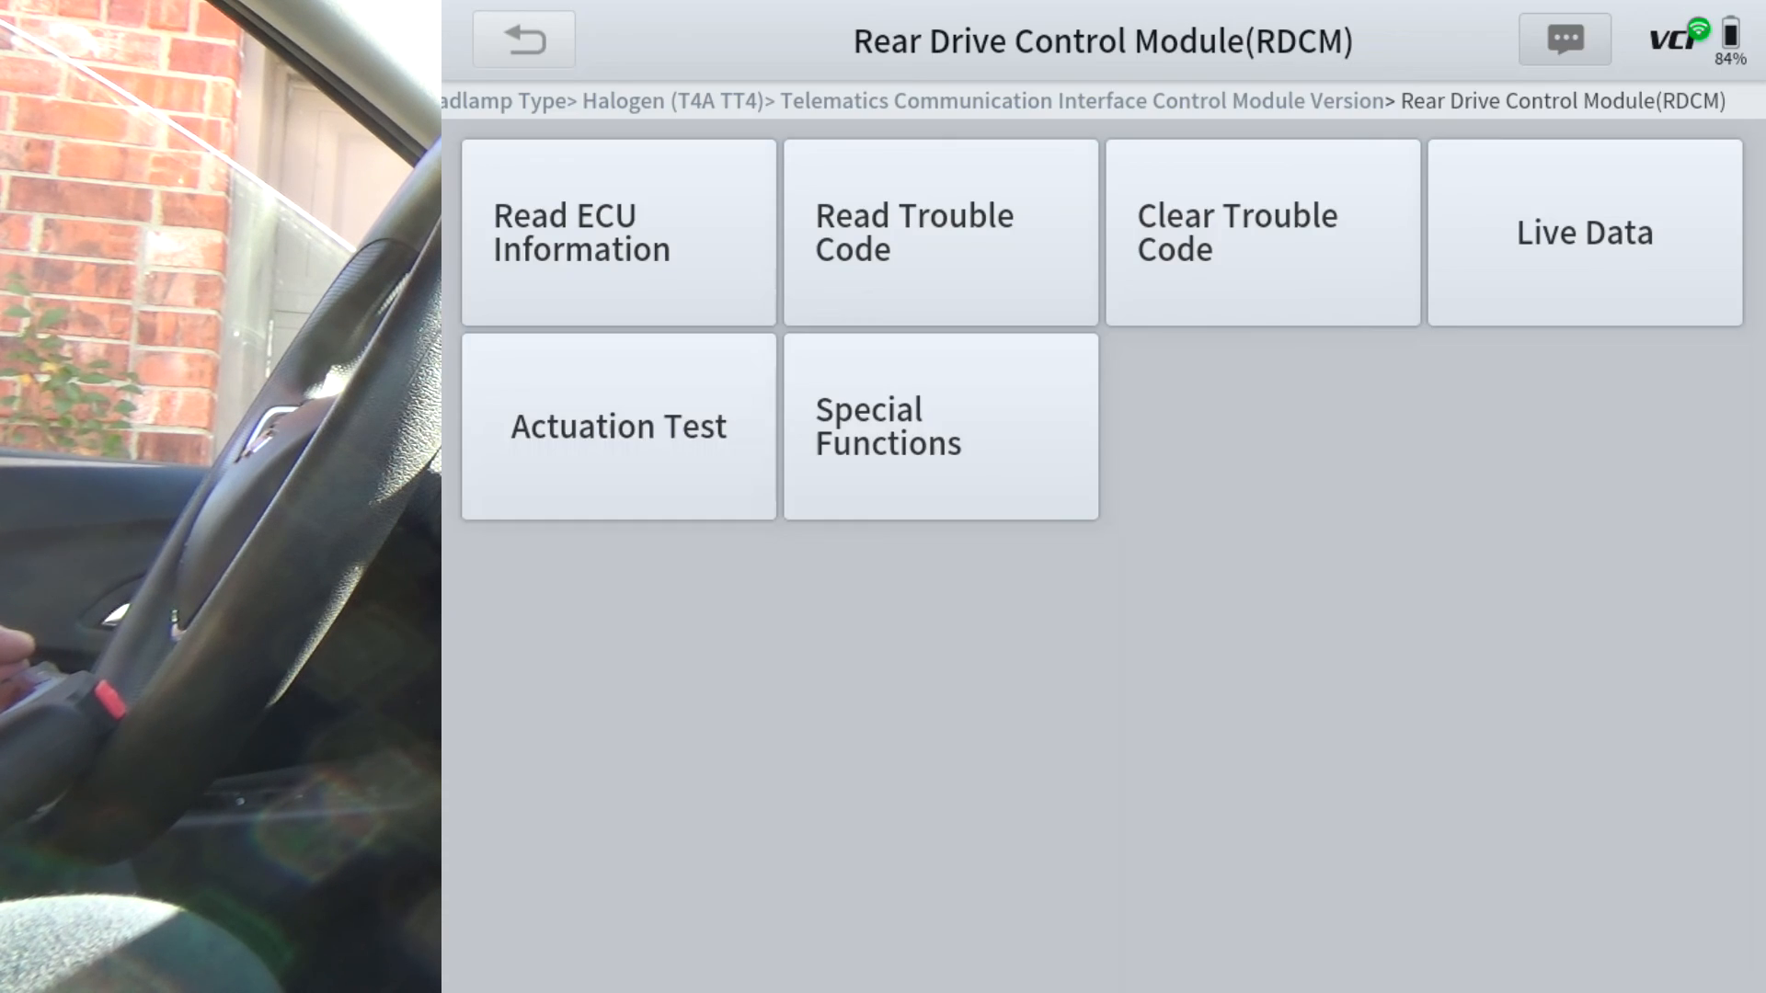
pyautogui.click(617, 426)
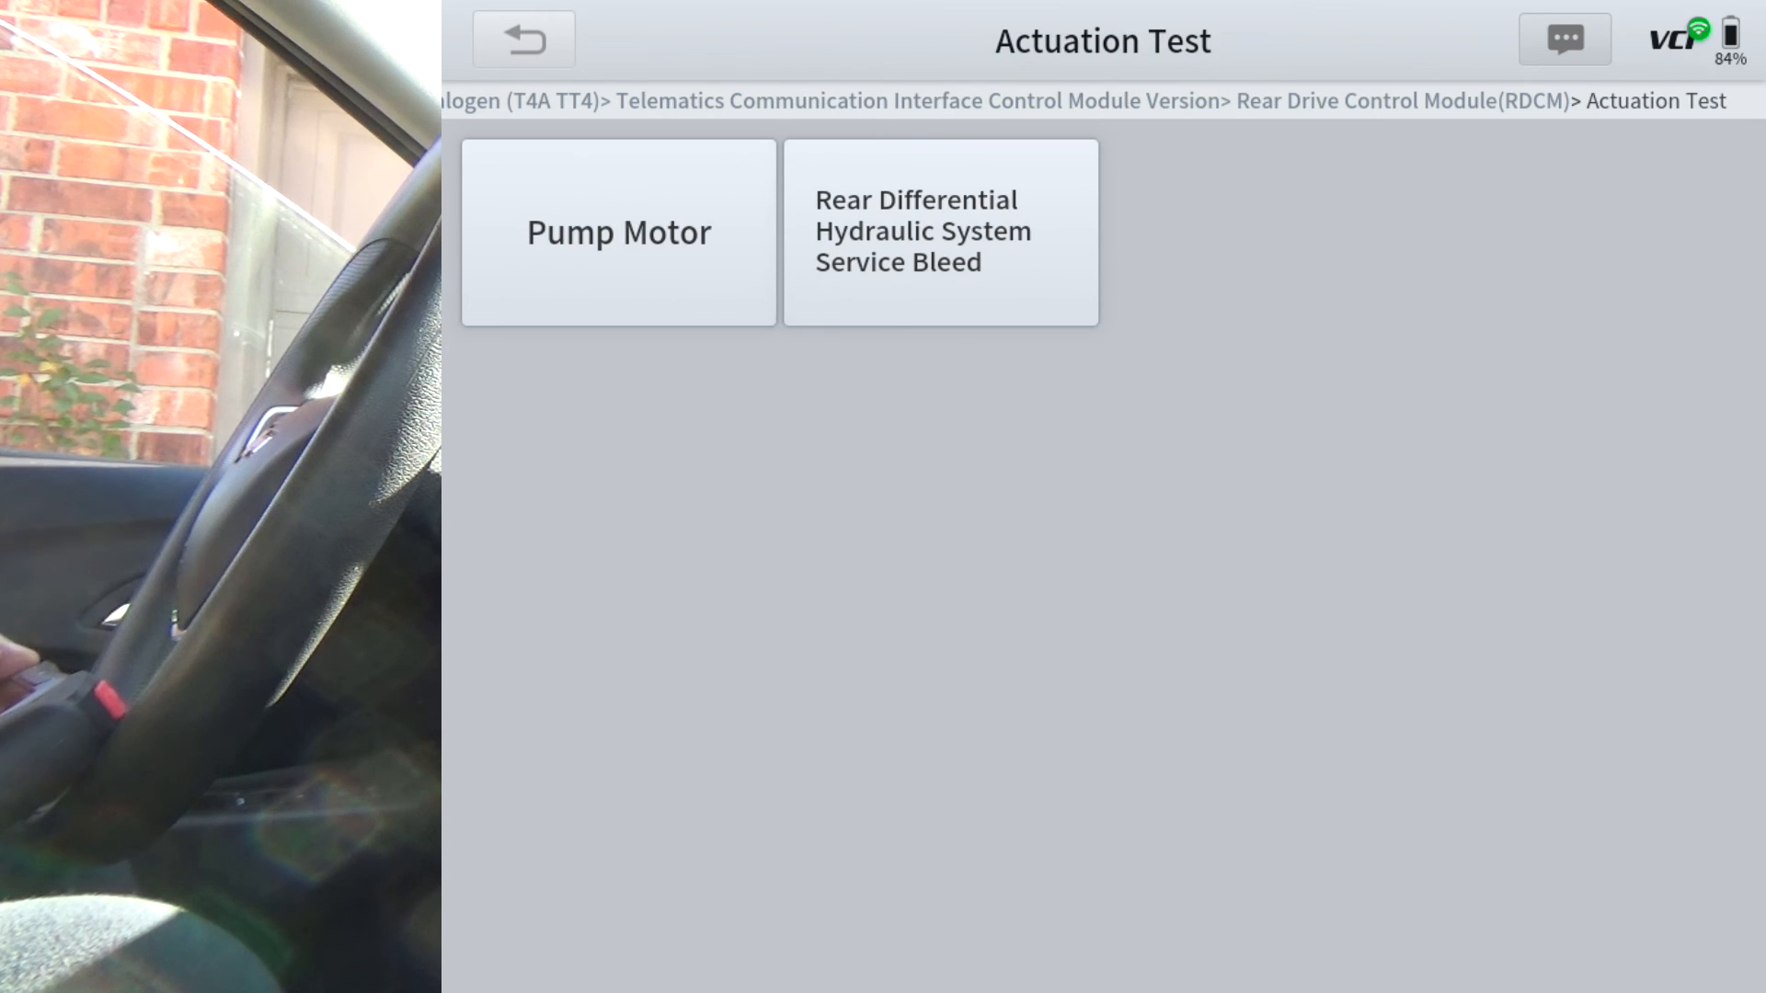
pyautogui.click(521, 39)
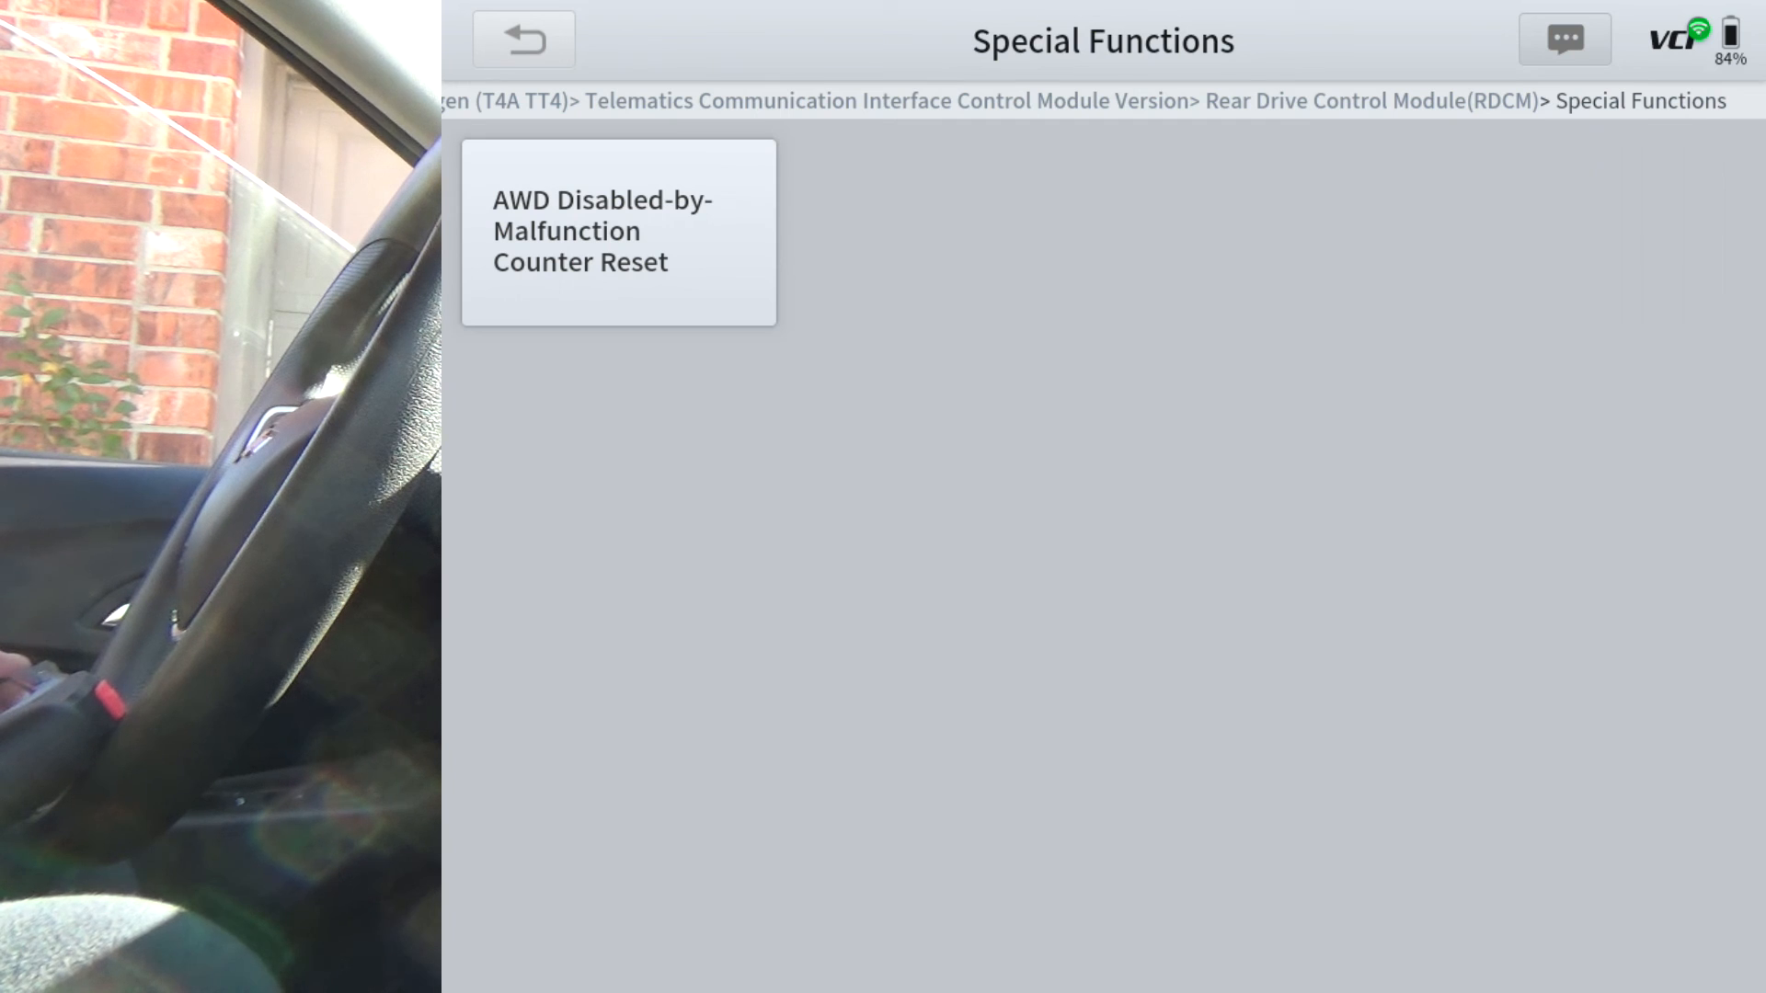
pyautogui.click(522, 40)
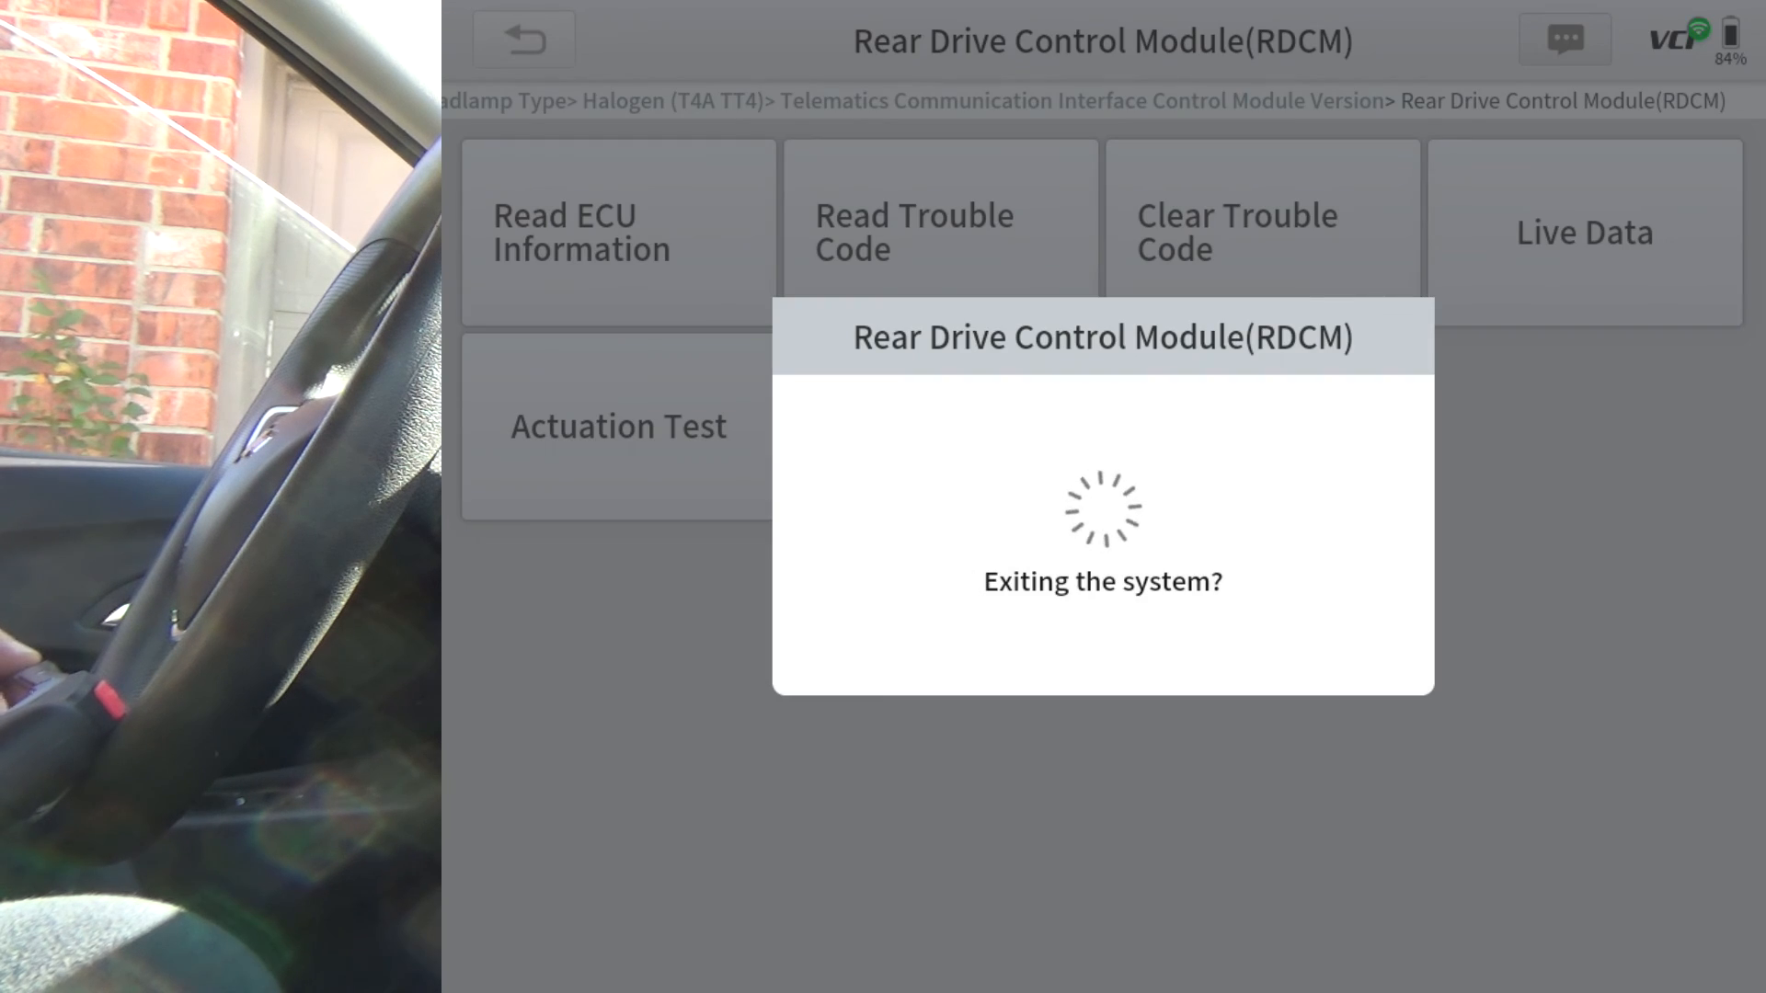
pyautogui.click(521, 40)
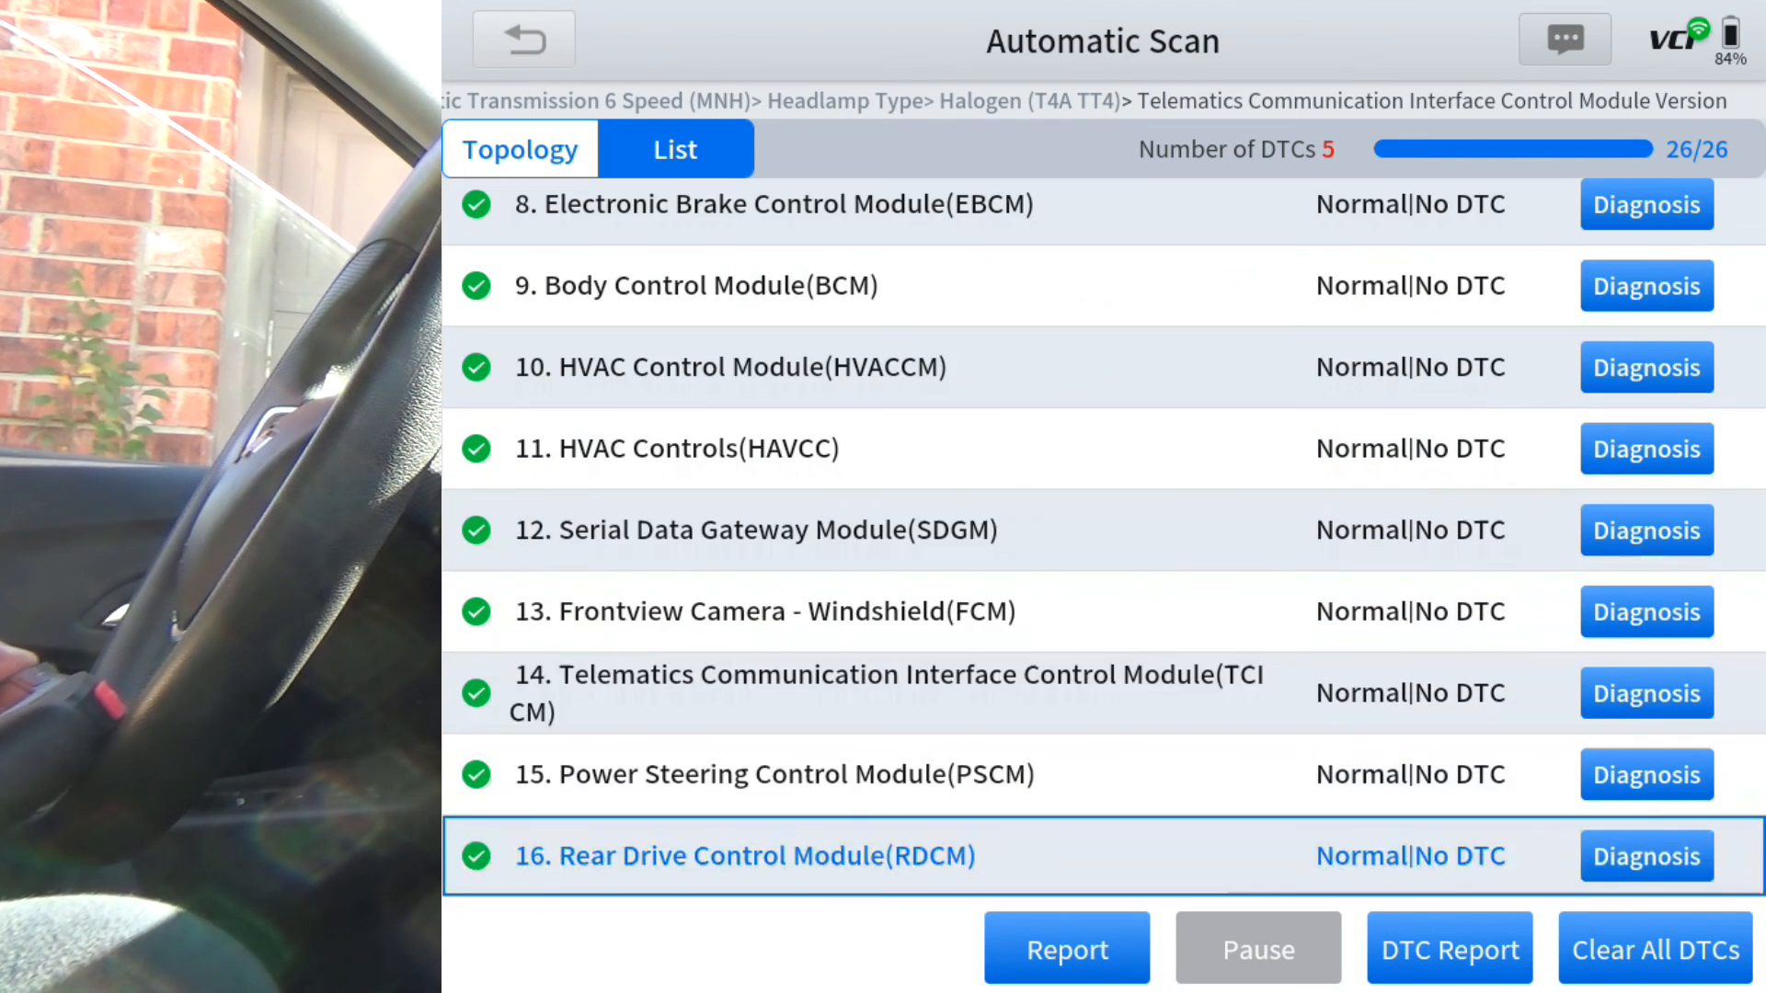
pyautogui.scroll(3)
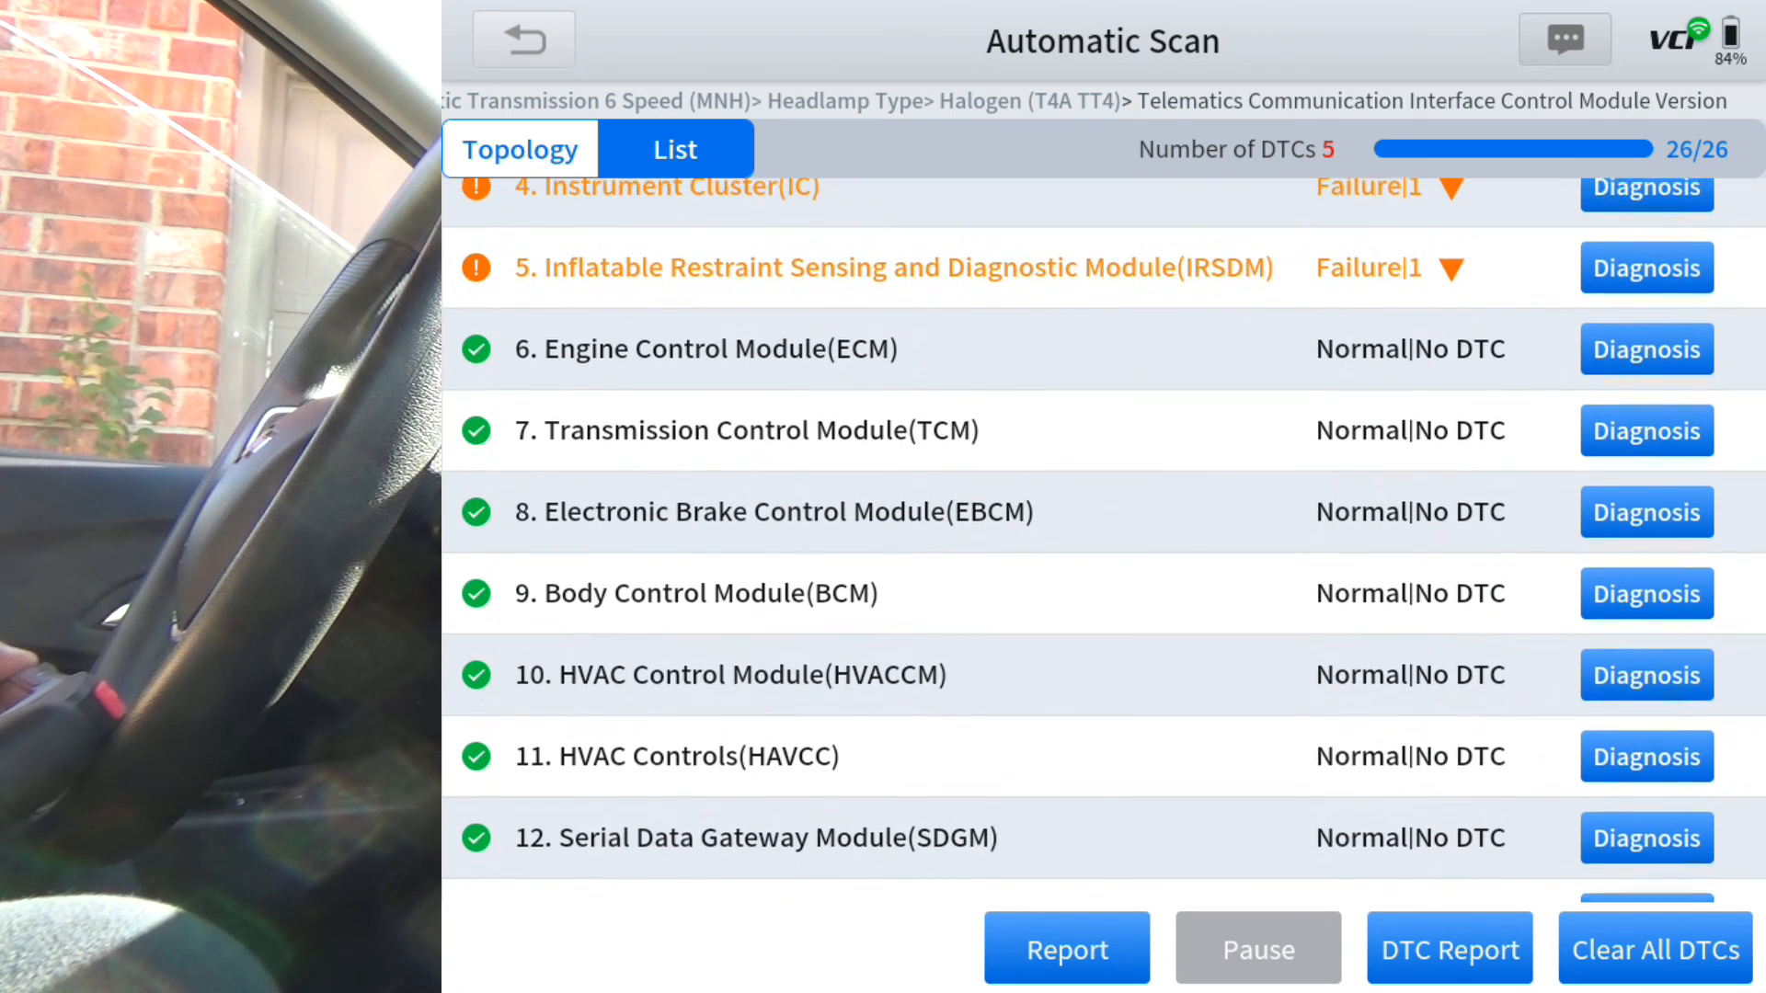